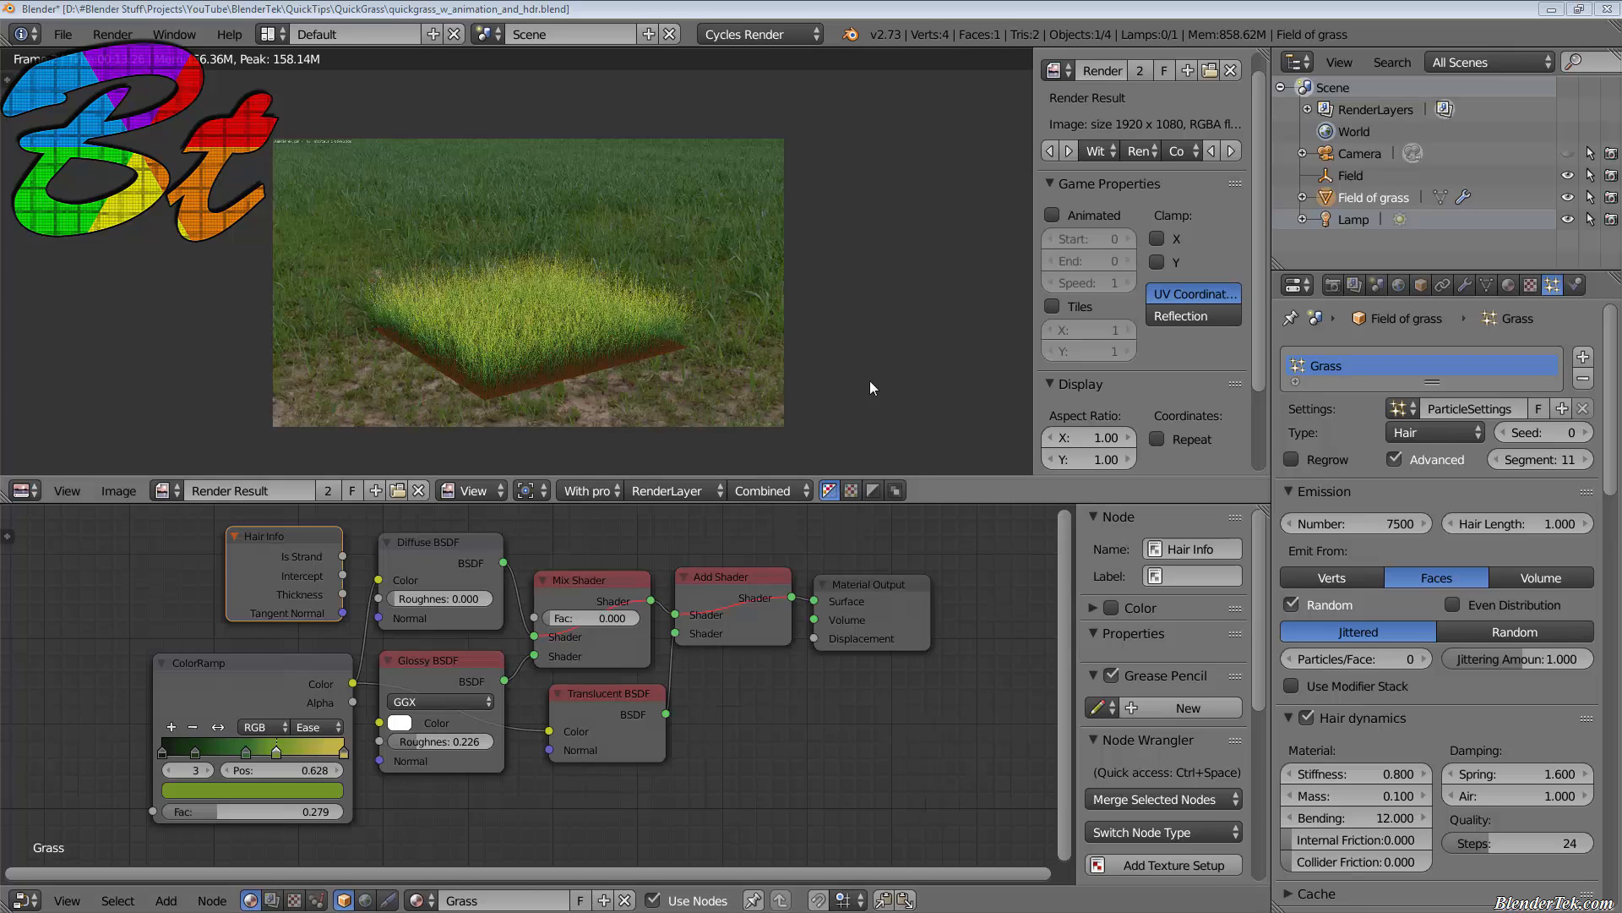
mouse_move(592, 725)
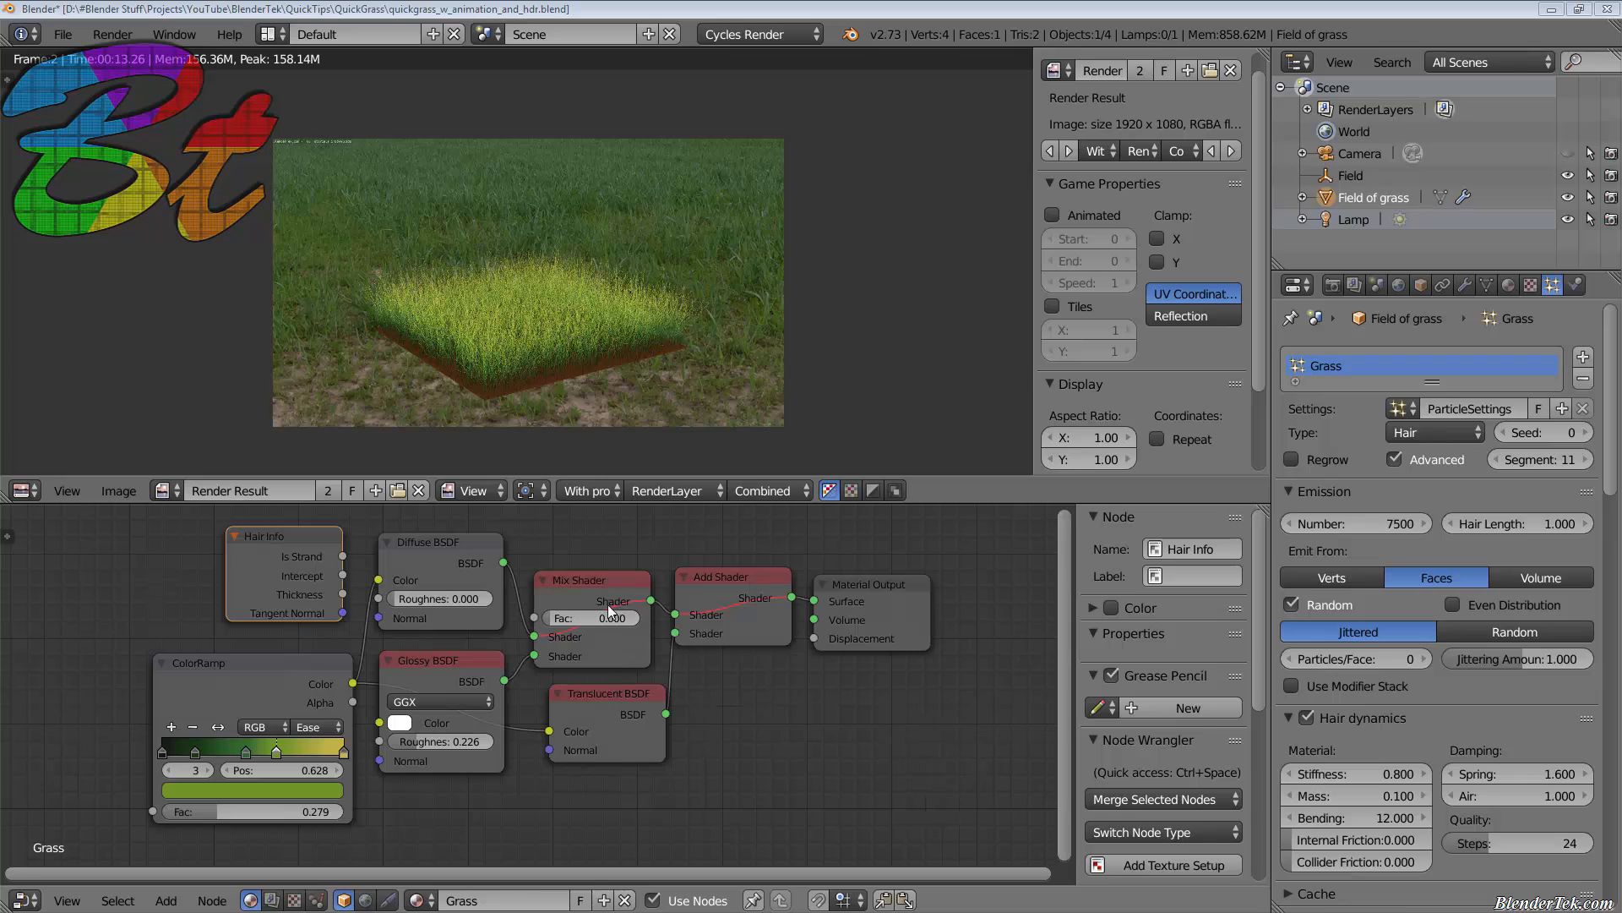
mouse_move(586, 490)
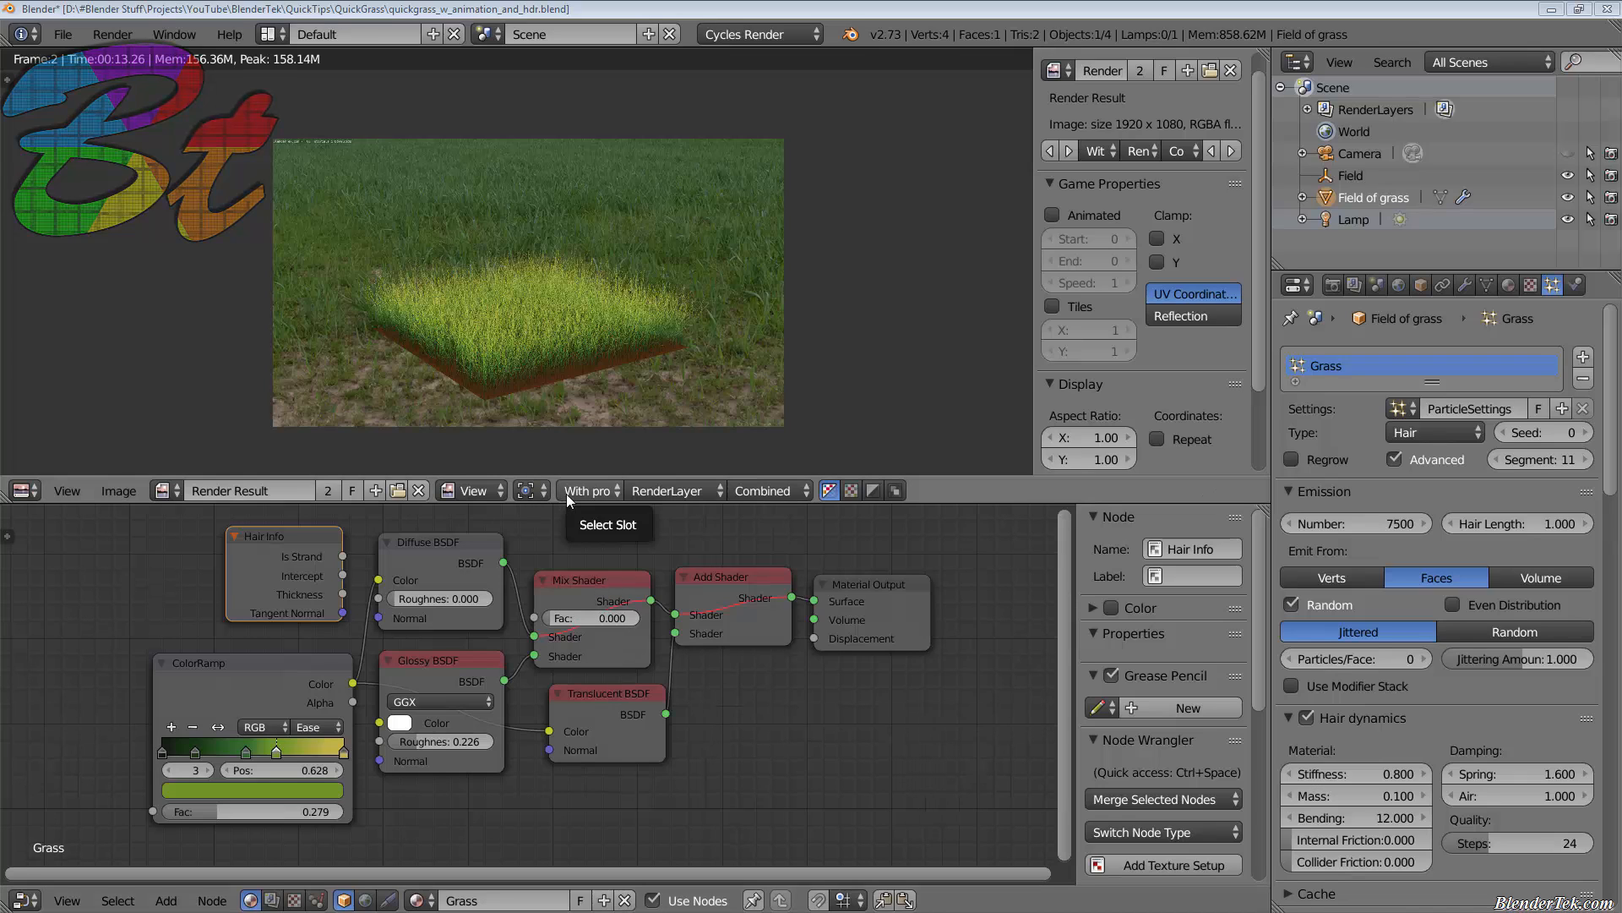
Display the stored 'Before' render slot of the grass field.
left_click(588, 490)
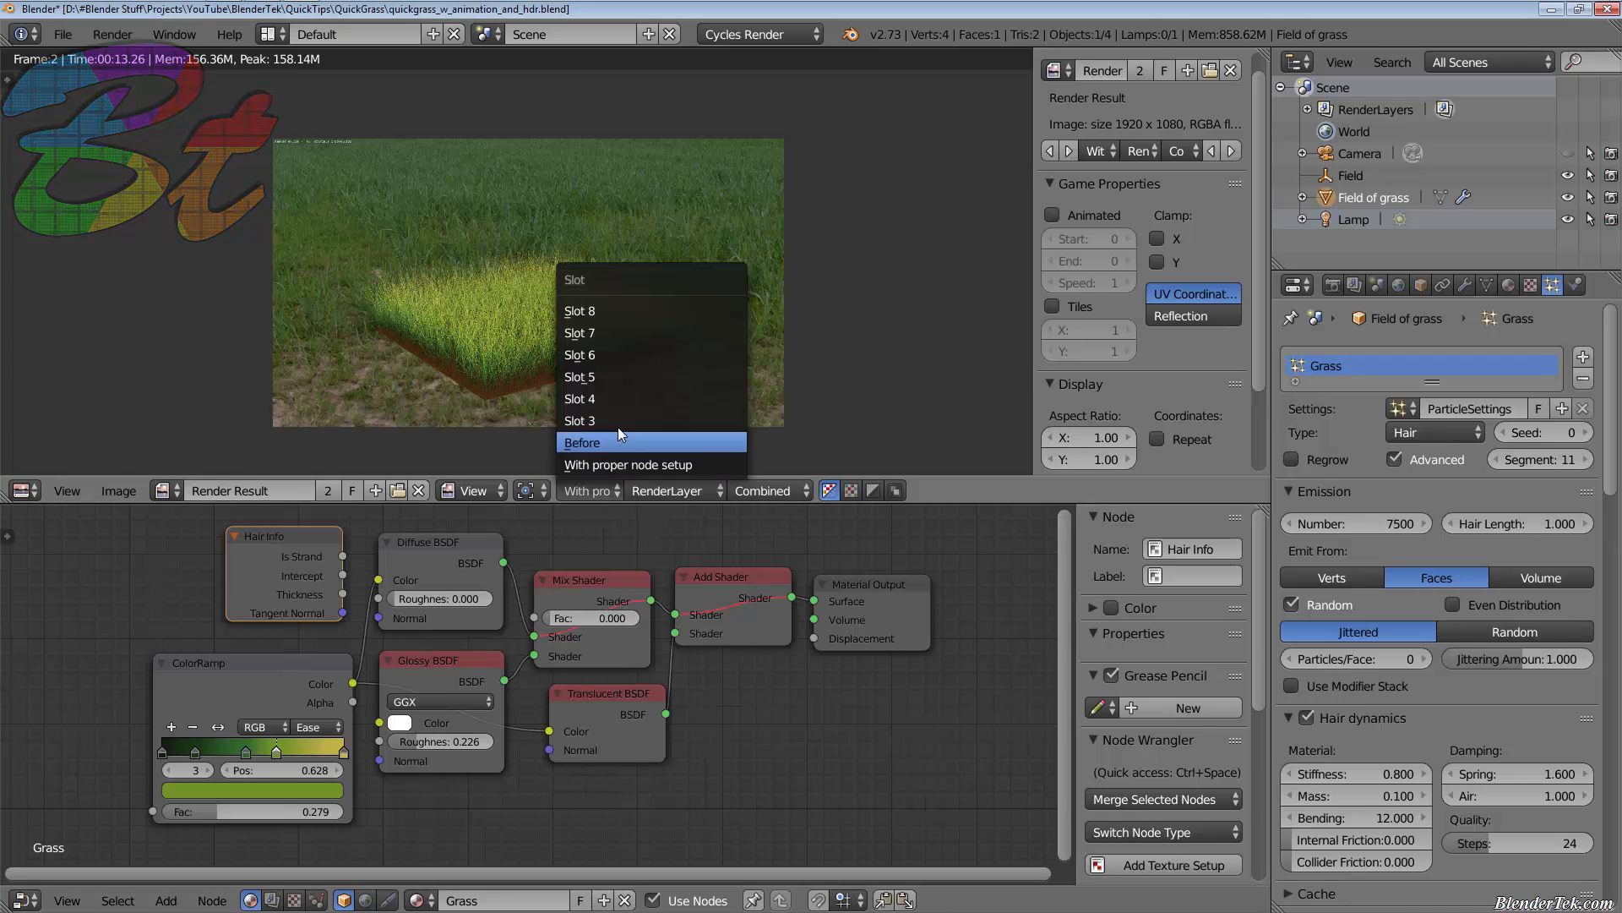
left_click(581, 441)
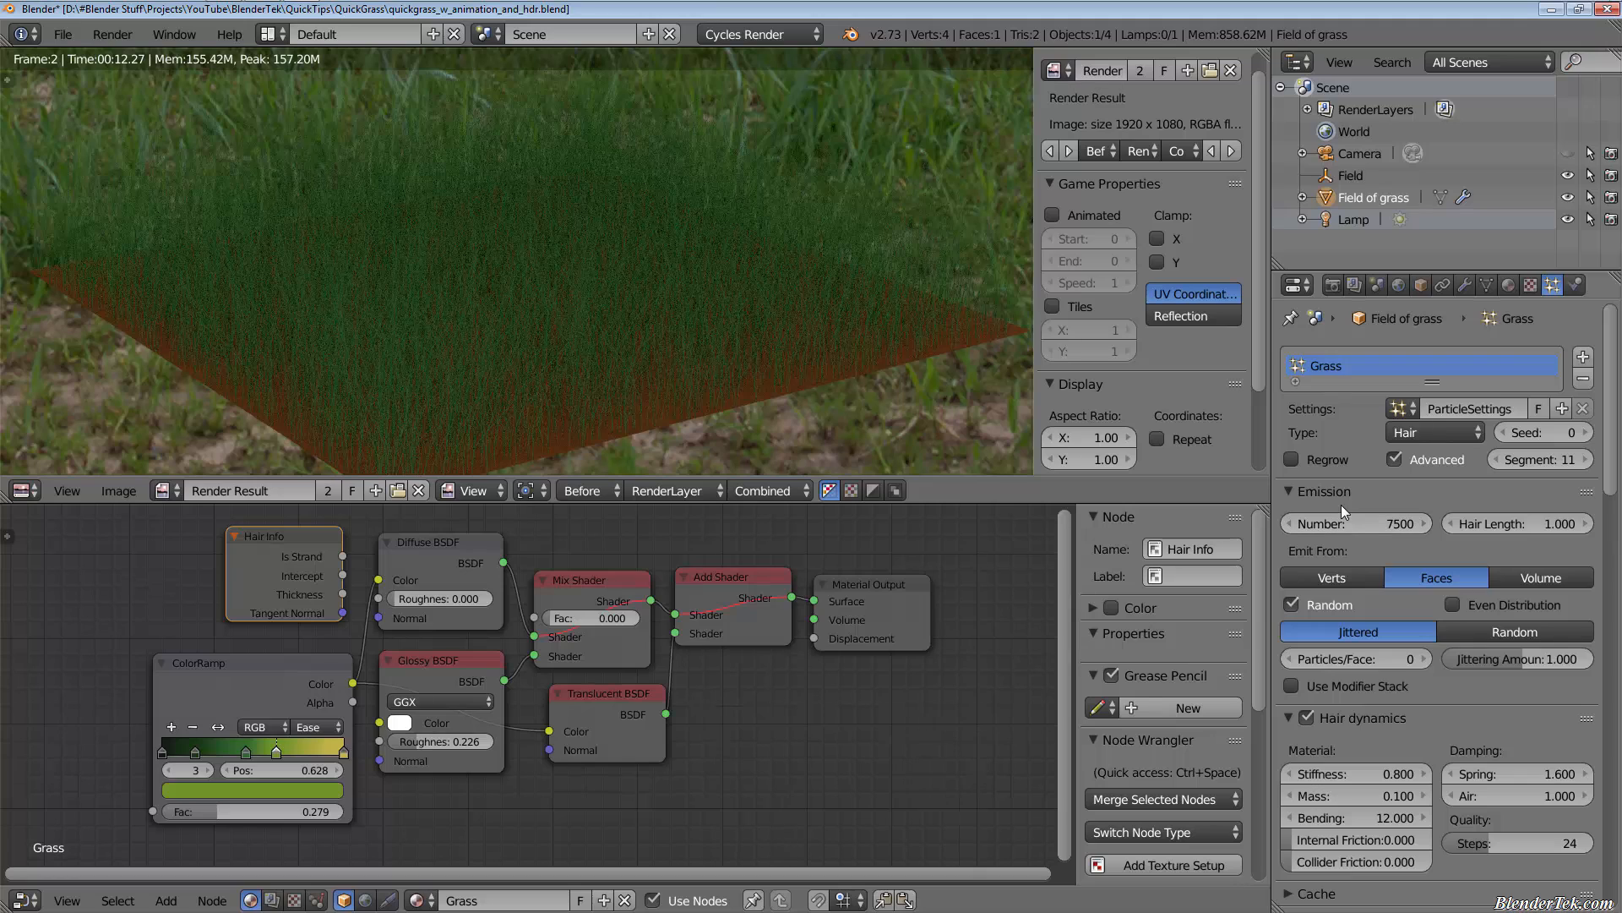
mouse_move(1356, 522)
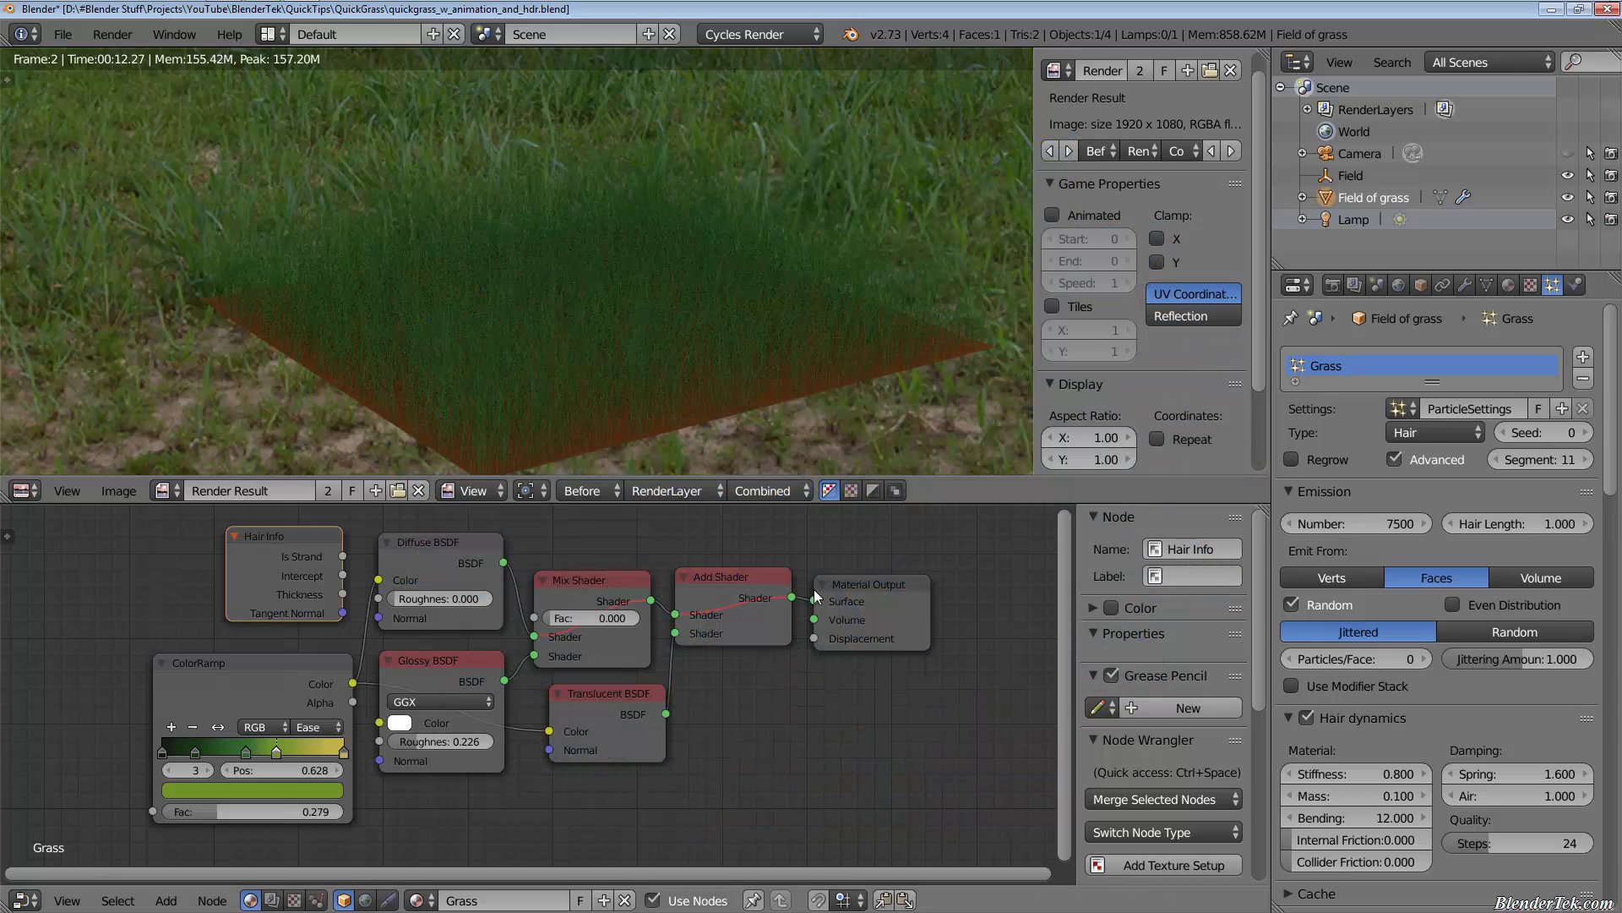
mouse_move(894, 618)
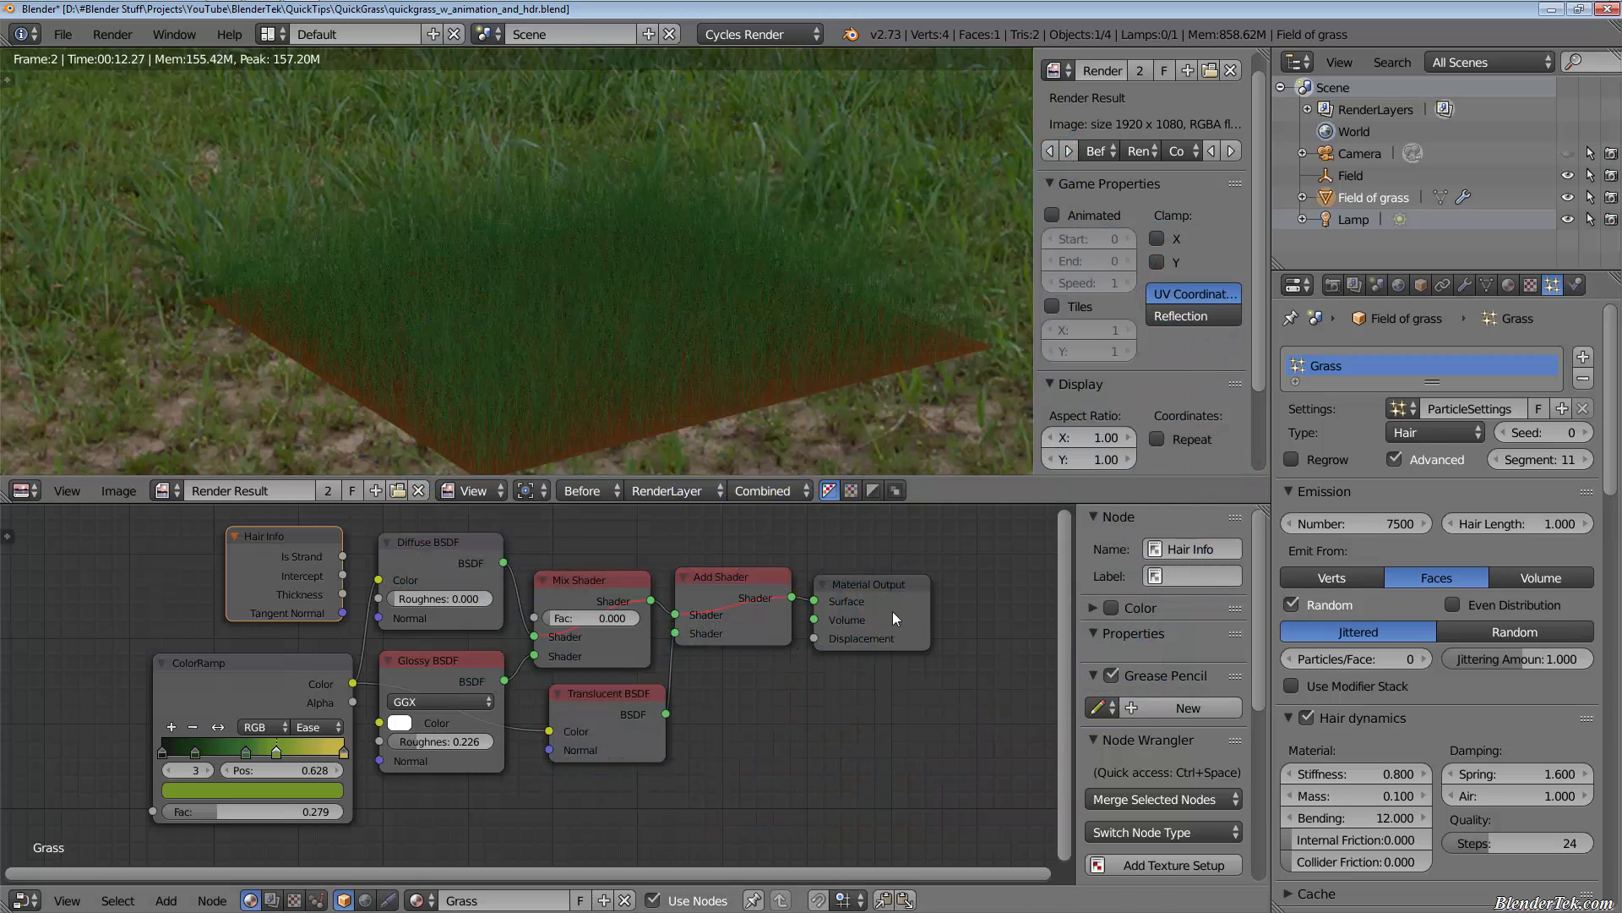
left_click(590, 580)
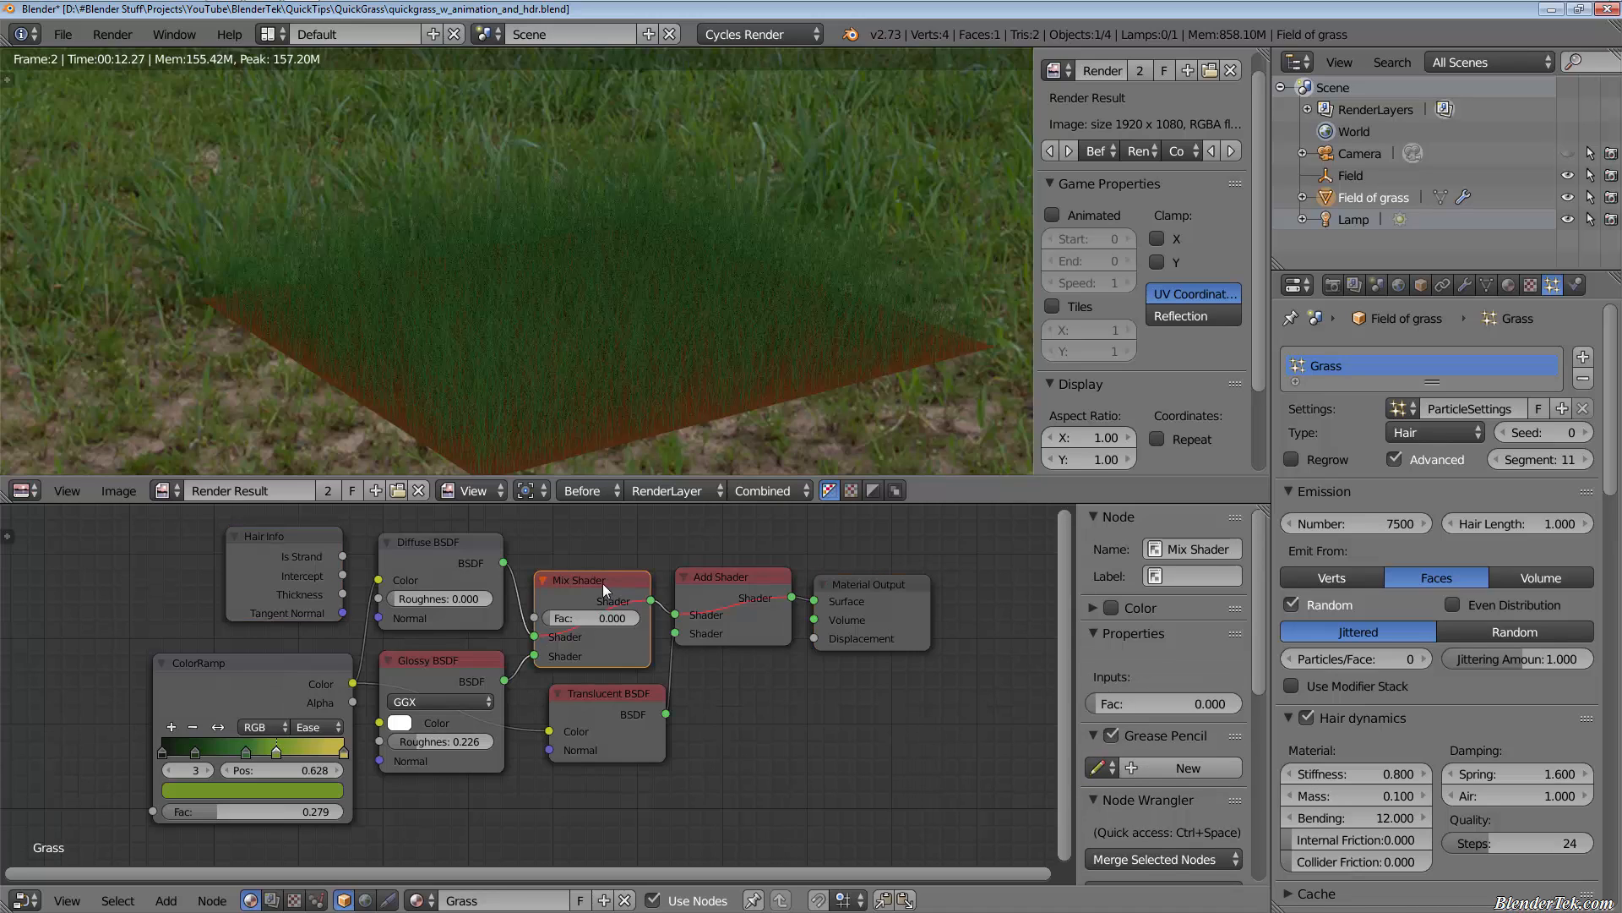
left_click(439, 542)
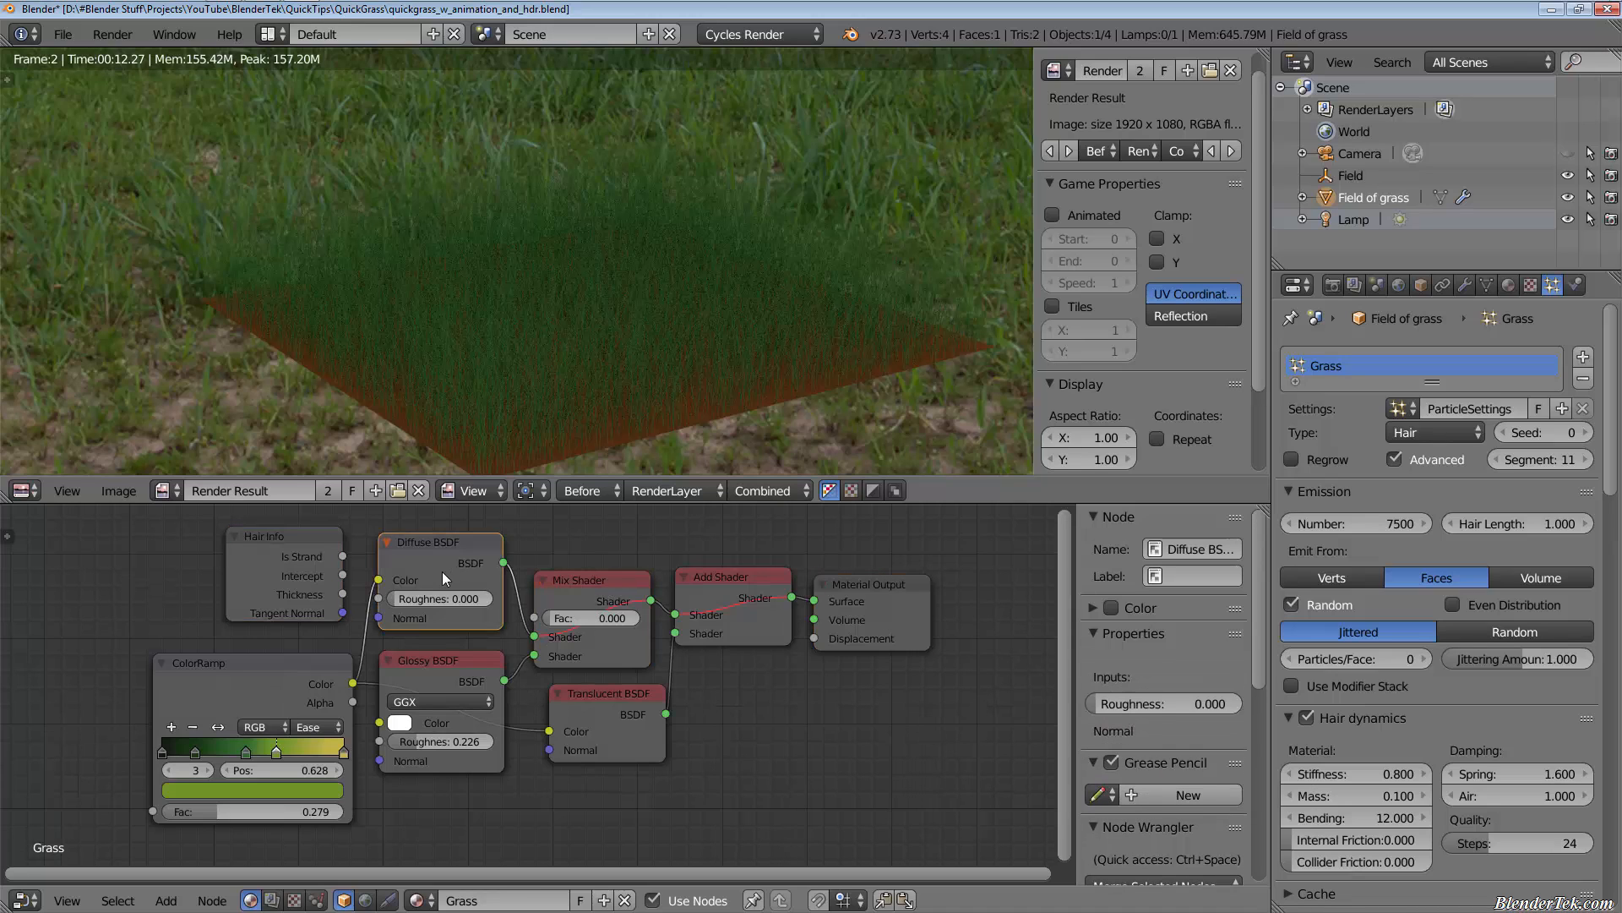
left_click(253, 663)
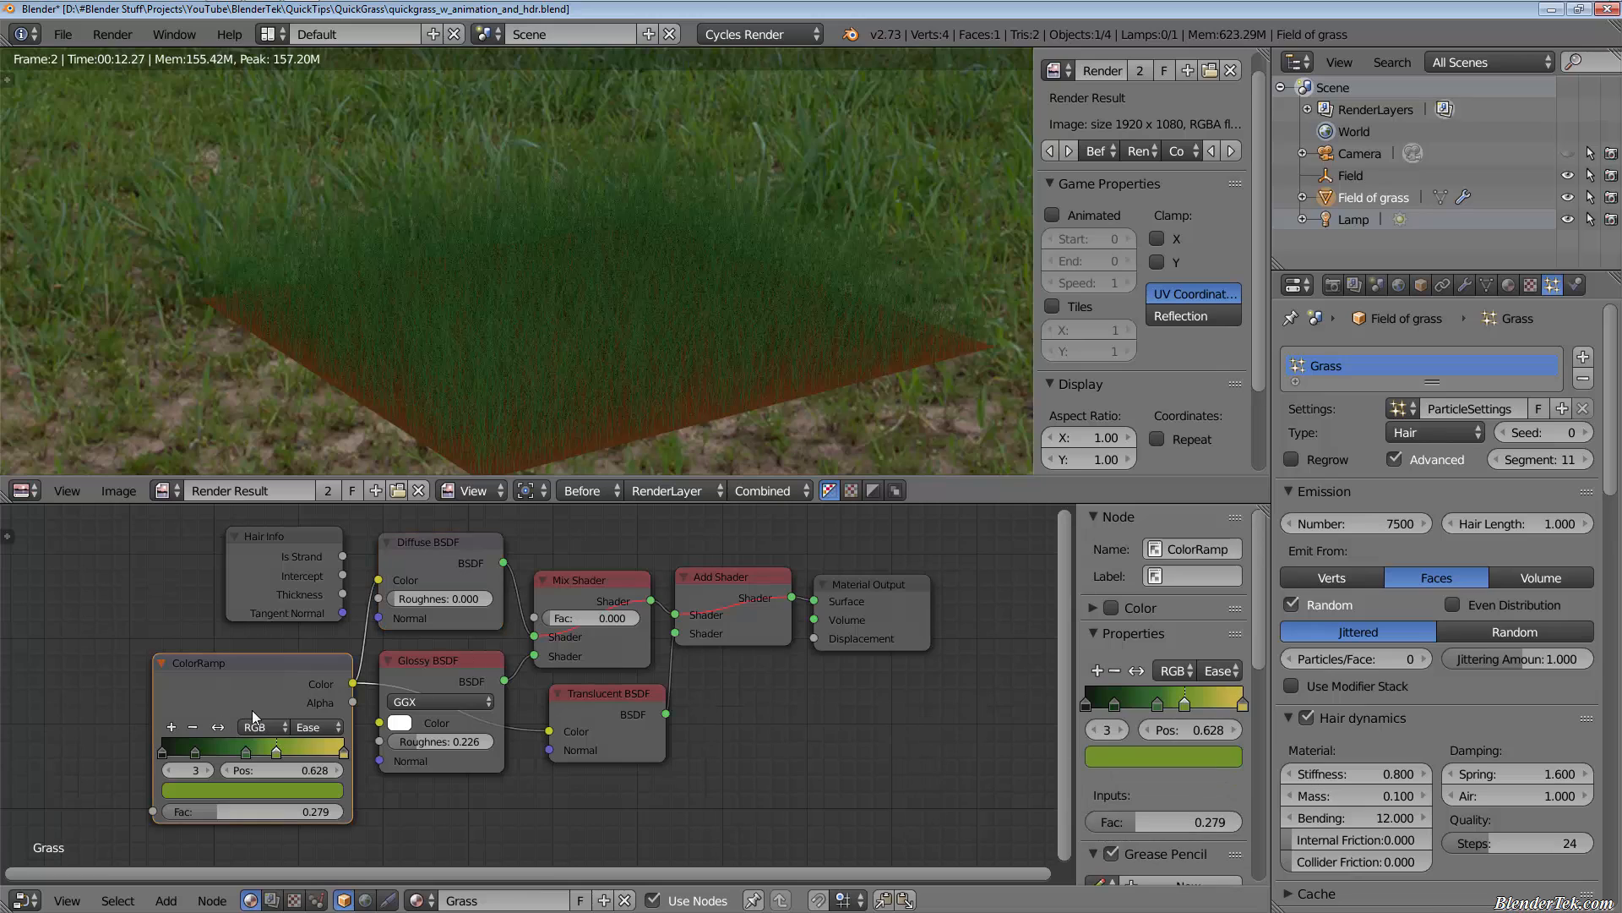
mouse_move(896, 619)
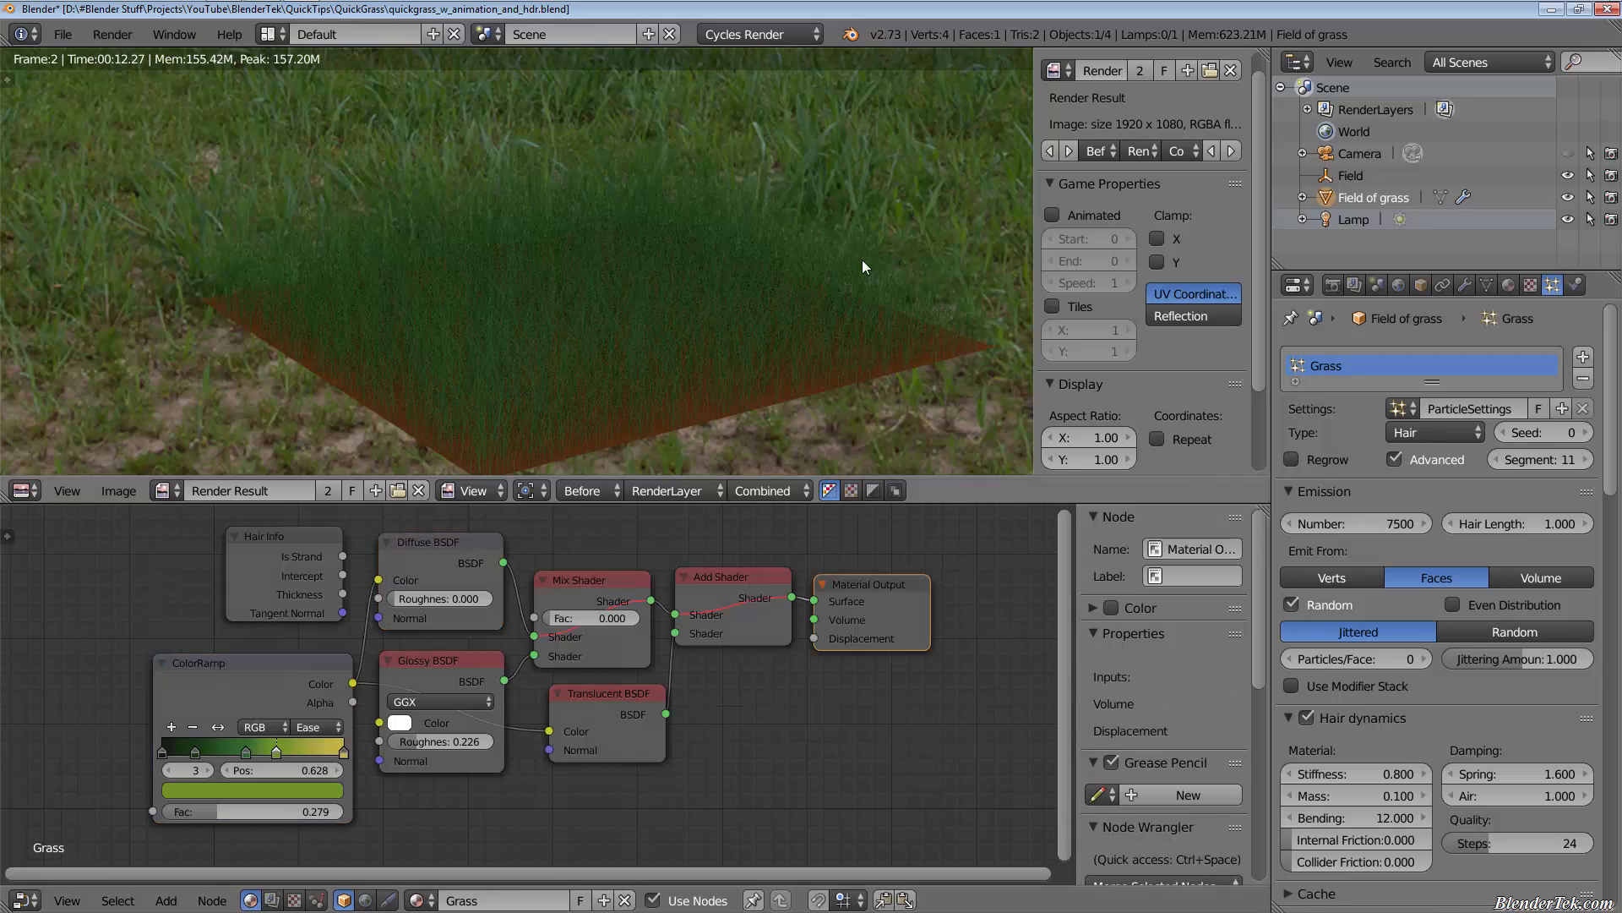
mouse_move(863, 332)
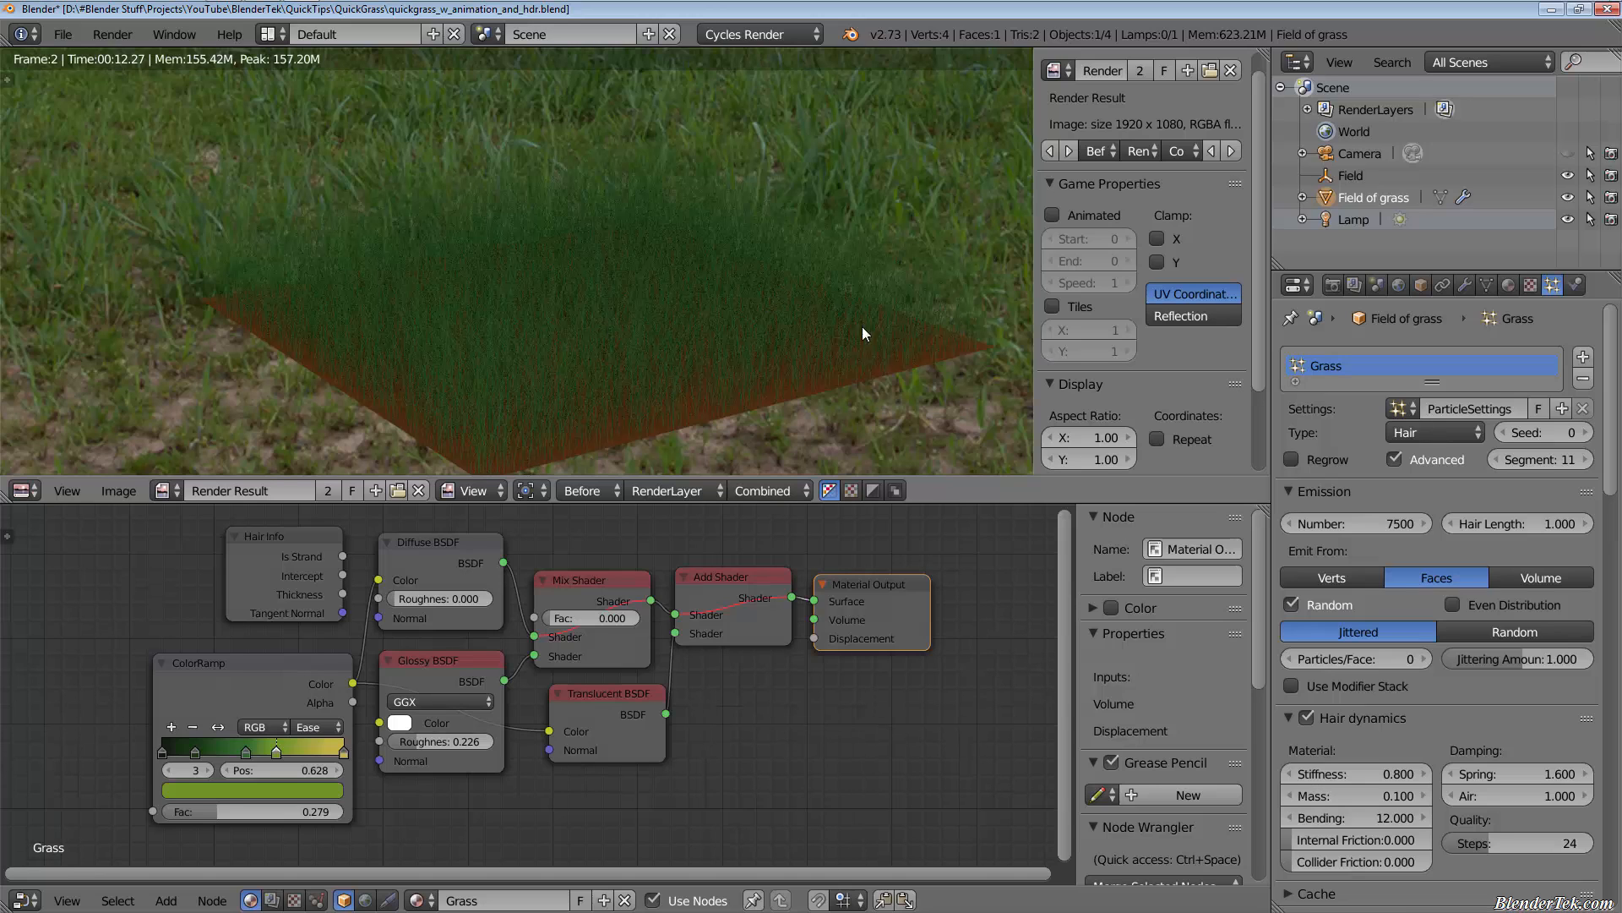
mouse_move(587, 338)
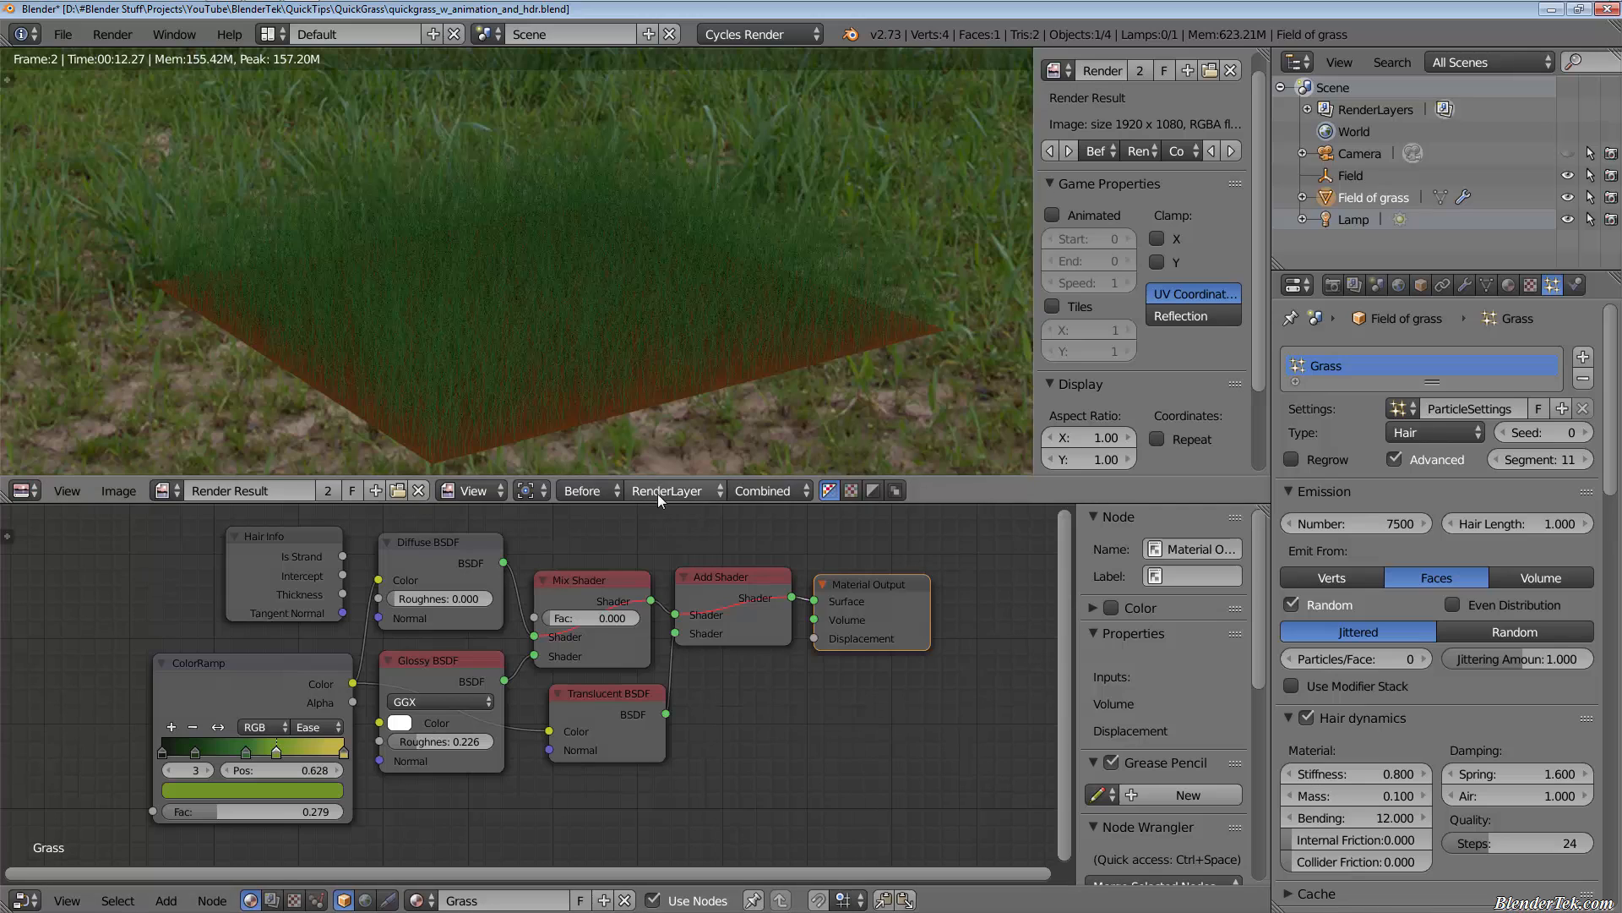
Show the 'With proper node setup' render and select the ColorRamp node.
left_click(585, 490)
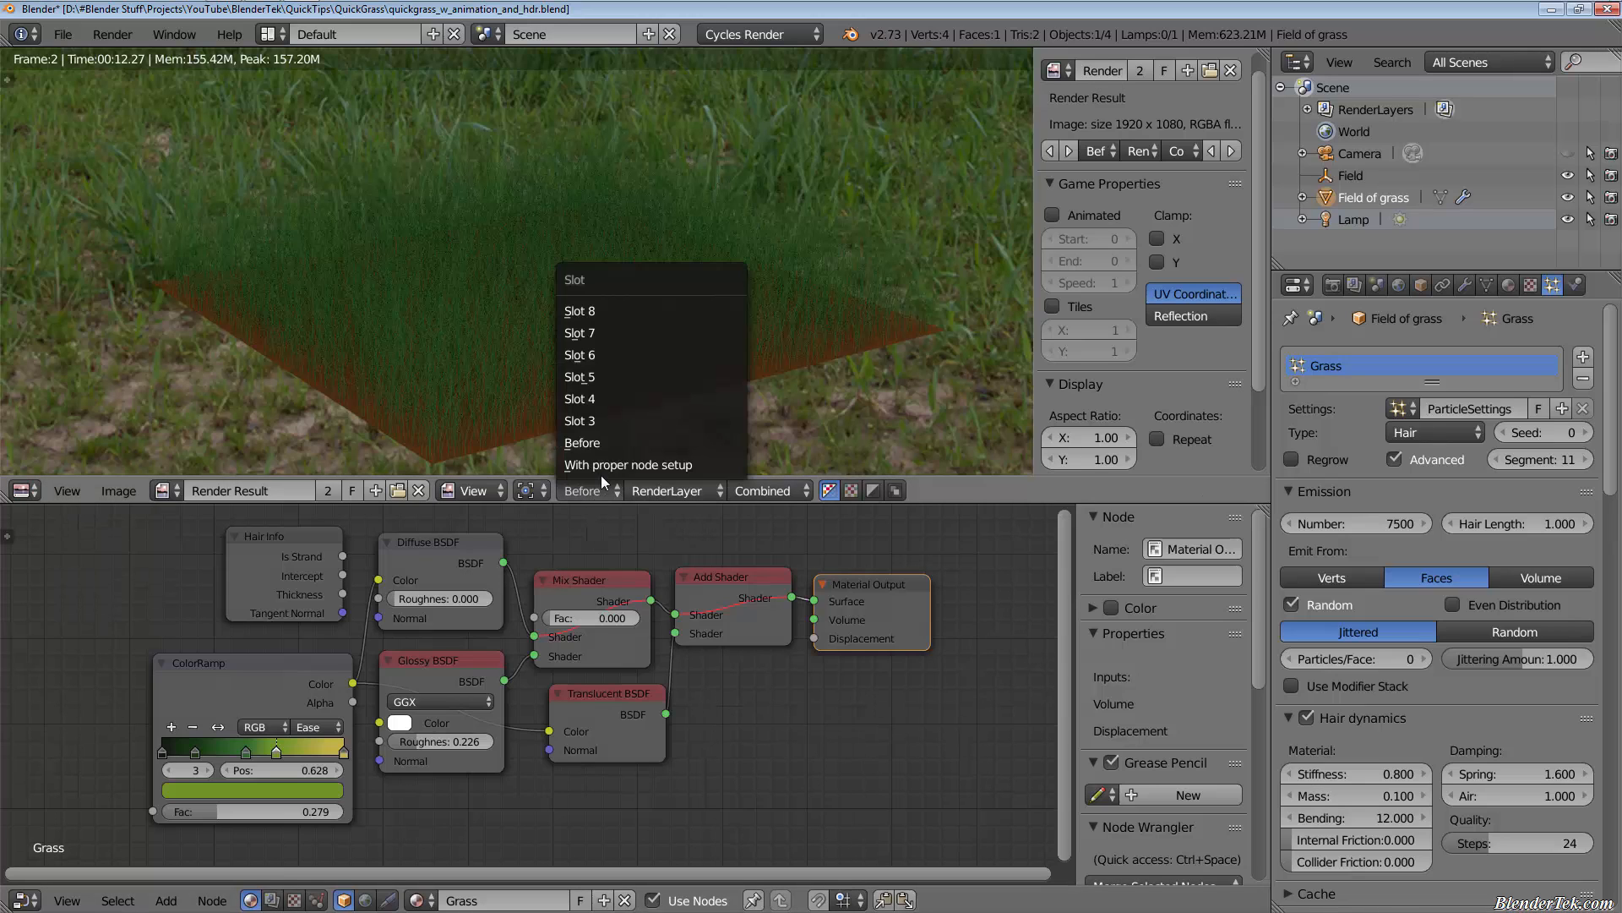
left_click(625, 463)
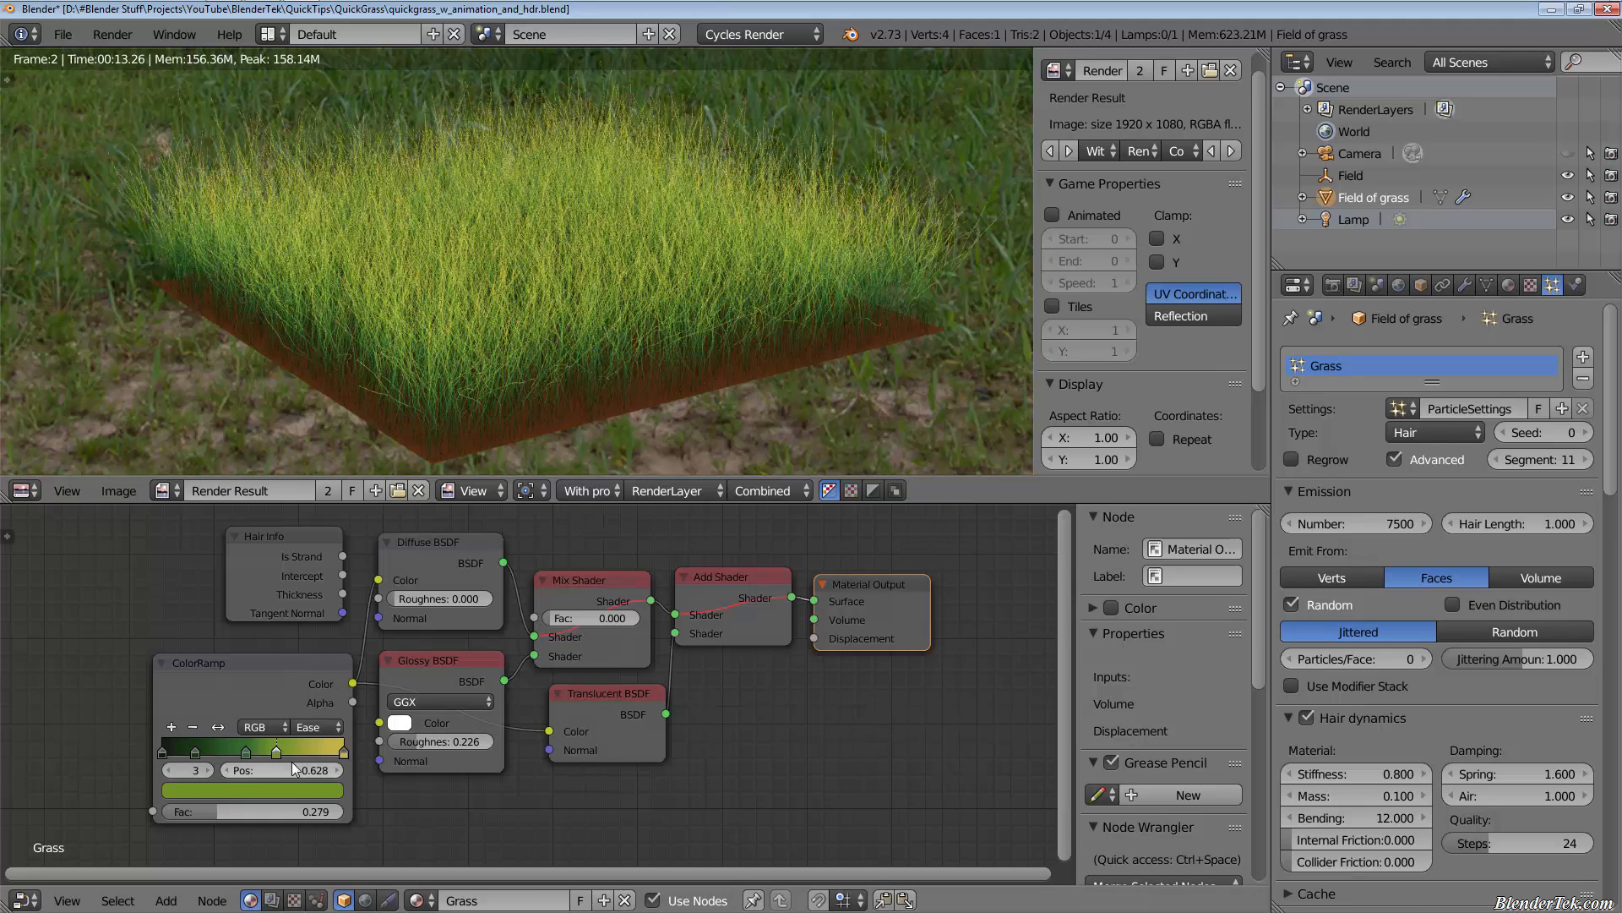
left_click(251, 662)
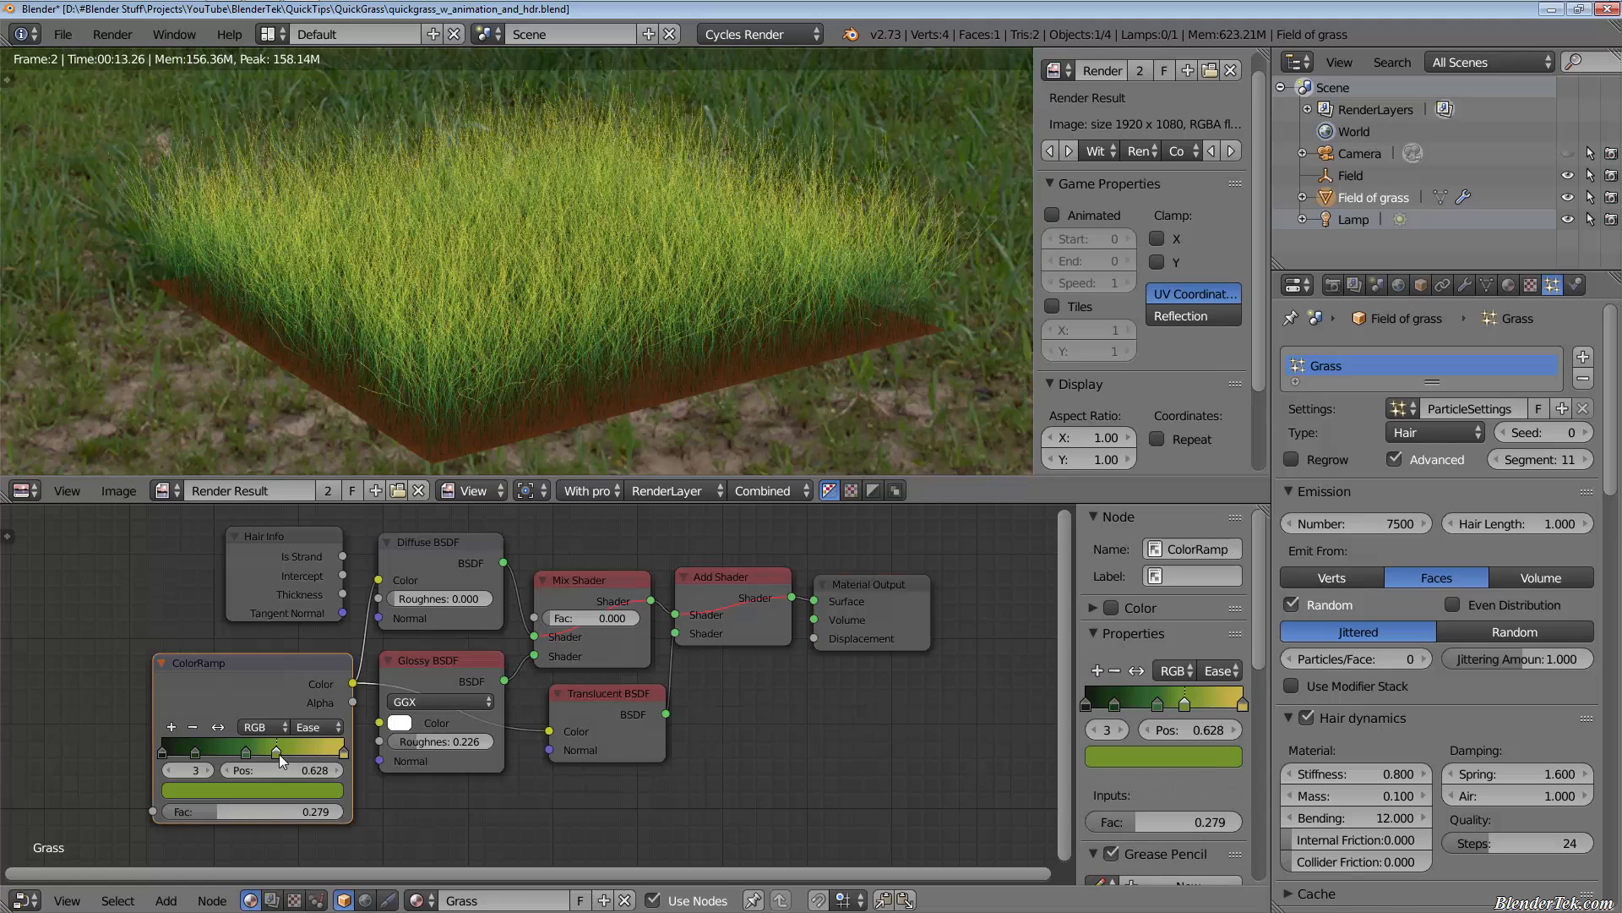
left_click_drag(276, 750, 289, 750)
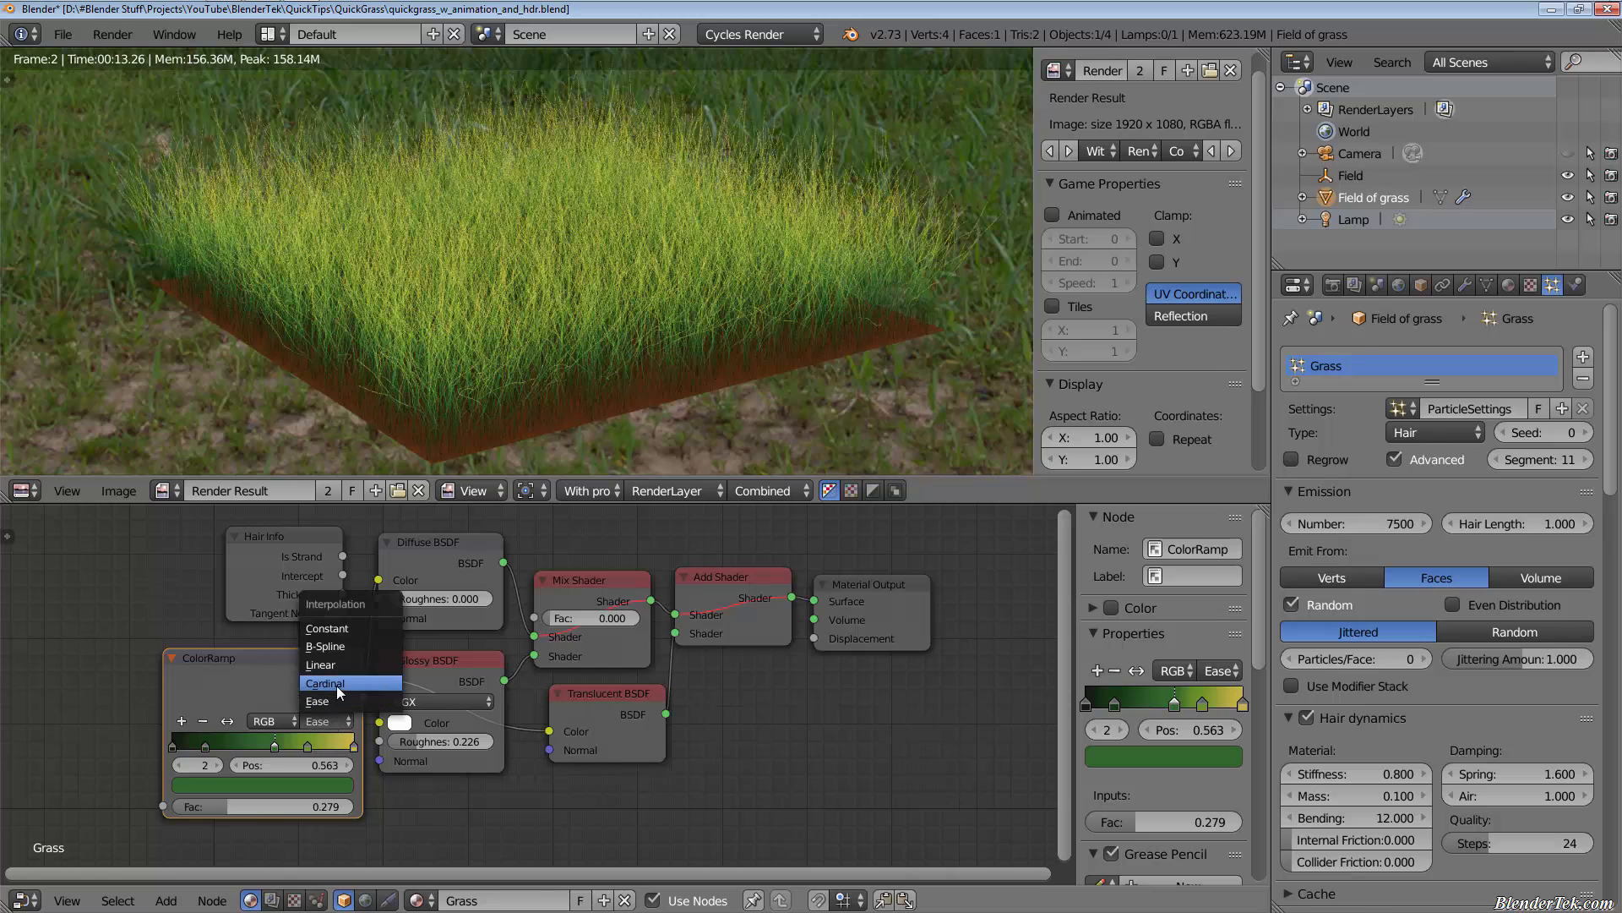
mouse_move(331, 700)
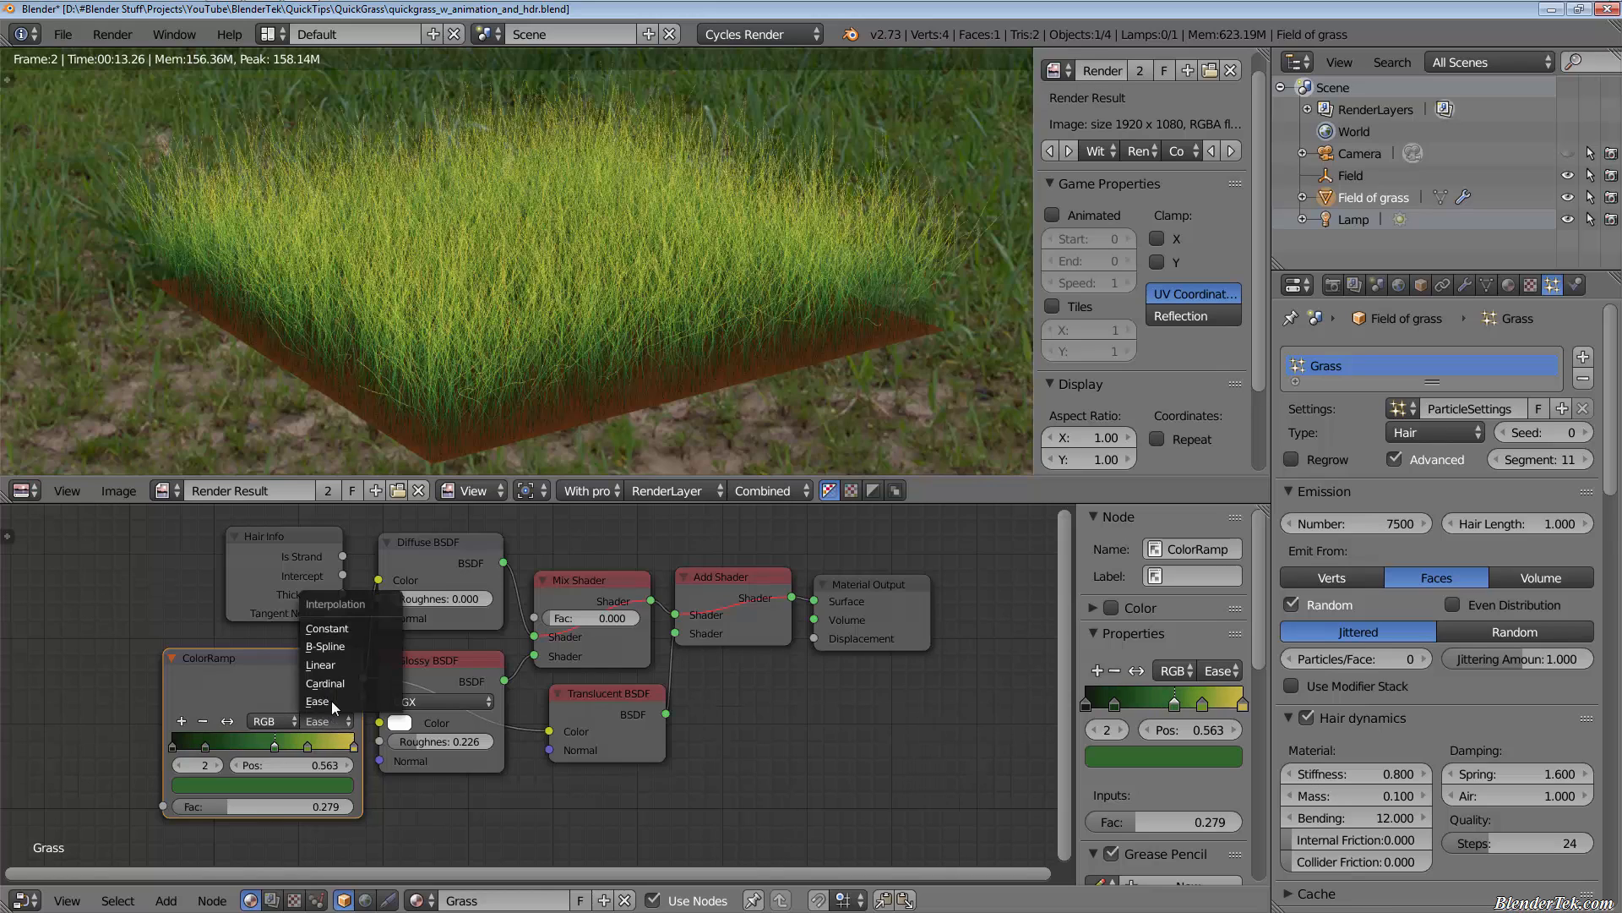
Cycle the ColorRamp interpolation through B-Spline and Constant, leaving it on Ease.
left_click(324, 645)
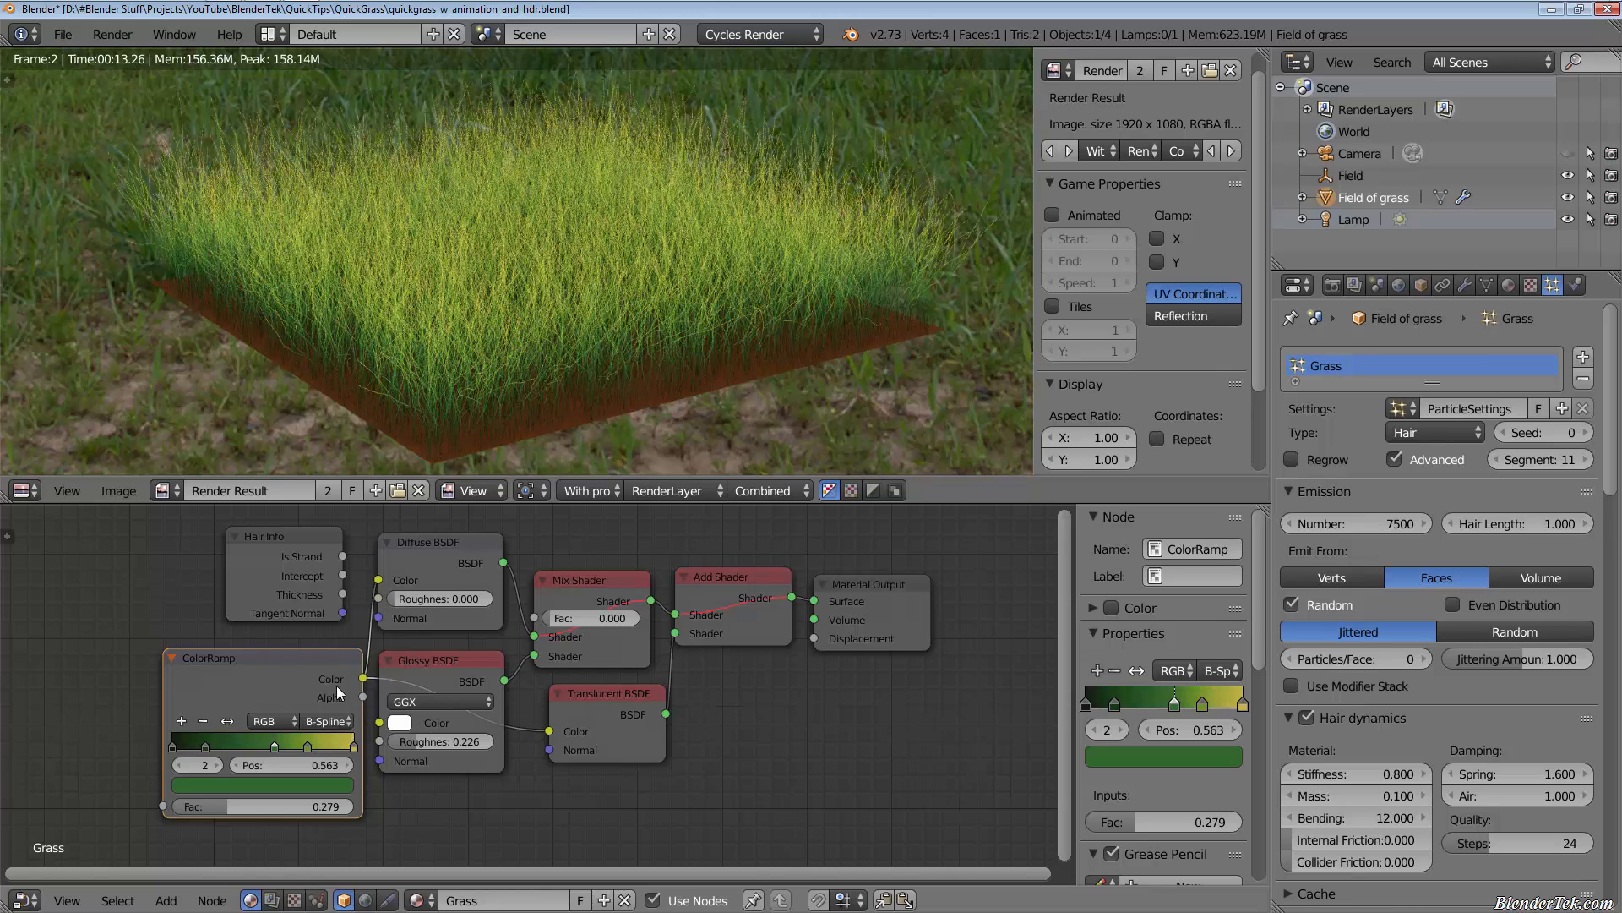
left_click(319, 720)
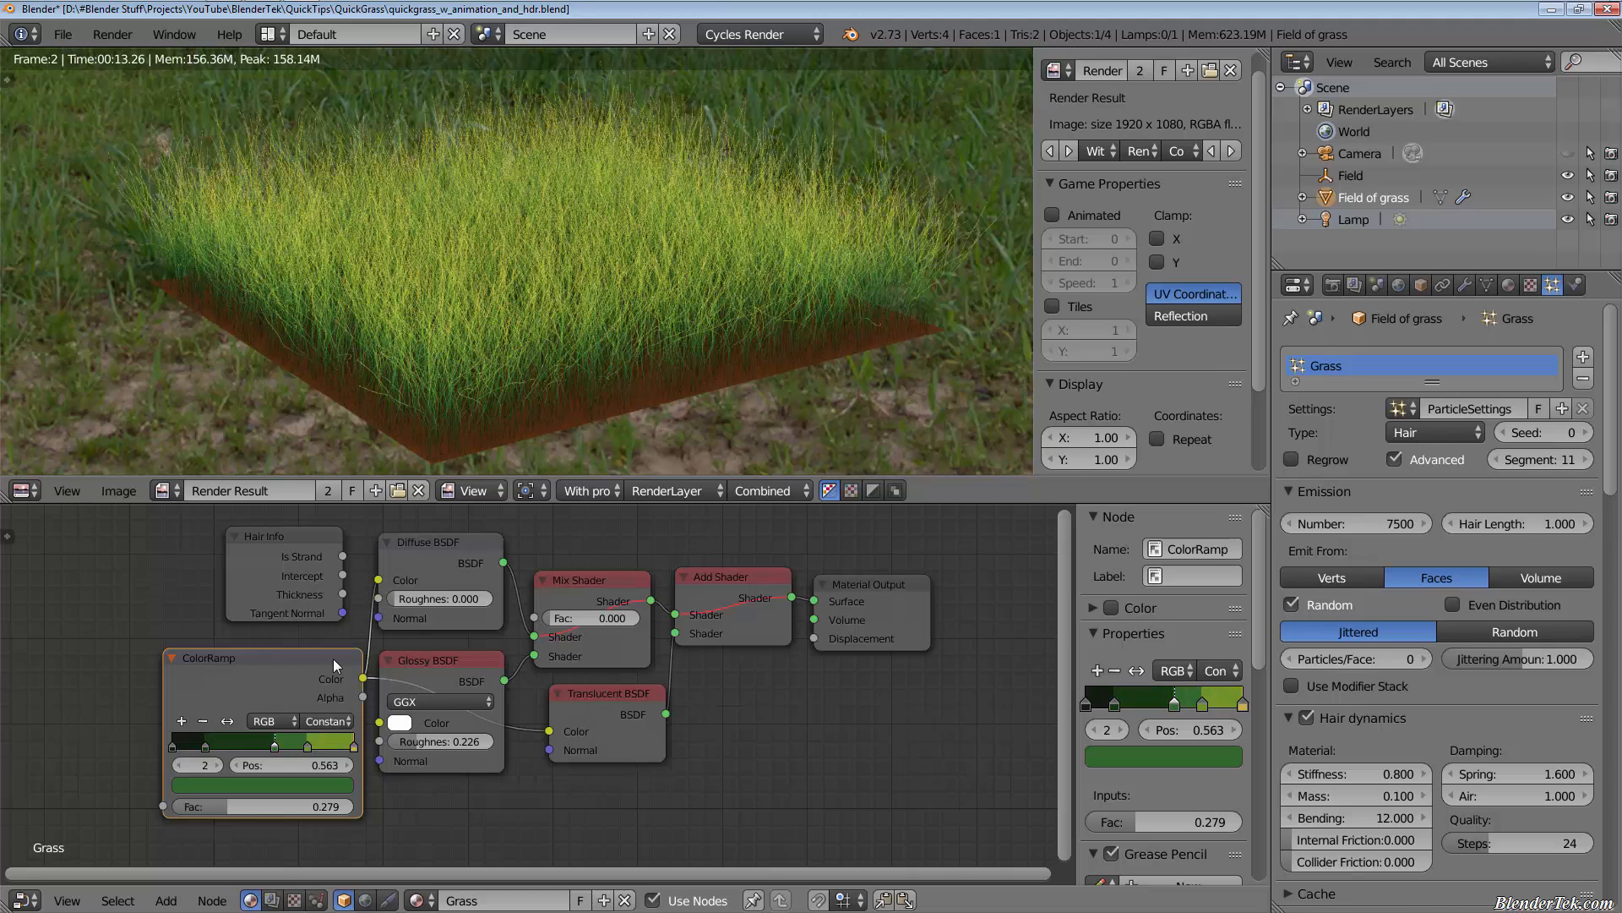
left_click(324, 720)
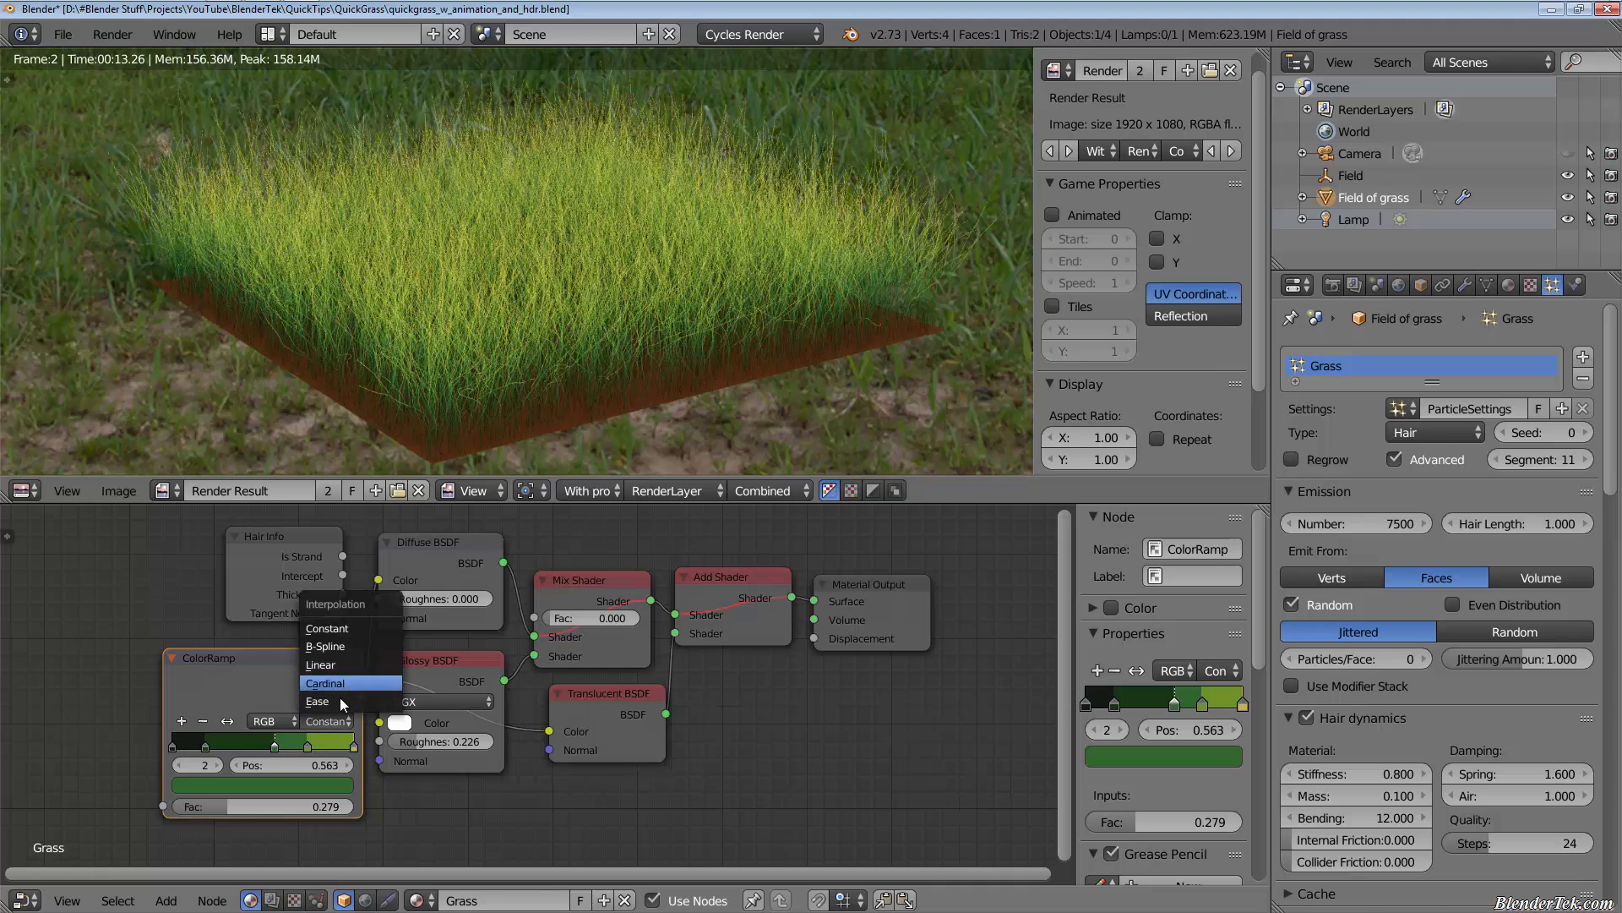
left_click(317, 700)
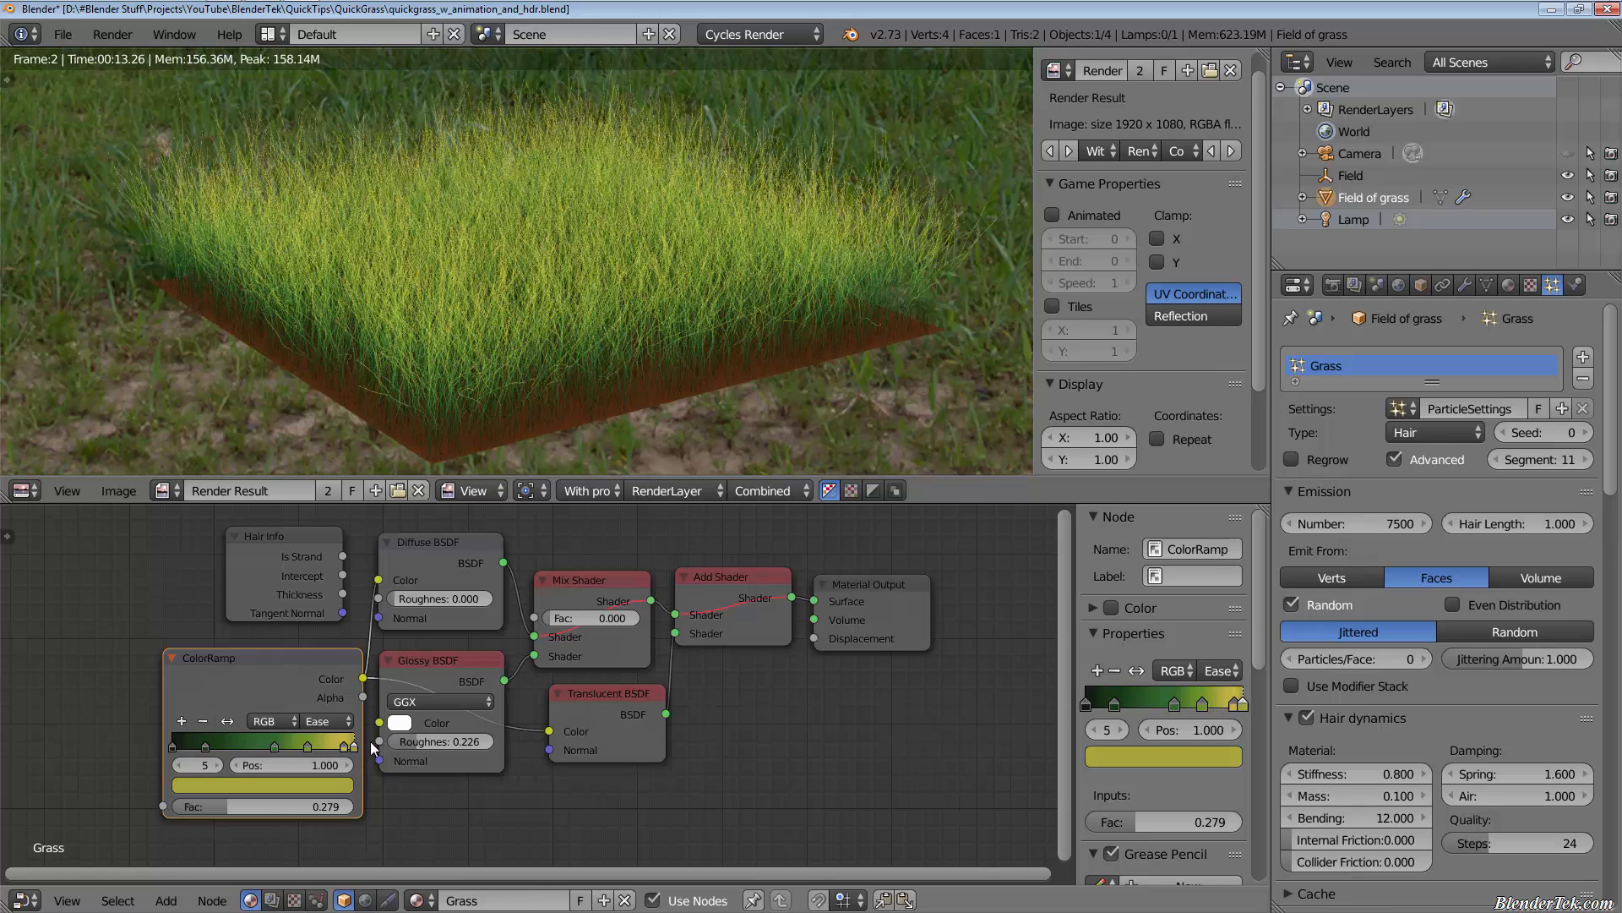
Set the last ColorRamp stop to a dark olive, about H 0.200, S 0.644, V 0.333.
left_click(390, 721)
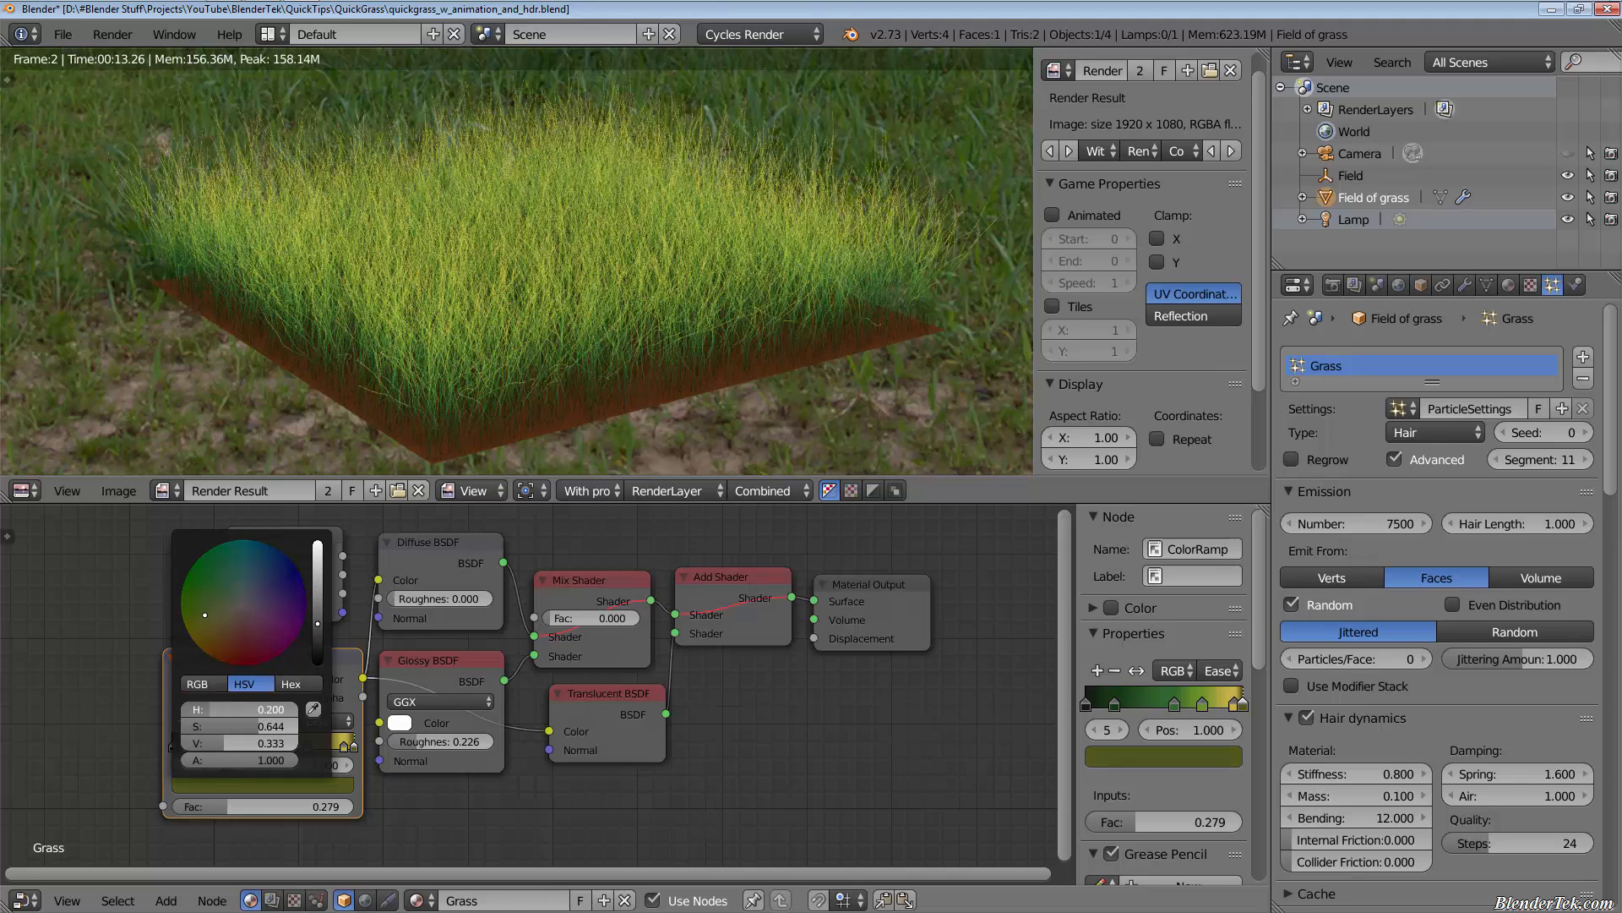
left_click(225, 637)
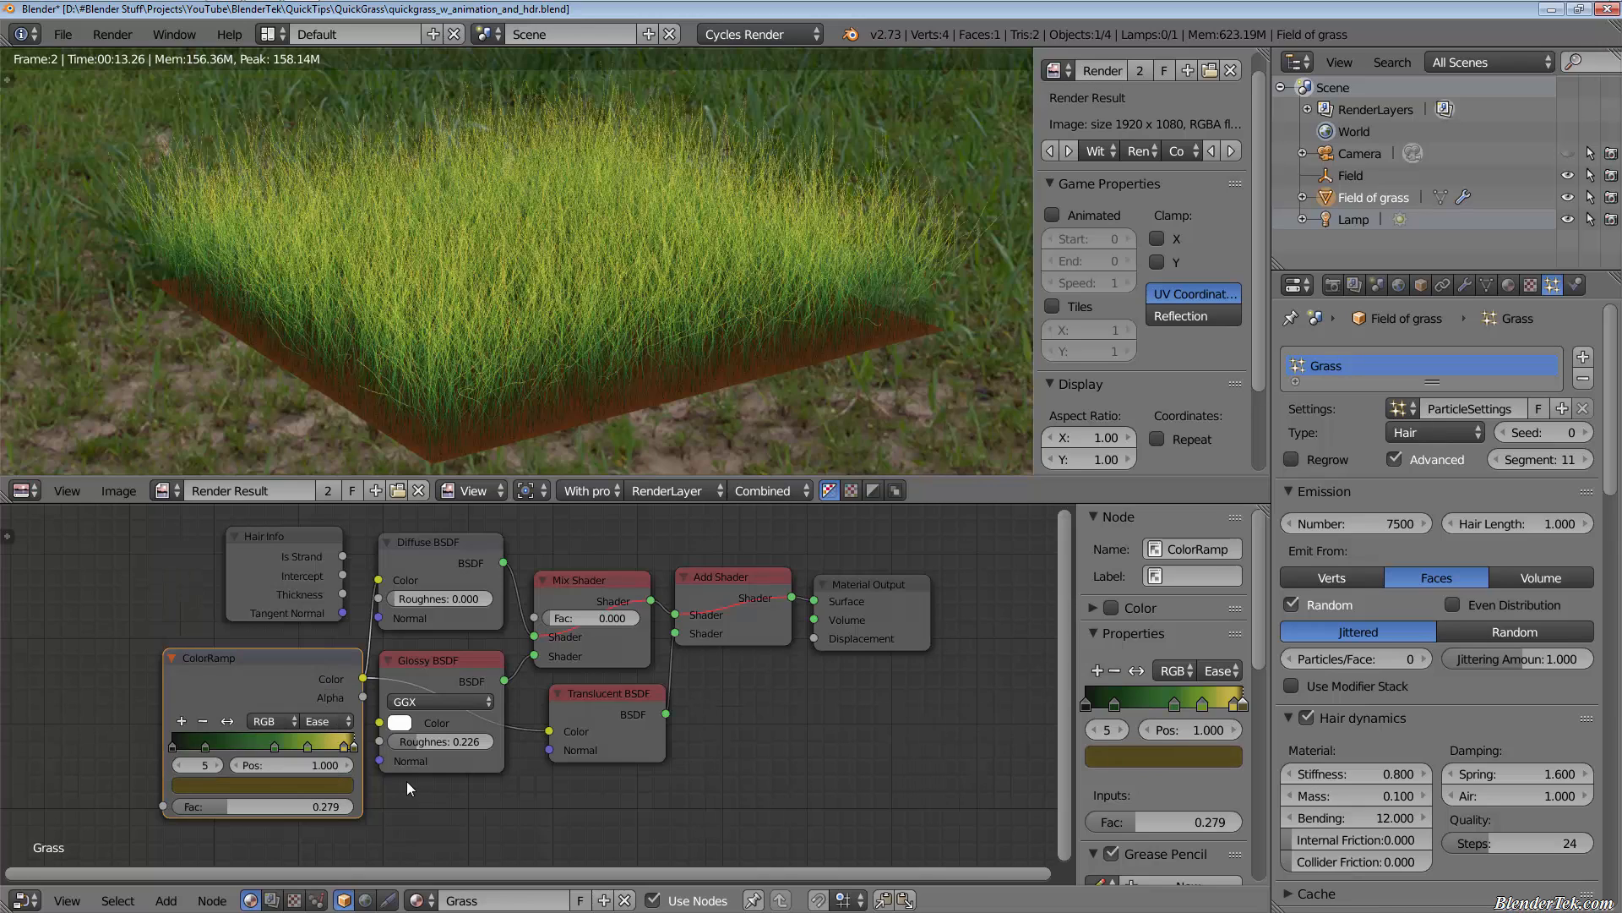
mouse_move(397, 796)
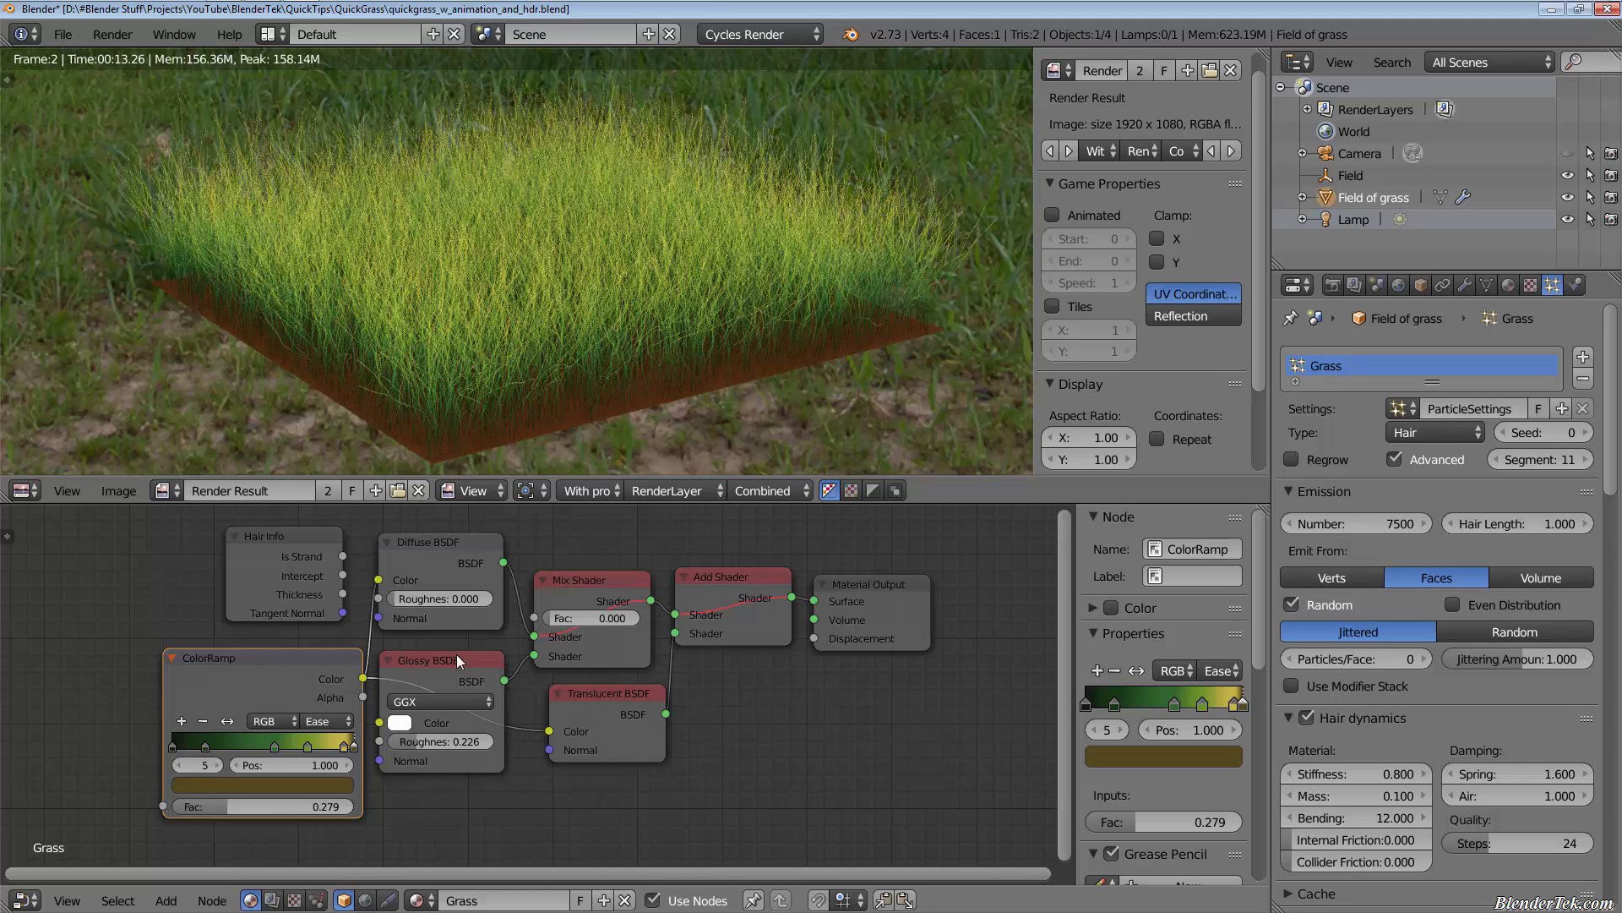
left_click(605, 693)
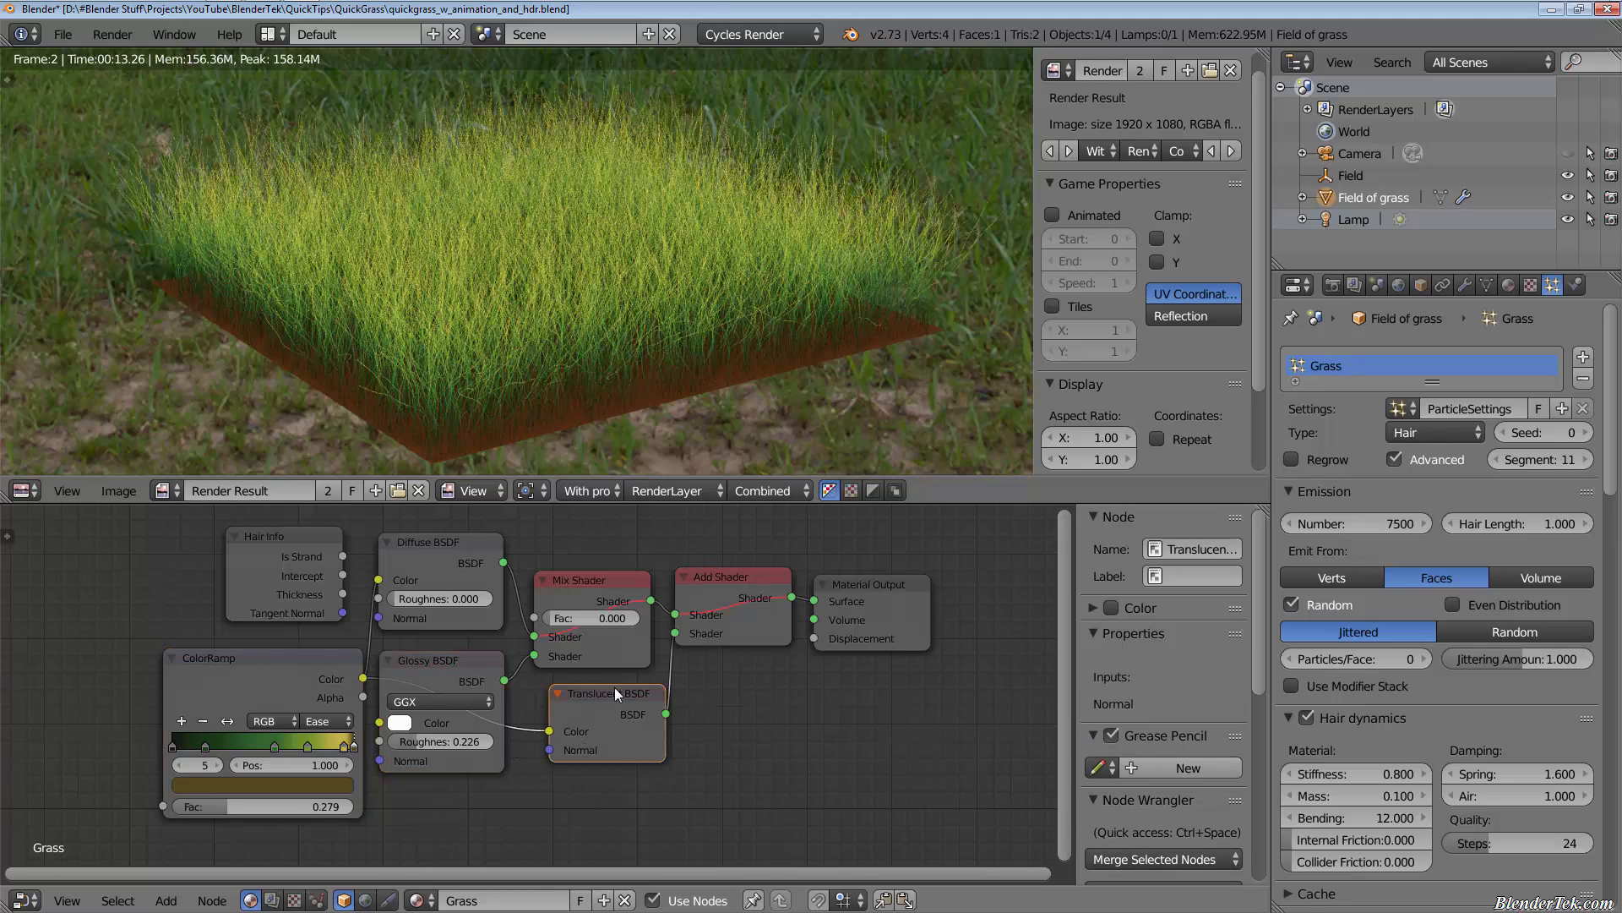
left_click(732, 576)
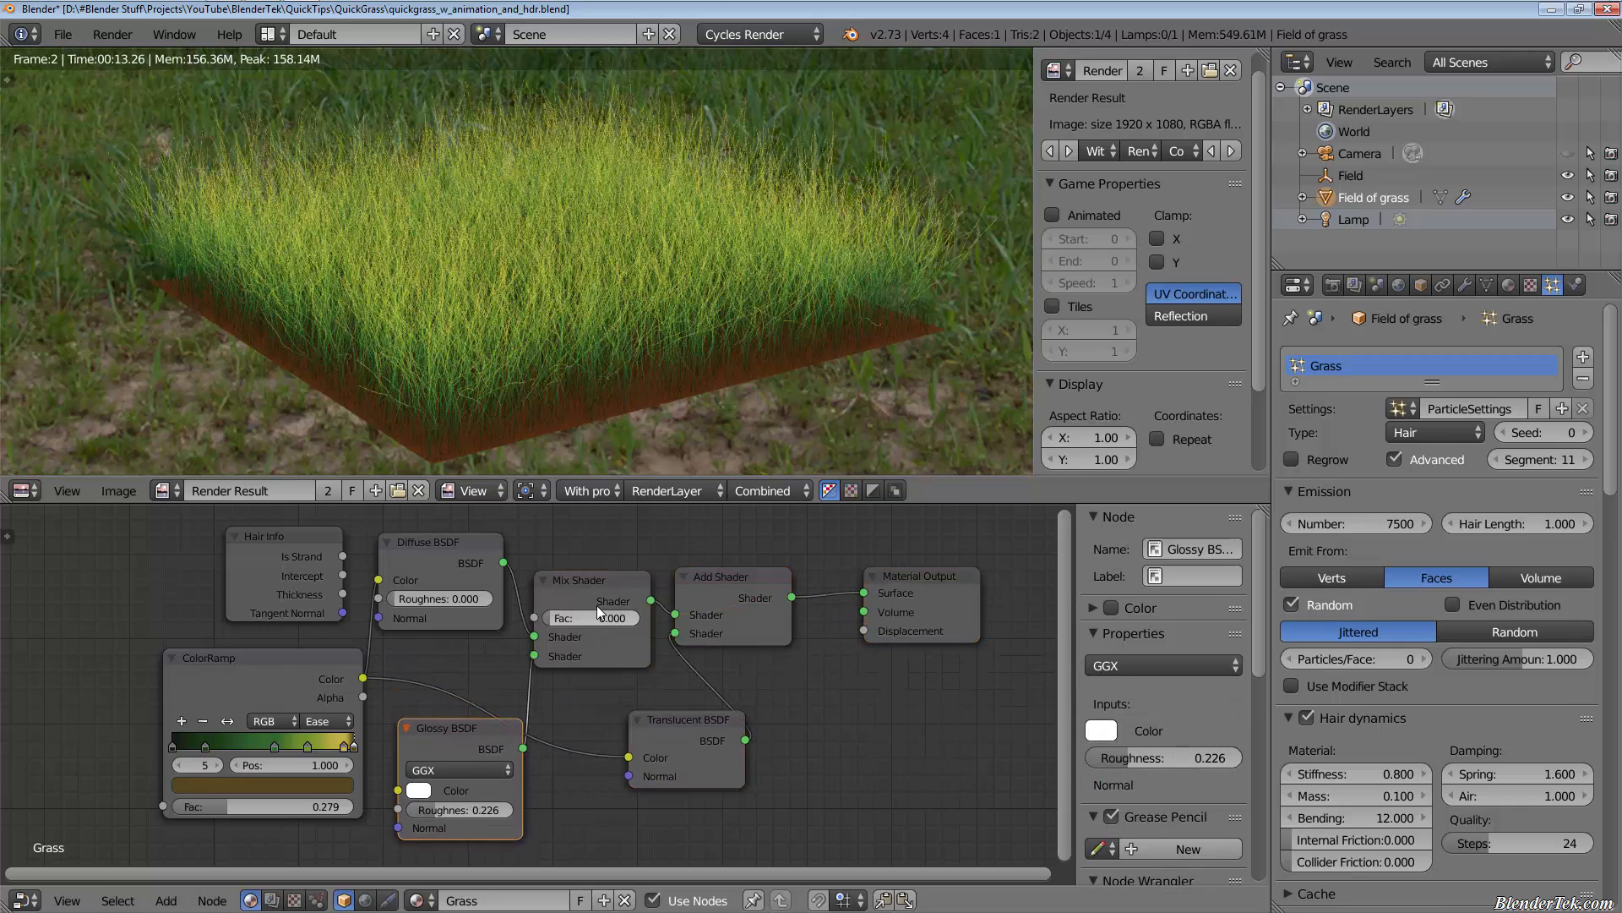
left_click(731, 576)
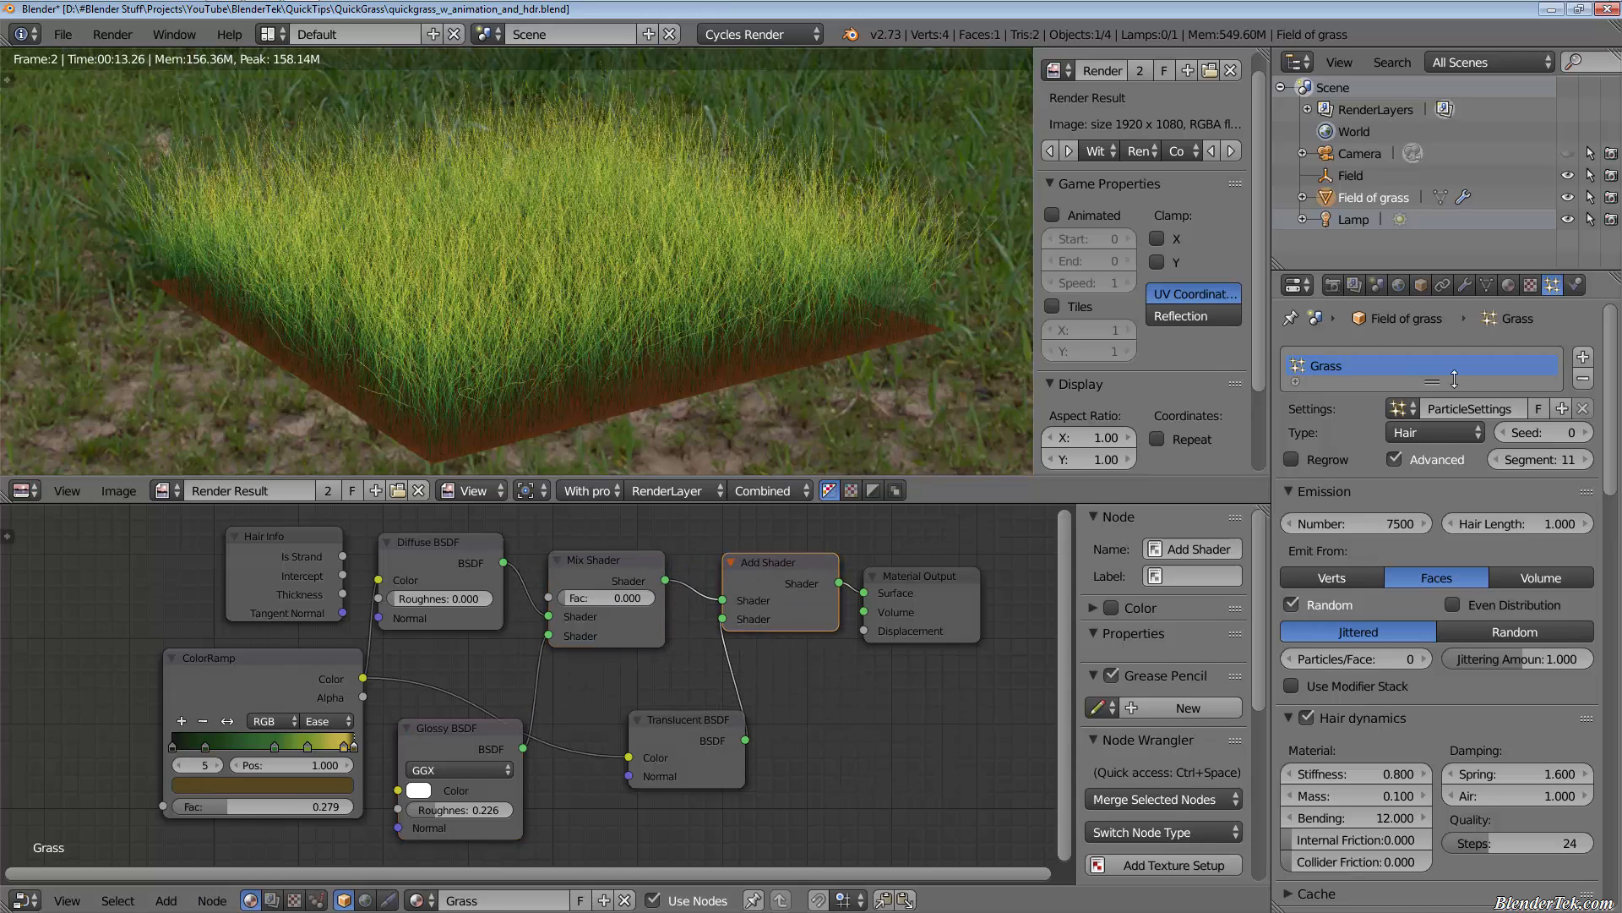
left_click(1433, 431)
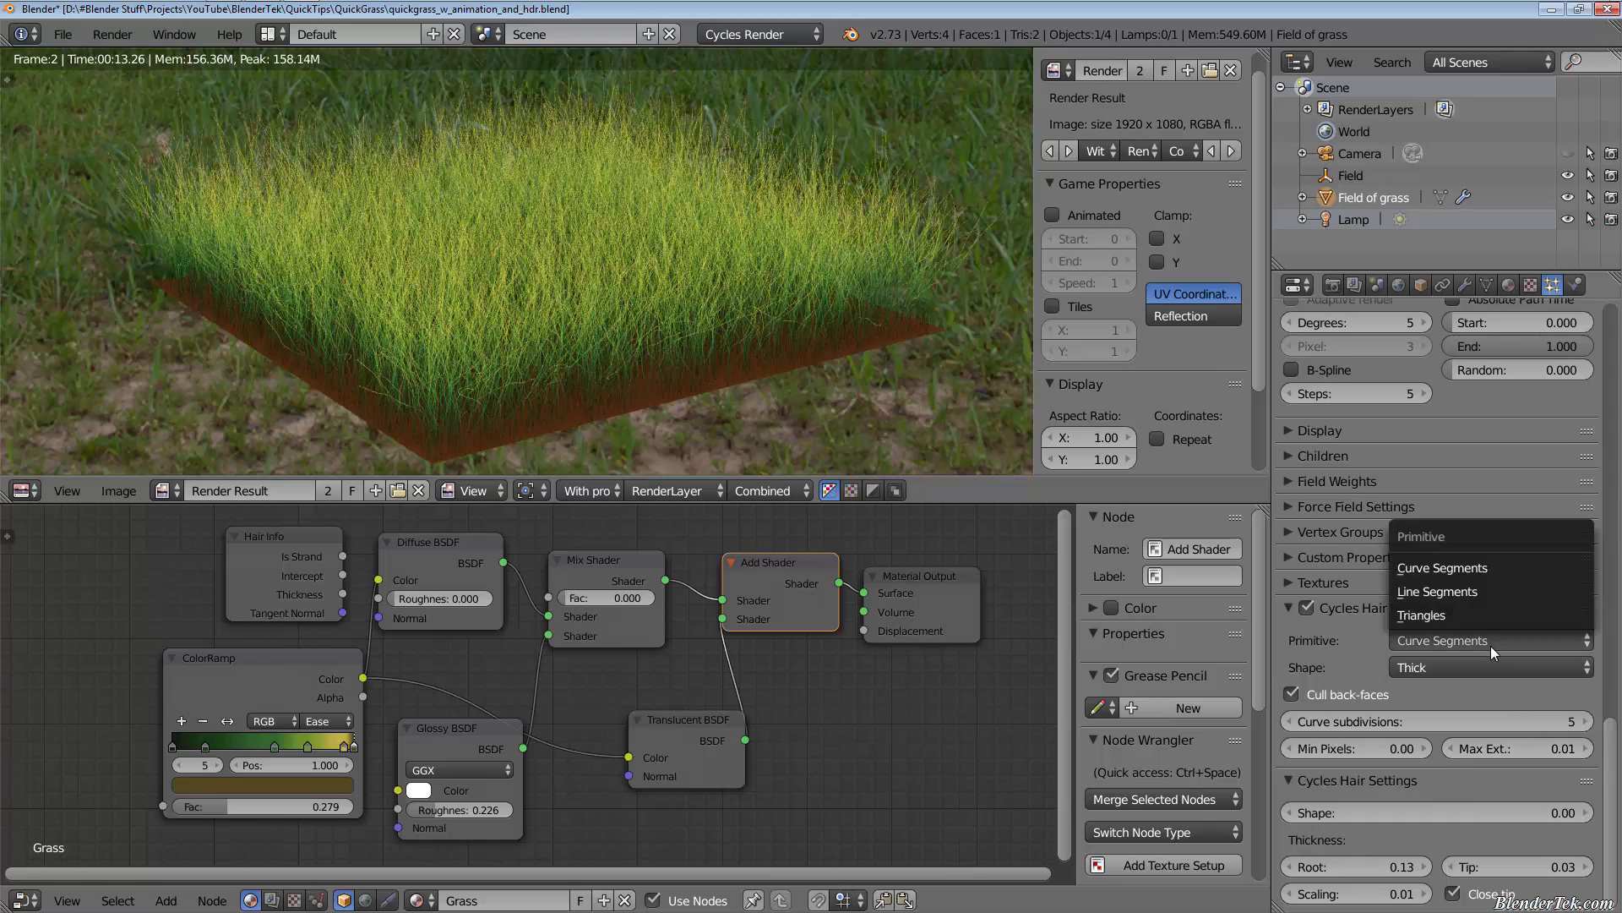
left_click(1440, 638)
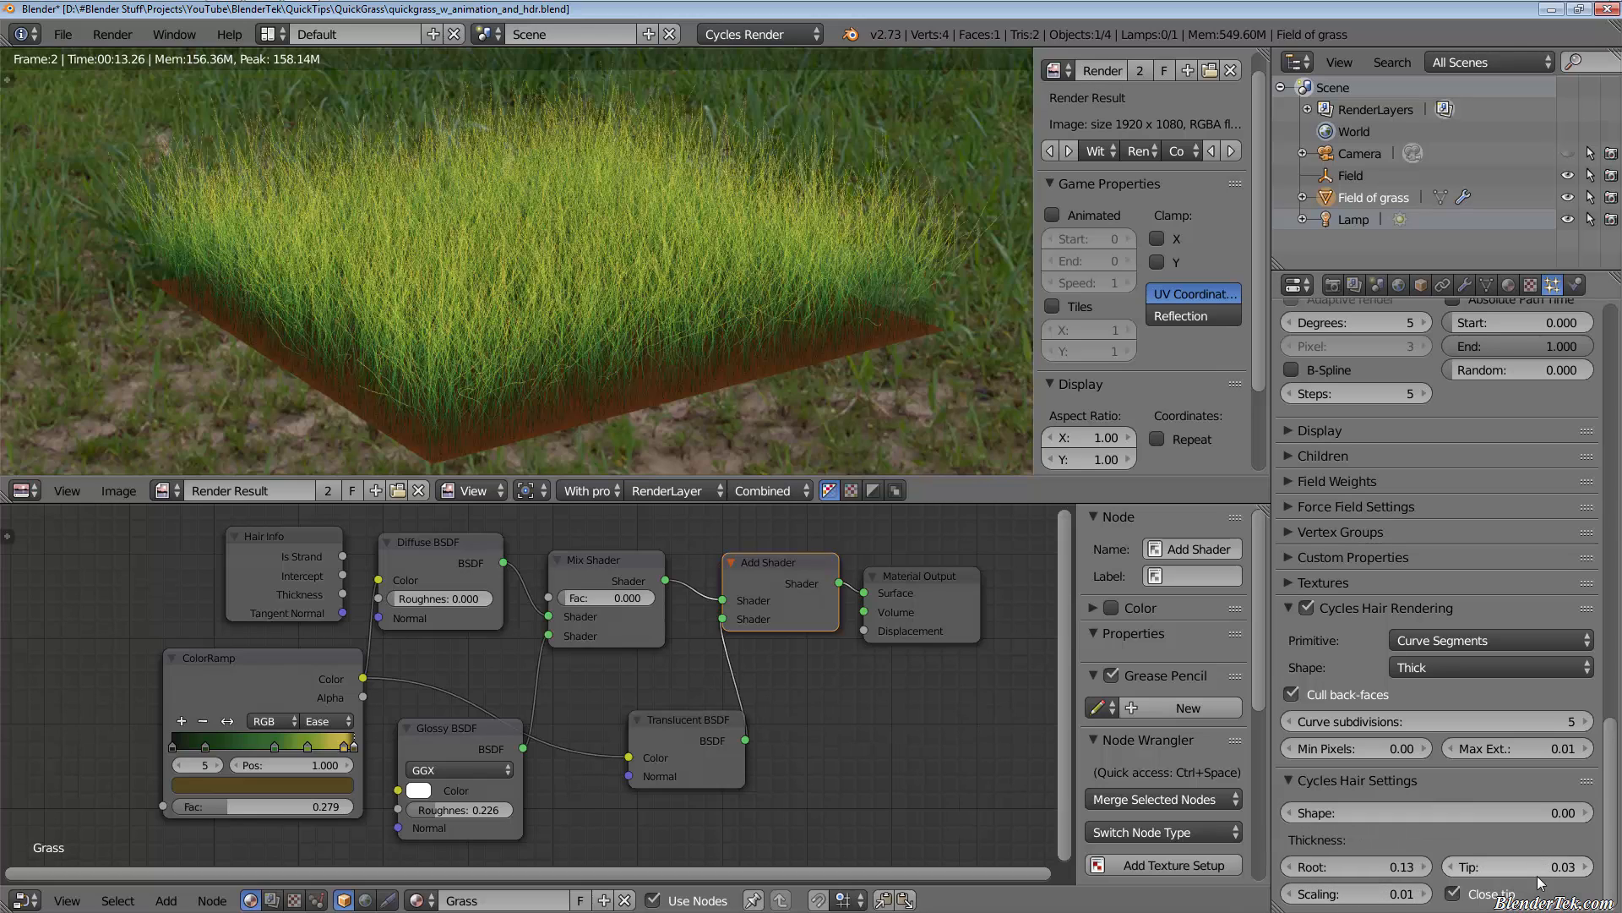
mouse_move(1521, 865)
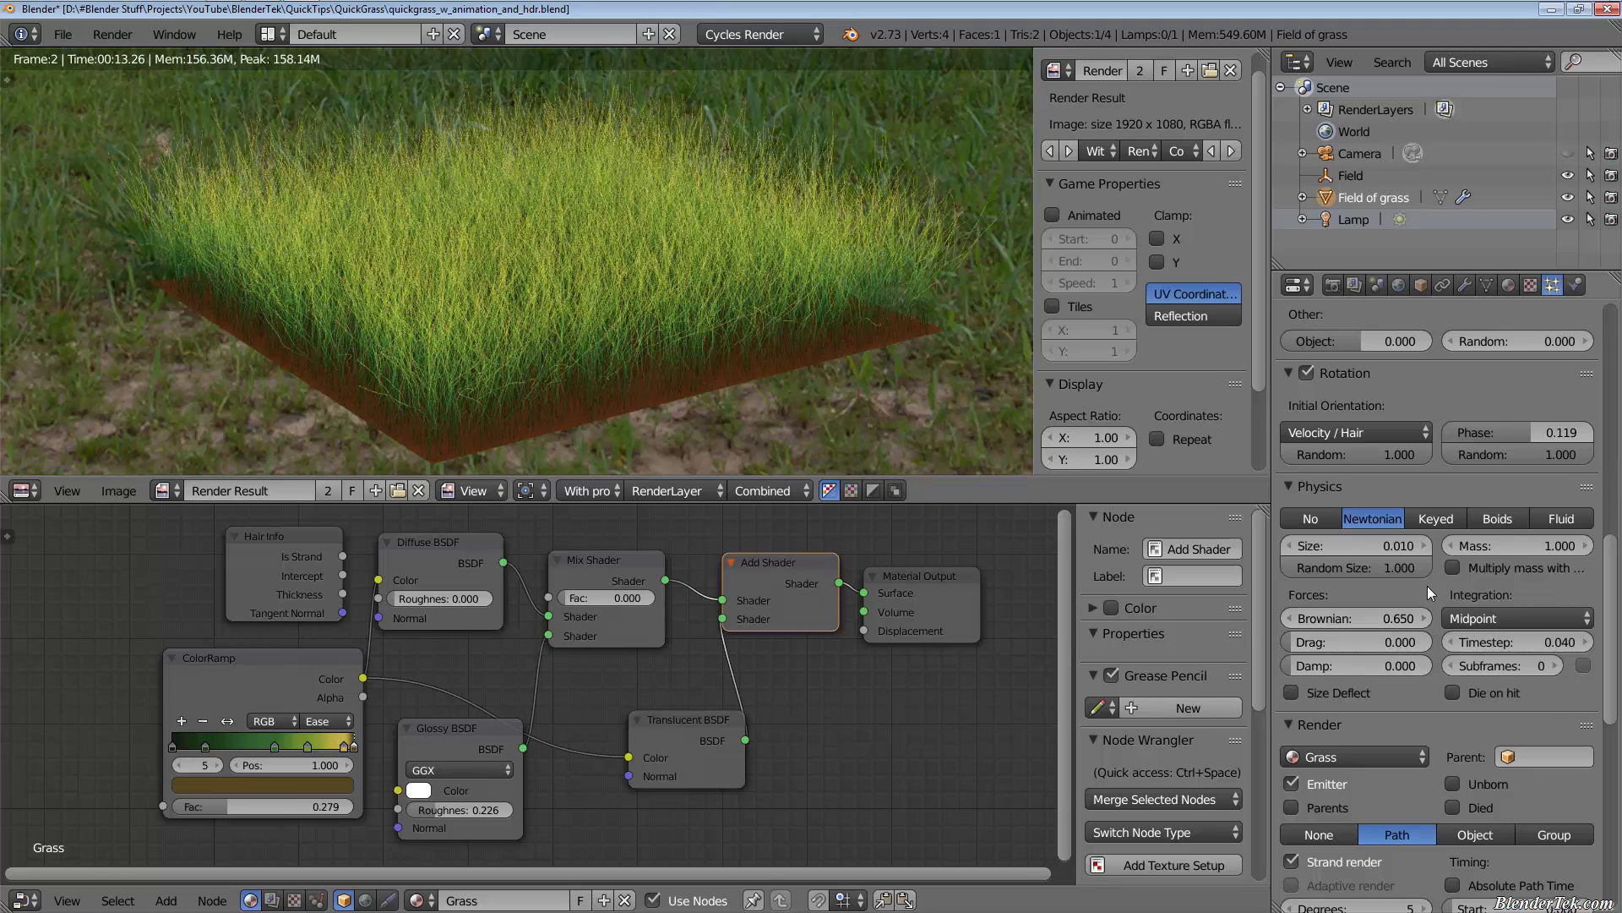
mouse_move(1514, 546)
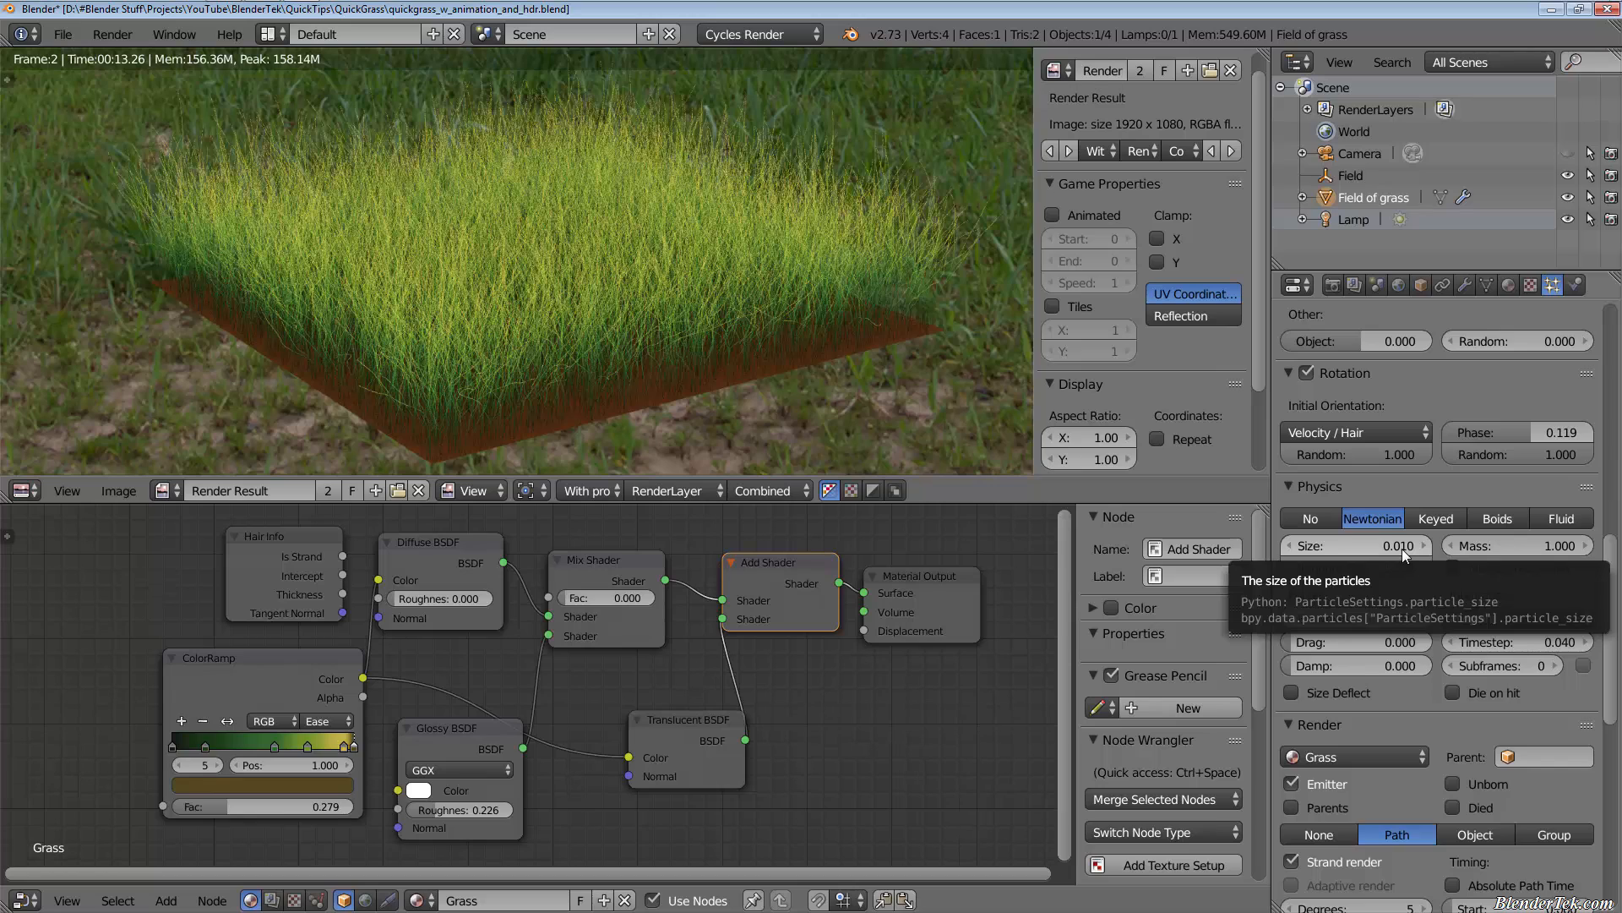
scroll("down", 3)
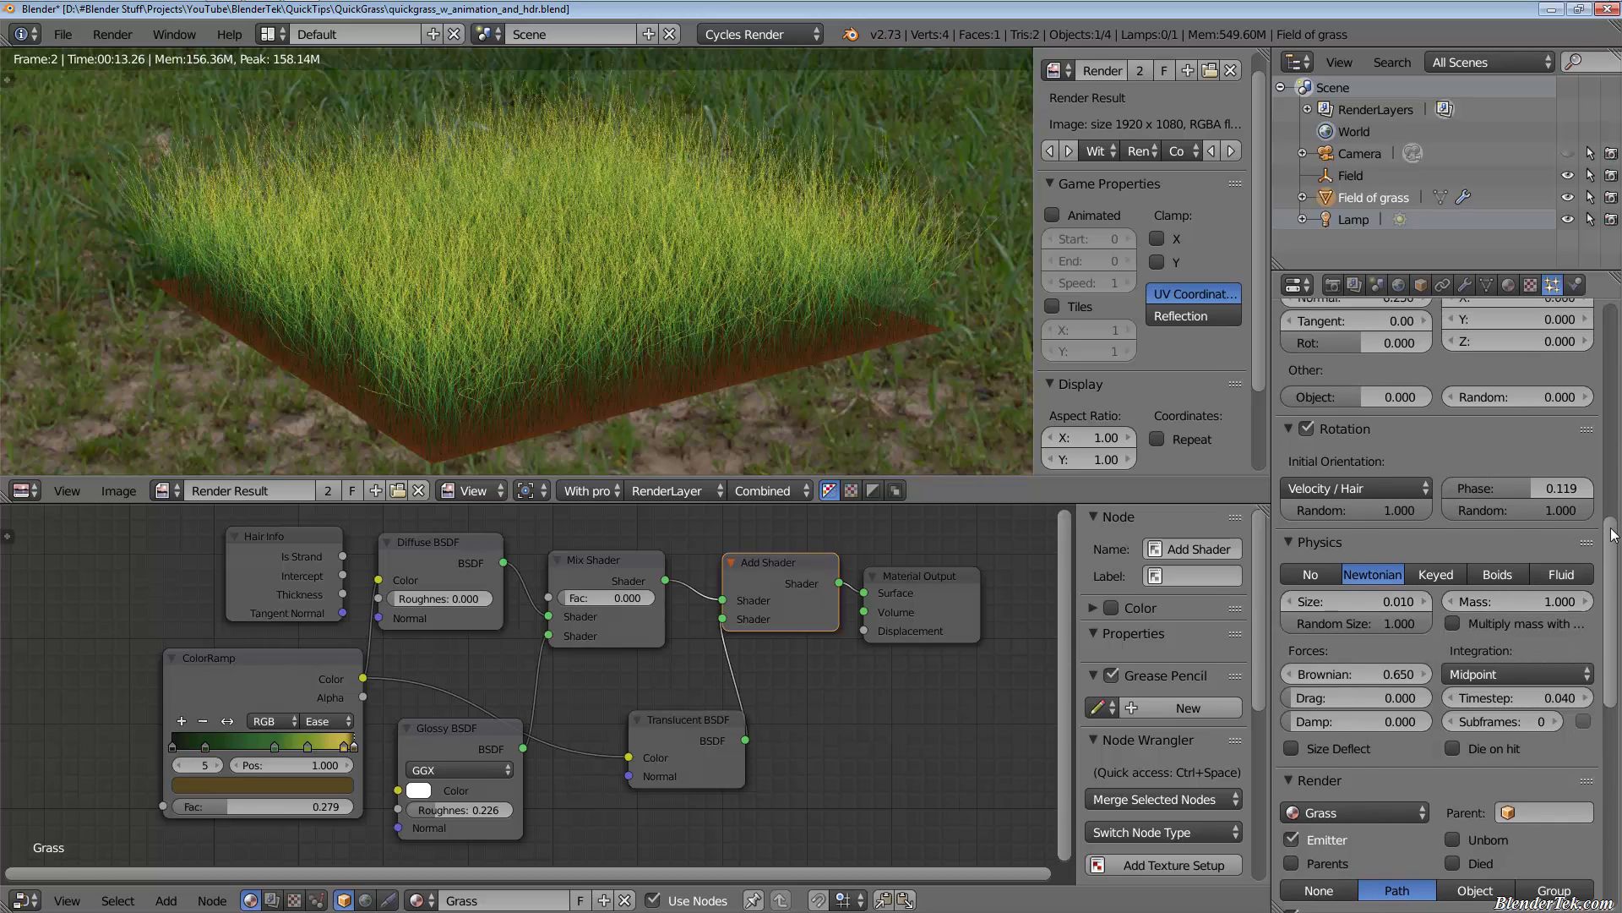
scroll("down", 3)
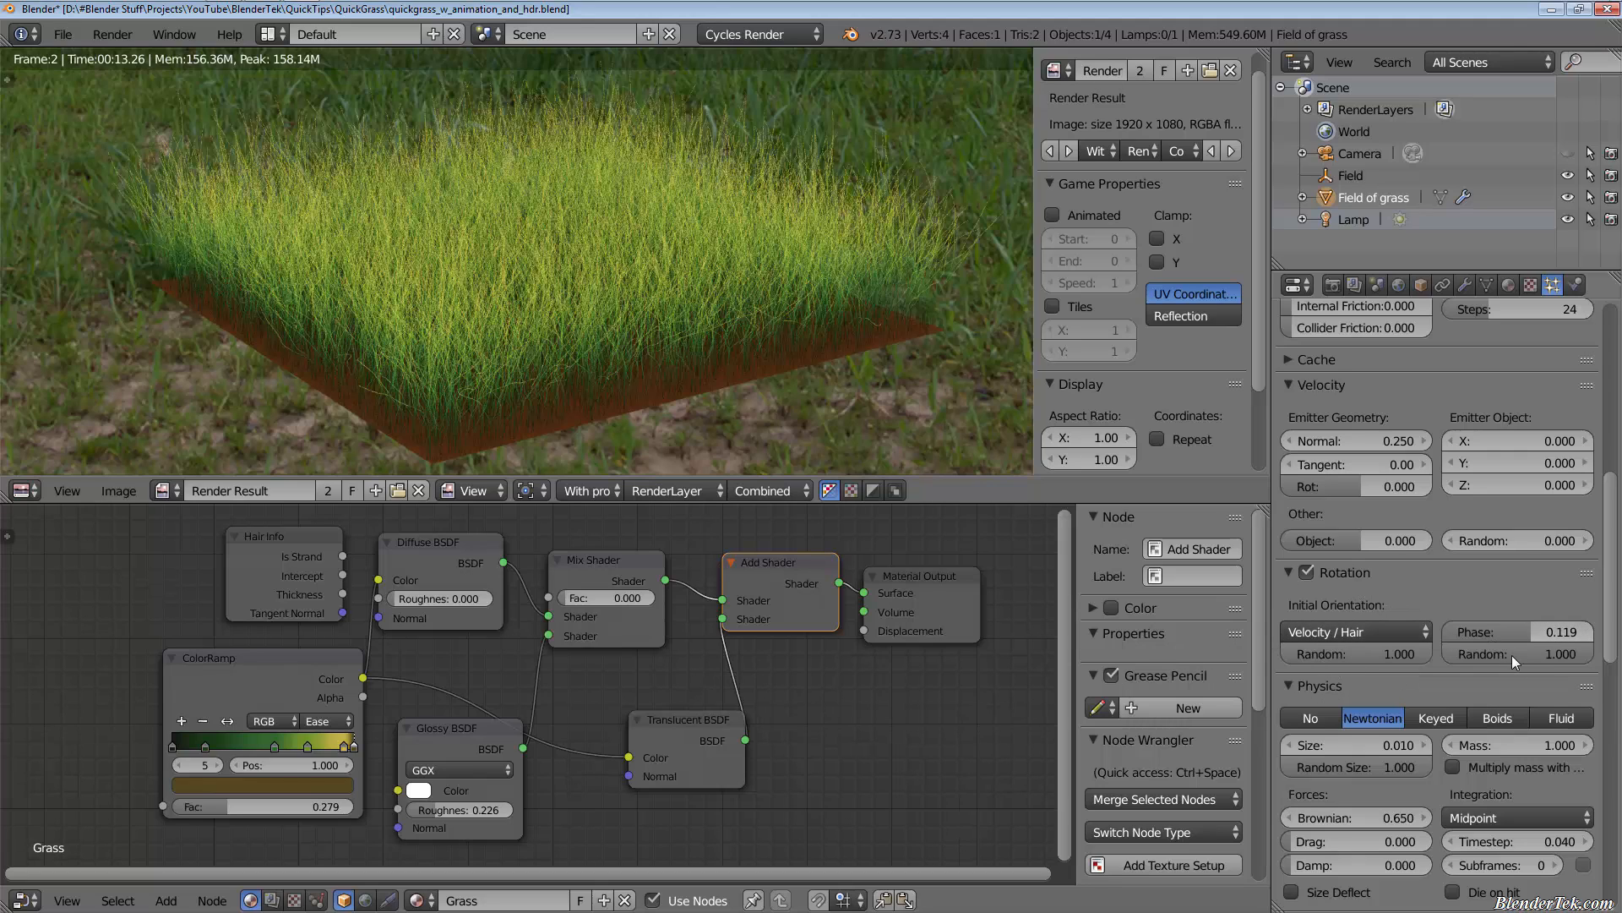
mouse_move(1542, 630)
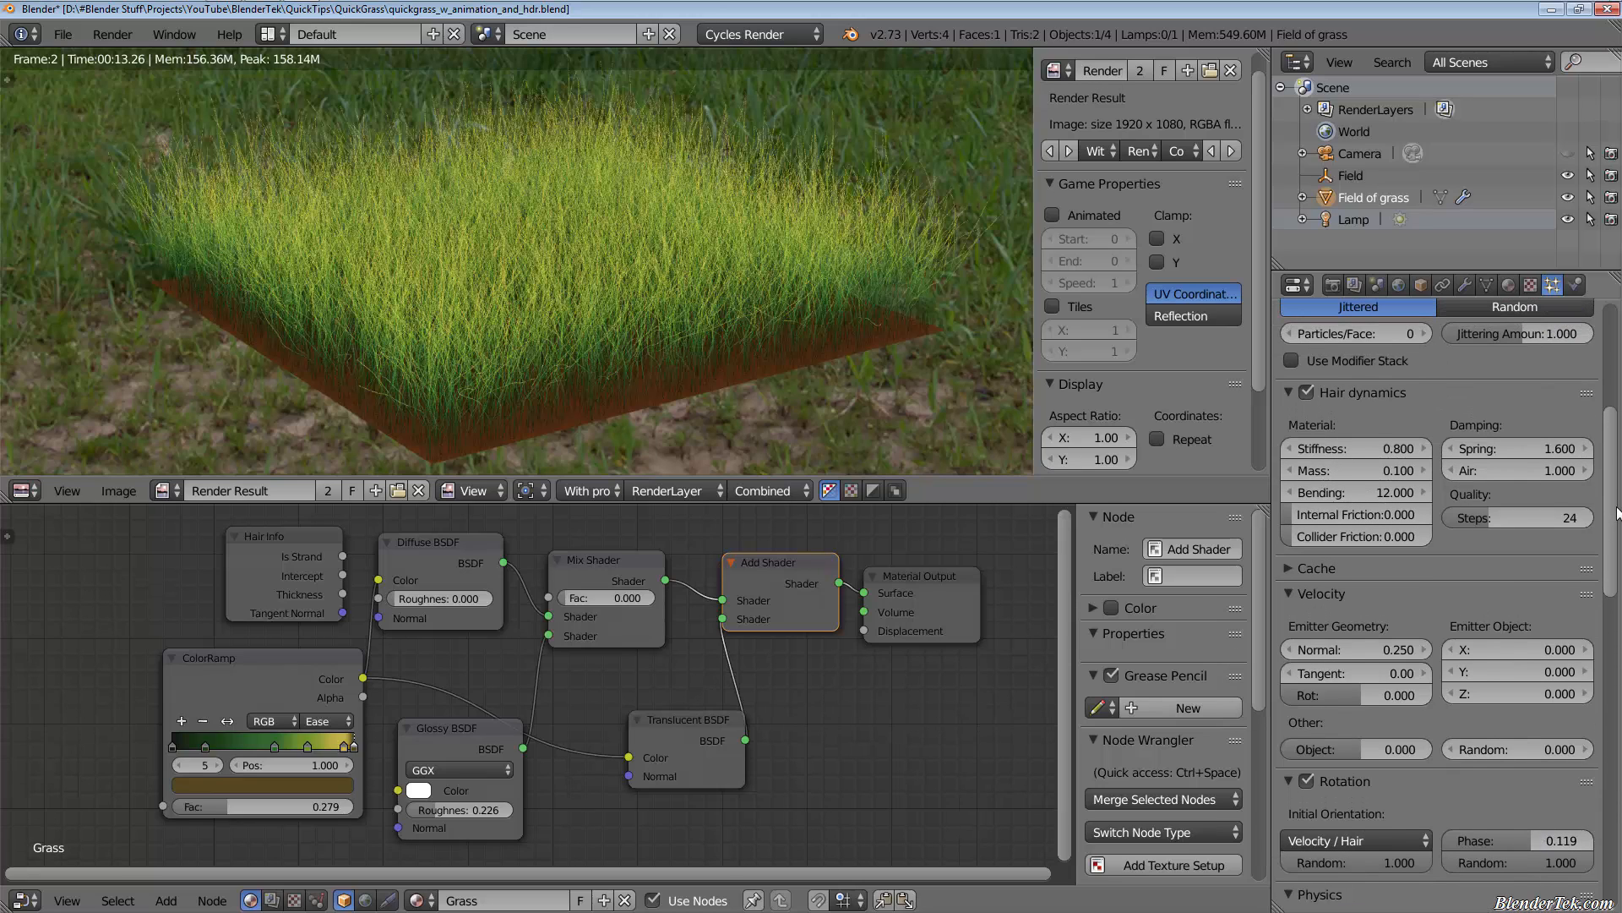
mouse_move(1357, 649)
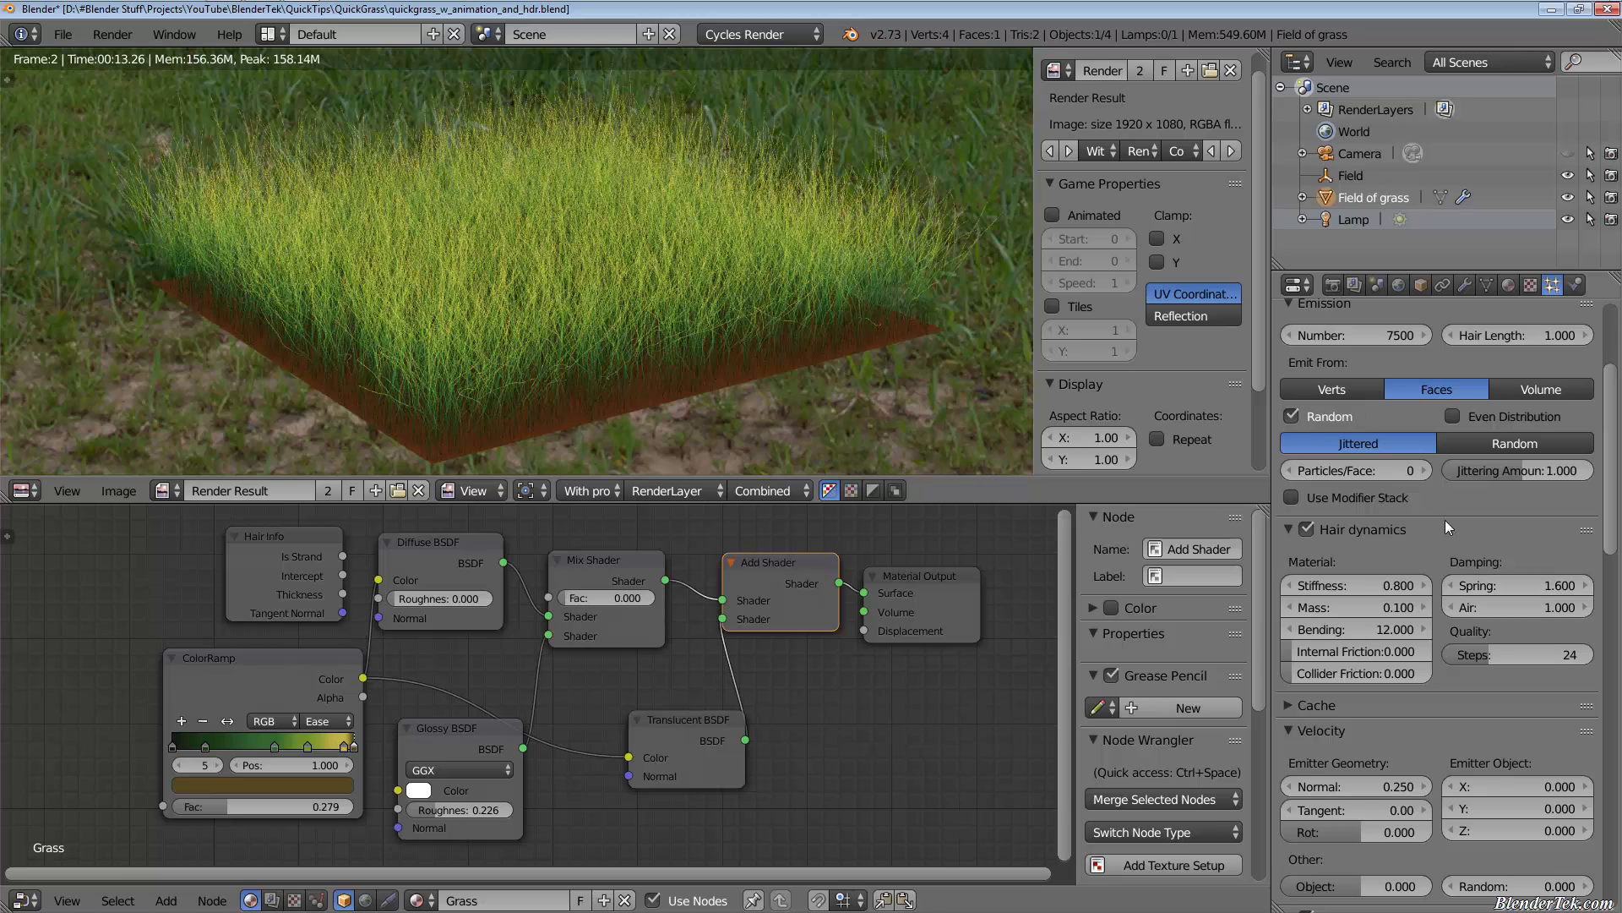
mouse_move(1423, 548)
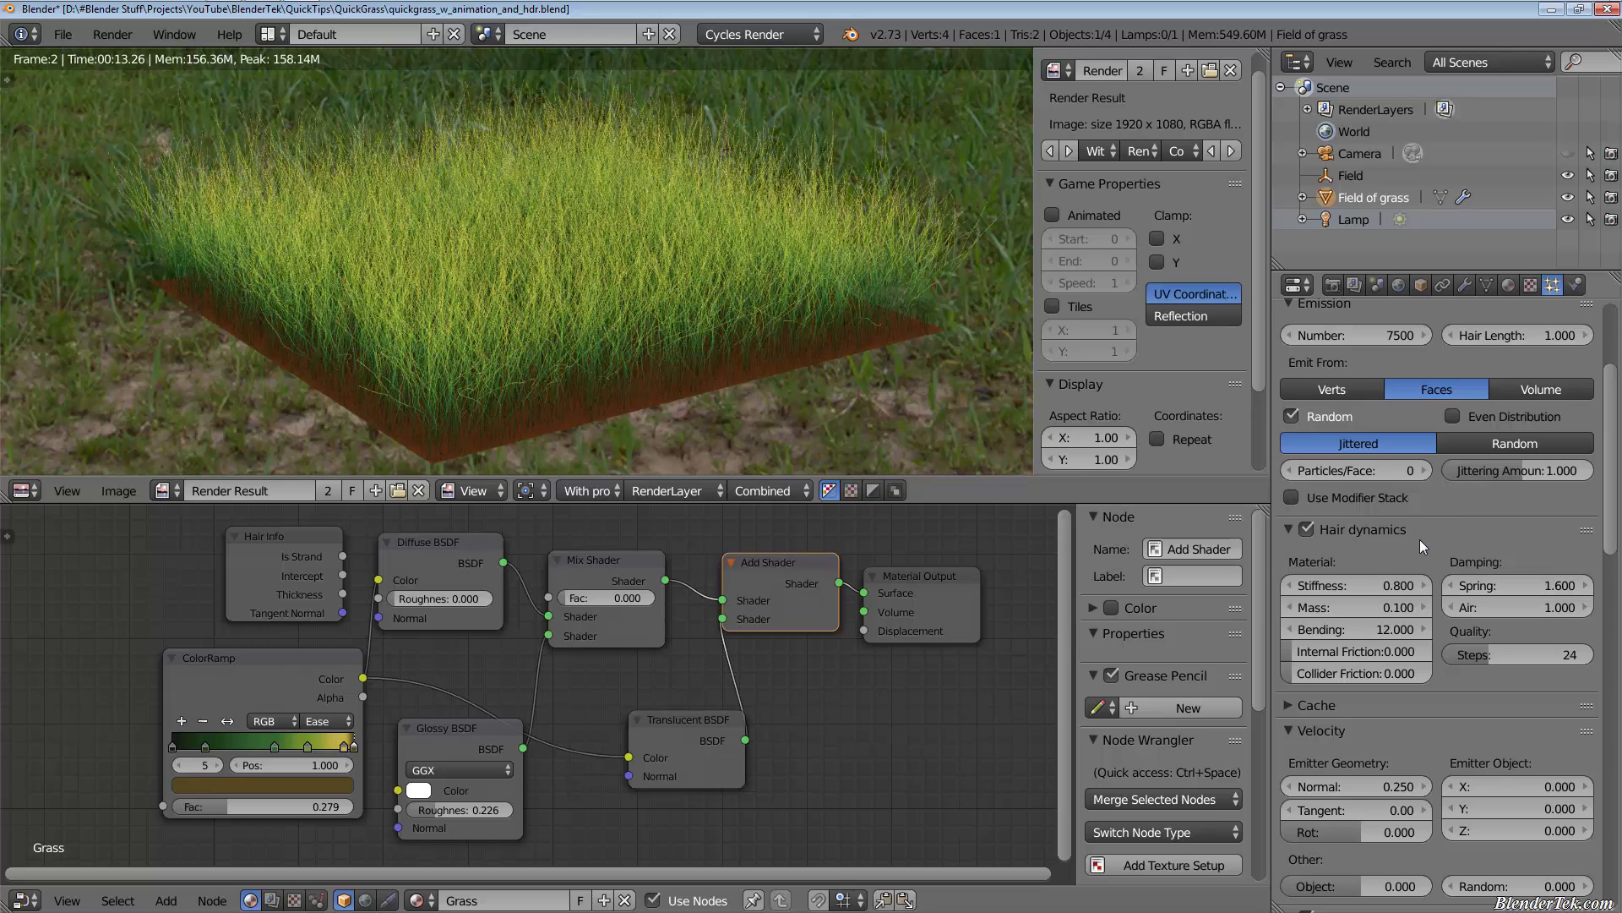
mouse_move(1355, 585)
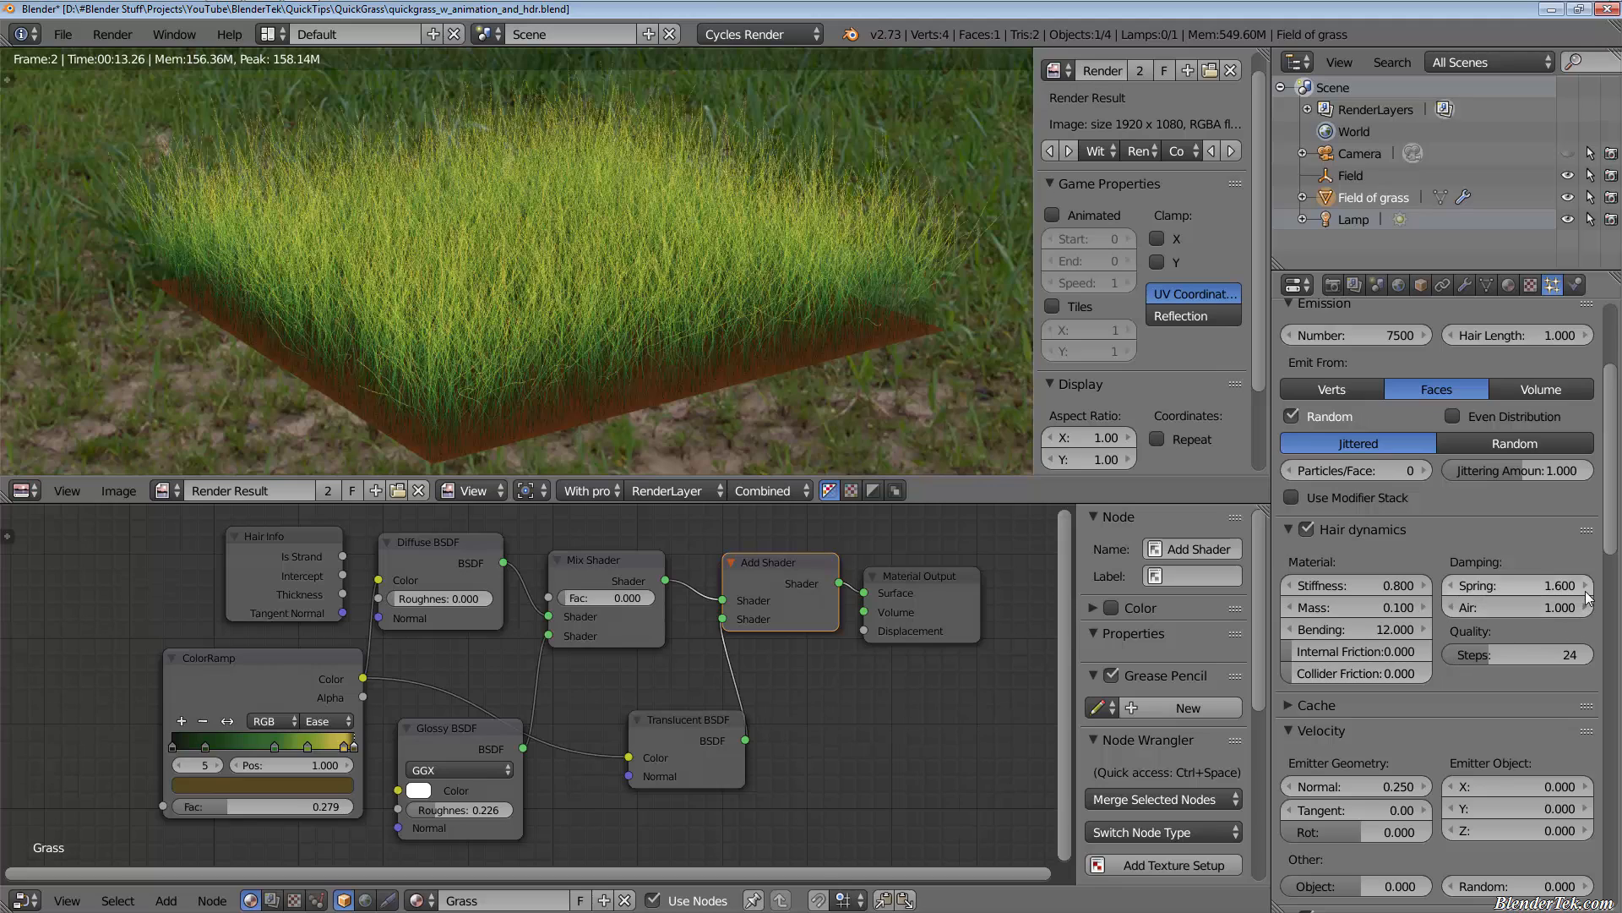
mouse_move(1574, 644)
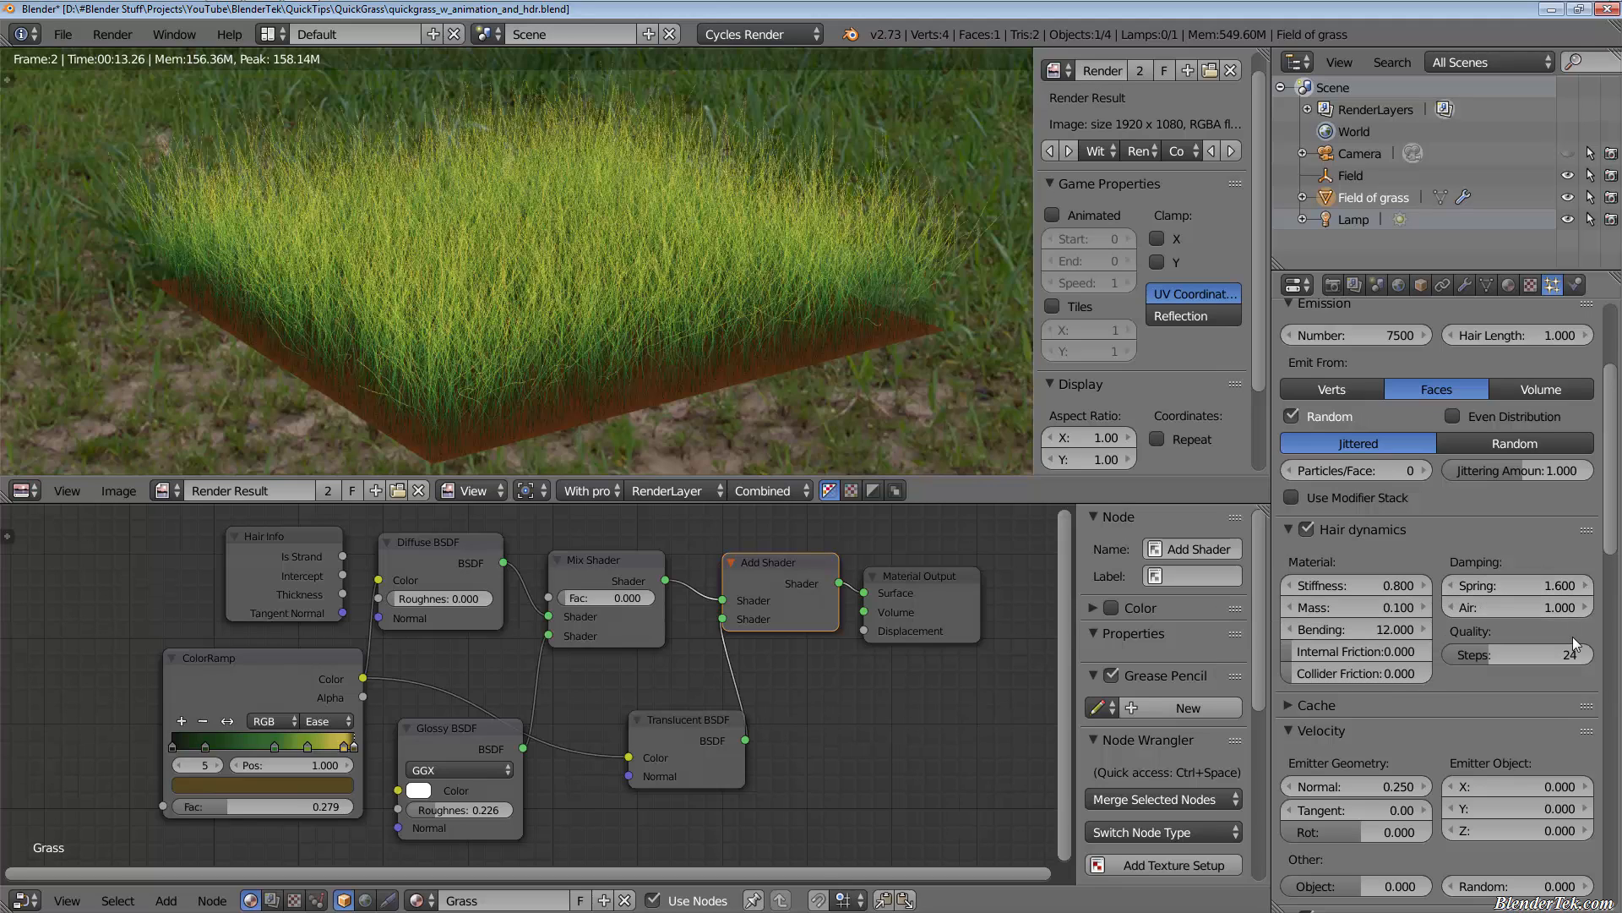
mouse_move(1572, 683)
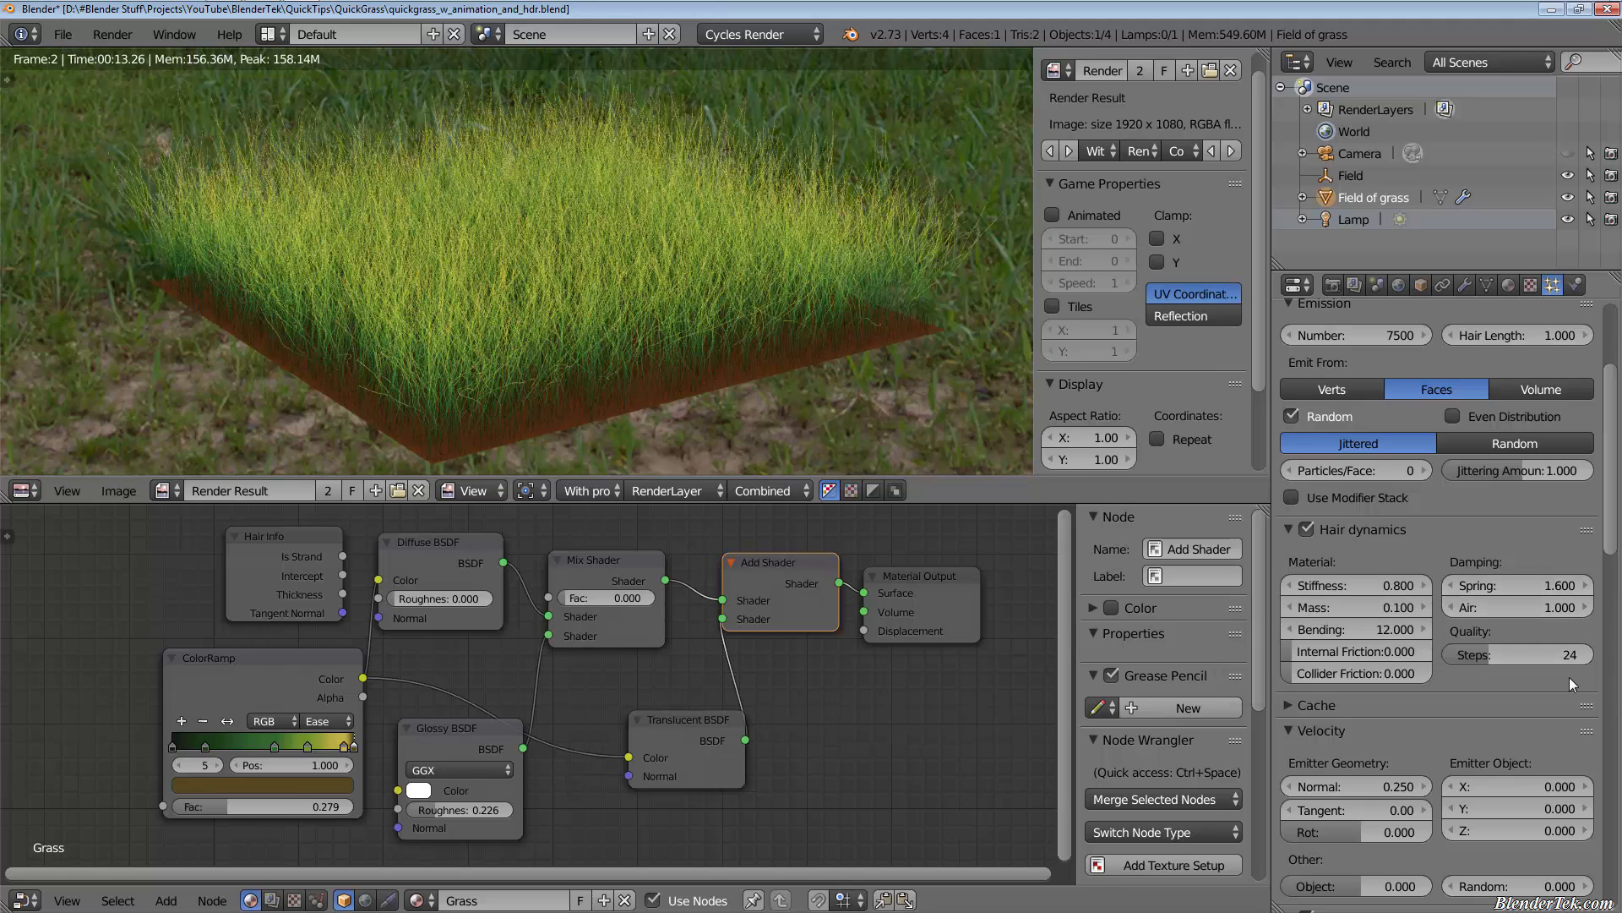
mouse_move(1541, 706)
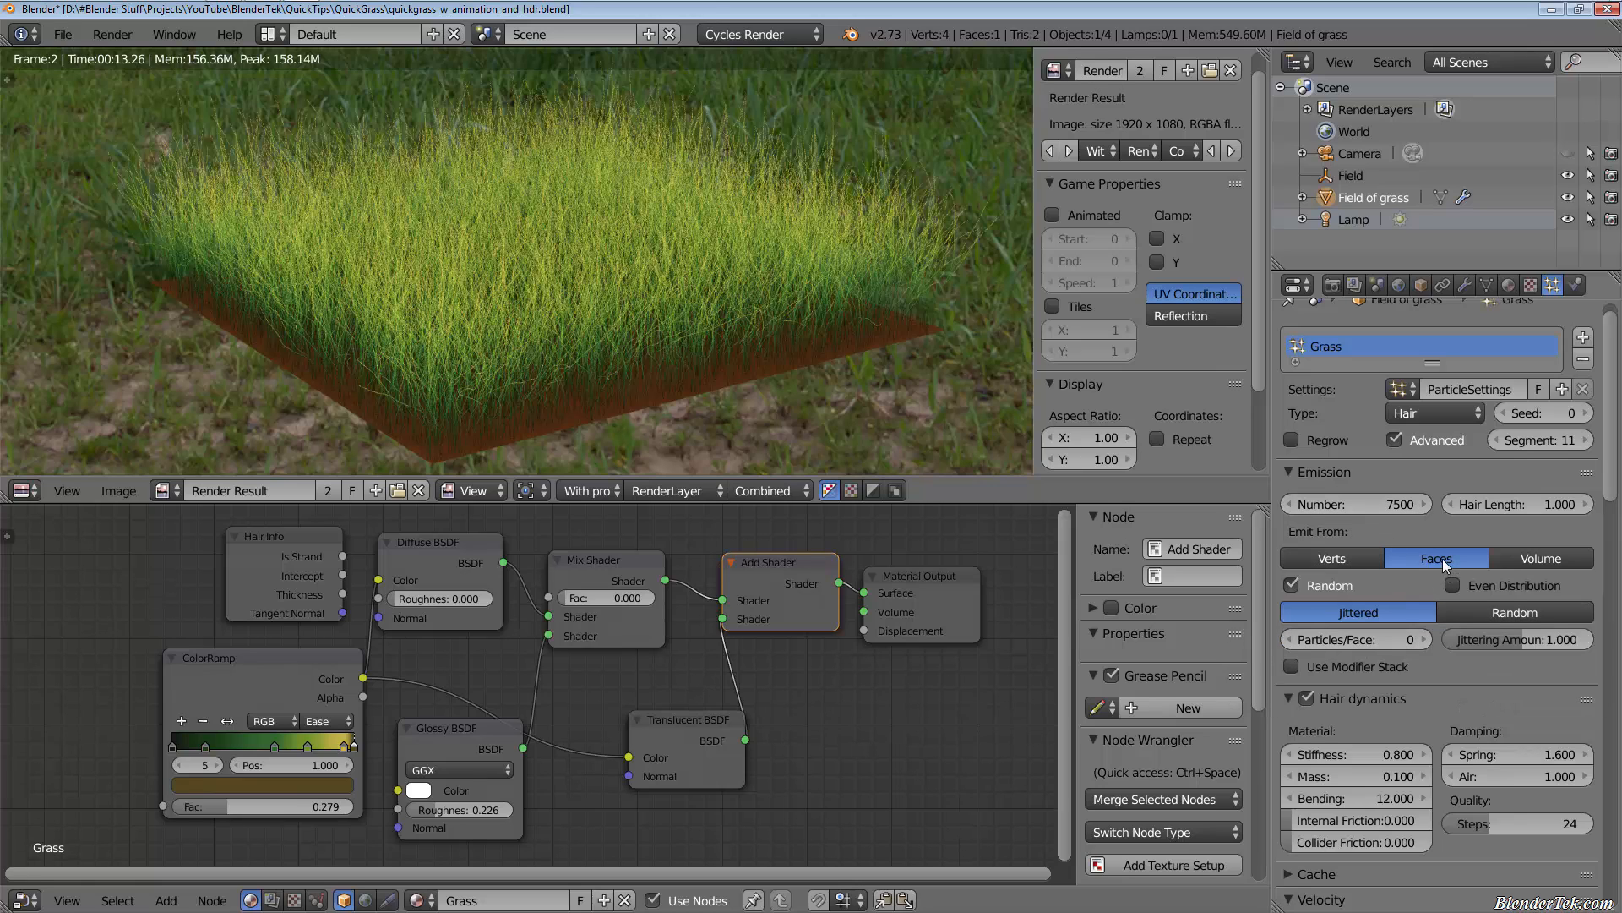
mouse_move(130, 303)
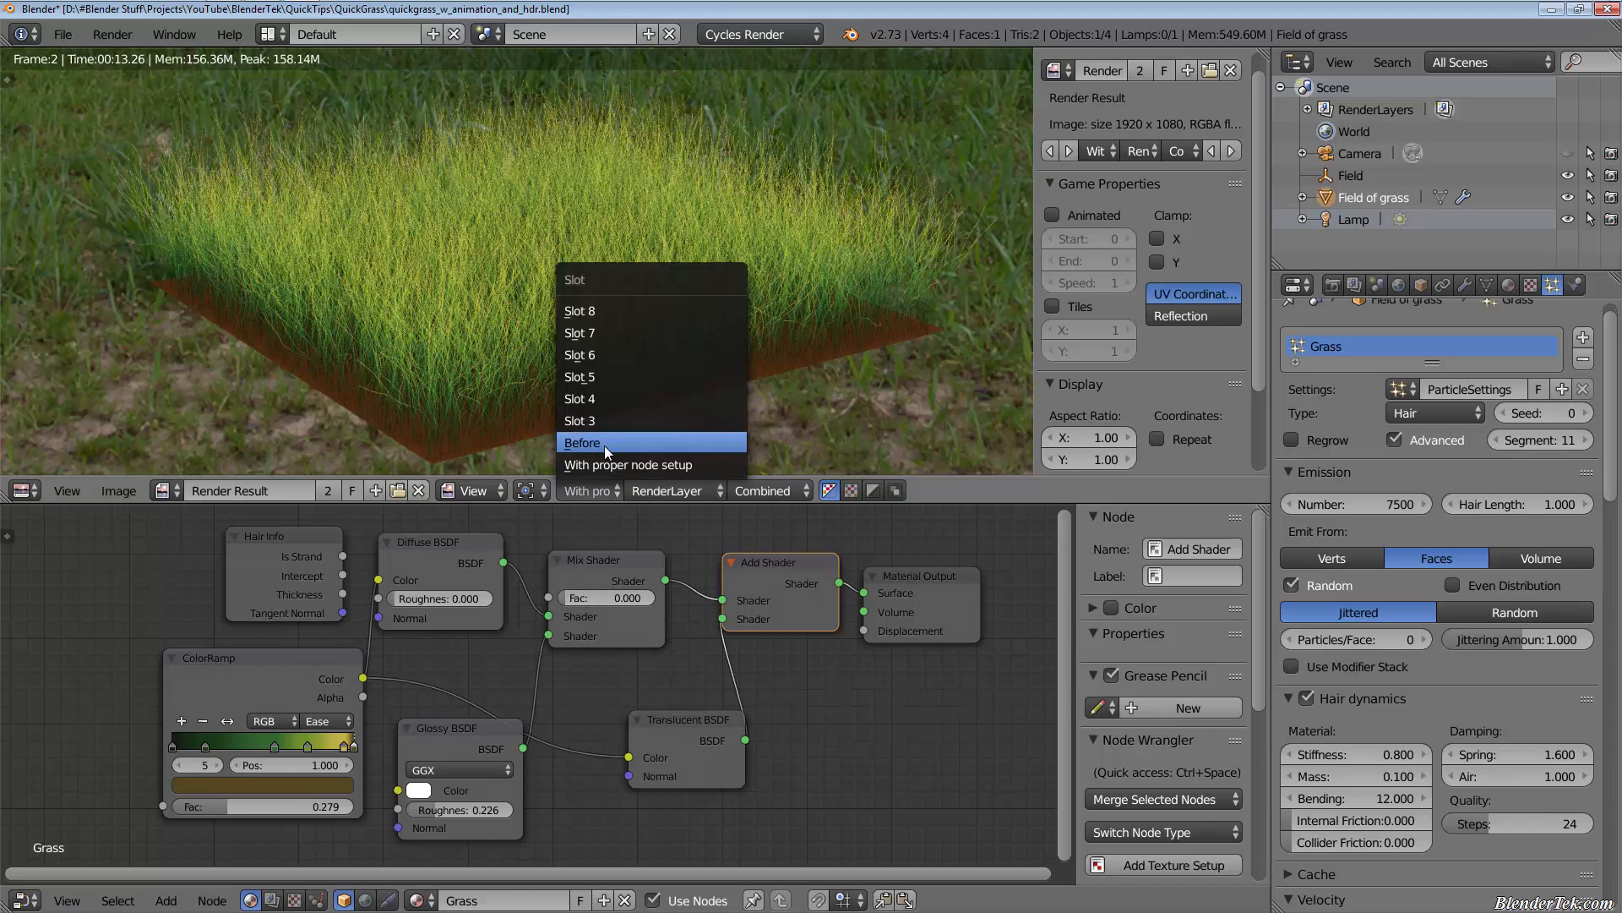
Work in the Grass material node tree reduced to ColorRamp feeding Diffuse BSDF.
left_click(629, 463)
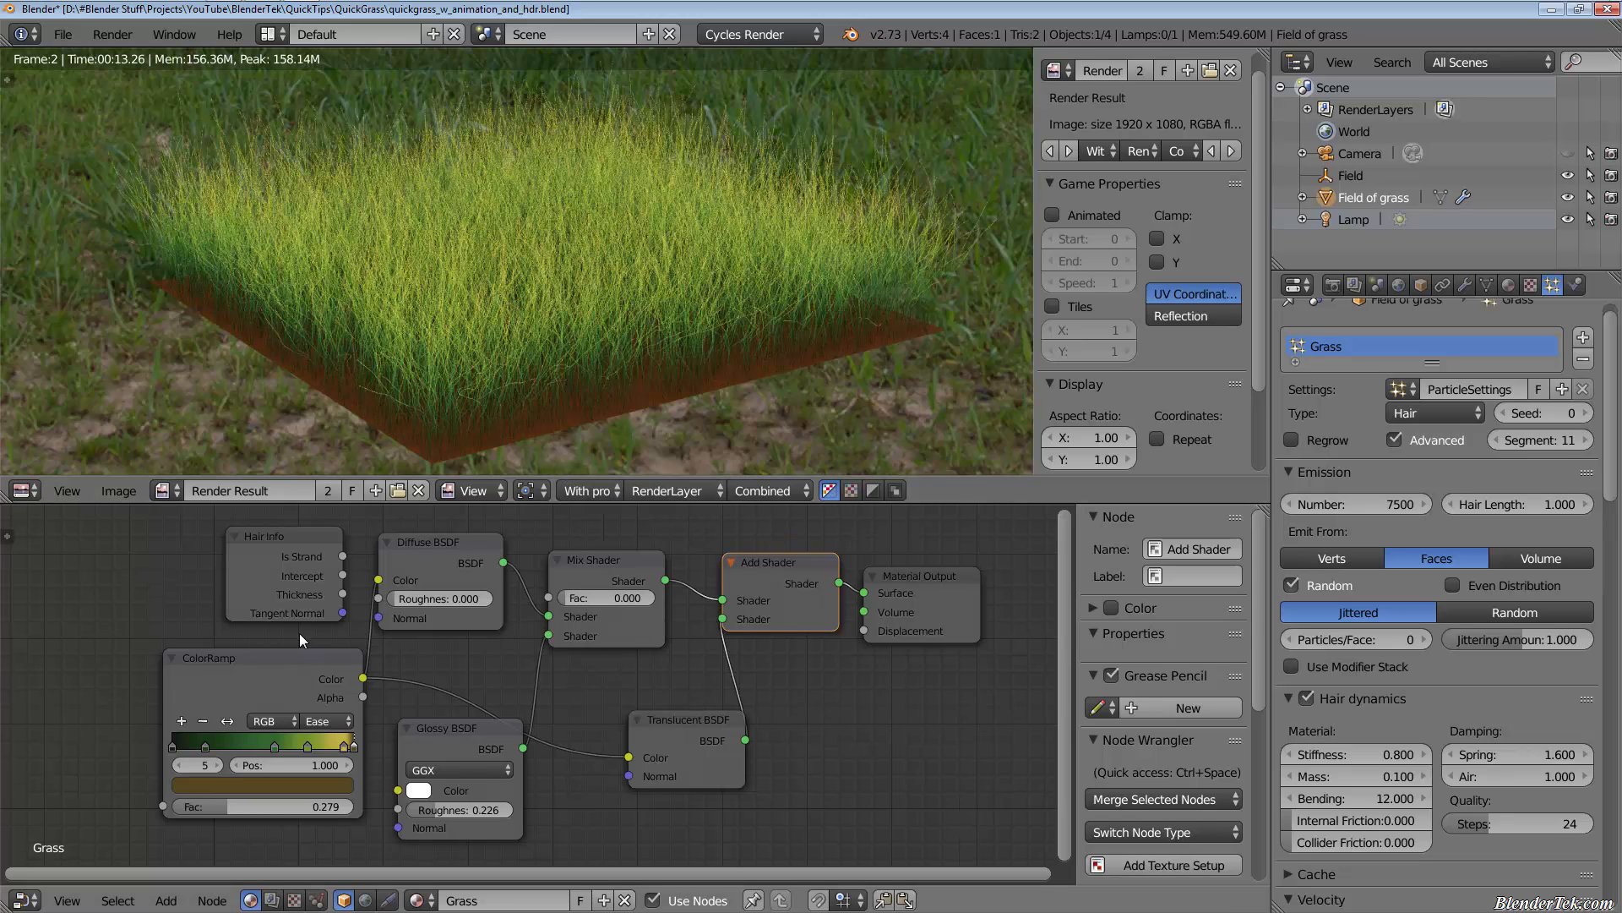
mouse_move(267, 689)
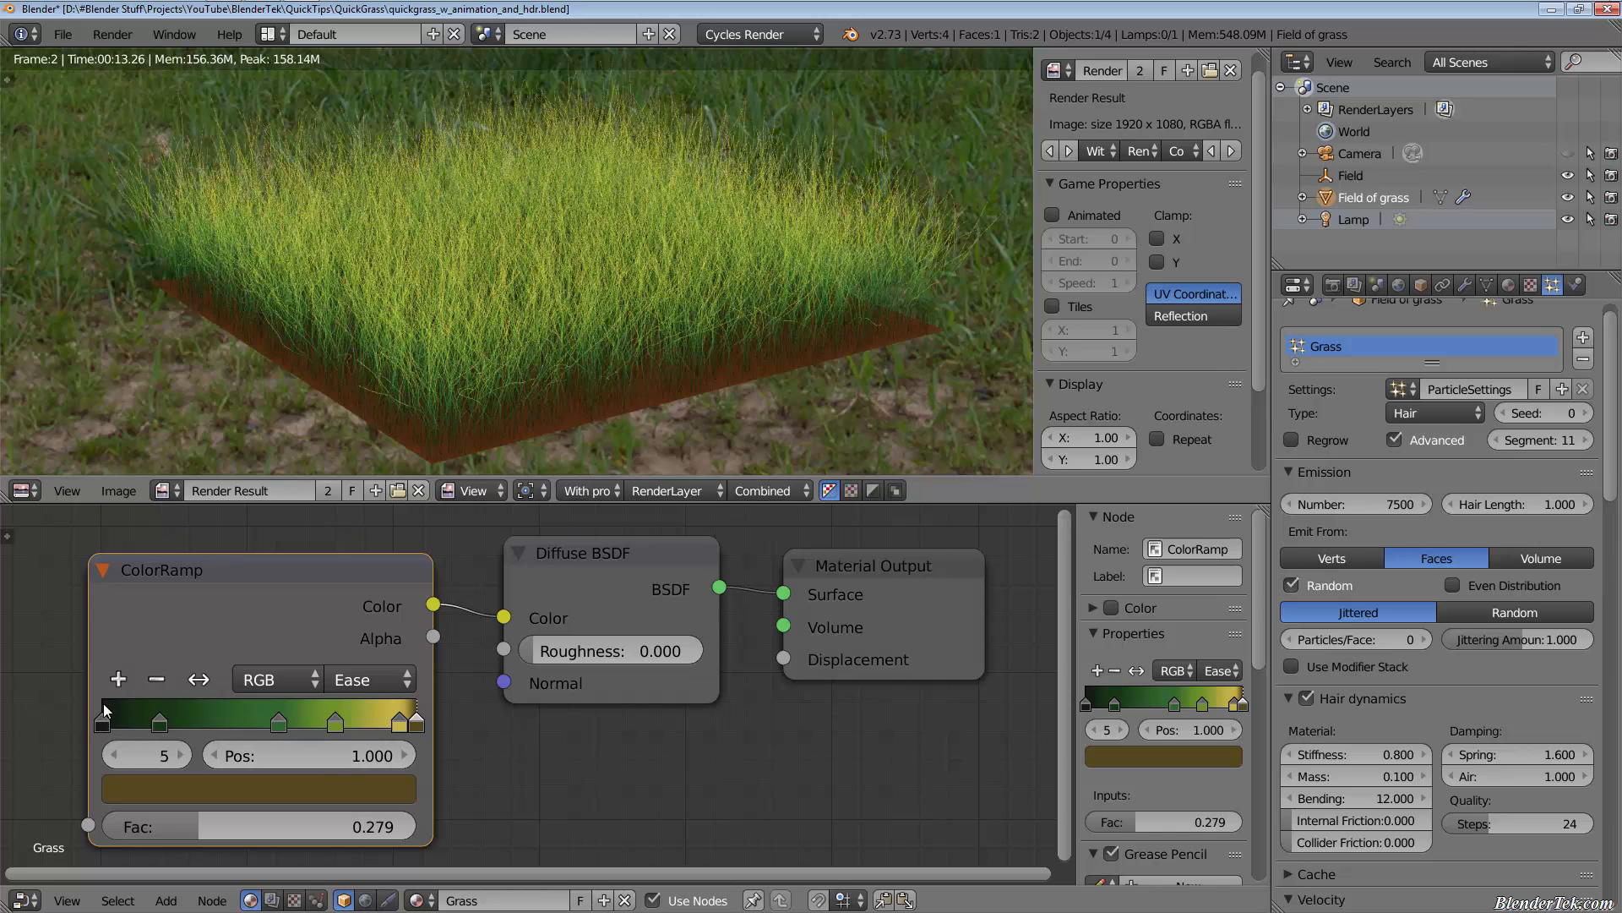
mouse_move(300, 735)
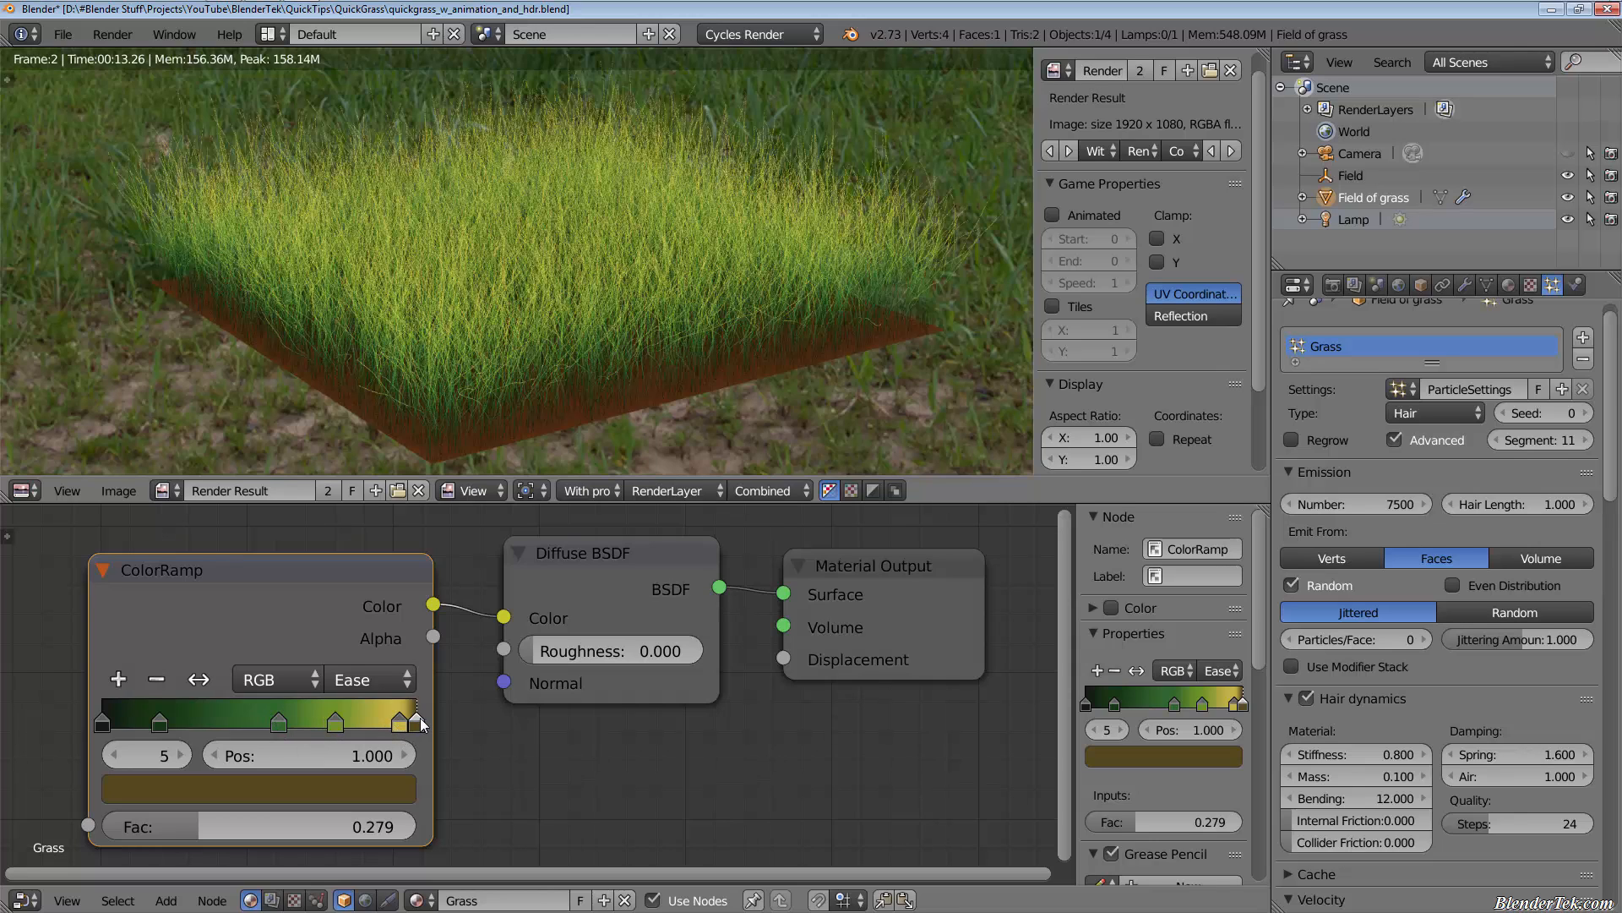
mouse_move(436, 730)
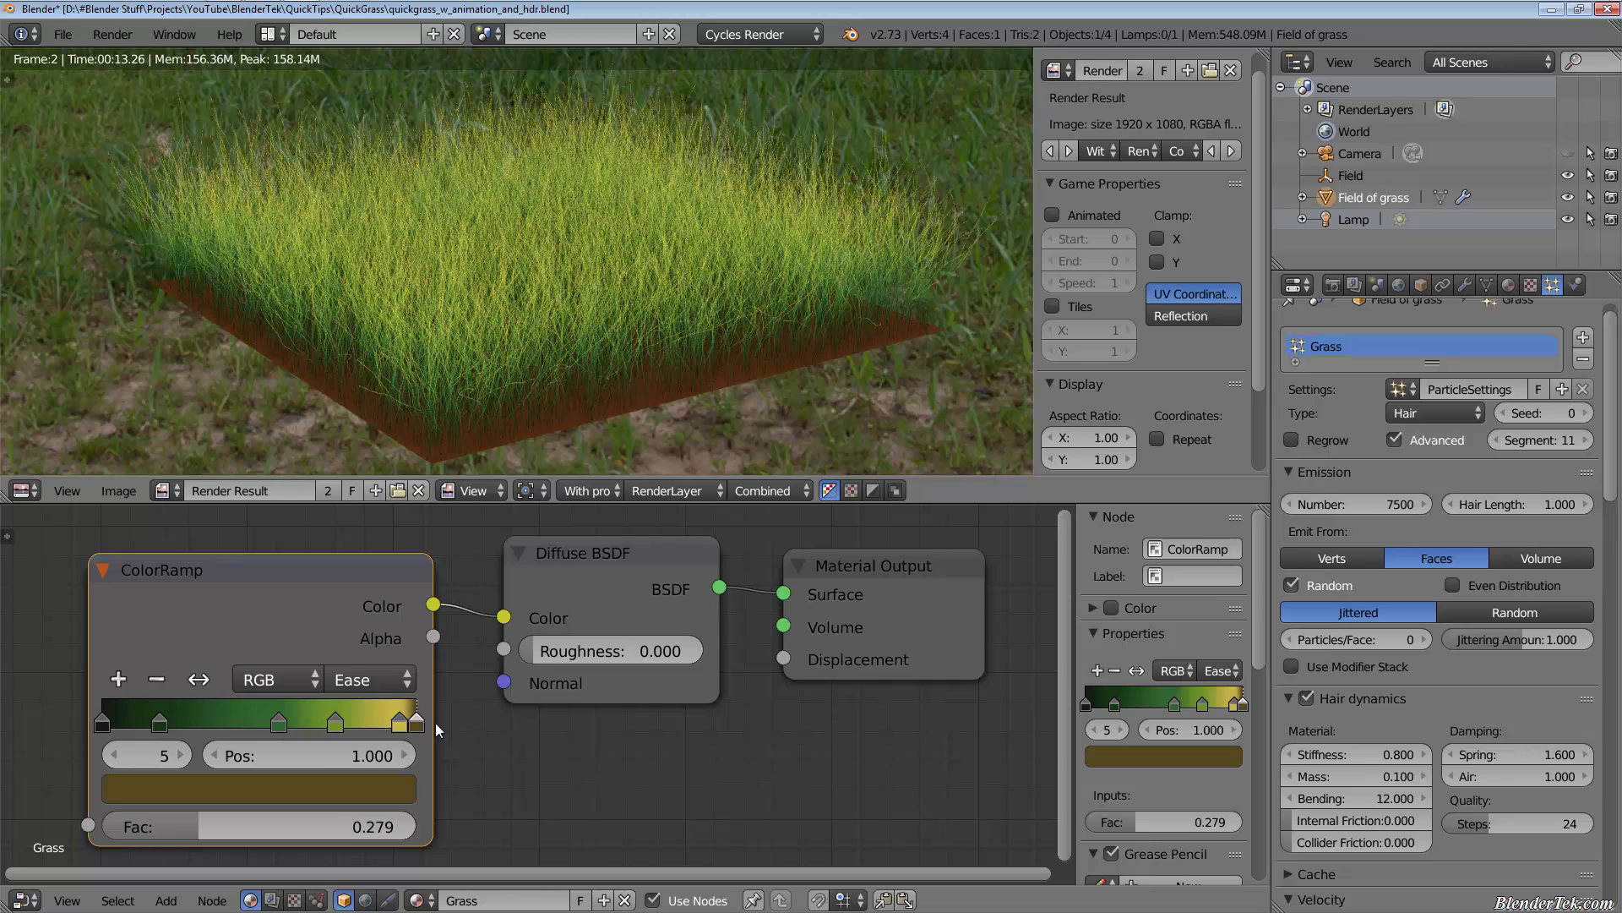
mouse_move(605, 706)
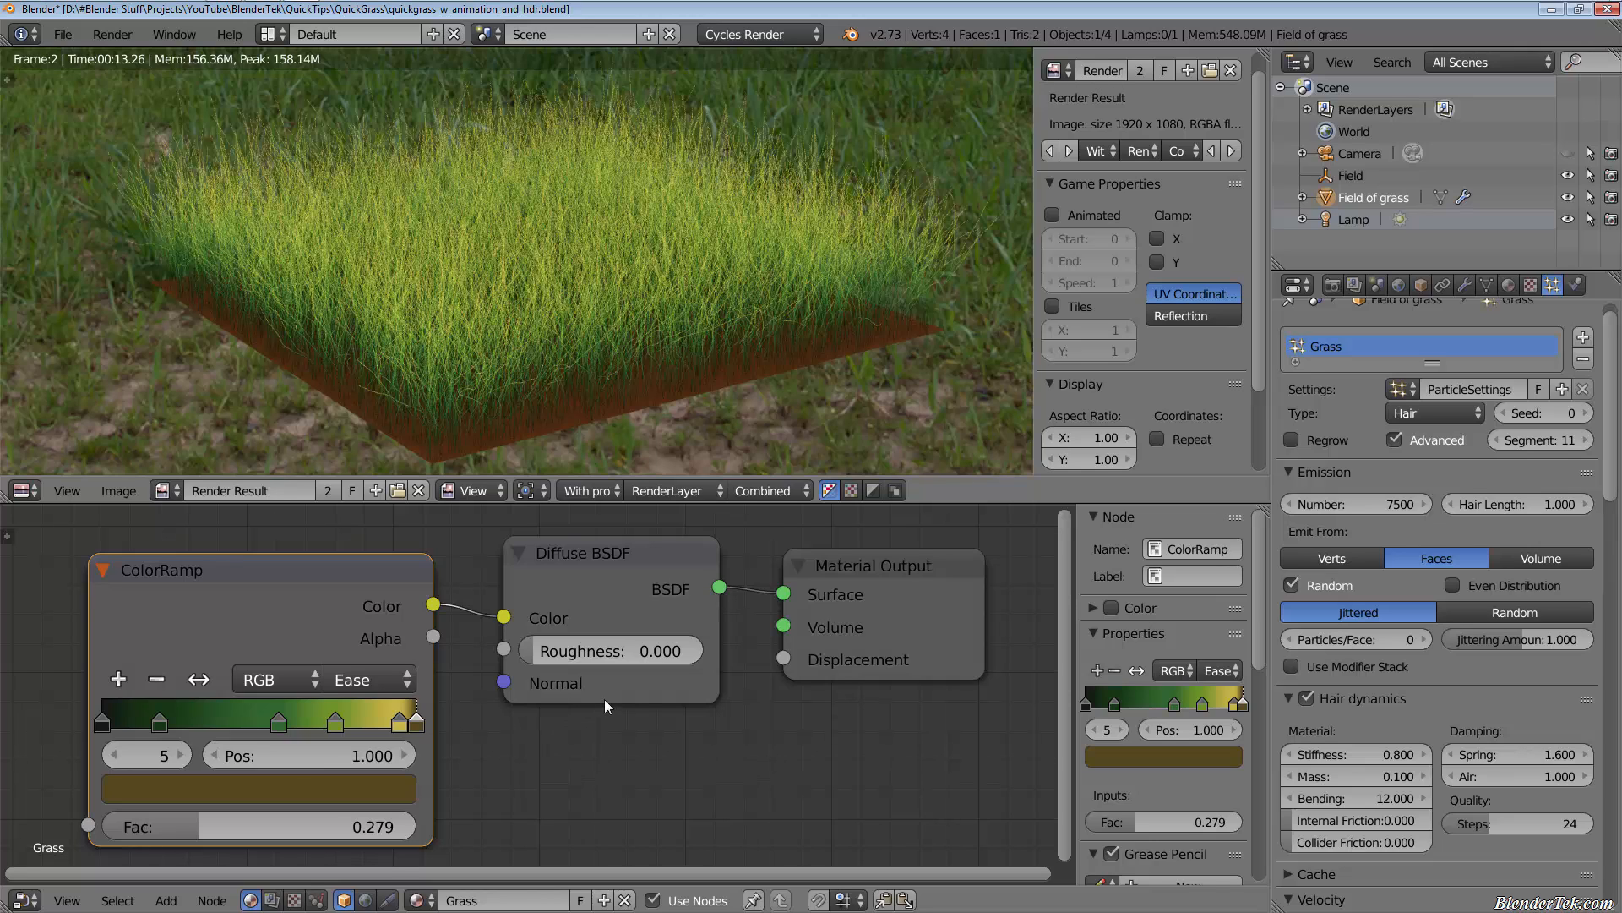
mouse_move(346, 852)
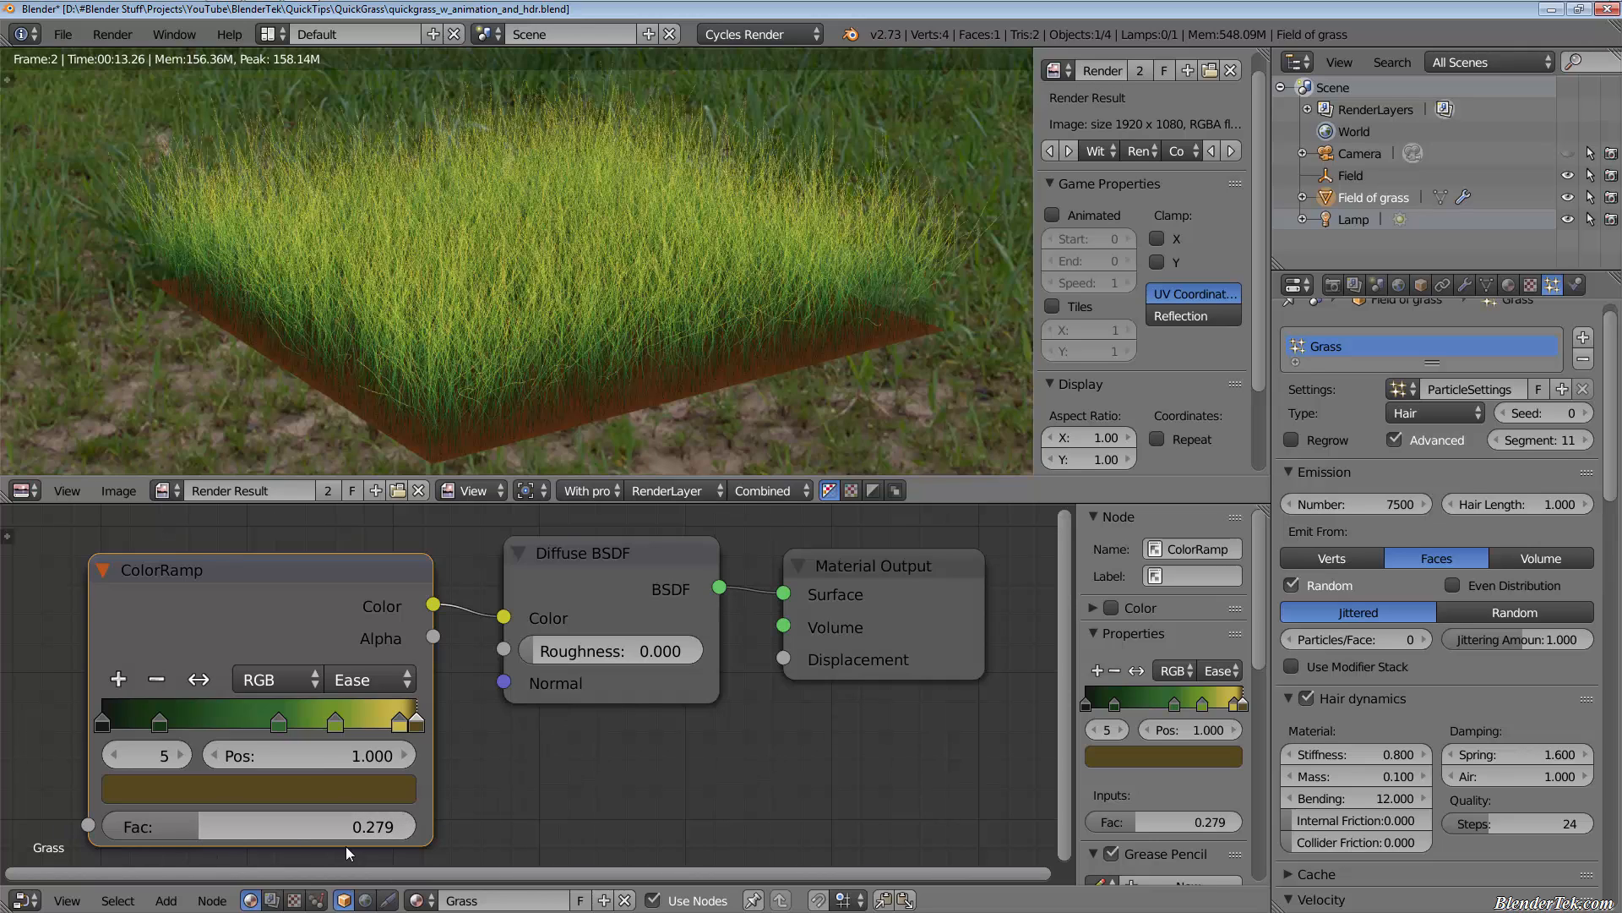
mouse_move(404, 615)
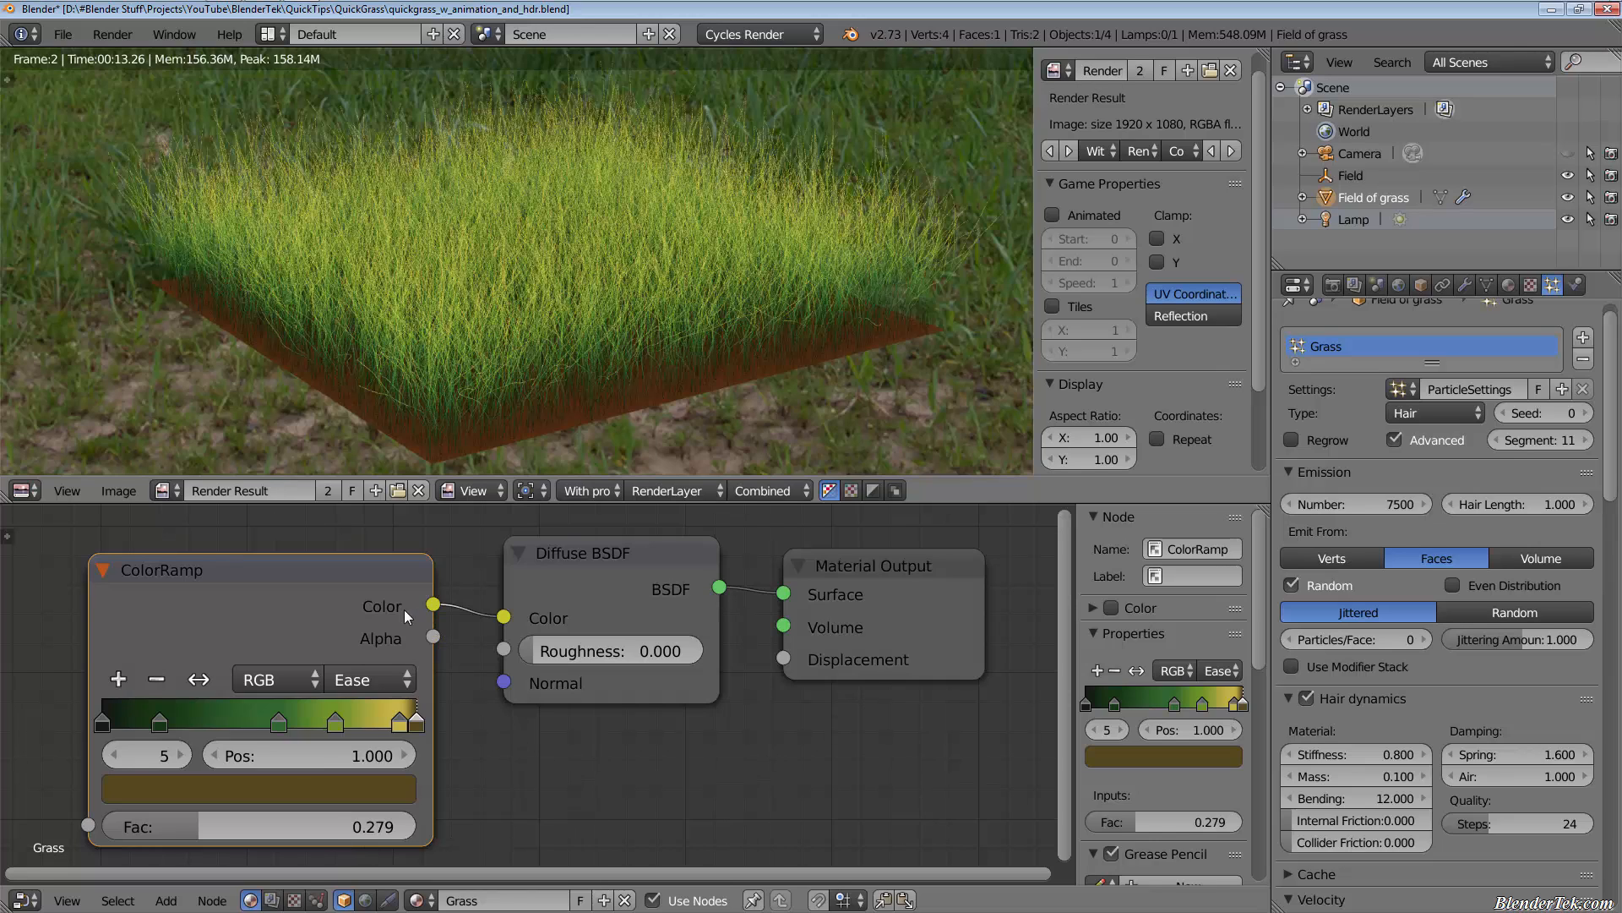
mouse_move(720, 549)
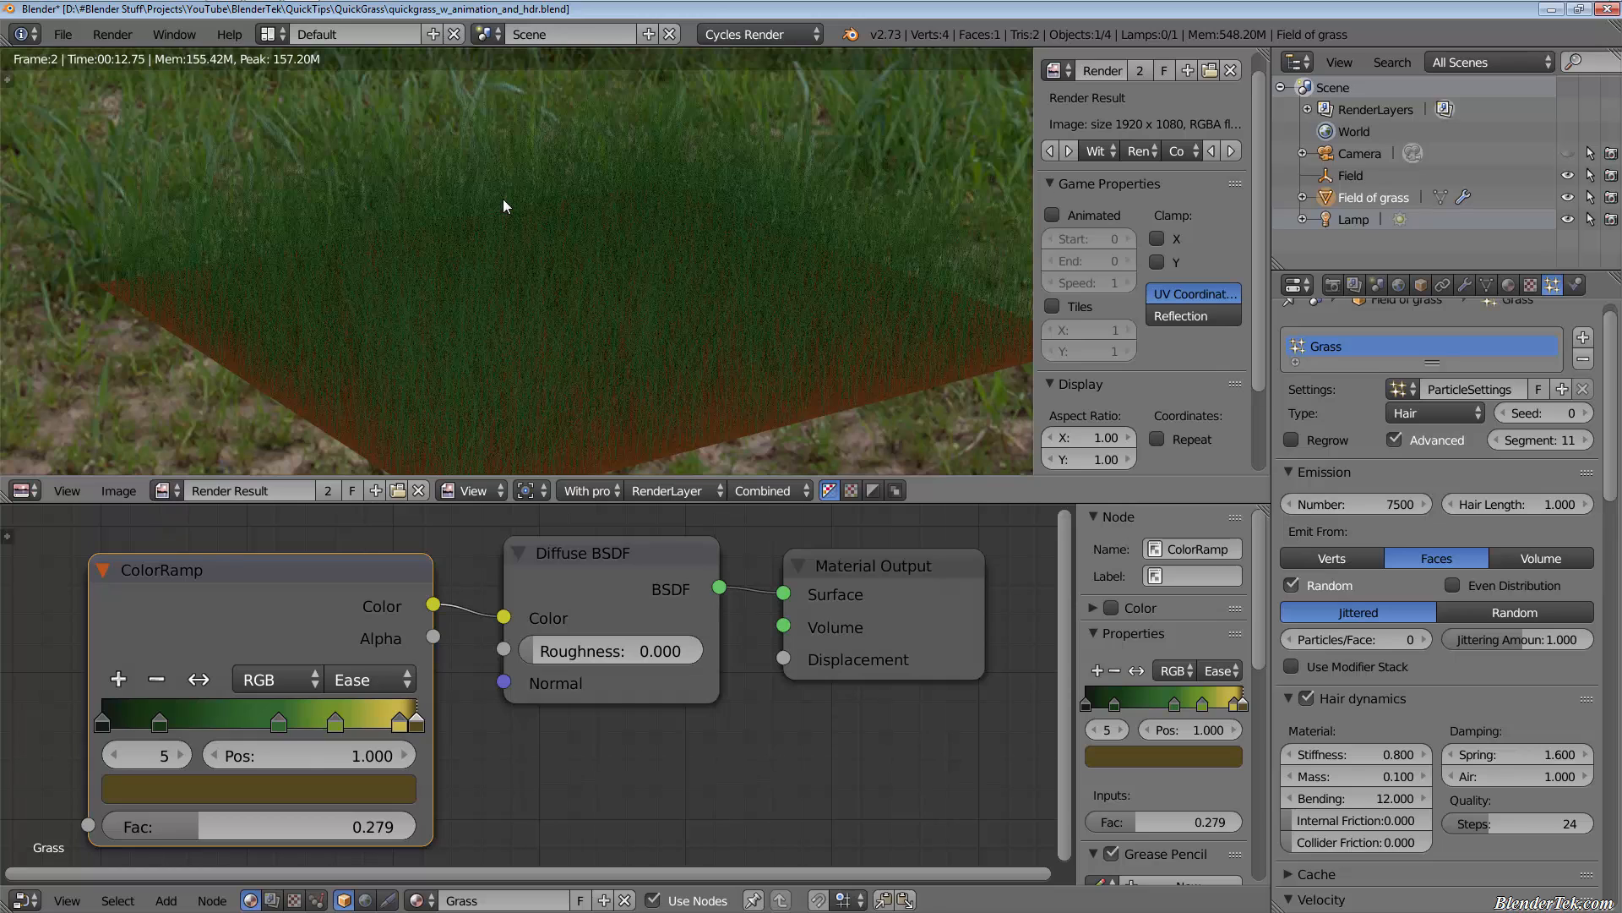
mouse_move(602, 530)
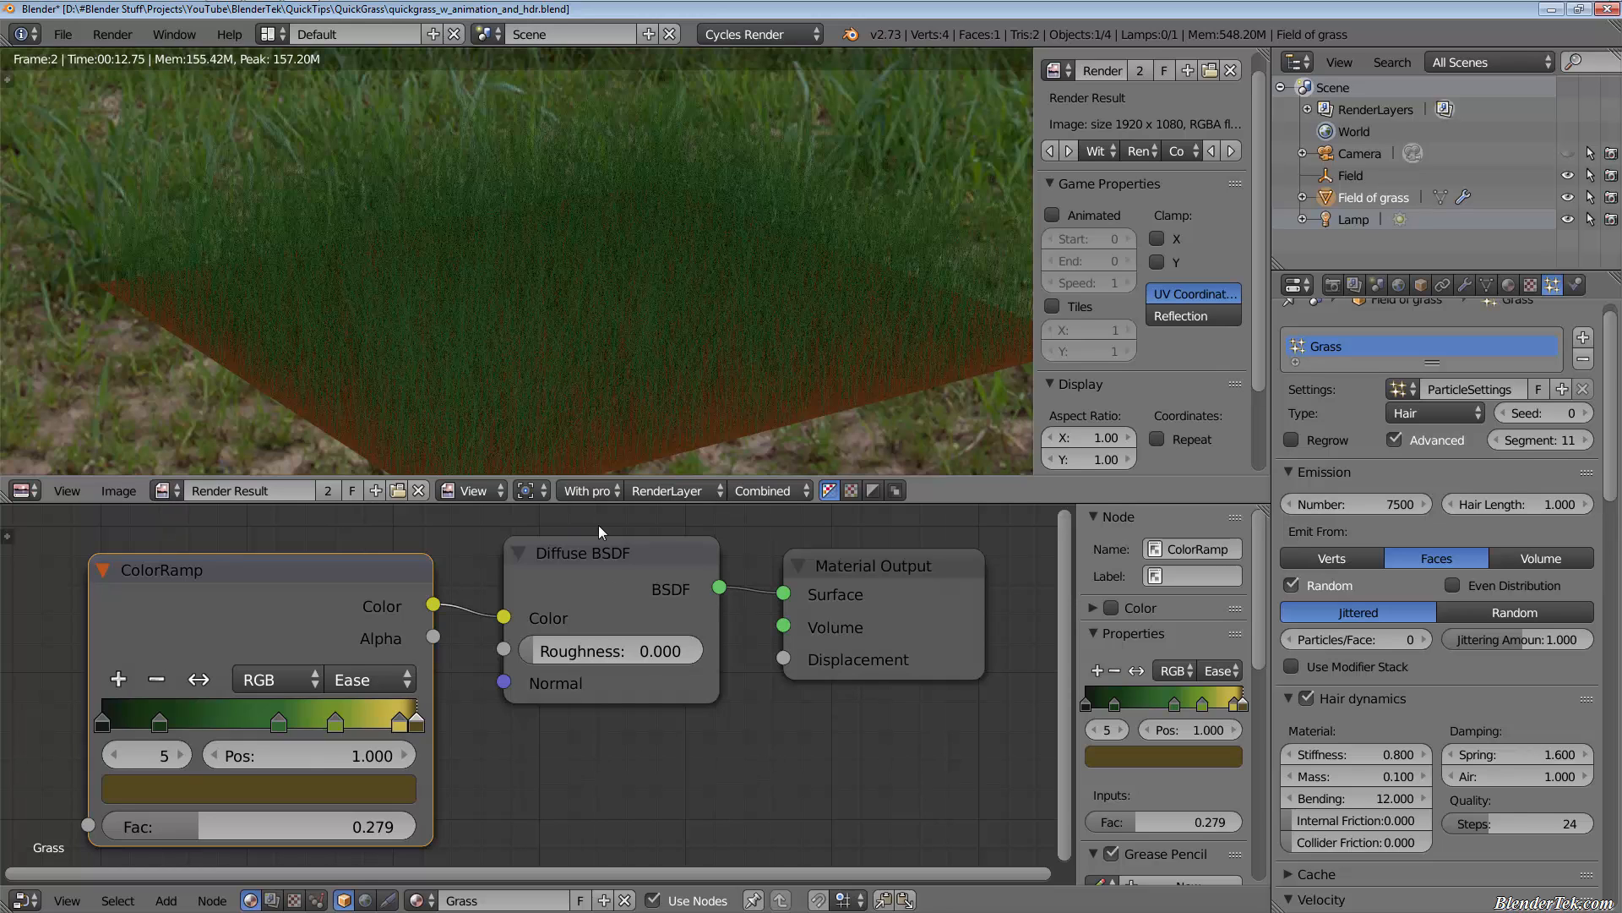
Zoom out and recentre the grass material's node tree view.
left_click_drag(599, 531, 796, 736)
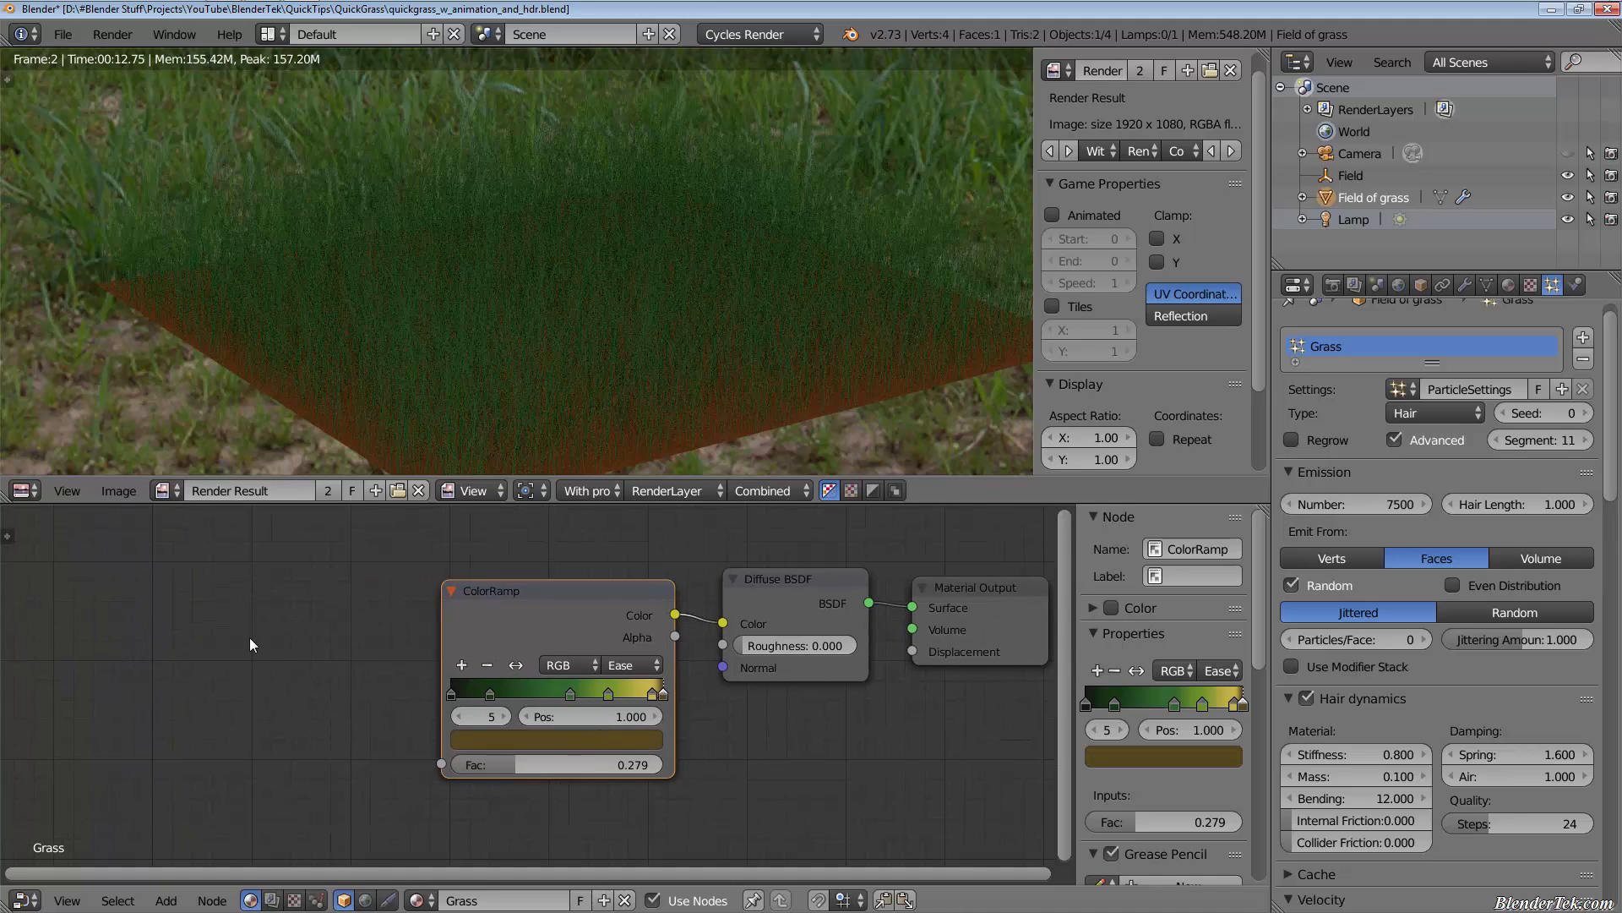
mouse_move(712, 404)
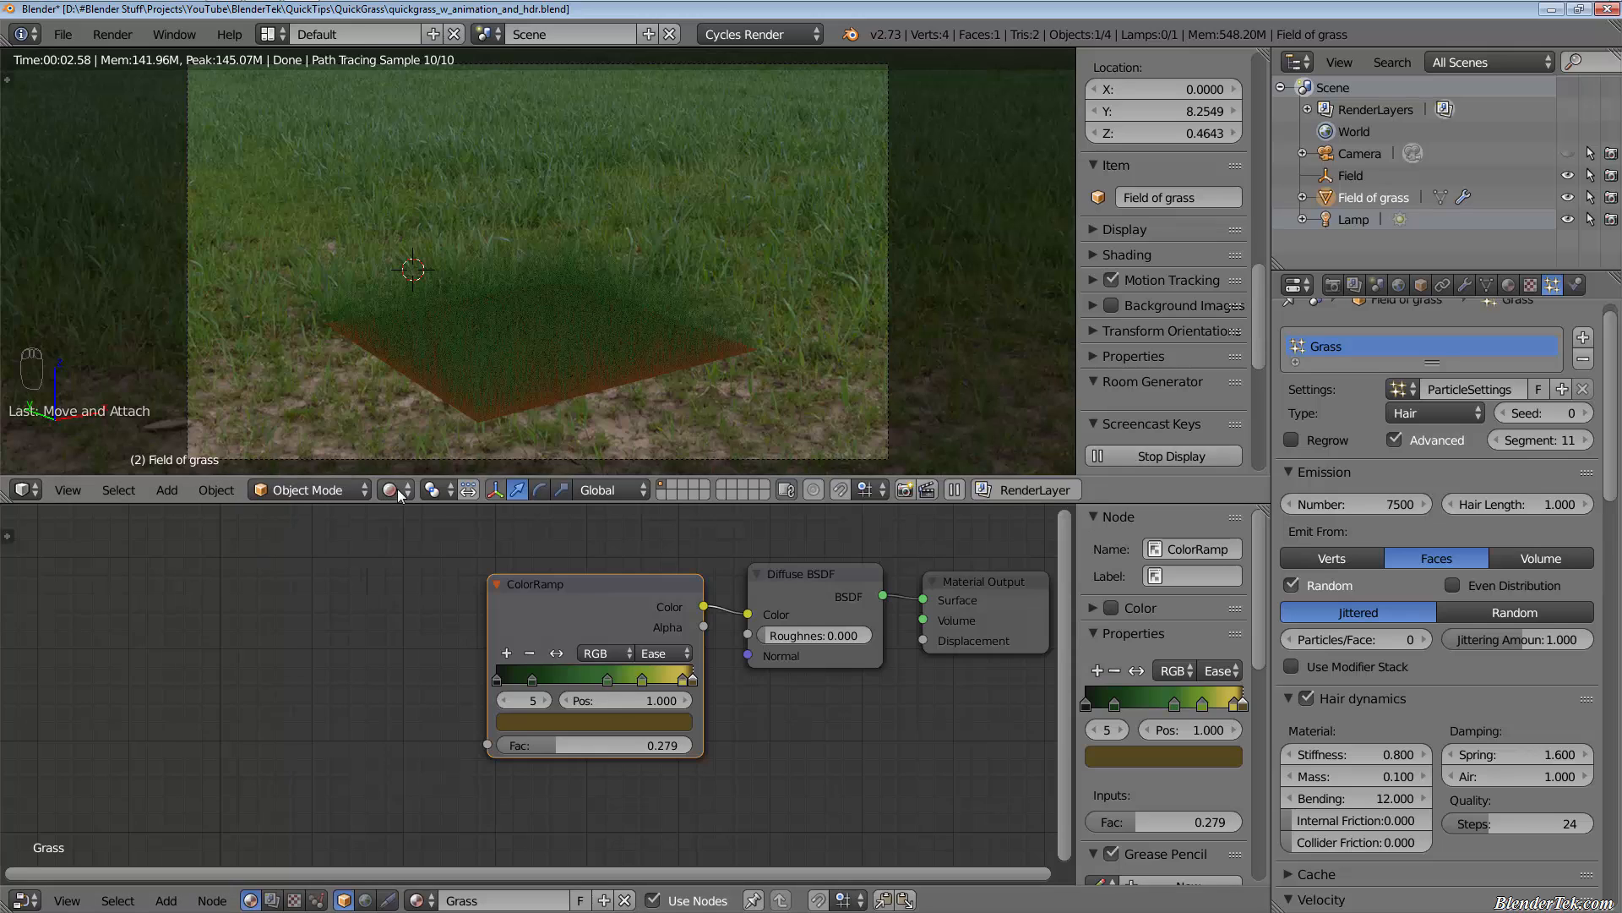
Add a Hair Info node and wire its Intercept output into the ColorRamp factor.
left_click(390, 489)
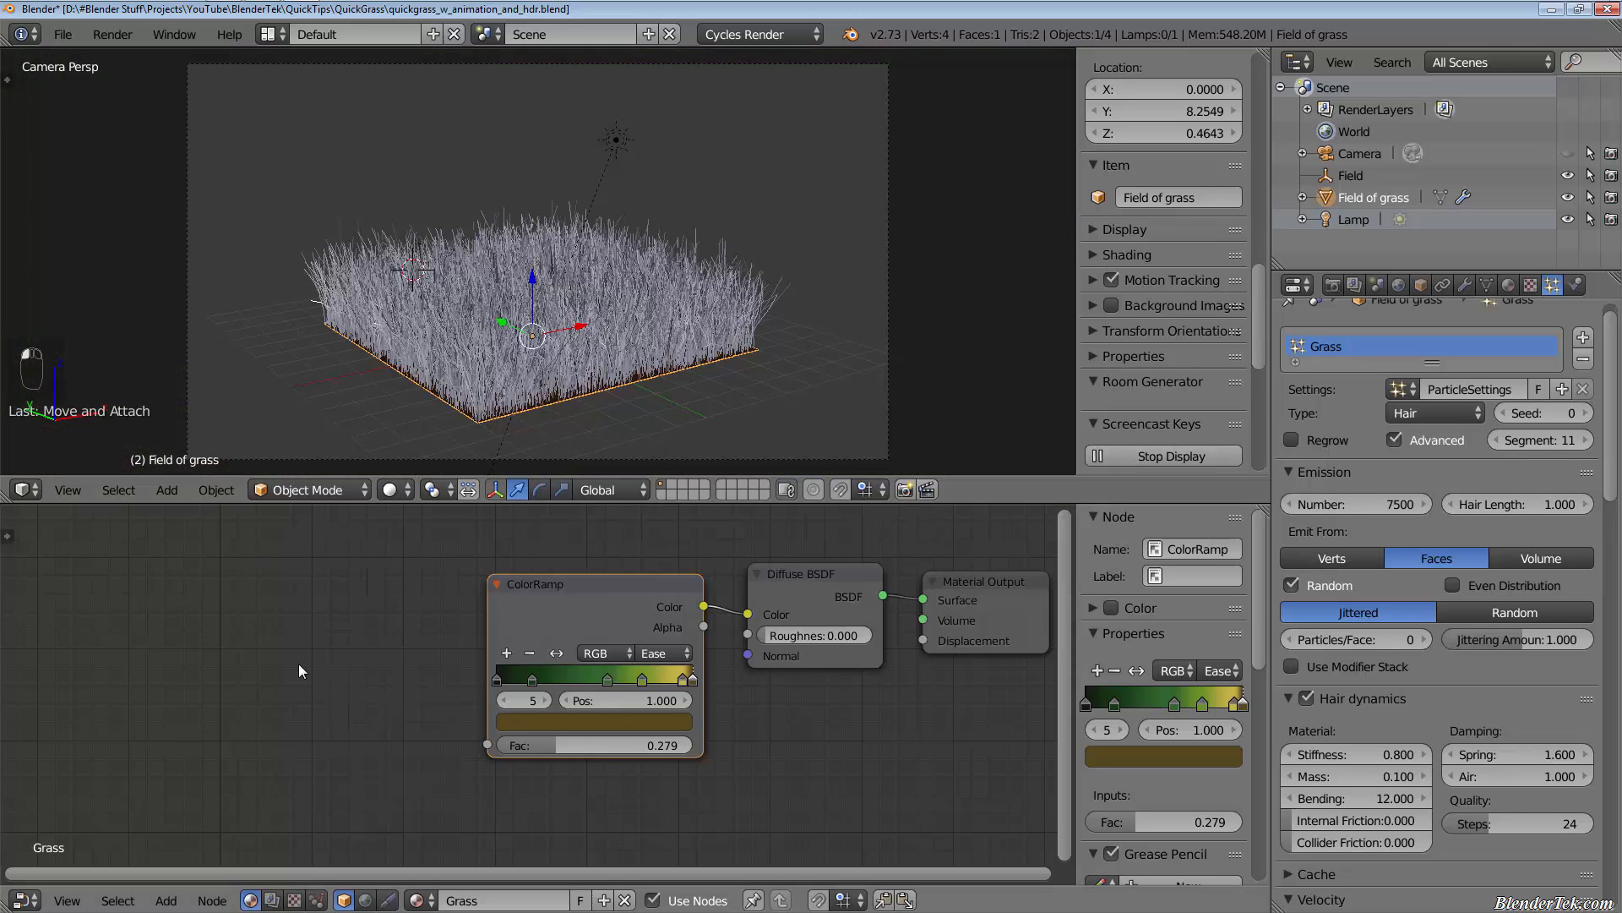
key("shift+a")
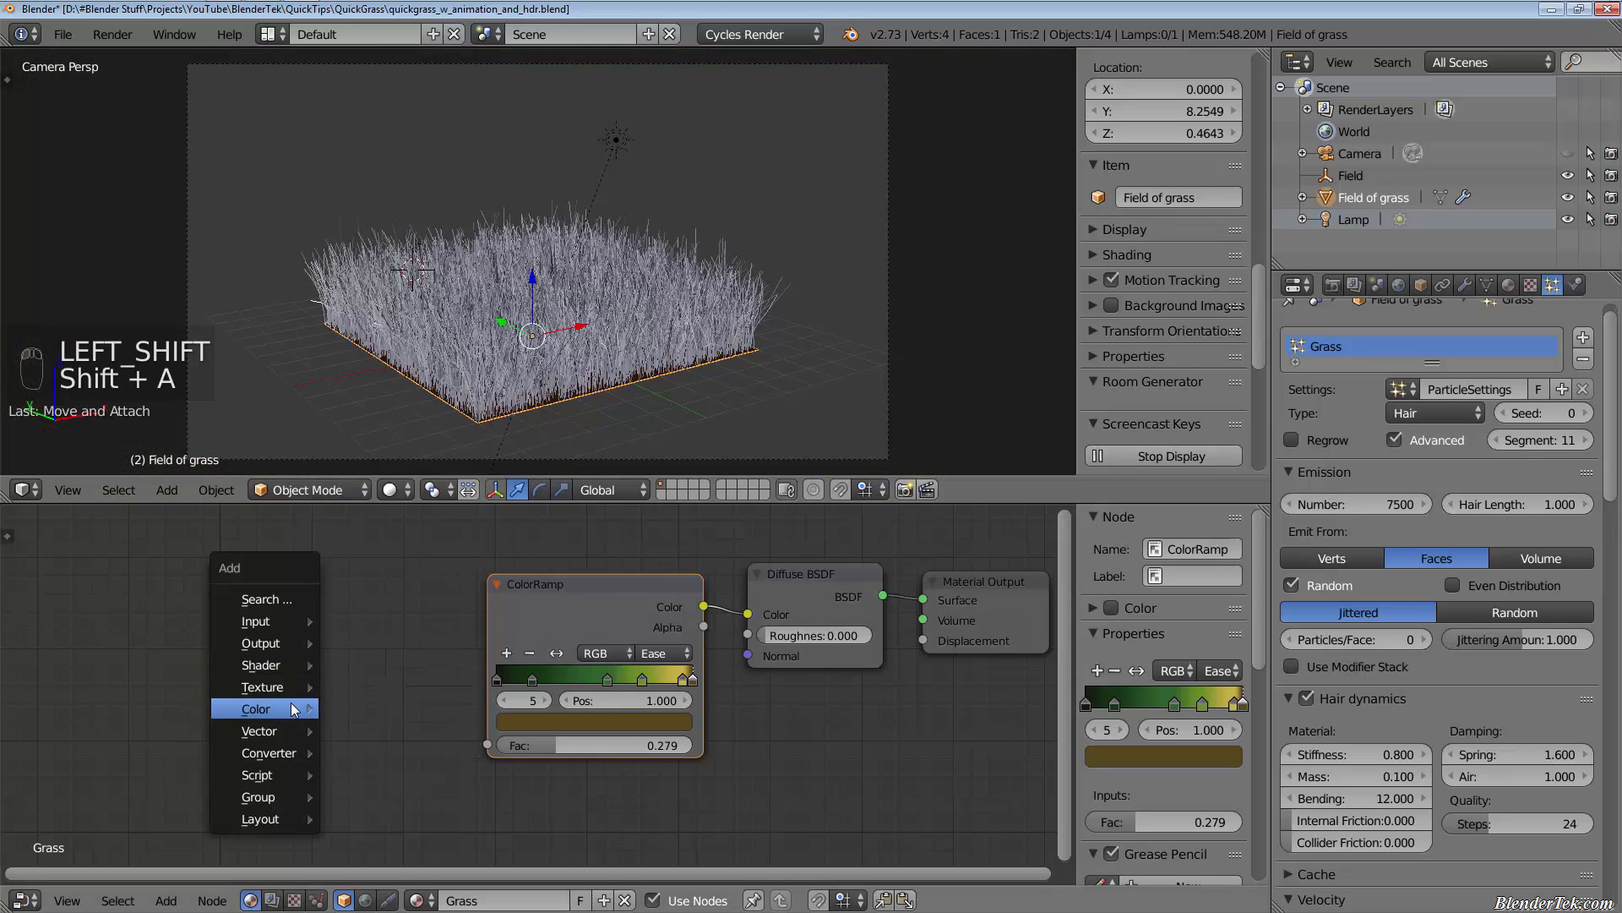
mouse_move(255, 620)
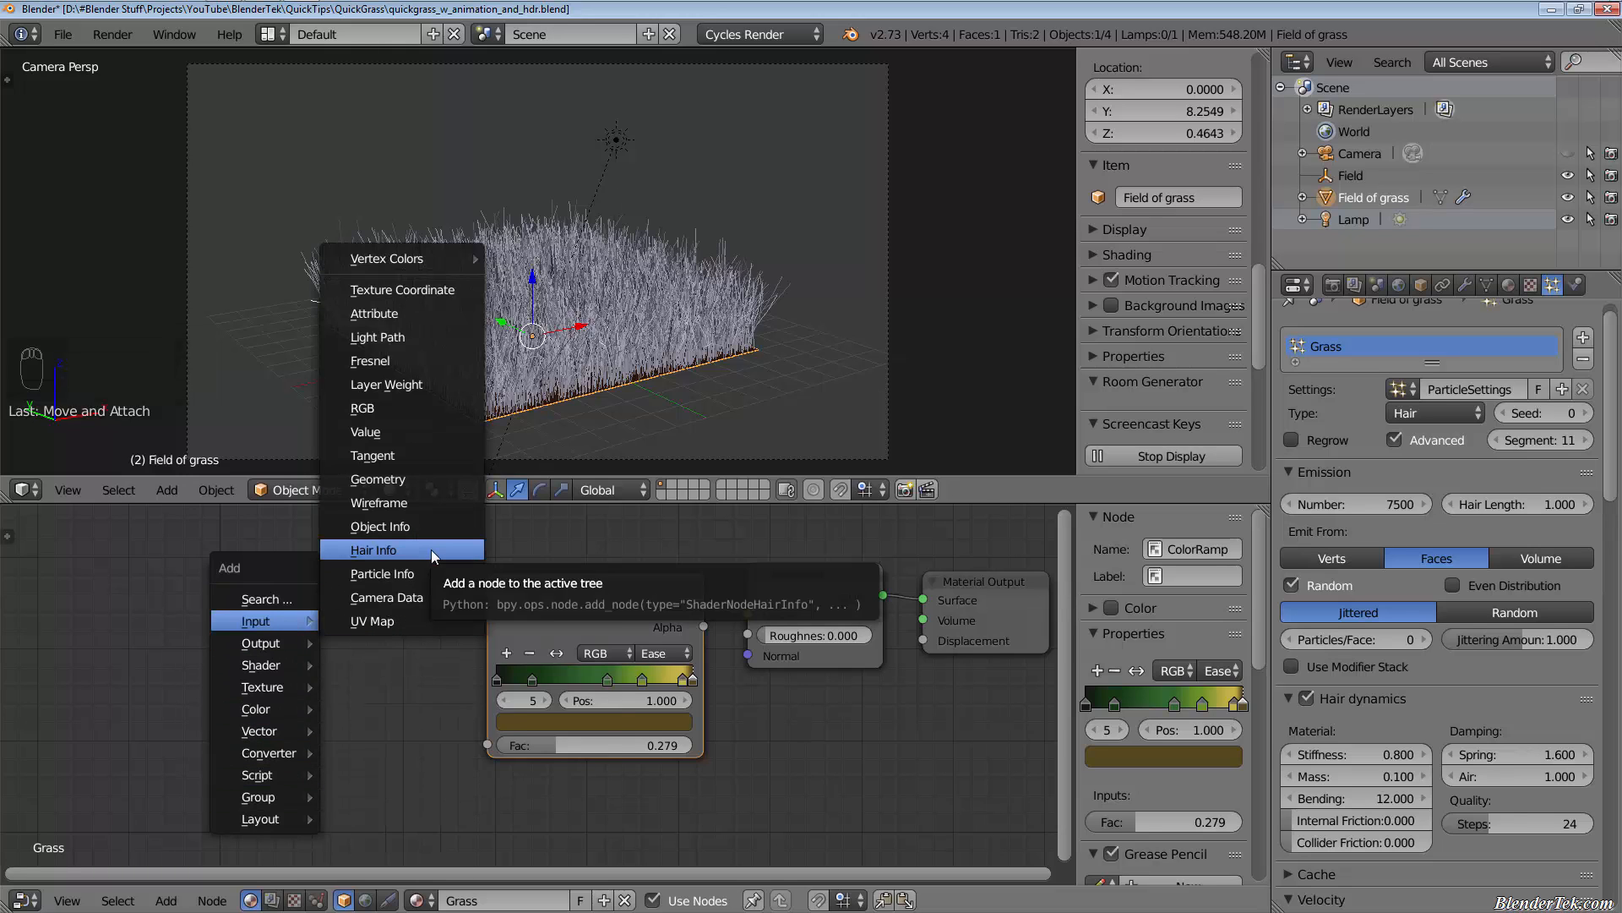
left_click(375, 549)
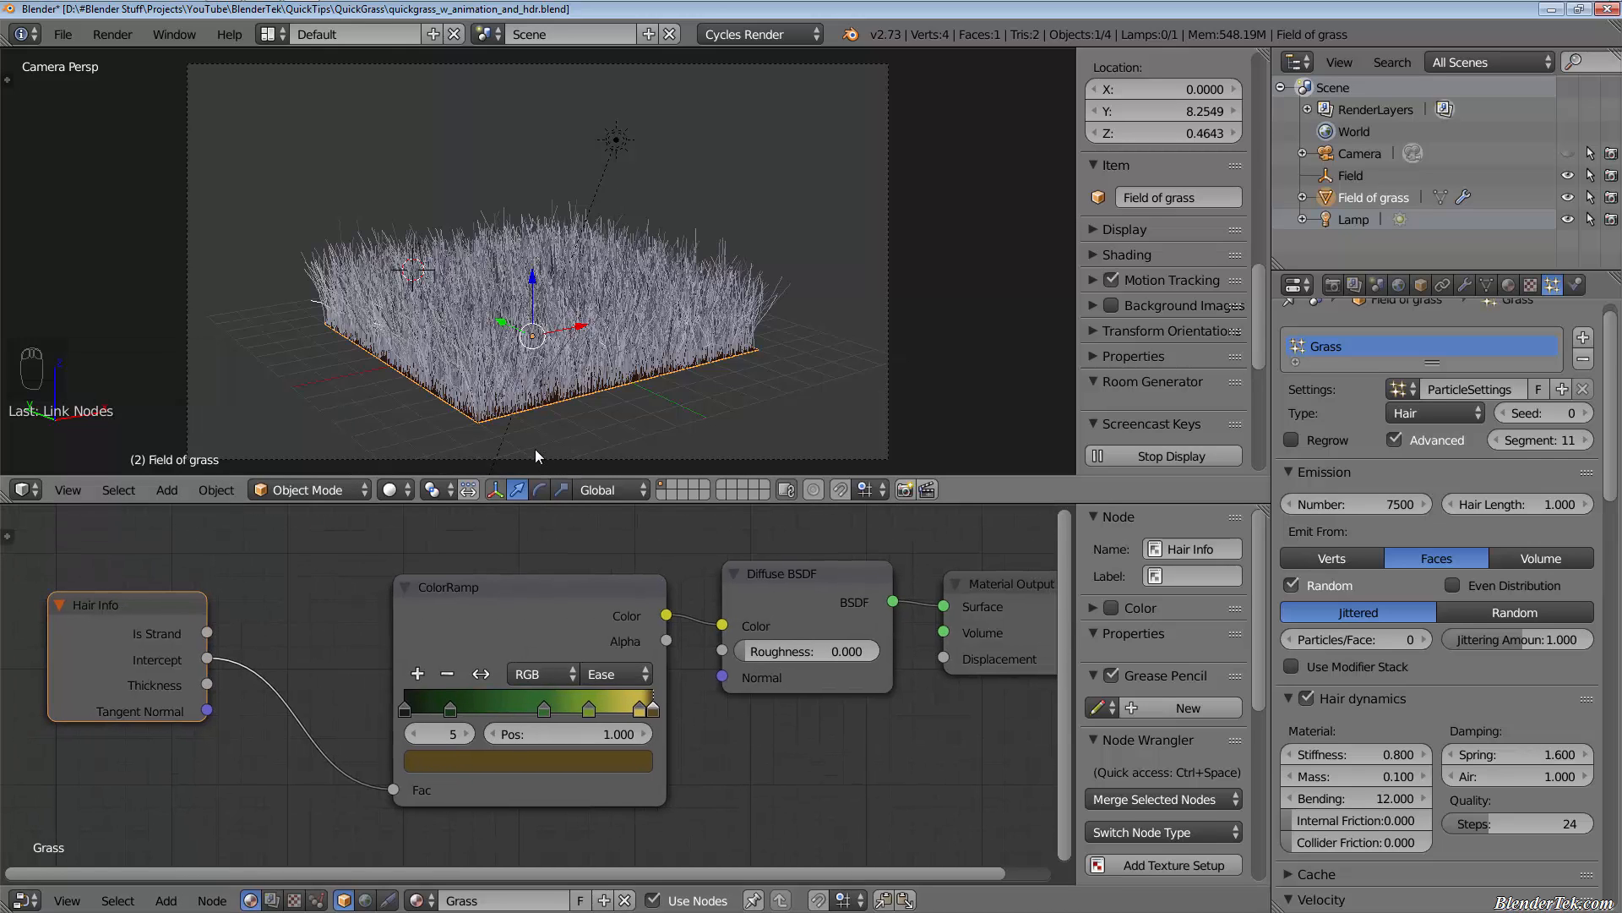
mouse_move(497, 436)
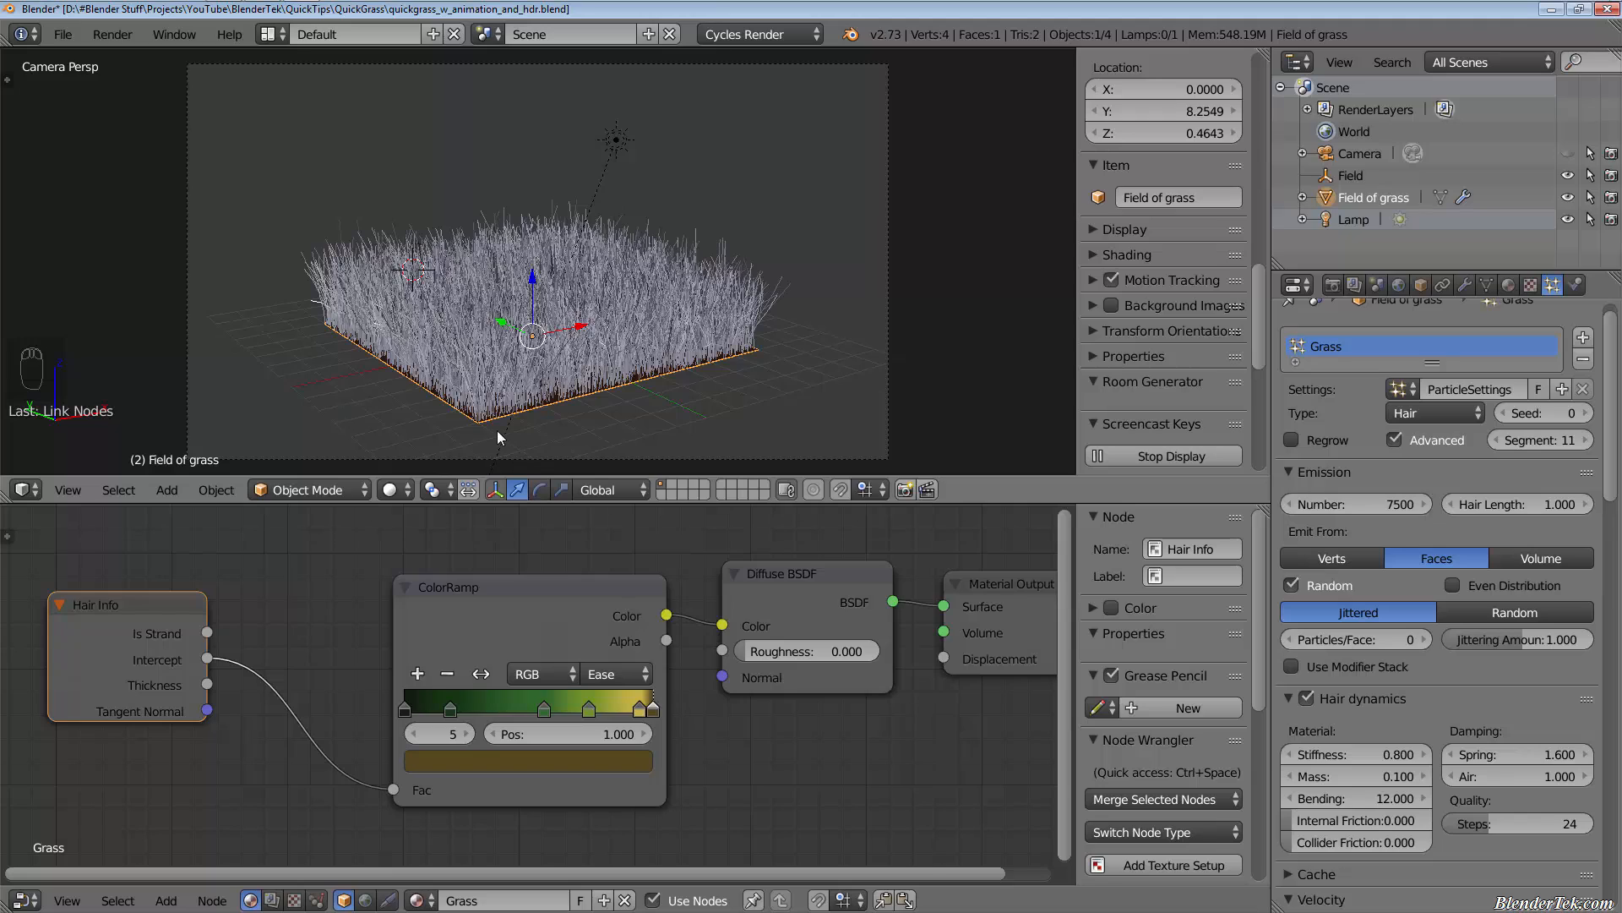
mouse_move(485, 404)
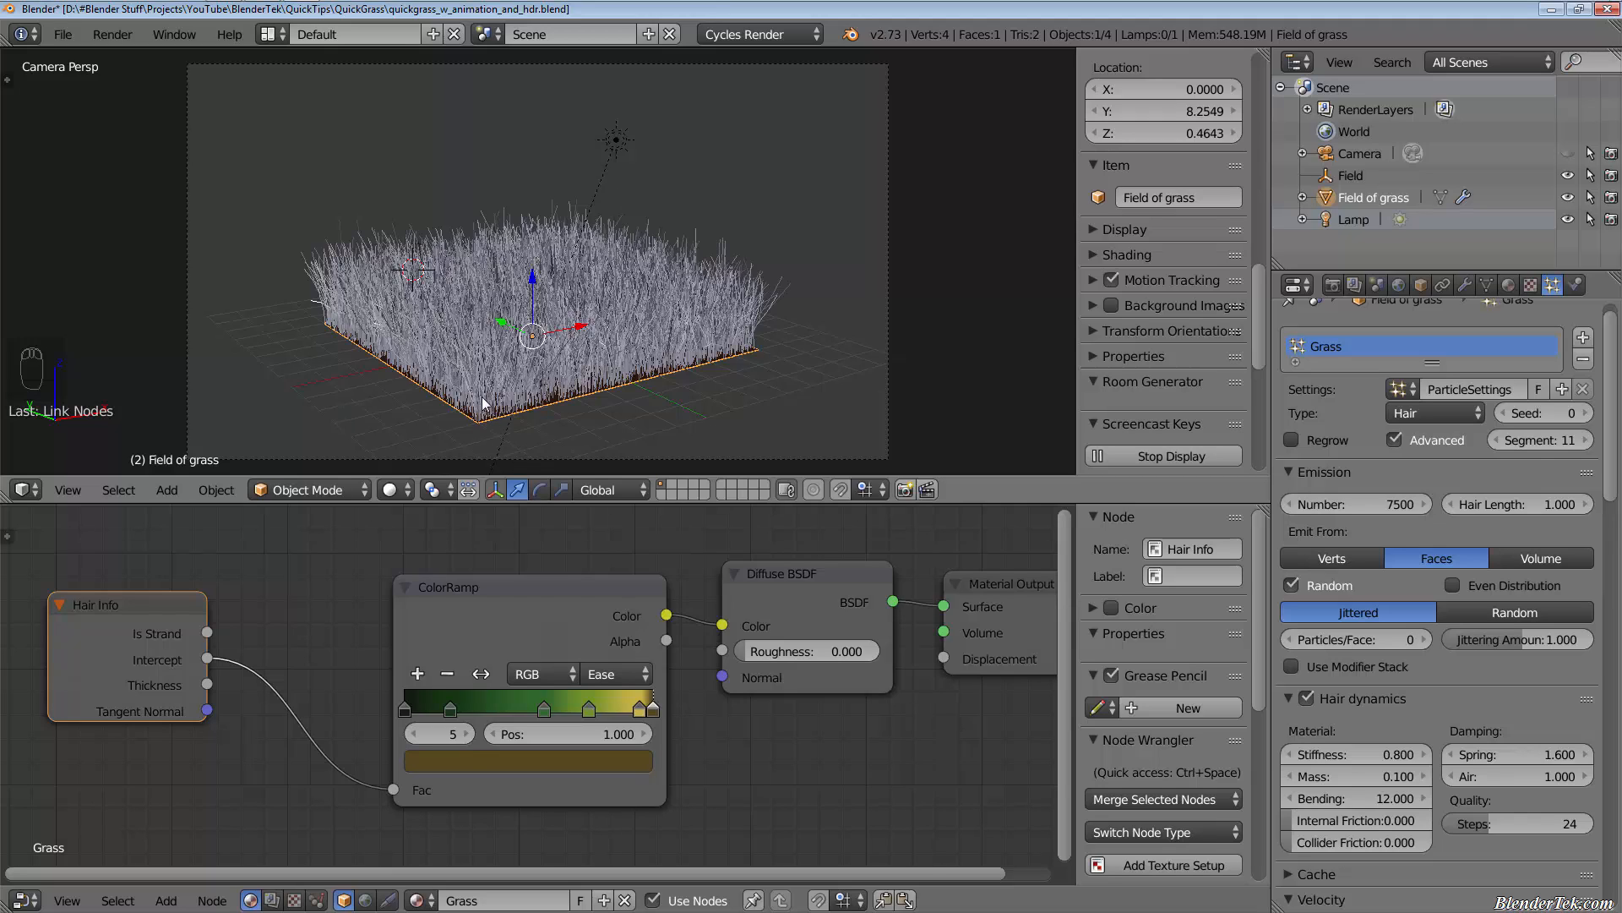
mouse_move(453, 343)
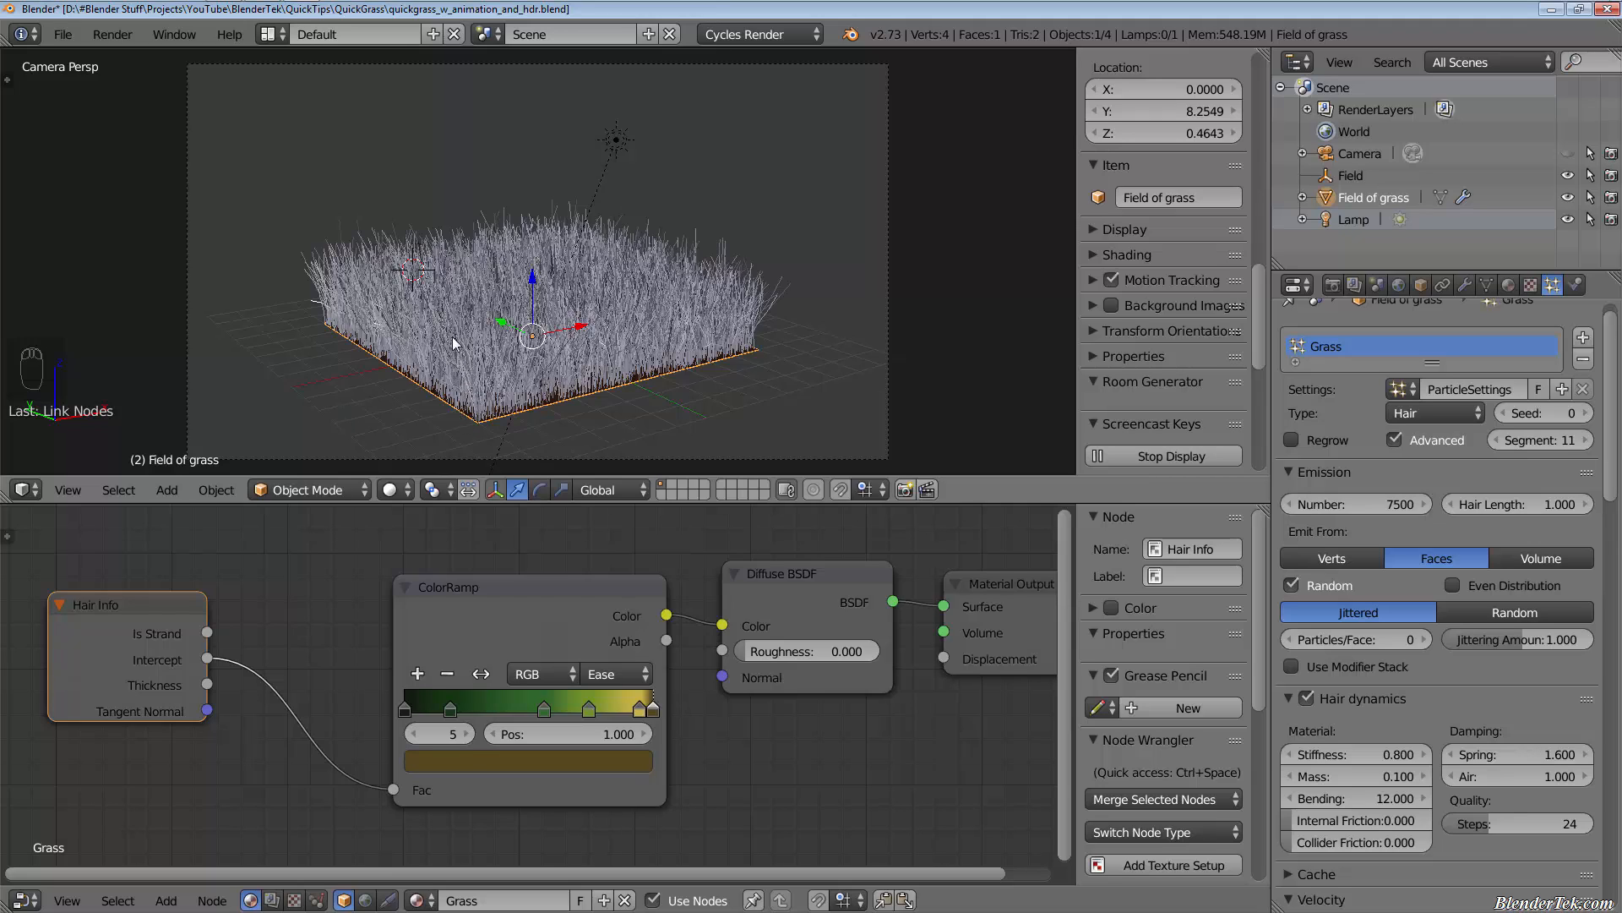
mouse_move(485, 405)
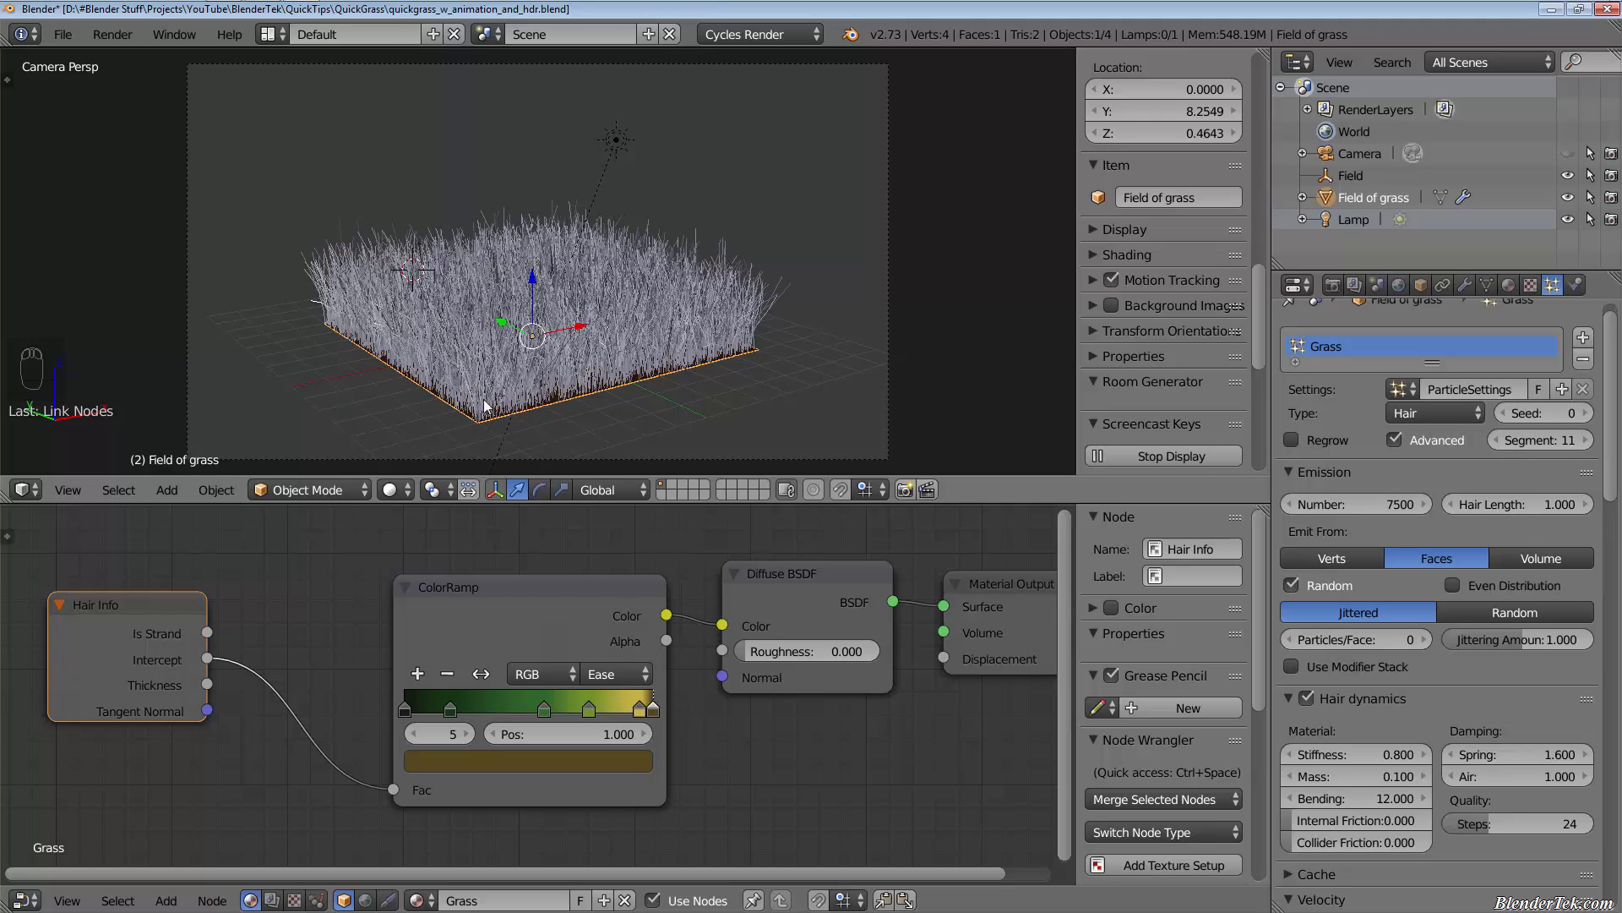
mouse_move(355, 605)
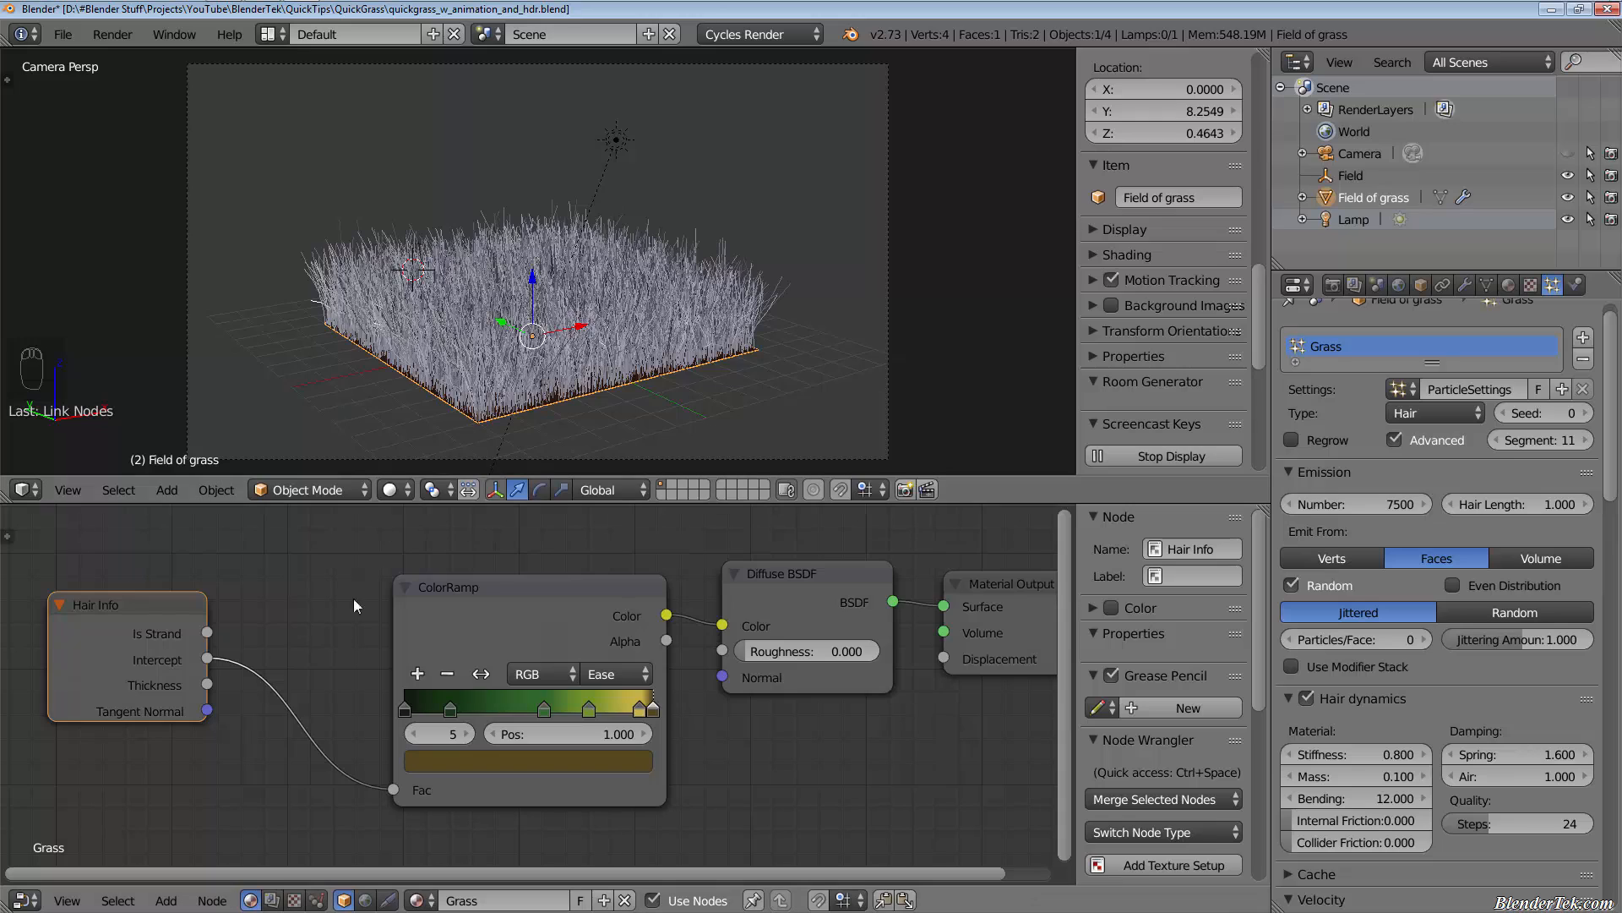
mouse_move(265, 695)
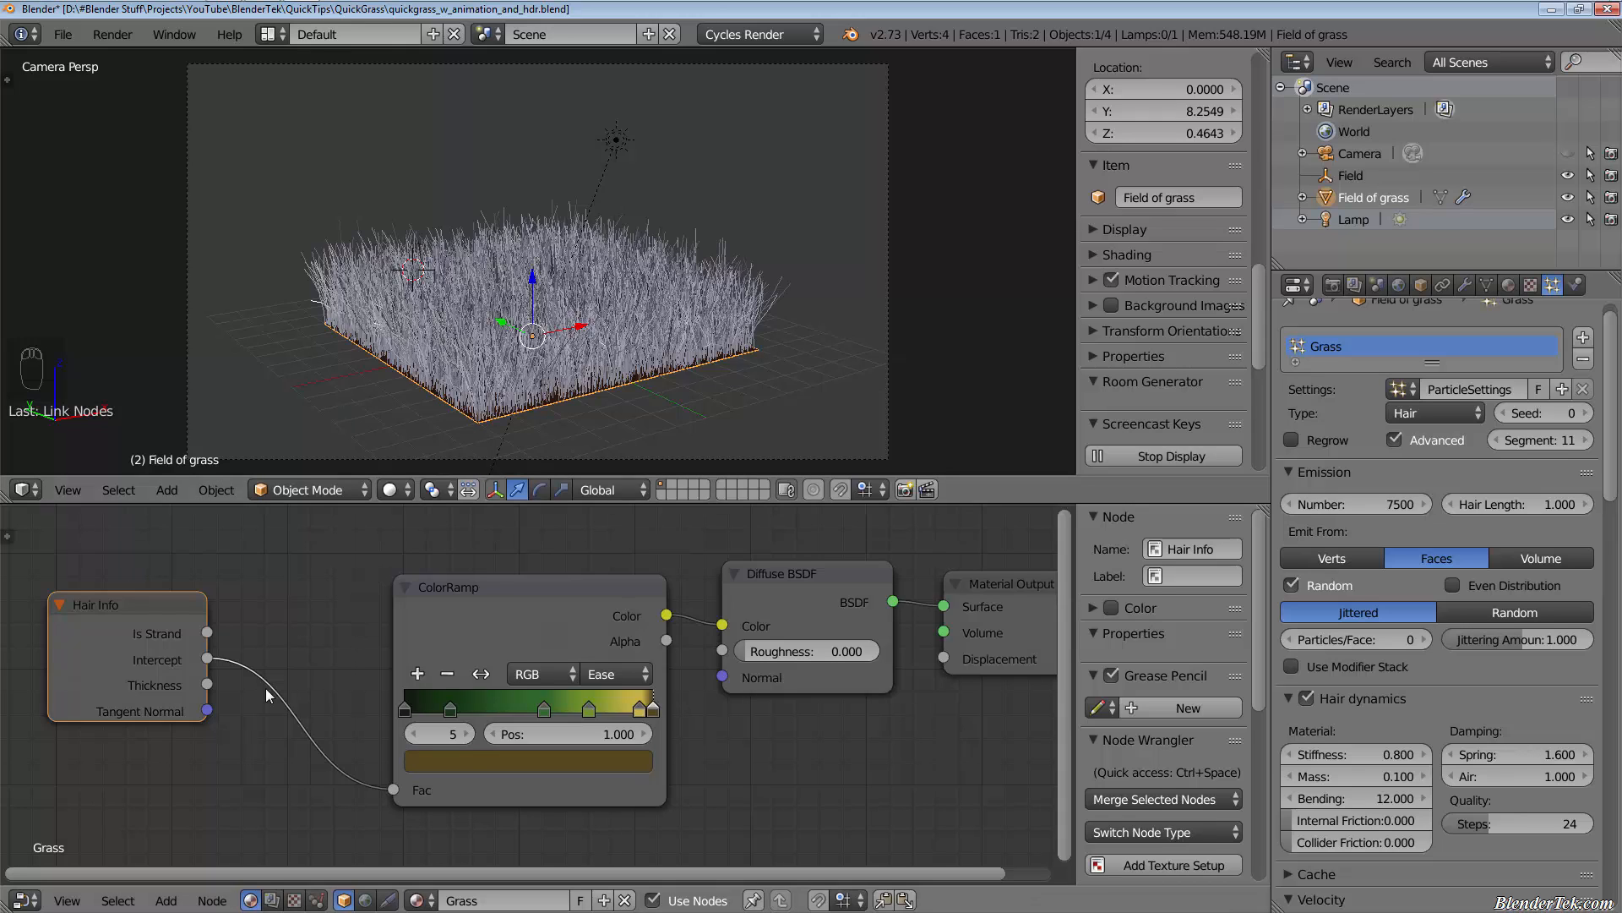
left_click_drag(123, 605, 238, 596)
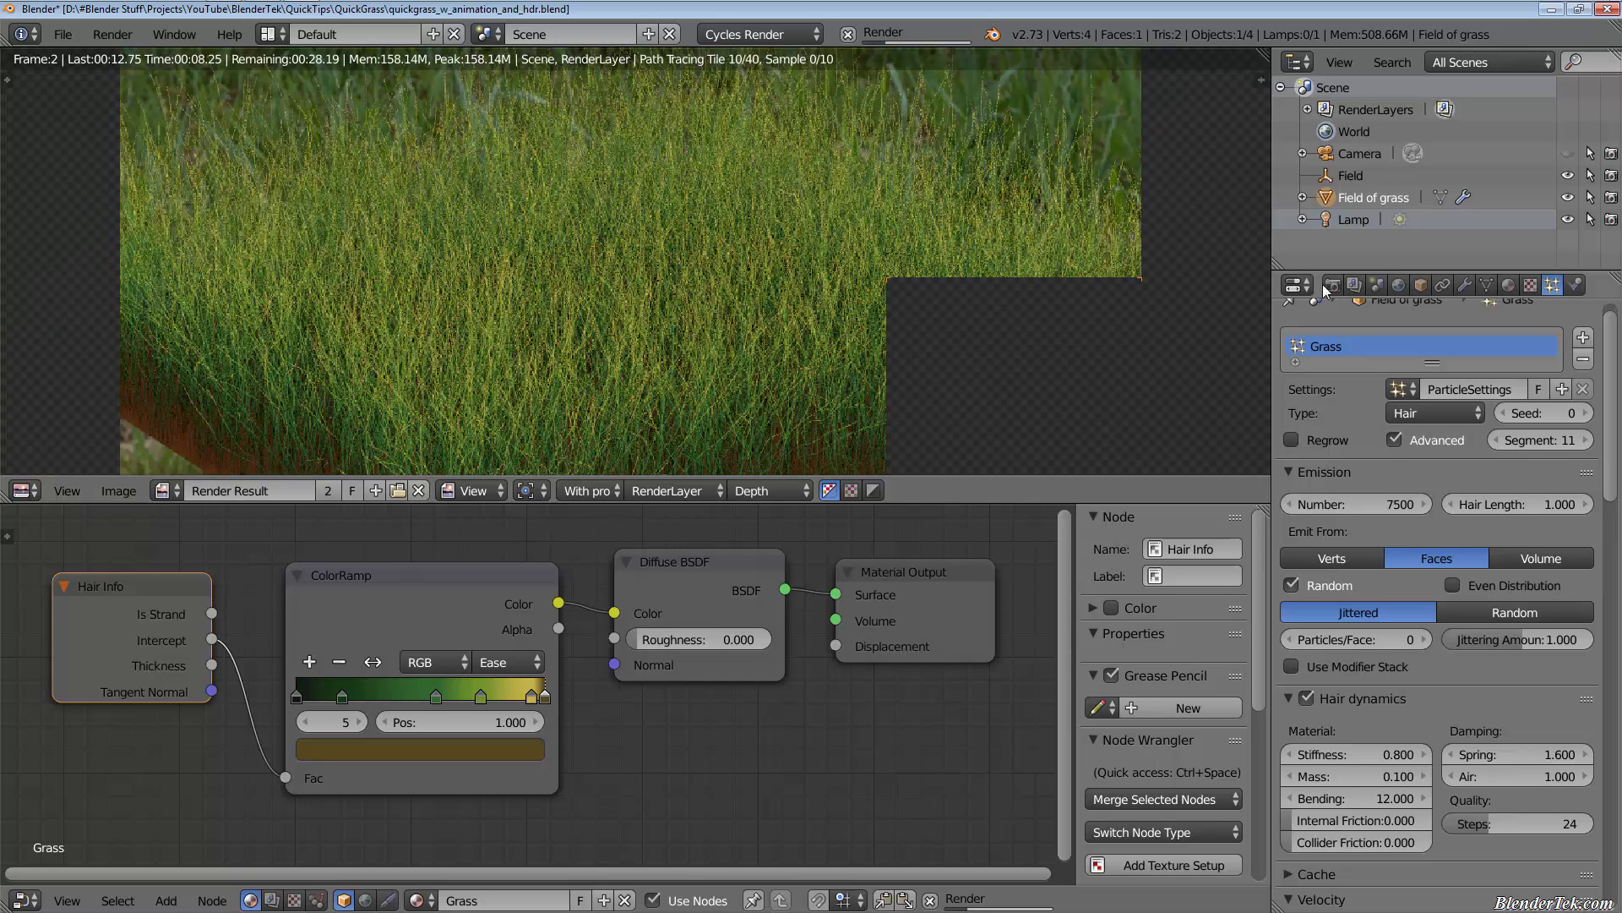
Bring up the Render settings in the Properties editor.
left_click(1334, 286)
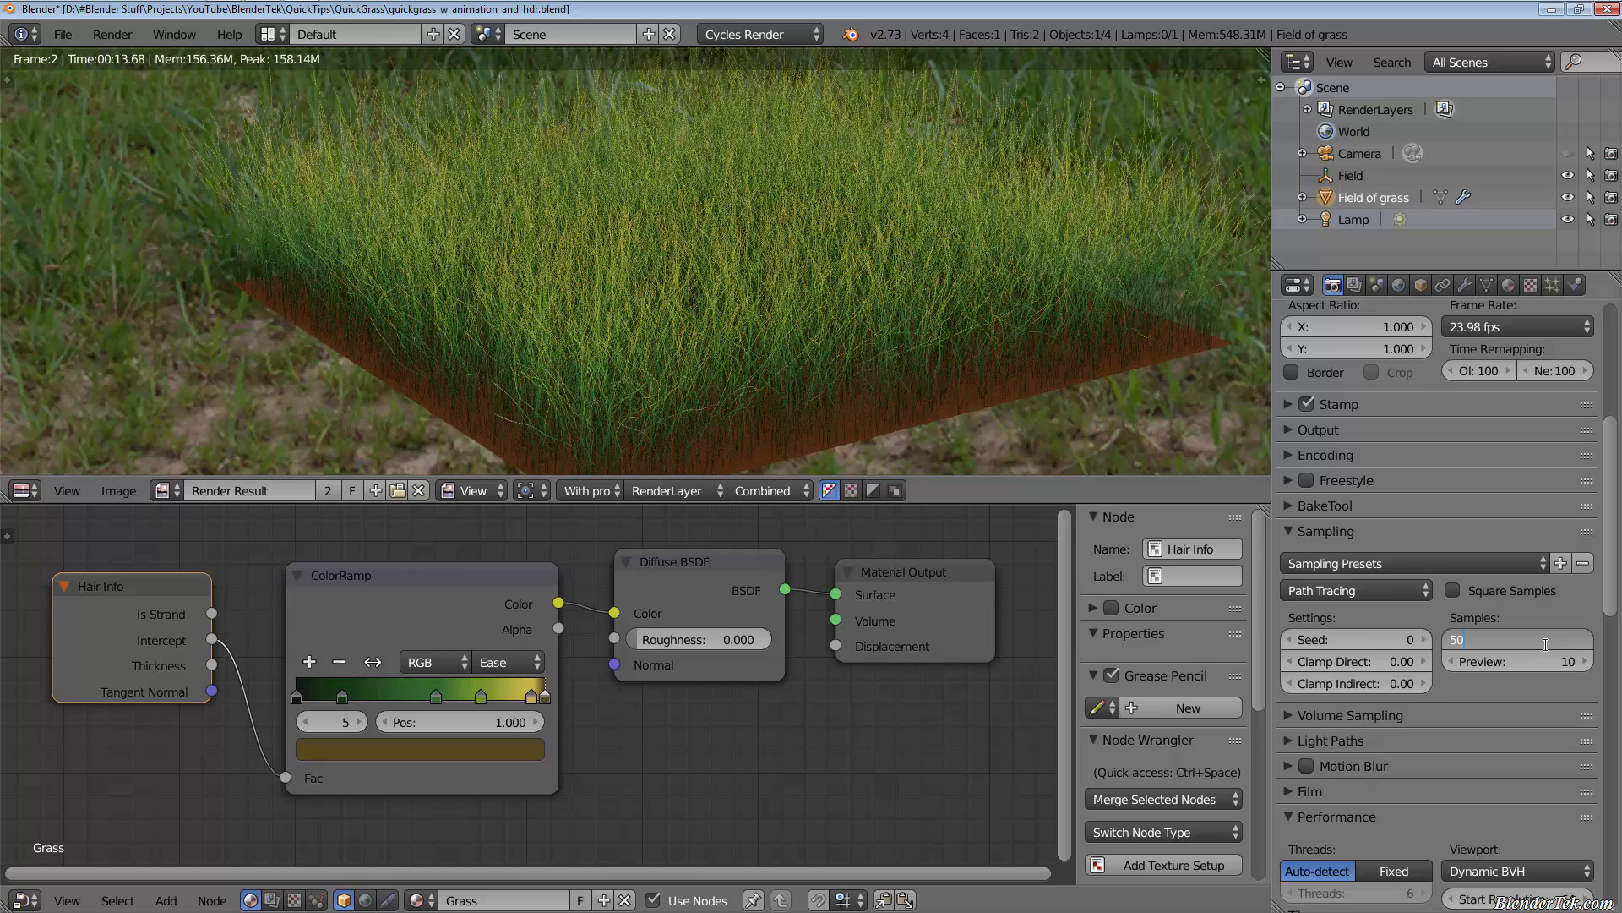
Set the render sample count to 50.
left_click(1516, 639)
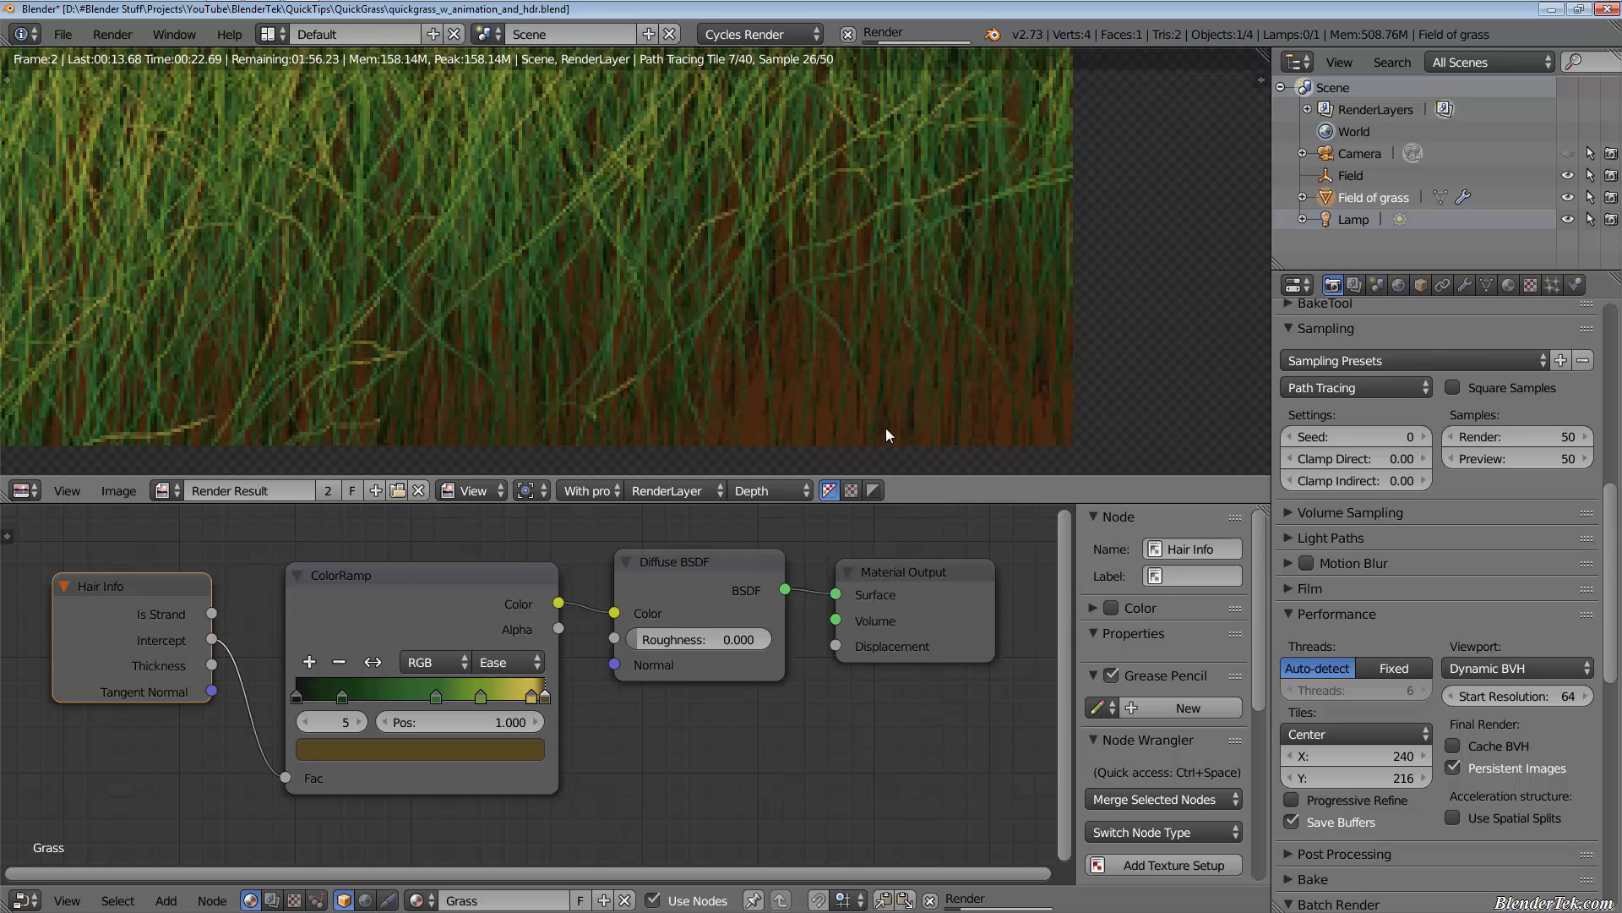
mouse_move(884, 388)
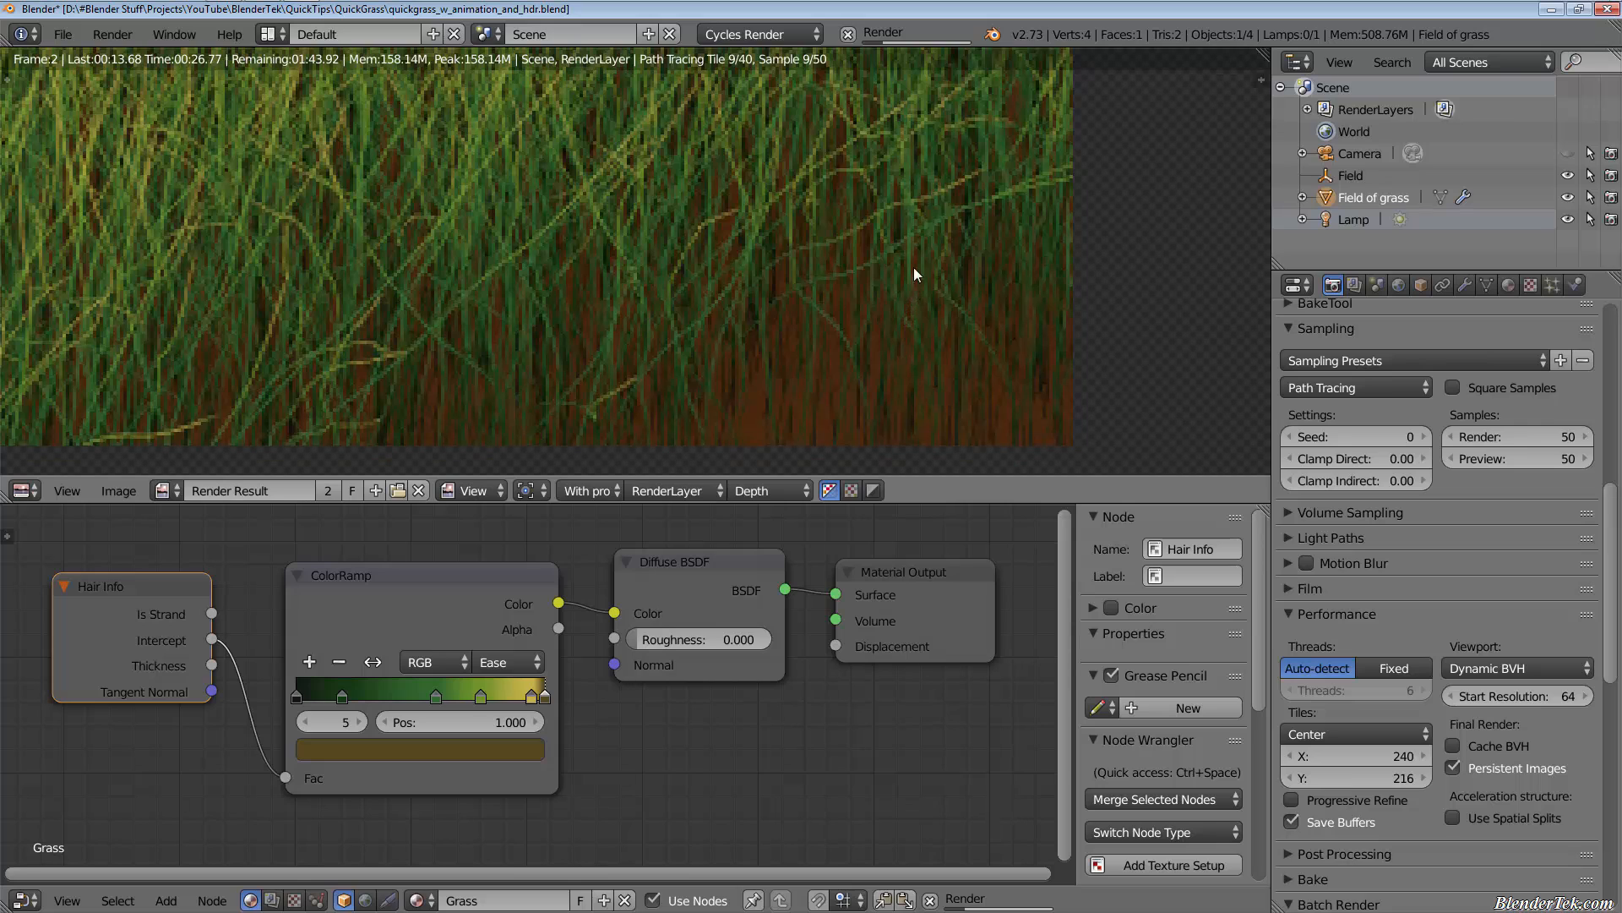
mouse_move(805, 250)
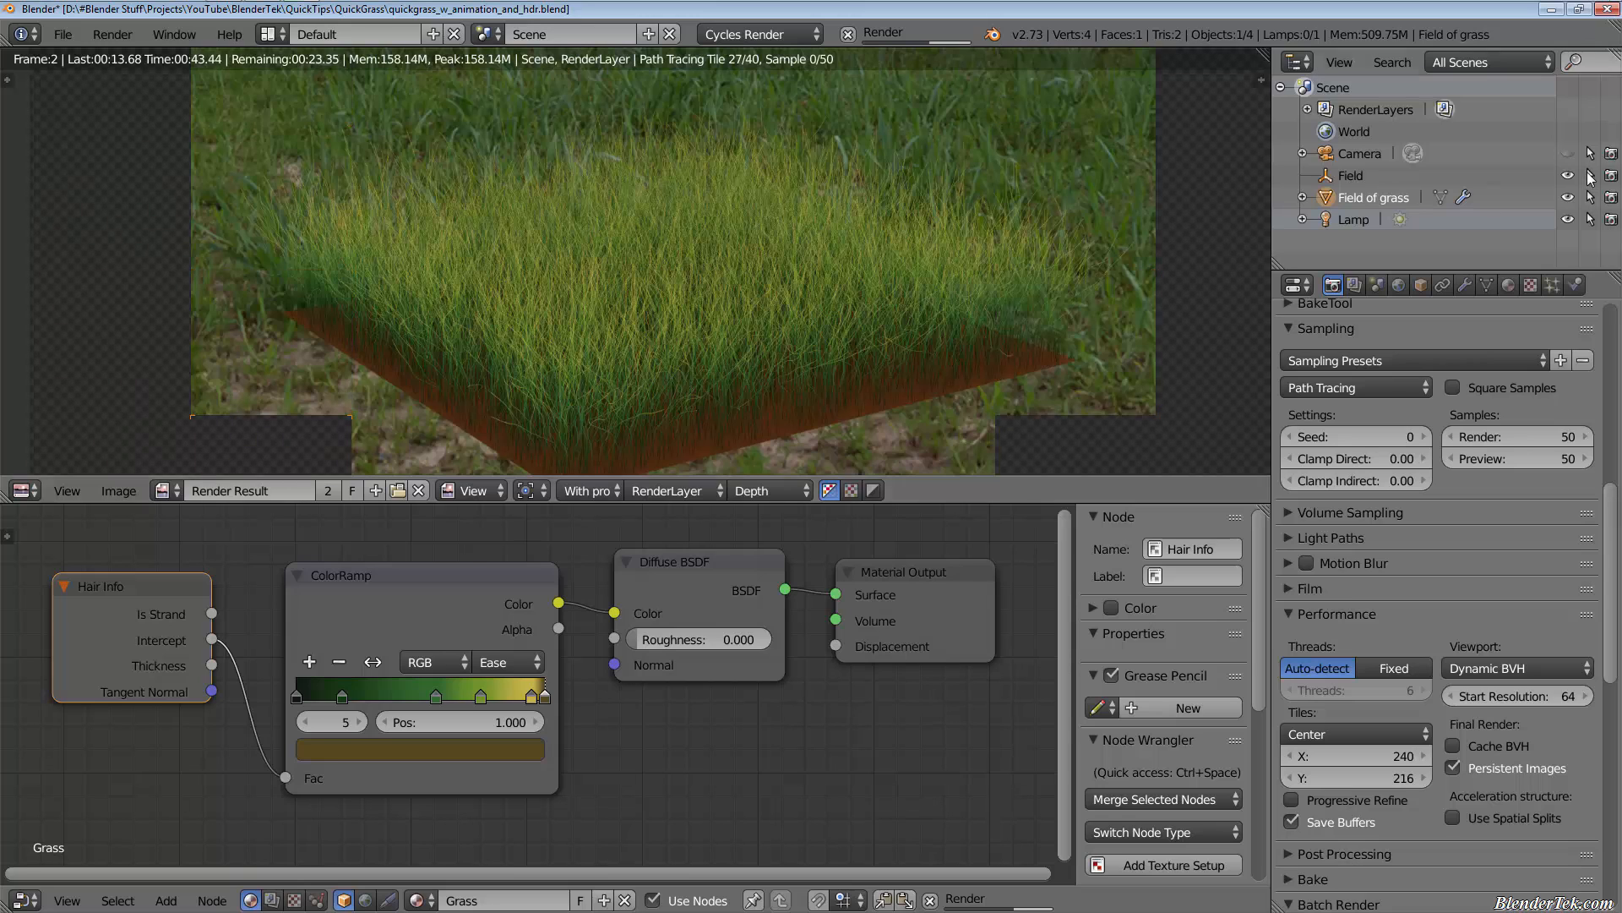
Return to the grass particle settings and scroll to its Physics and Render panels.
left_click(1533, 284)
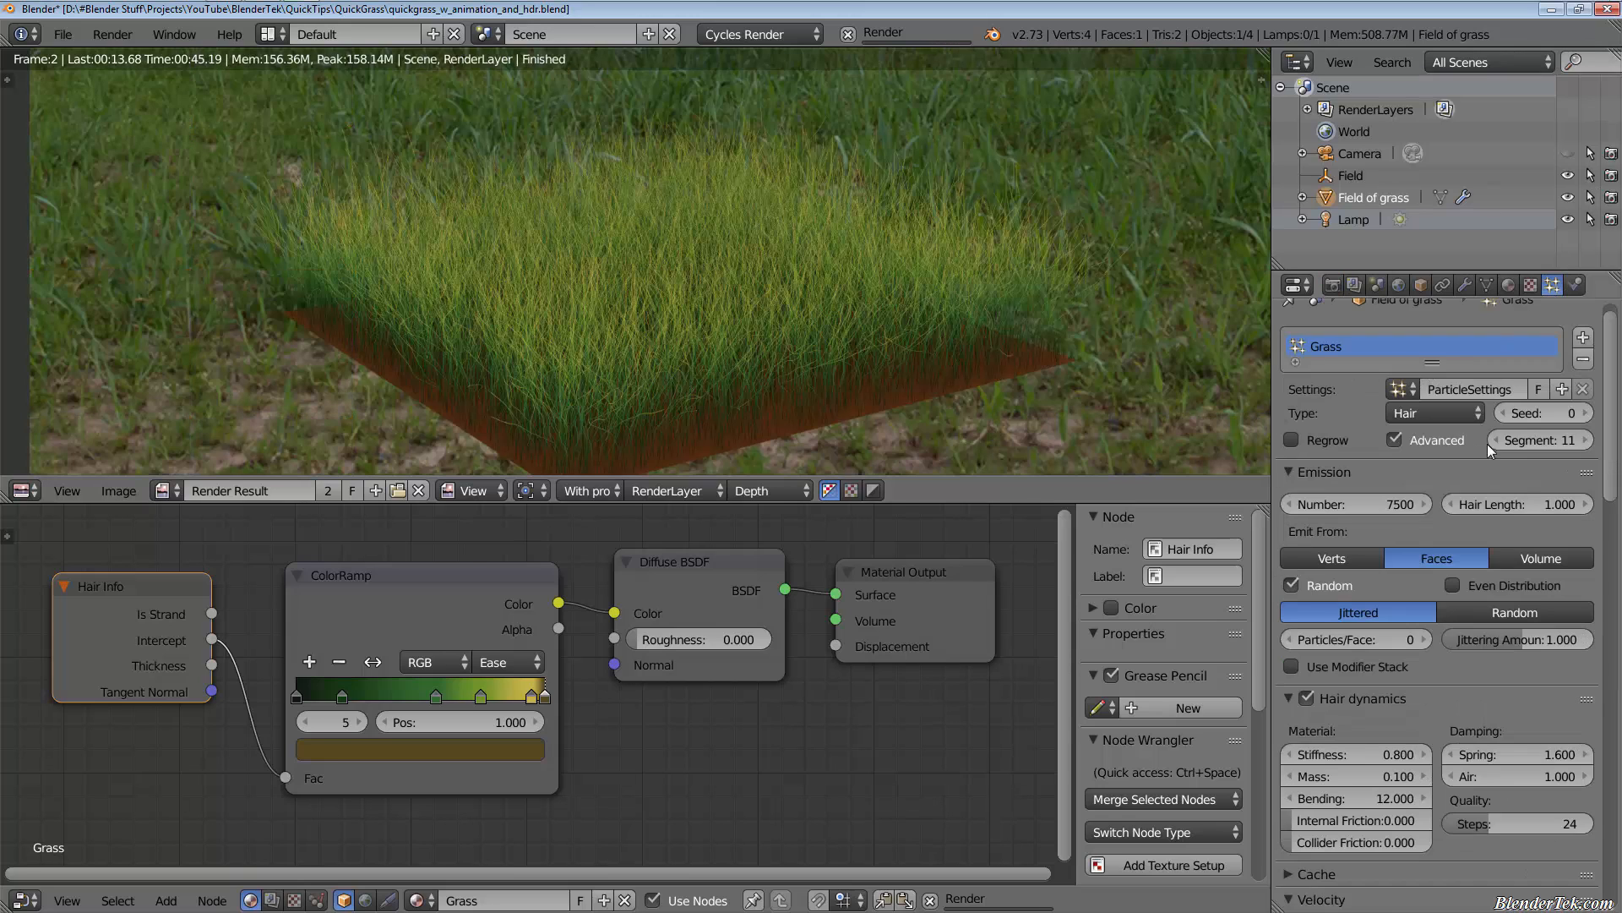
scroll("down", 3)
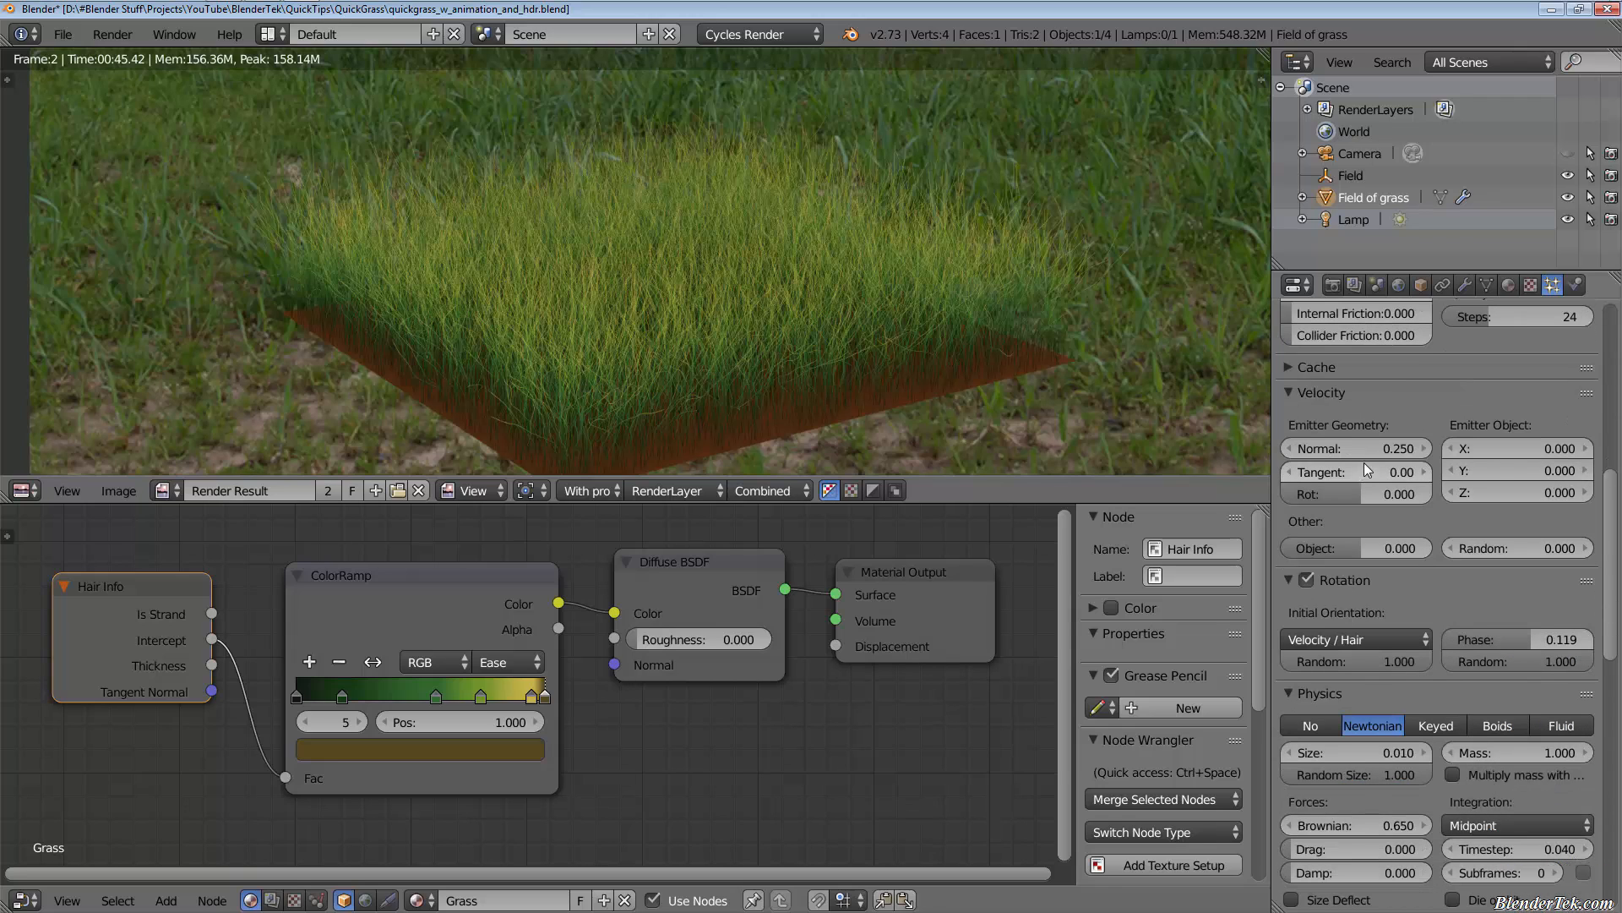
scroll("down", 3)
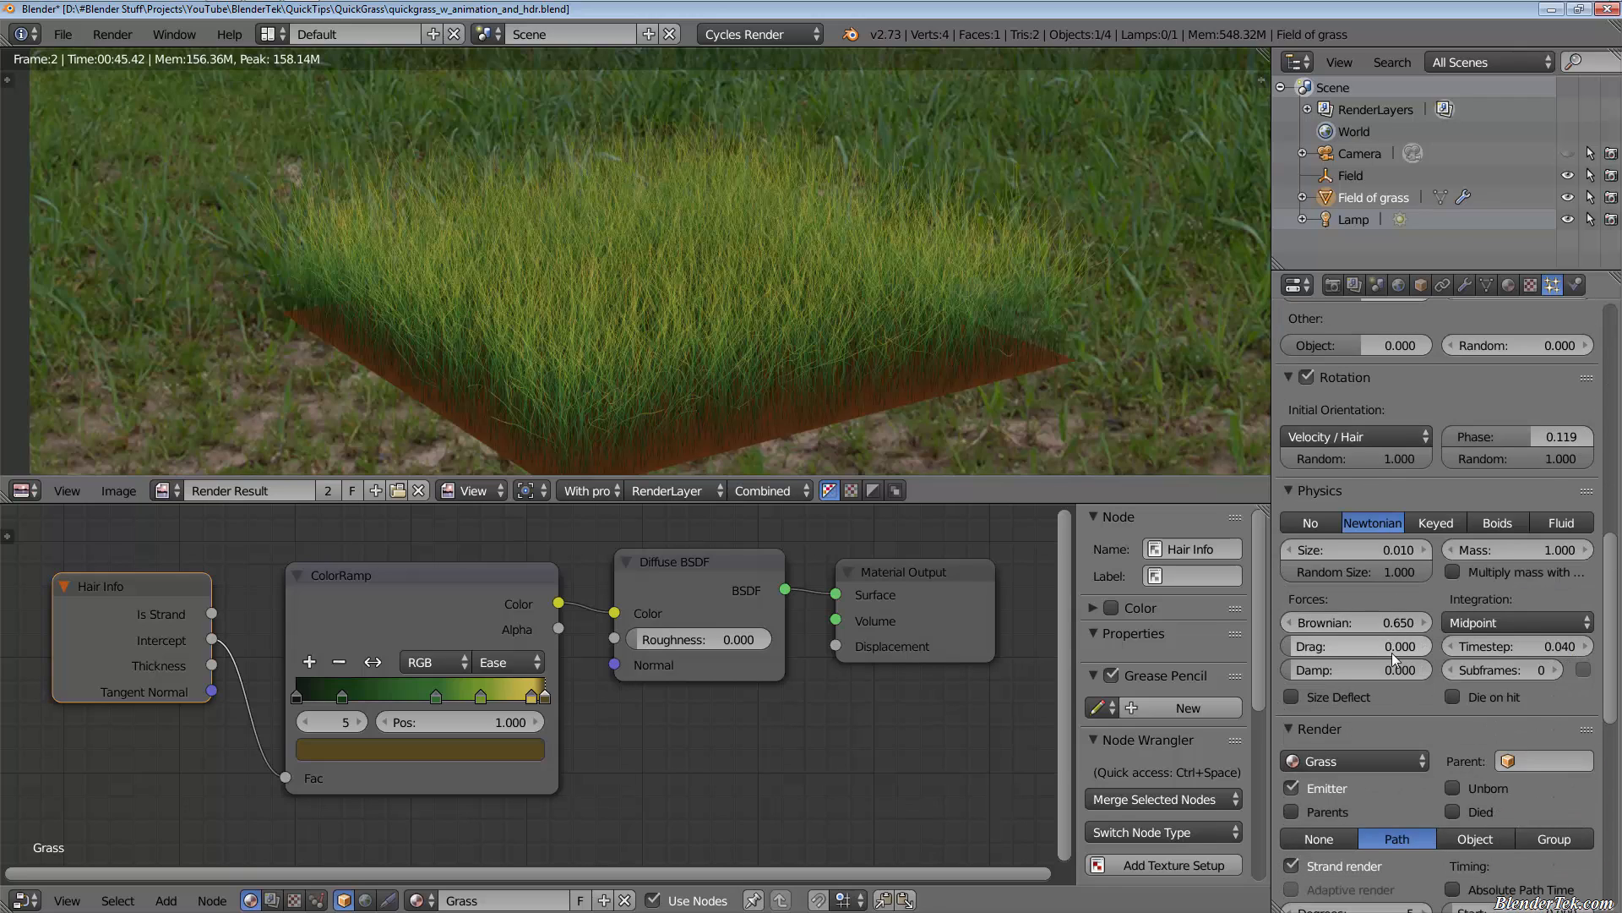
mouse_move(1357, 621)
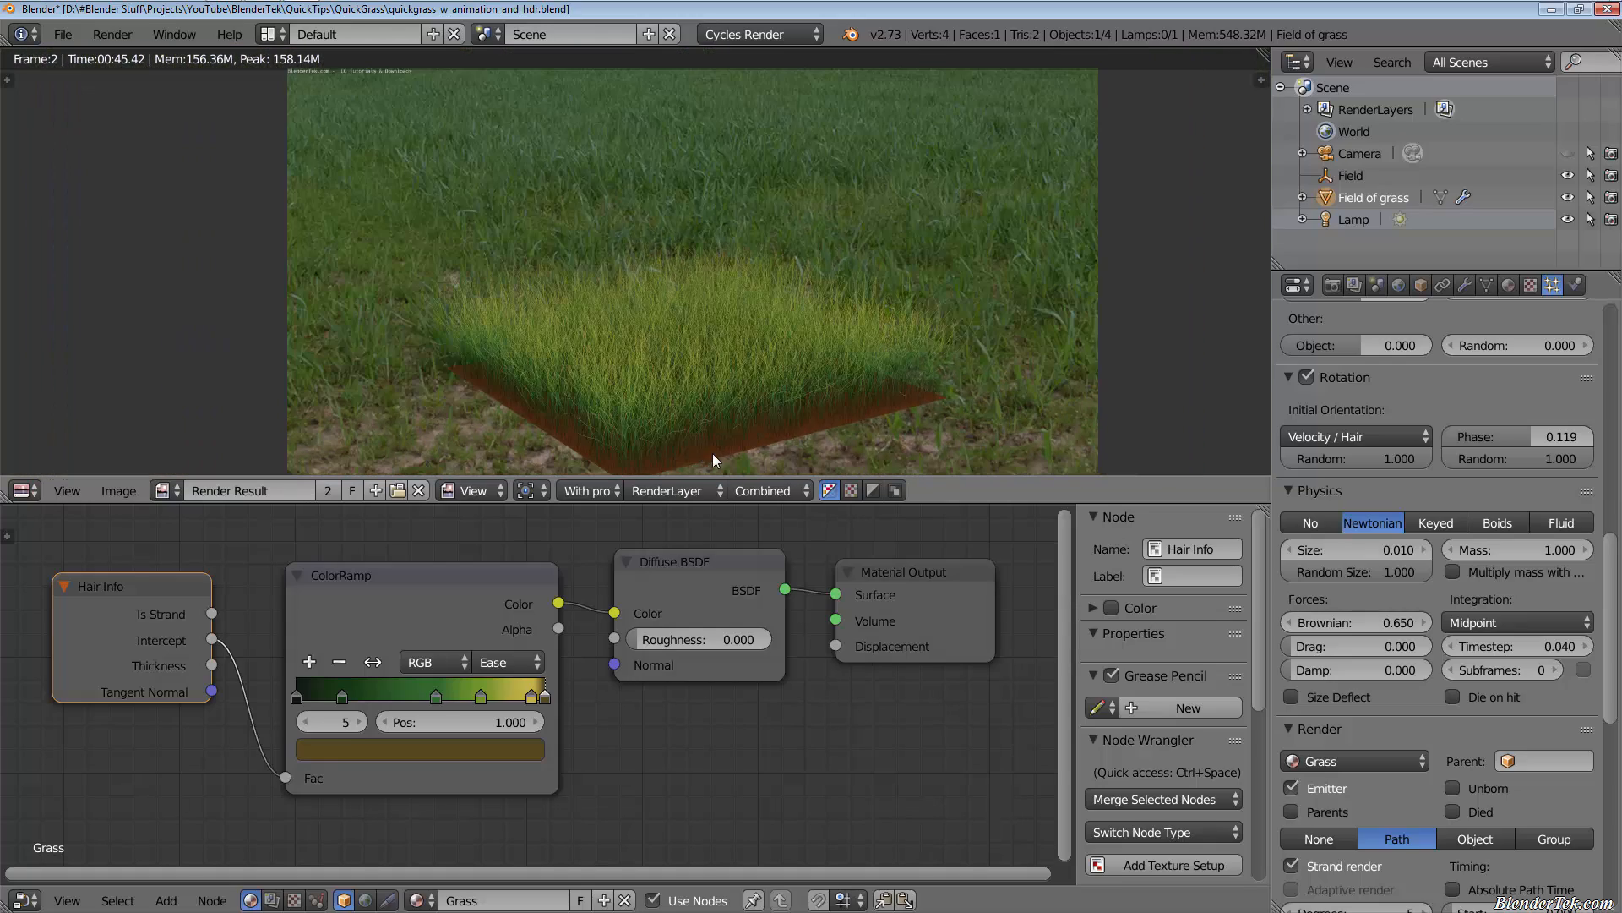
scroll("up", 3)
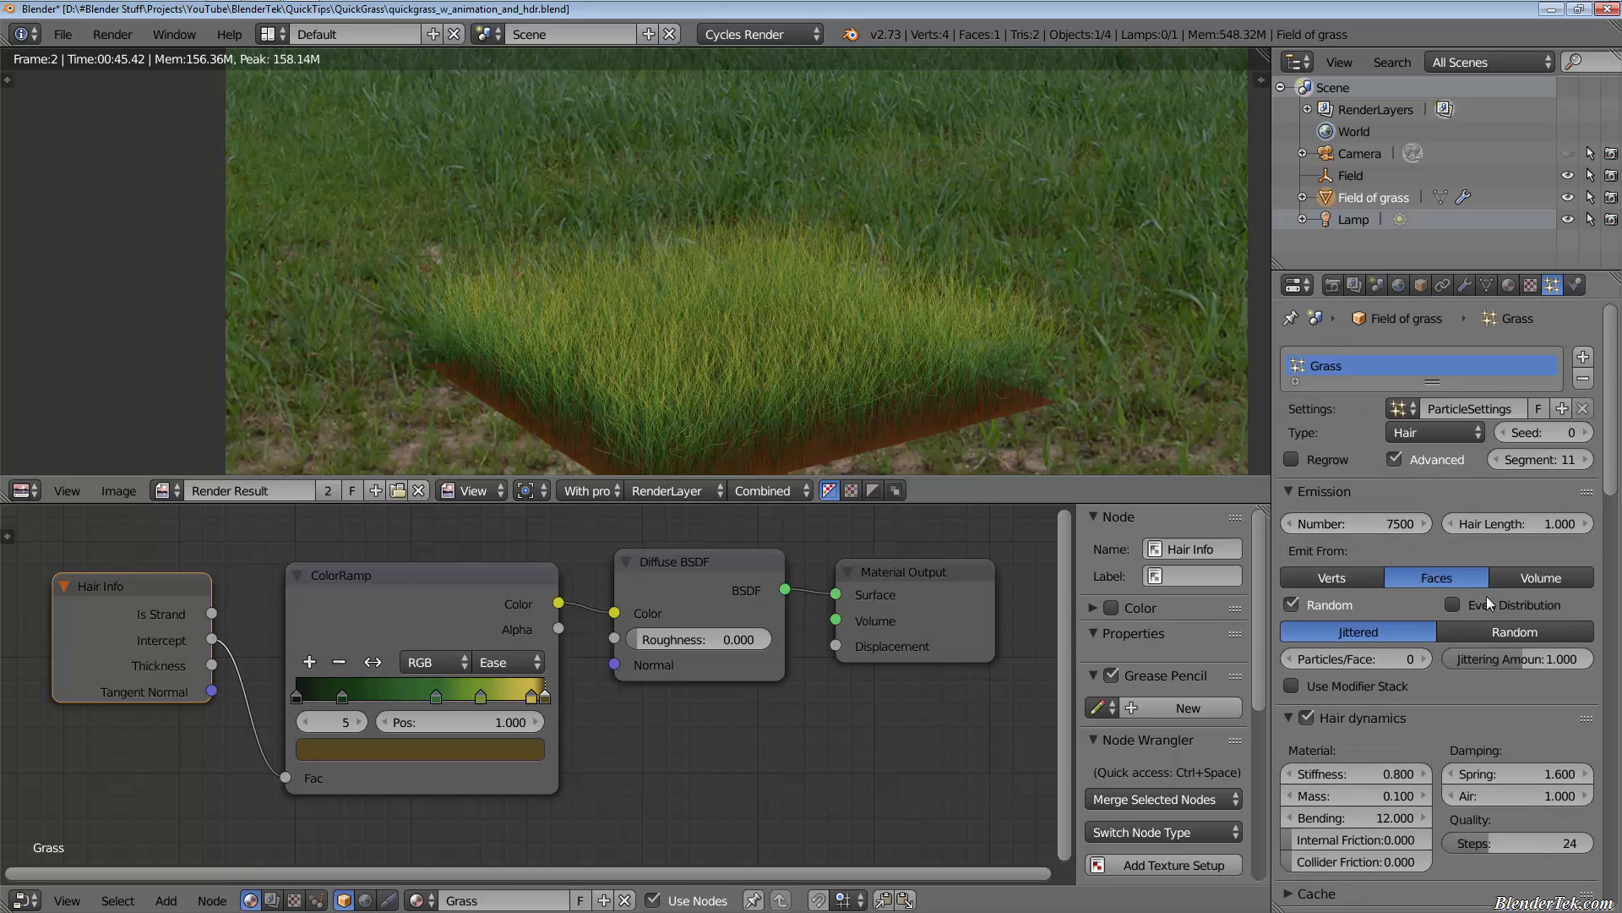
Select the Diffuse and ColorRamp nodes and re-link Intercept to the ColorRamp factor.
left_click(674, 562)
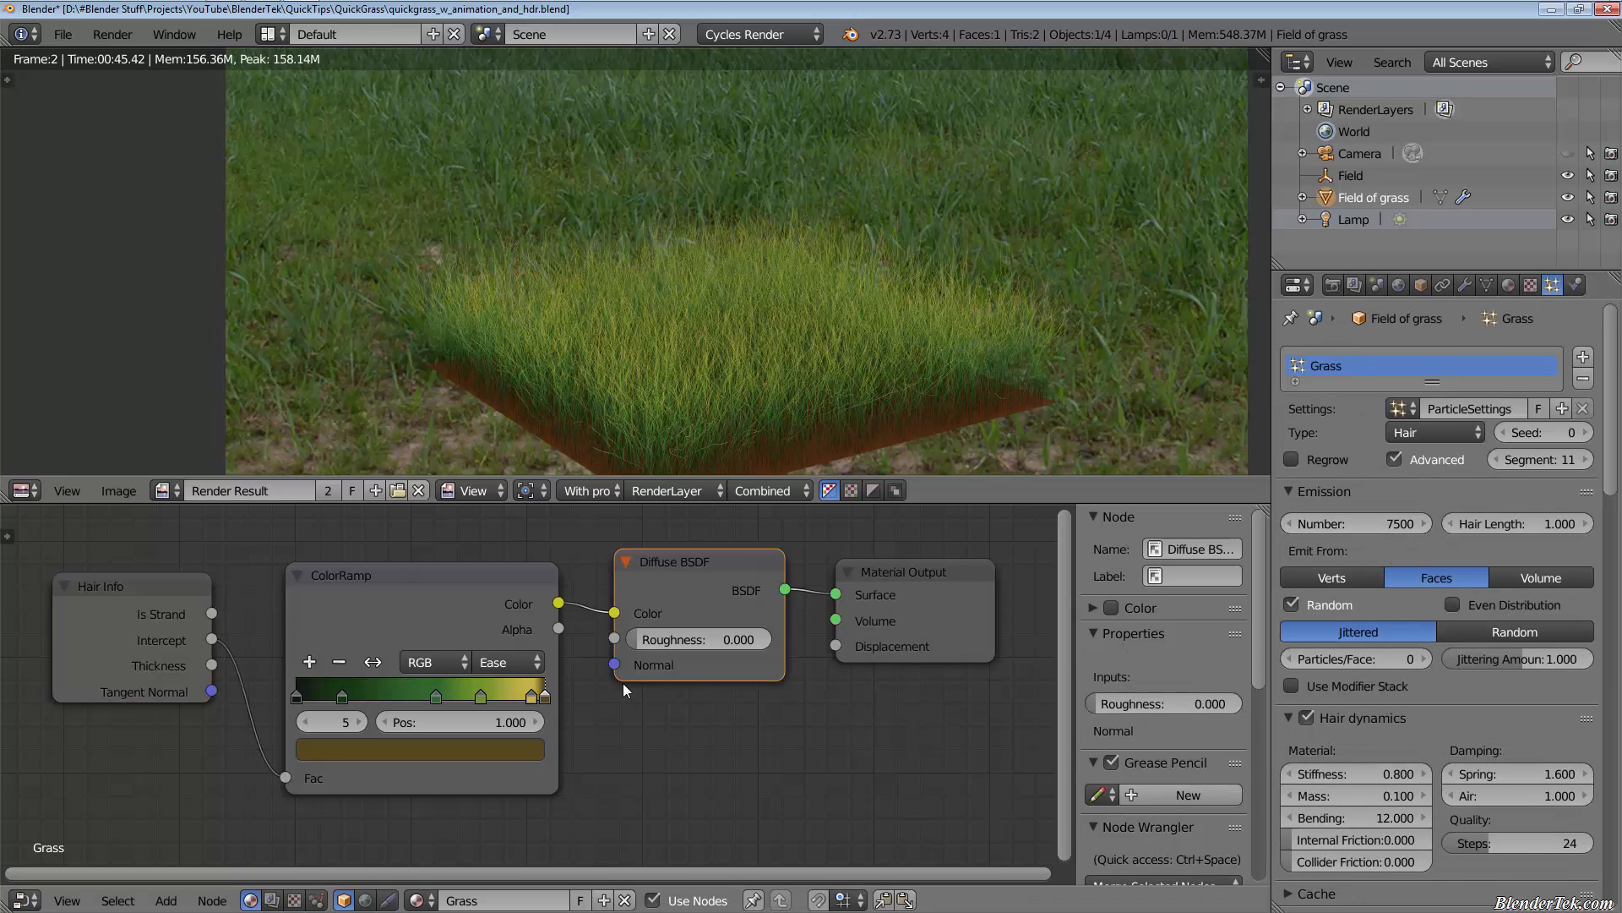
left_click(352, 575)
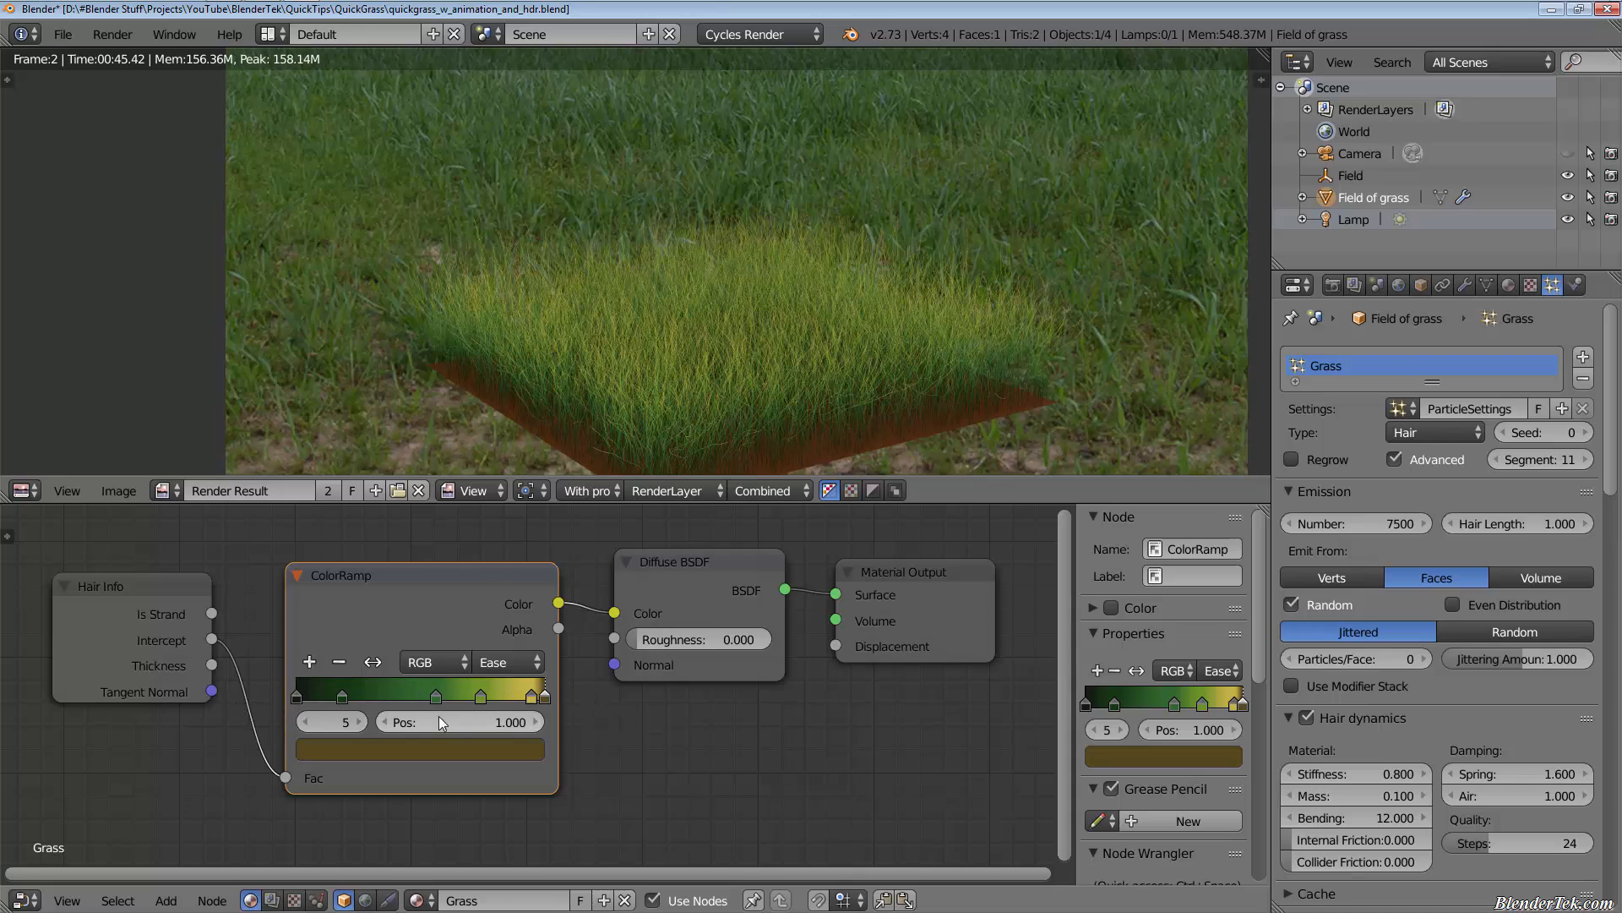
mouse_move(122, 634)
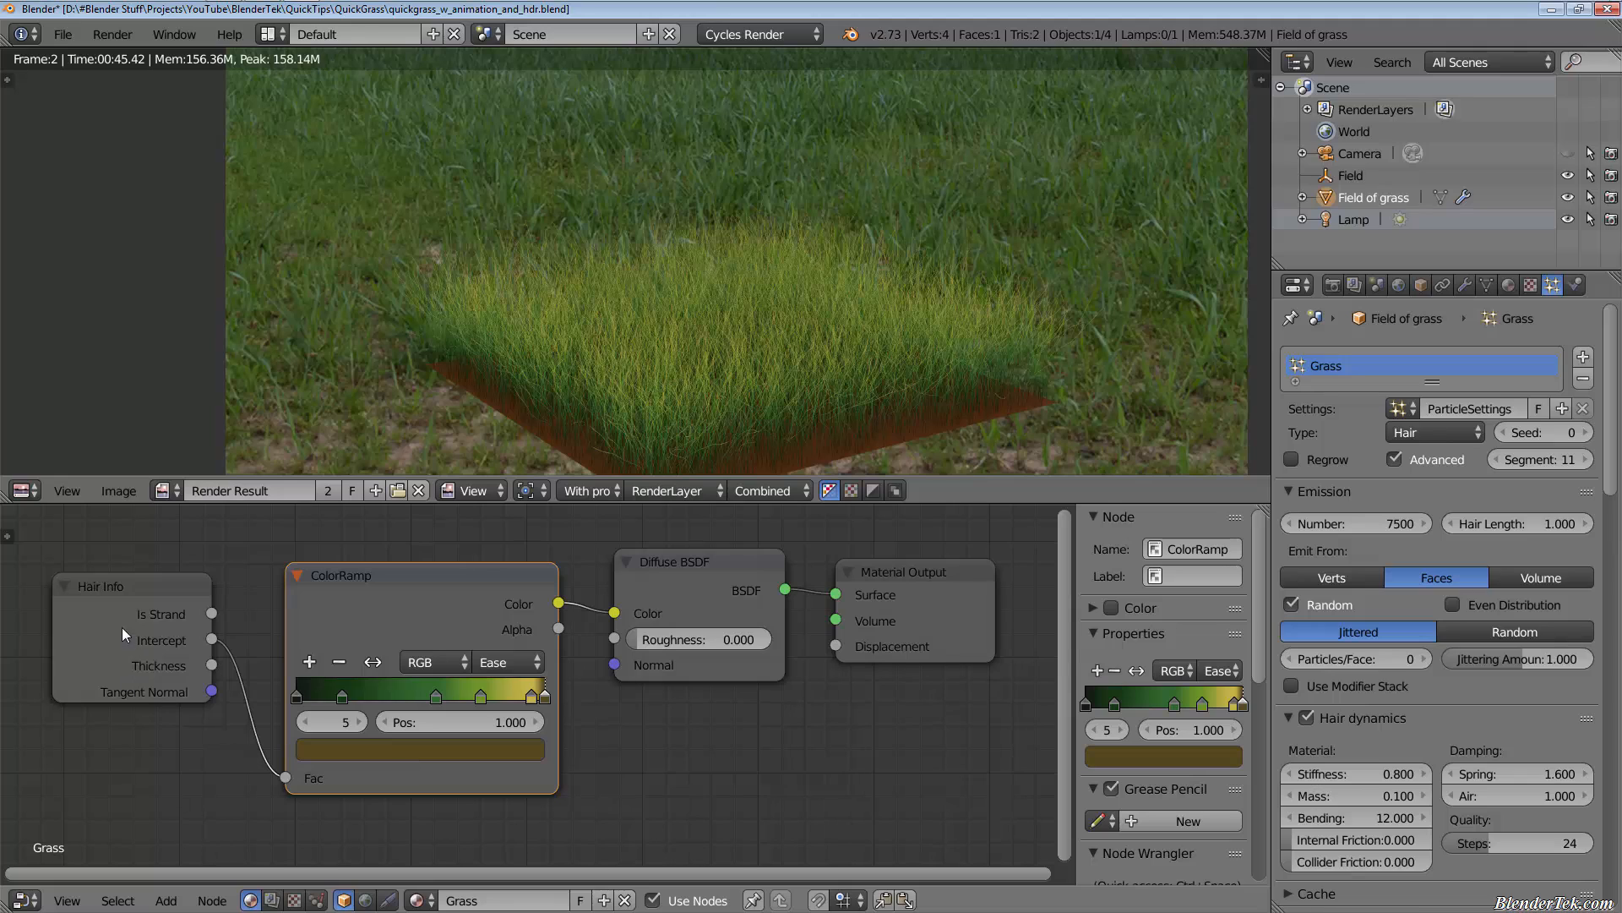
mouse_move(215, 647)
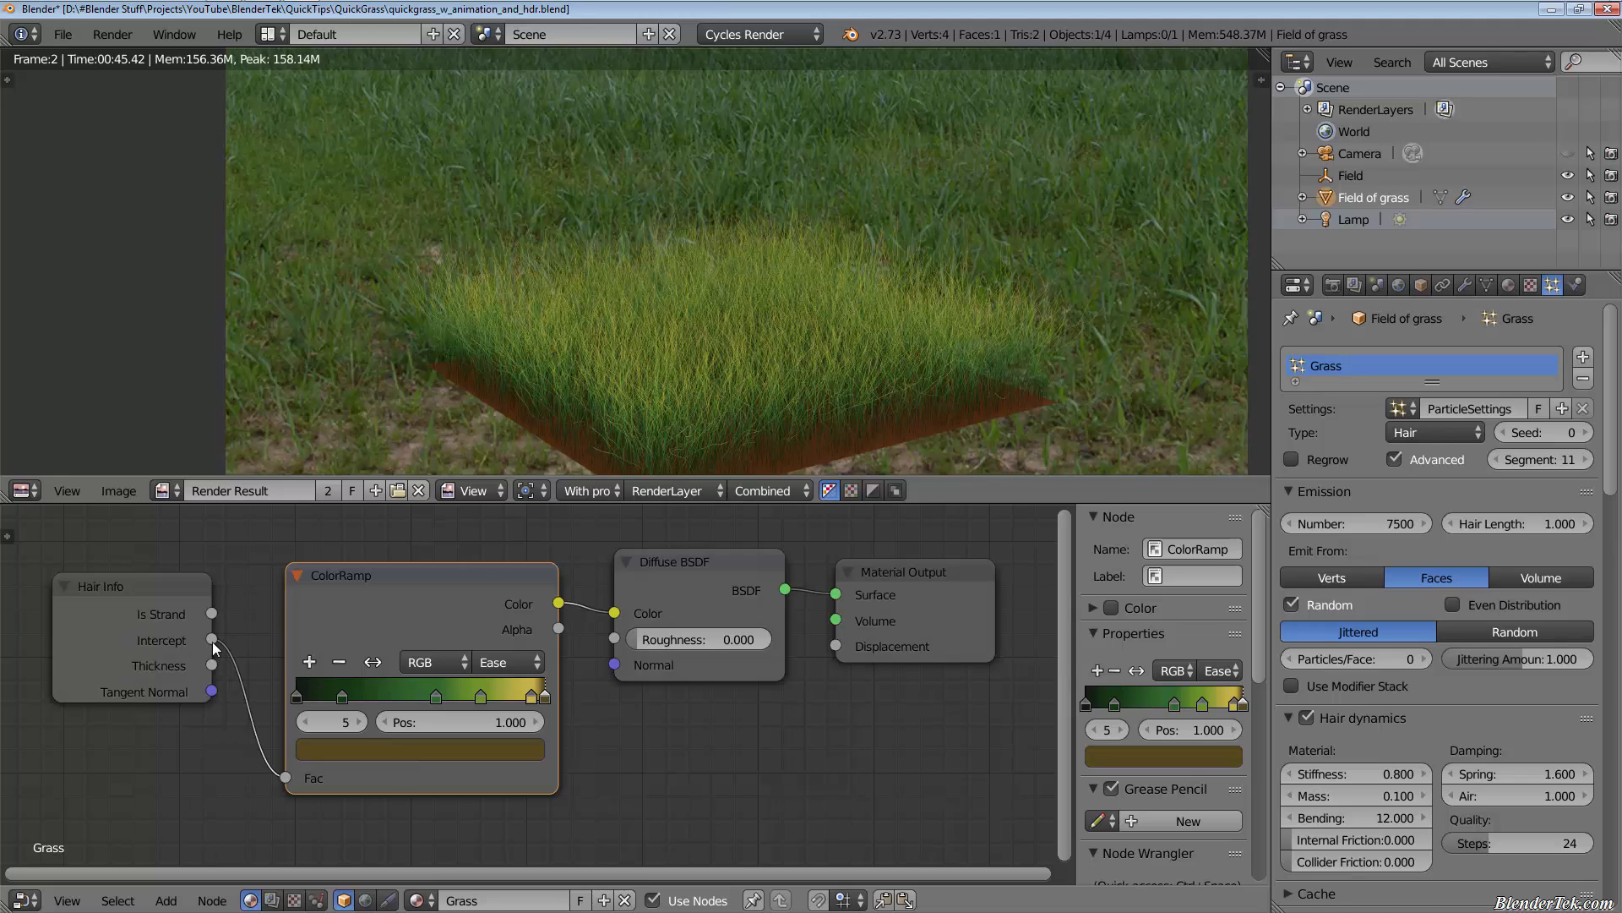
left_click_drag(213, 639, 284, 778)
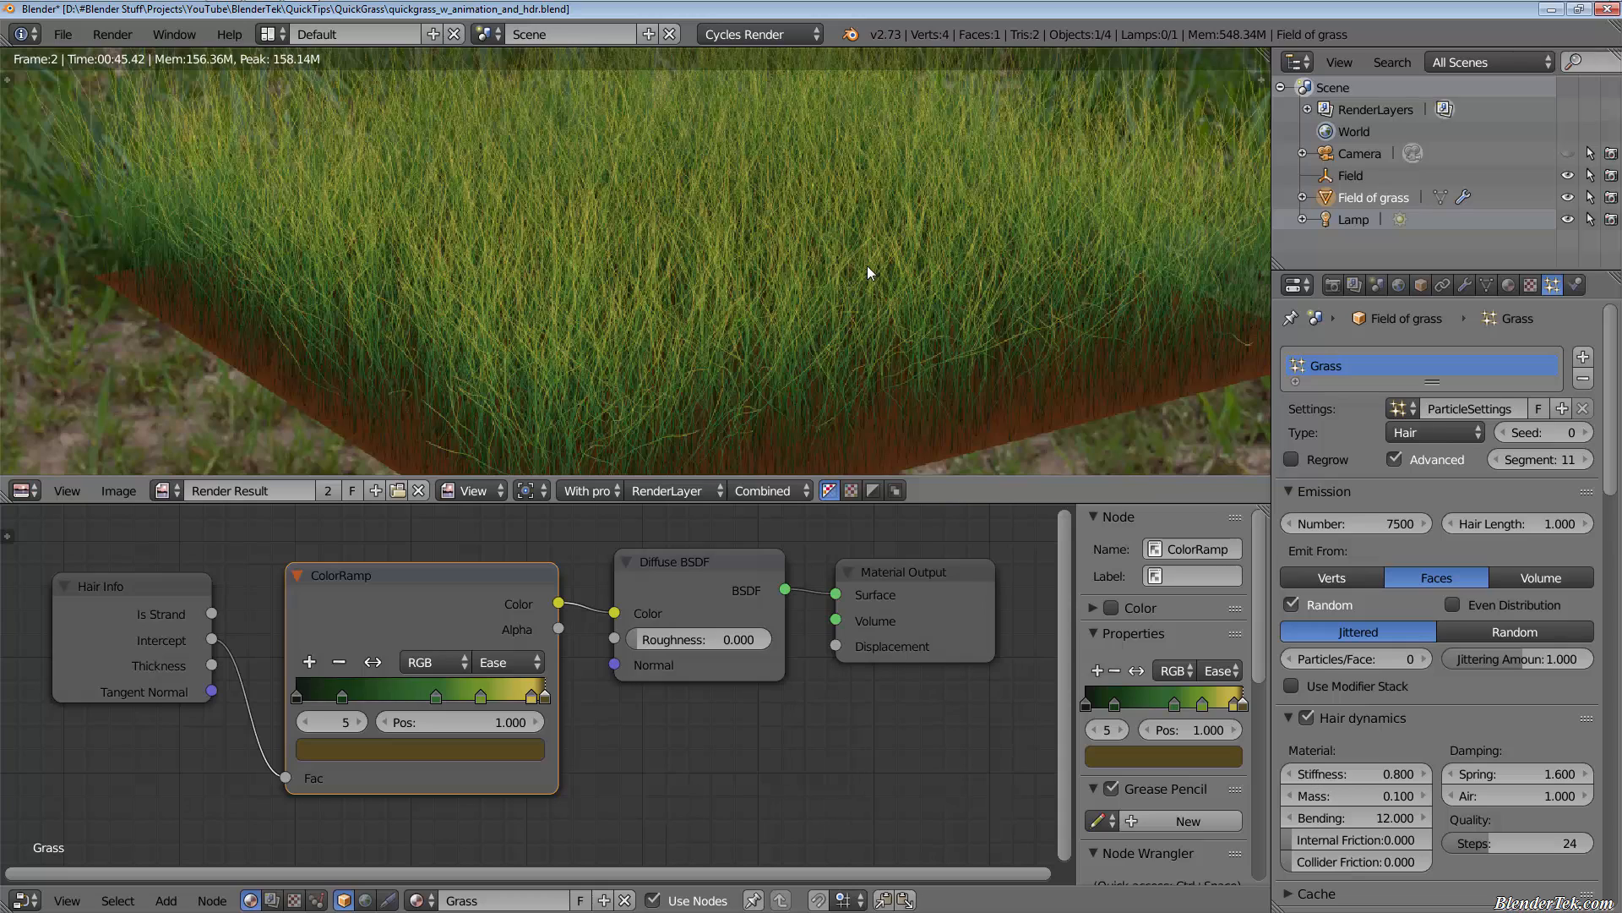
mouse_move(855, 301)
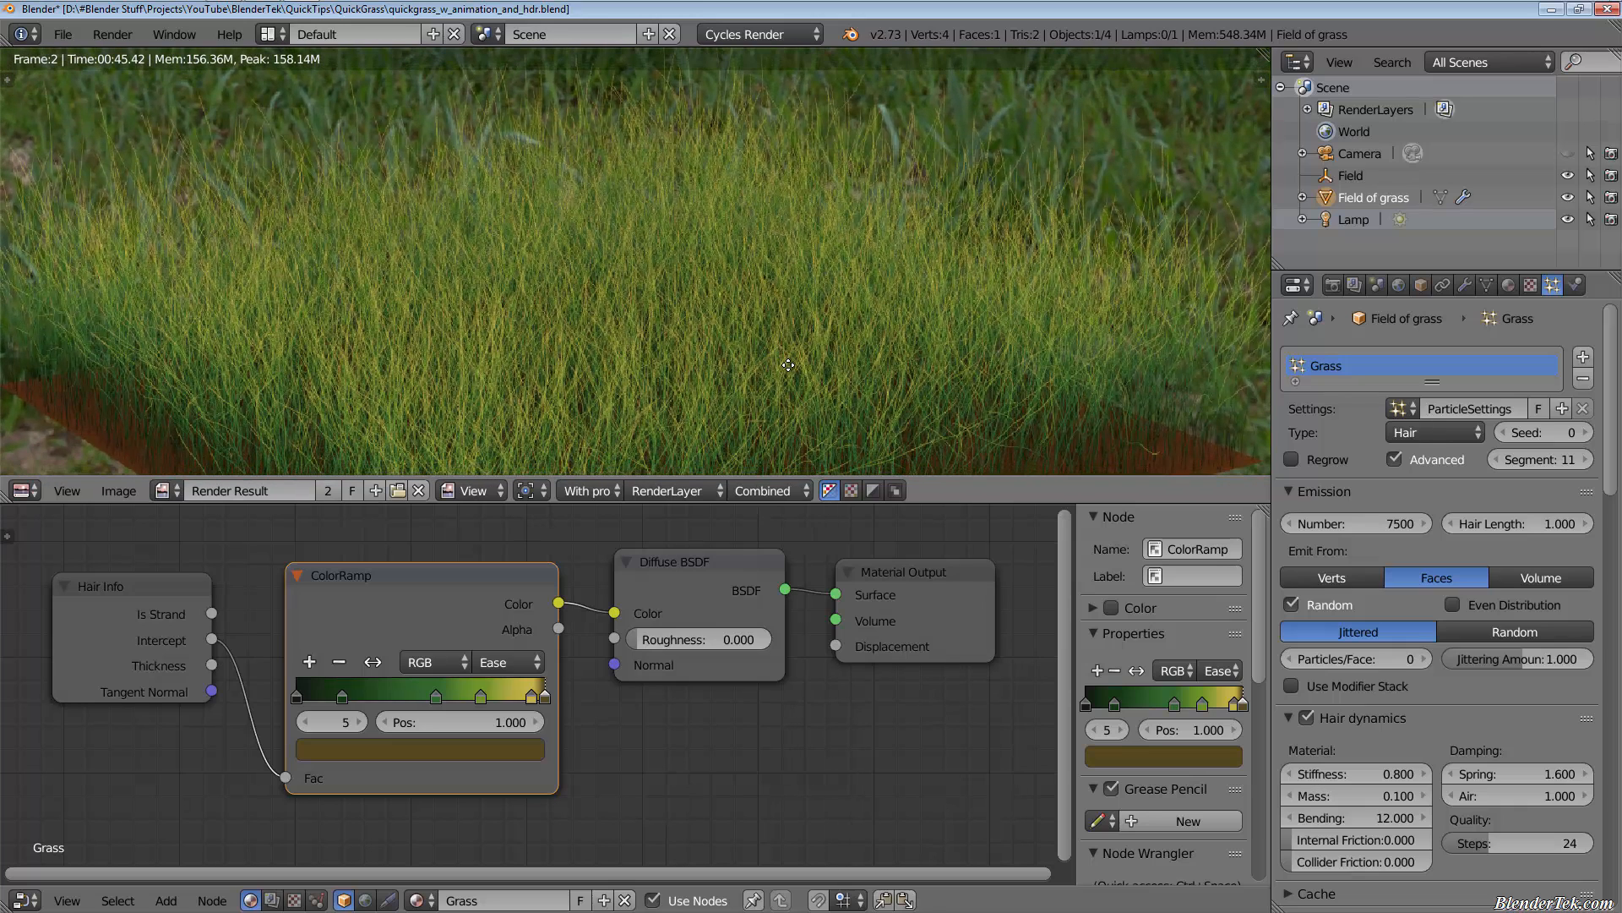
mouse_move(836, 340)
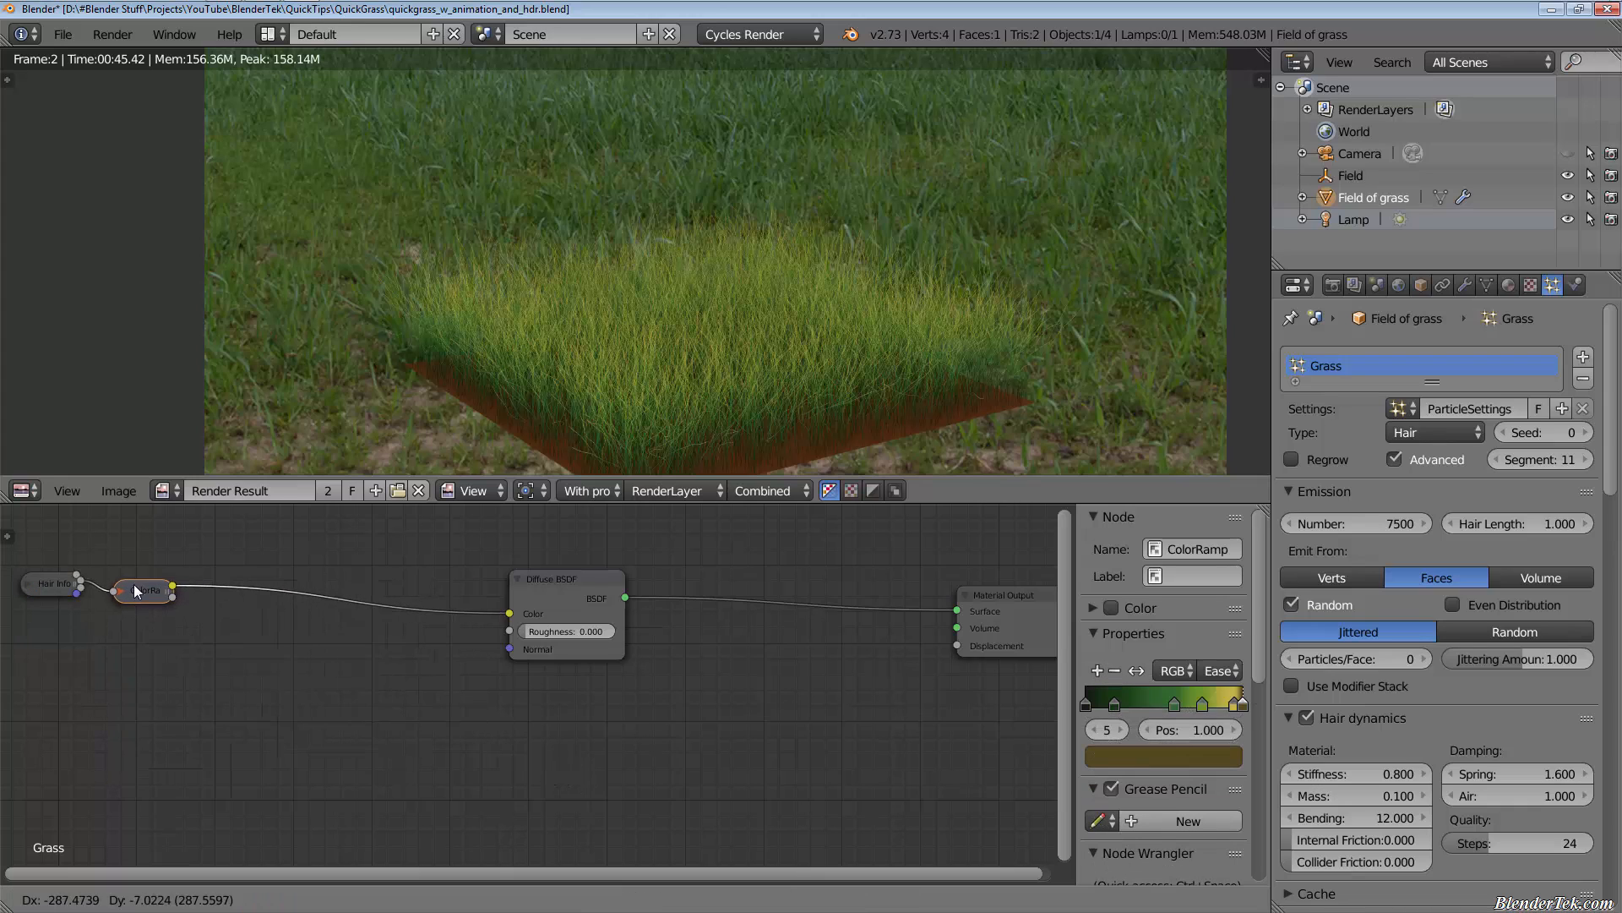
Mix the Diffuse BSDF with a GGX Glossy BSDF (roughness 0.200) and route it through an Add Shader to the output.
left_click(566, 577)
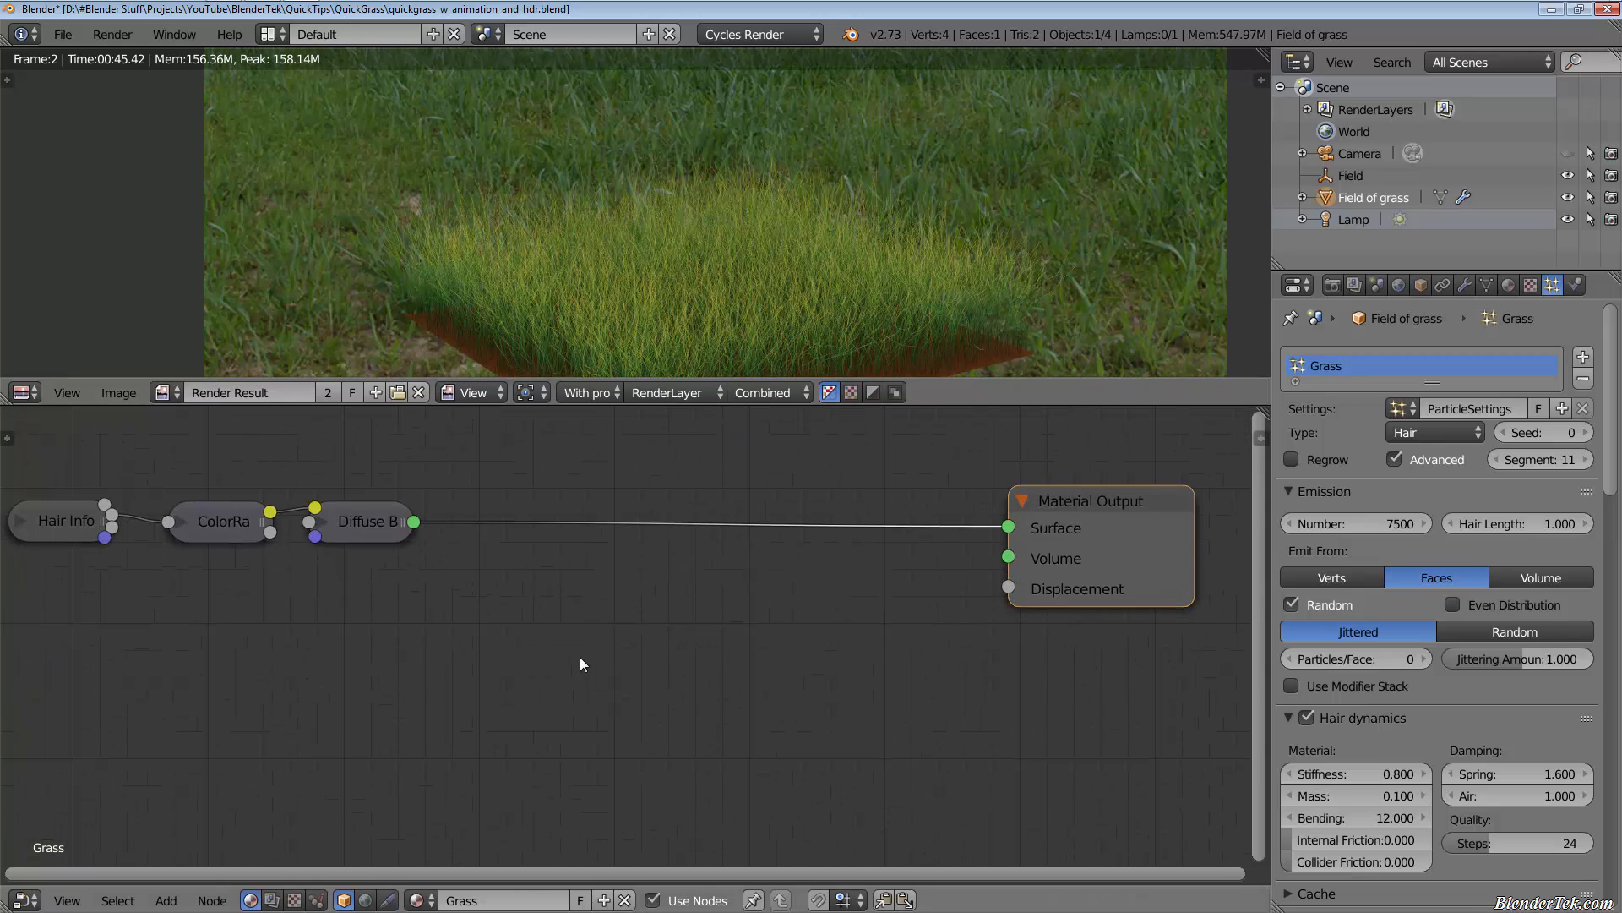
left_click(163, 899)
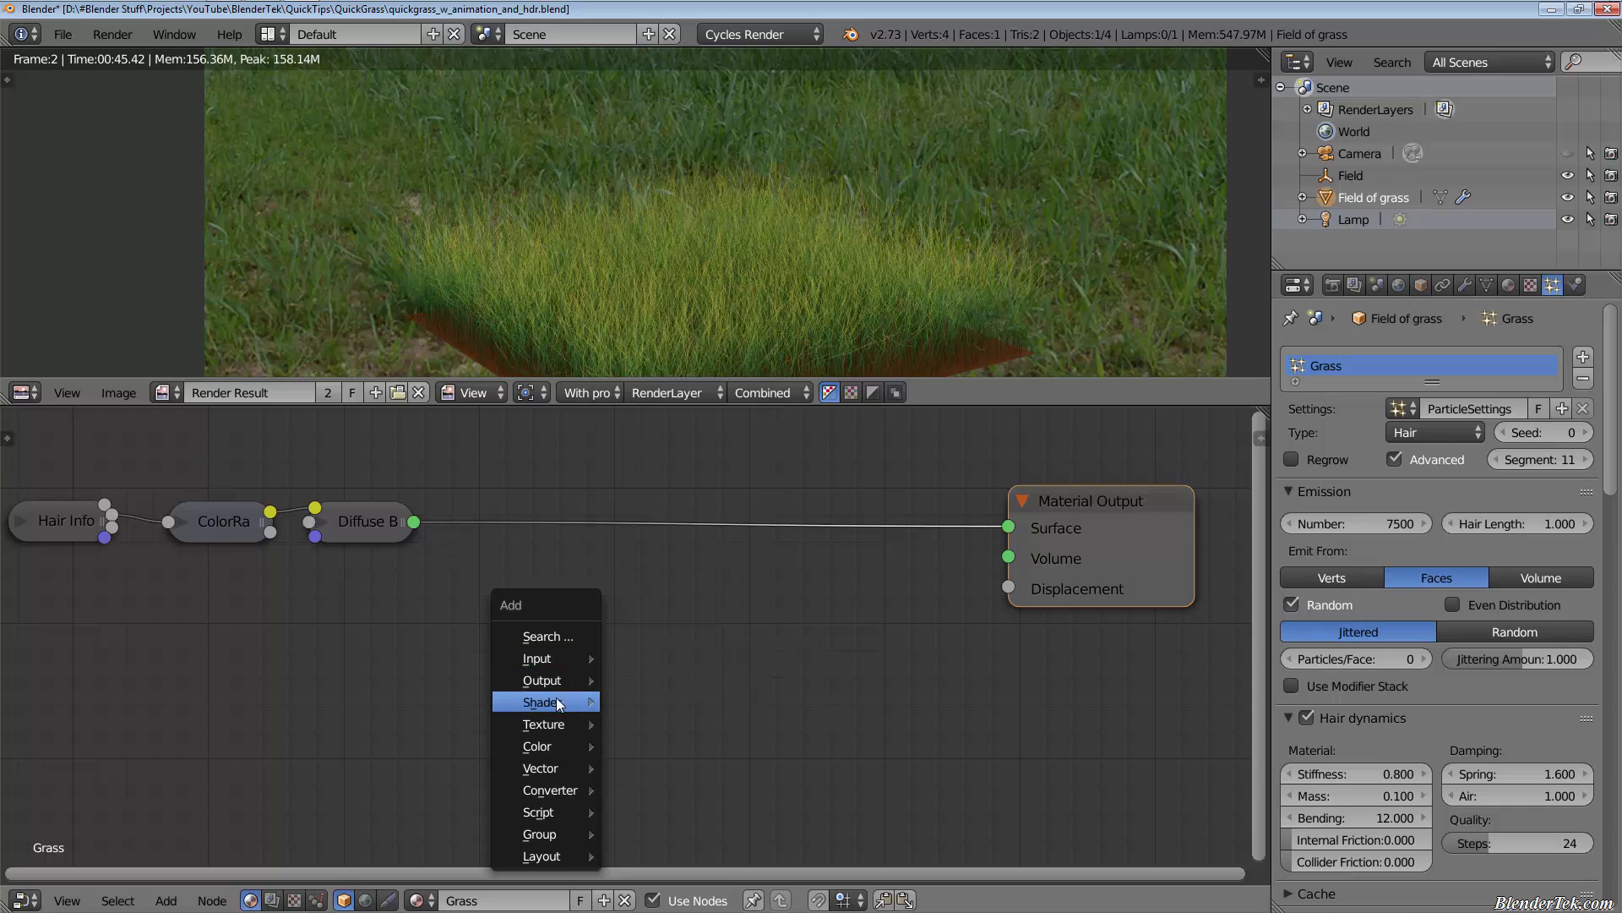
left_click(541, 702)
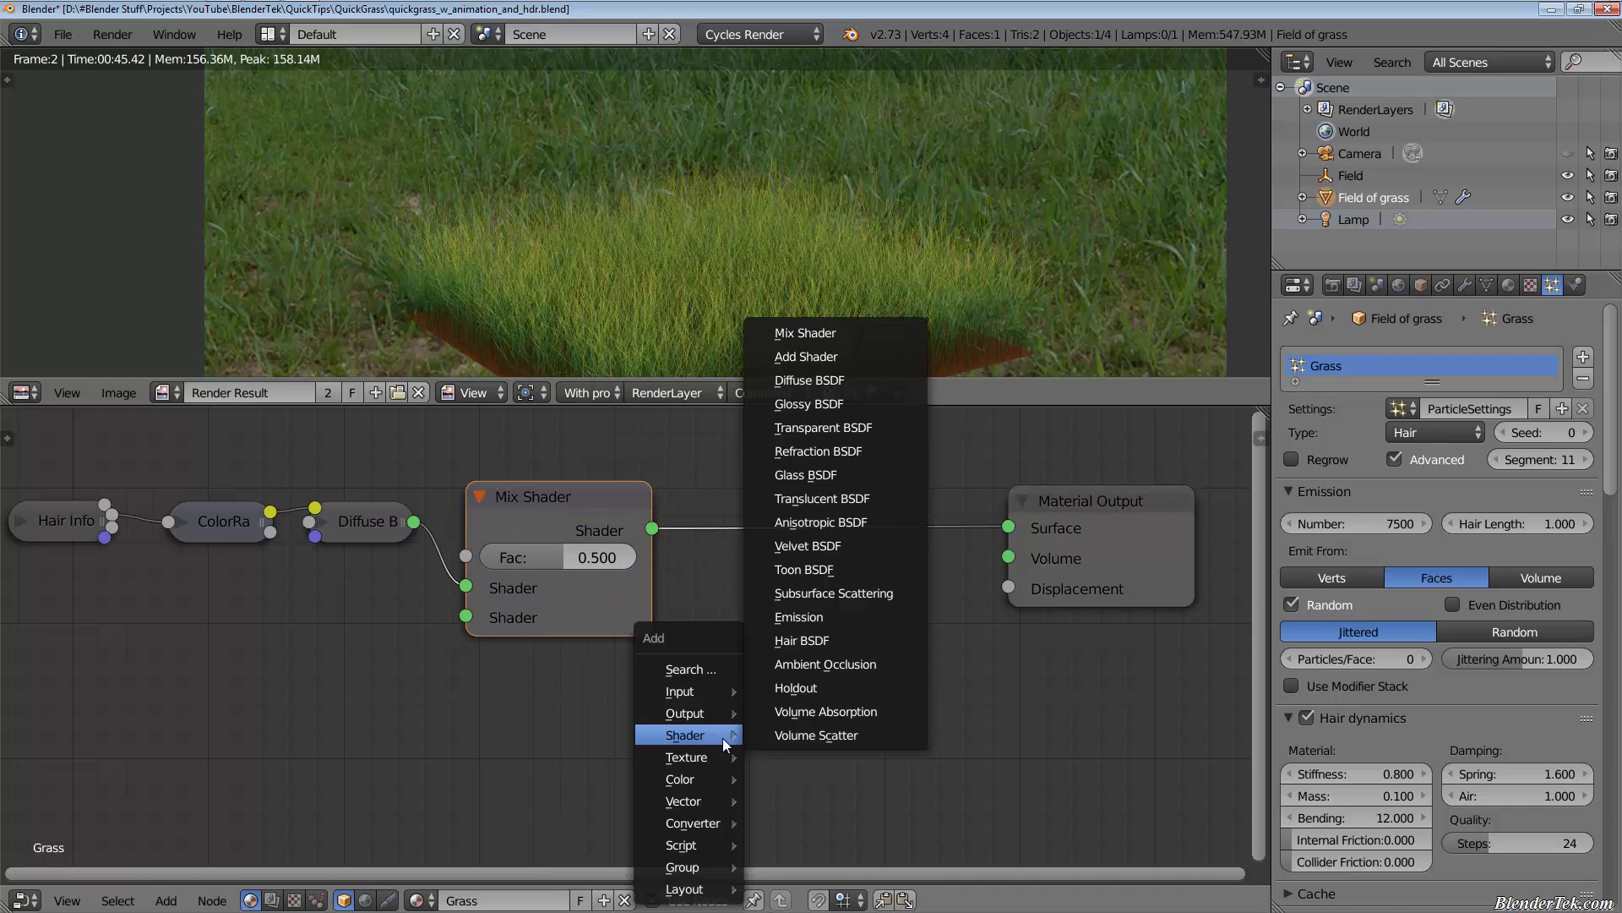
mouse_move(856, 381)
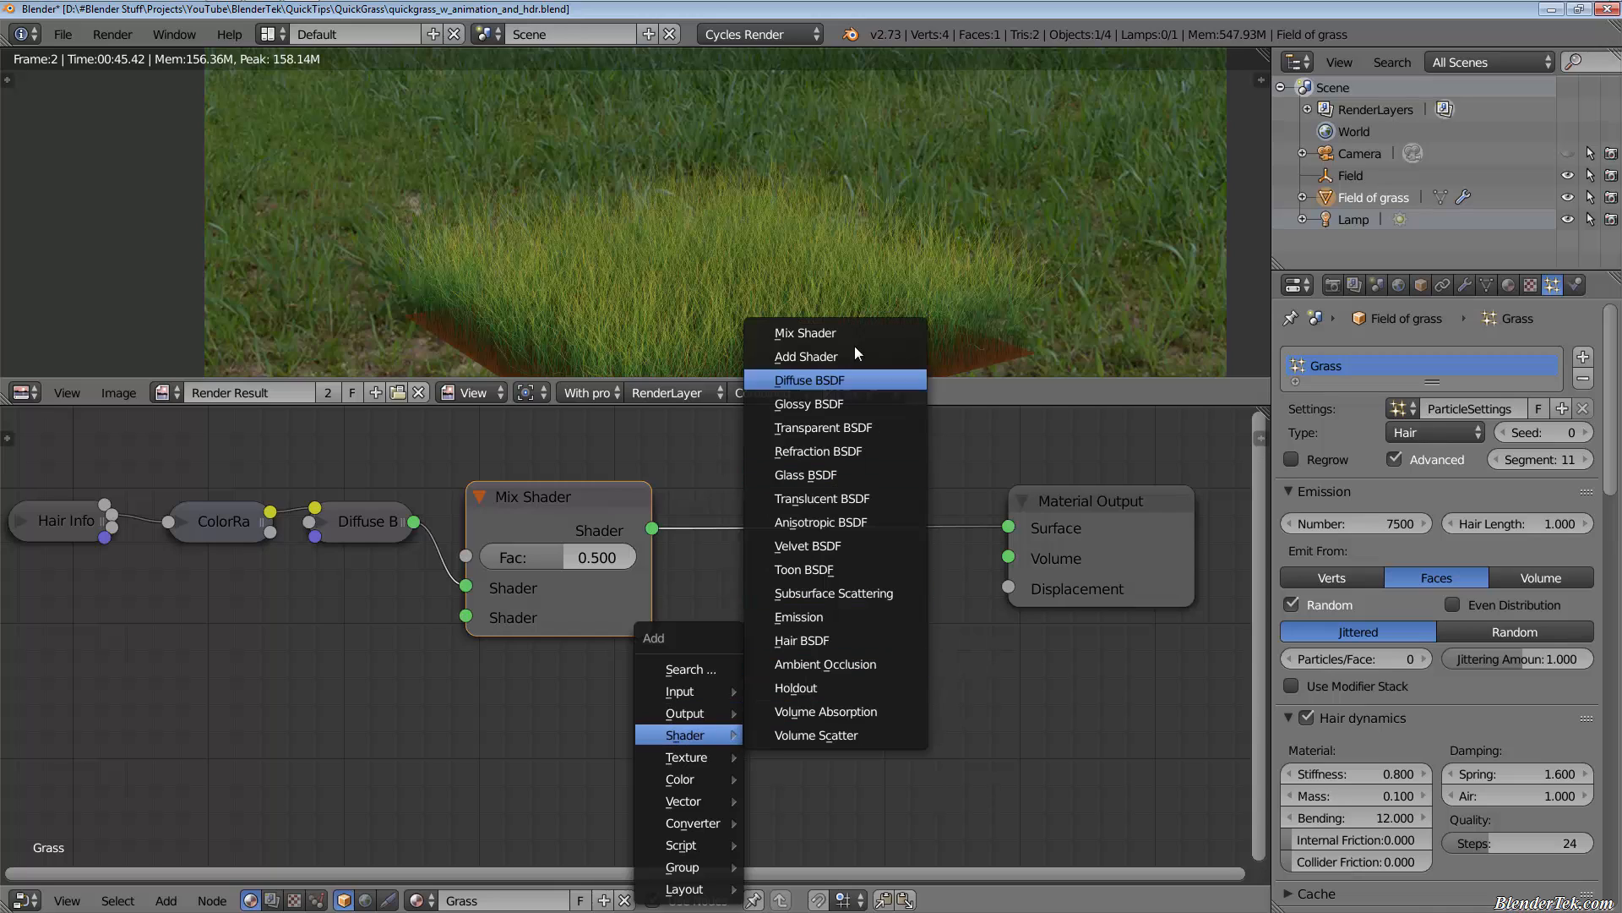
left_click(804, 333)
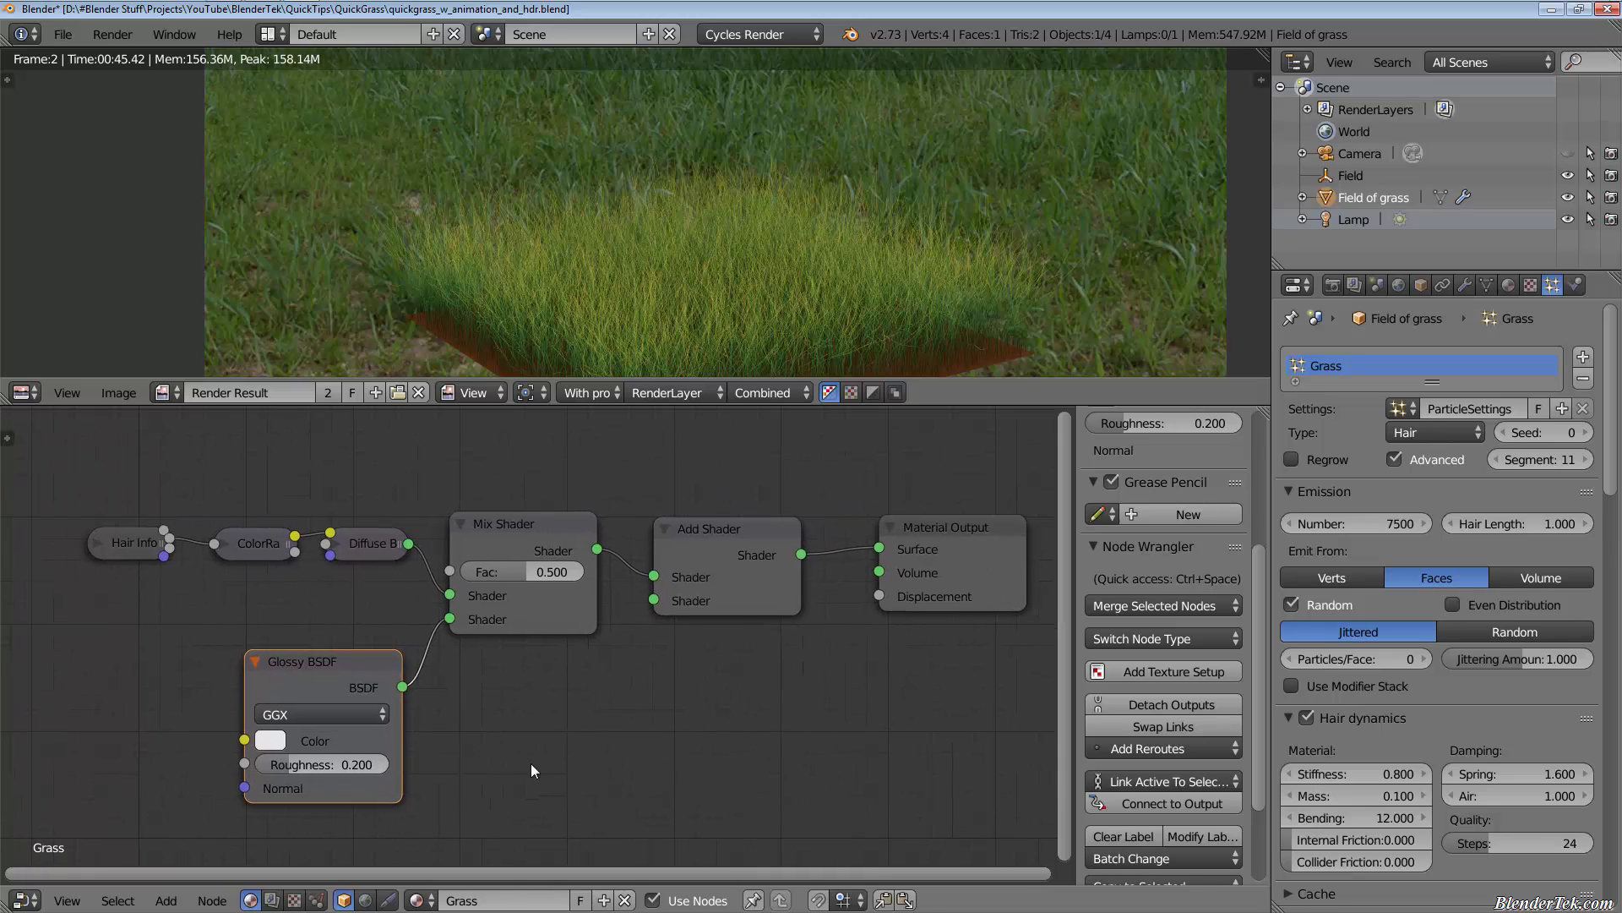
Add a Translucent BSDF and wire its output into the Add Shader's second Shader socket.
left_click(566, 725)
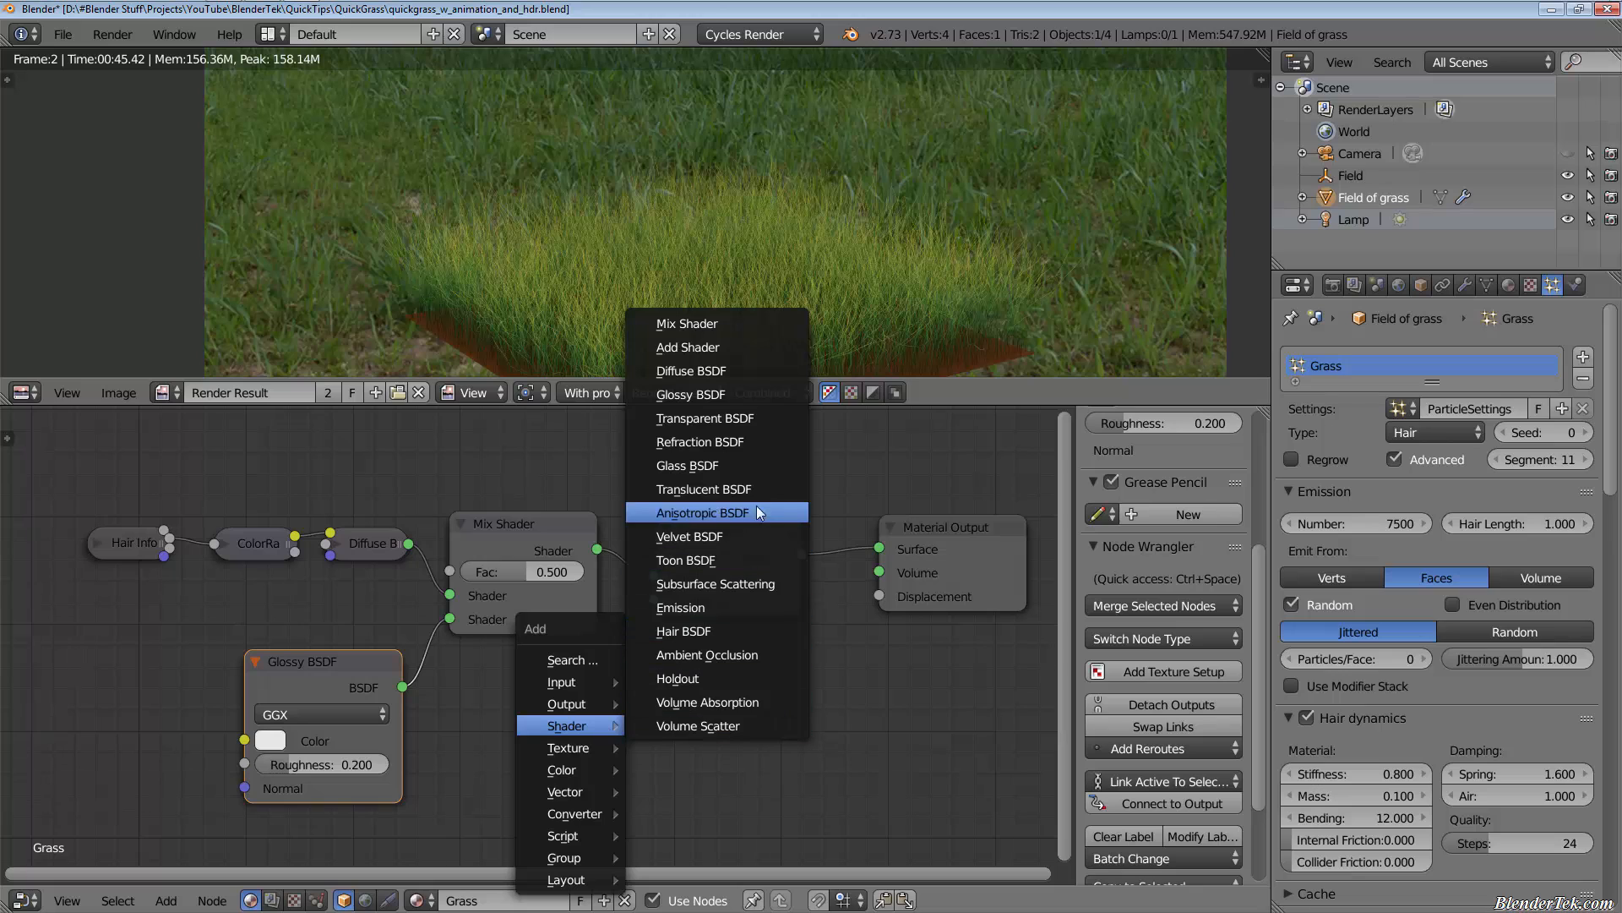
left_click(705, 488)
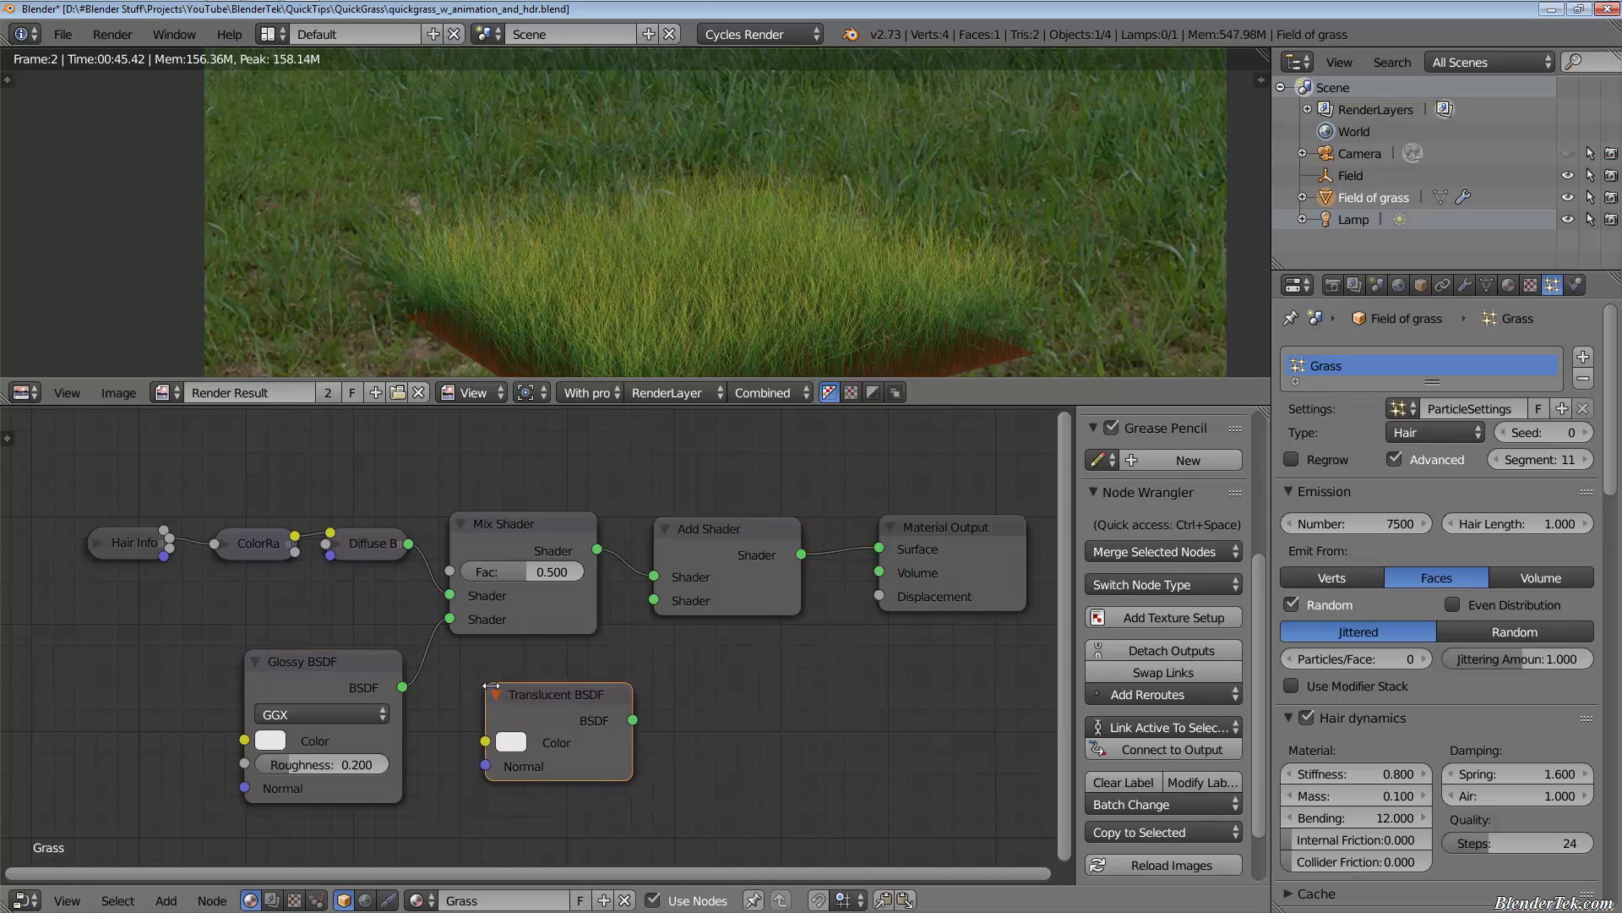
mouse_move(618, 740)
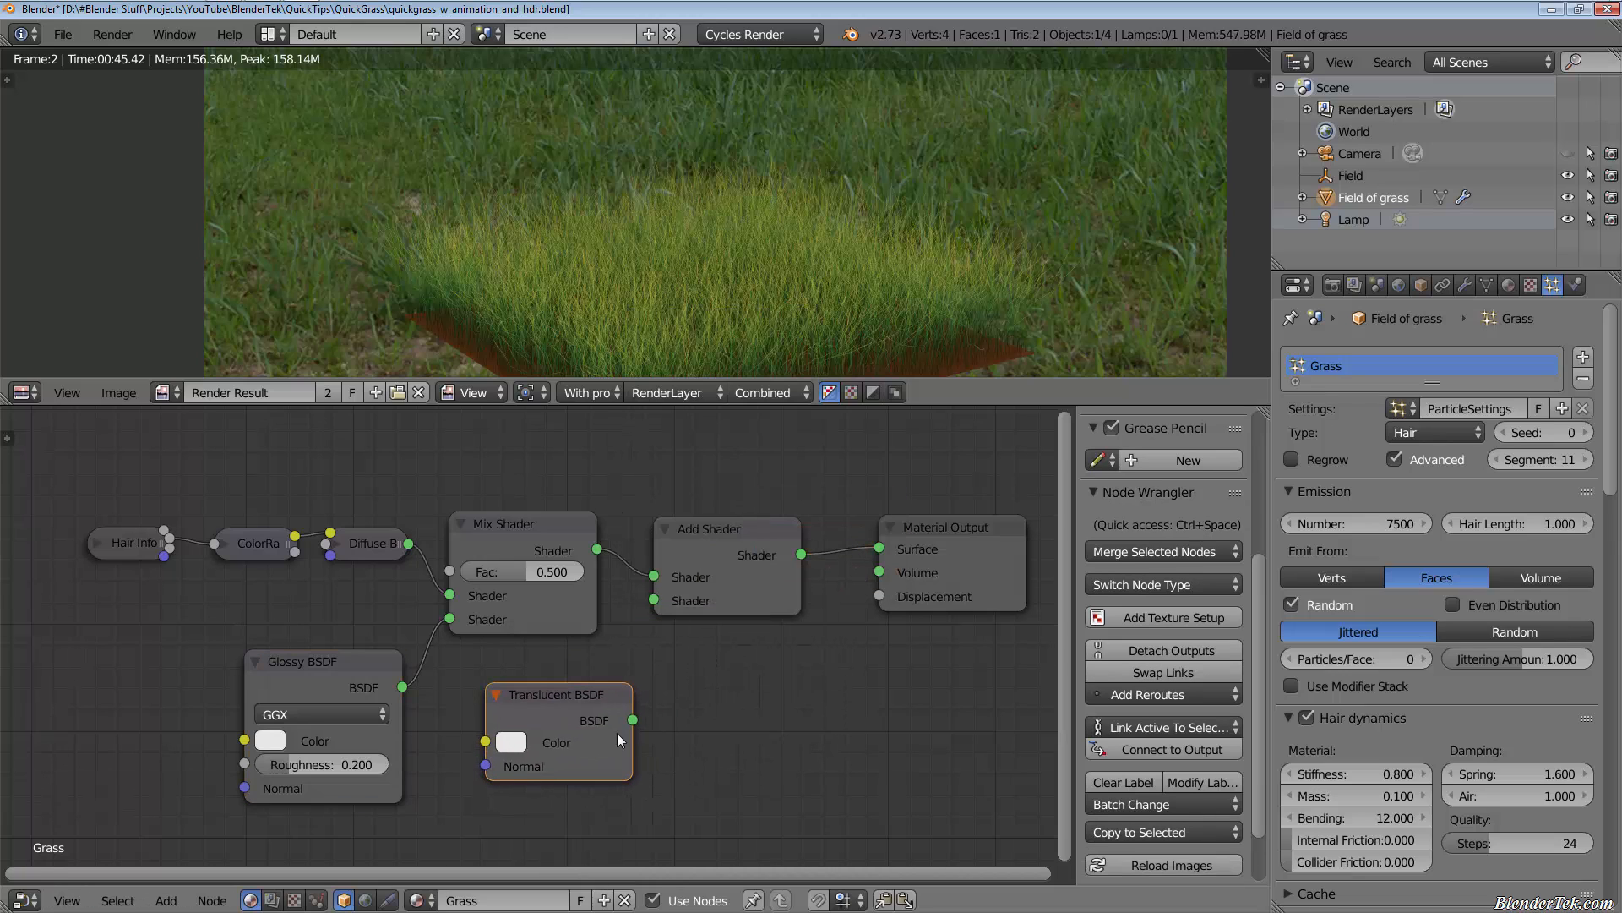
left_click_drag(630, 720, 654, 600)
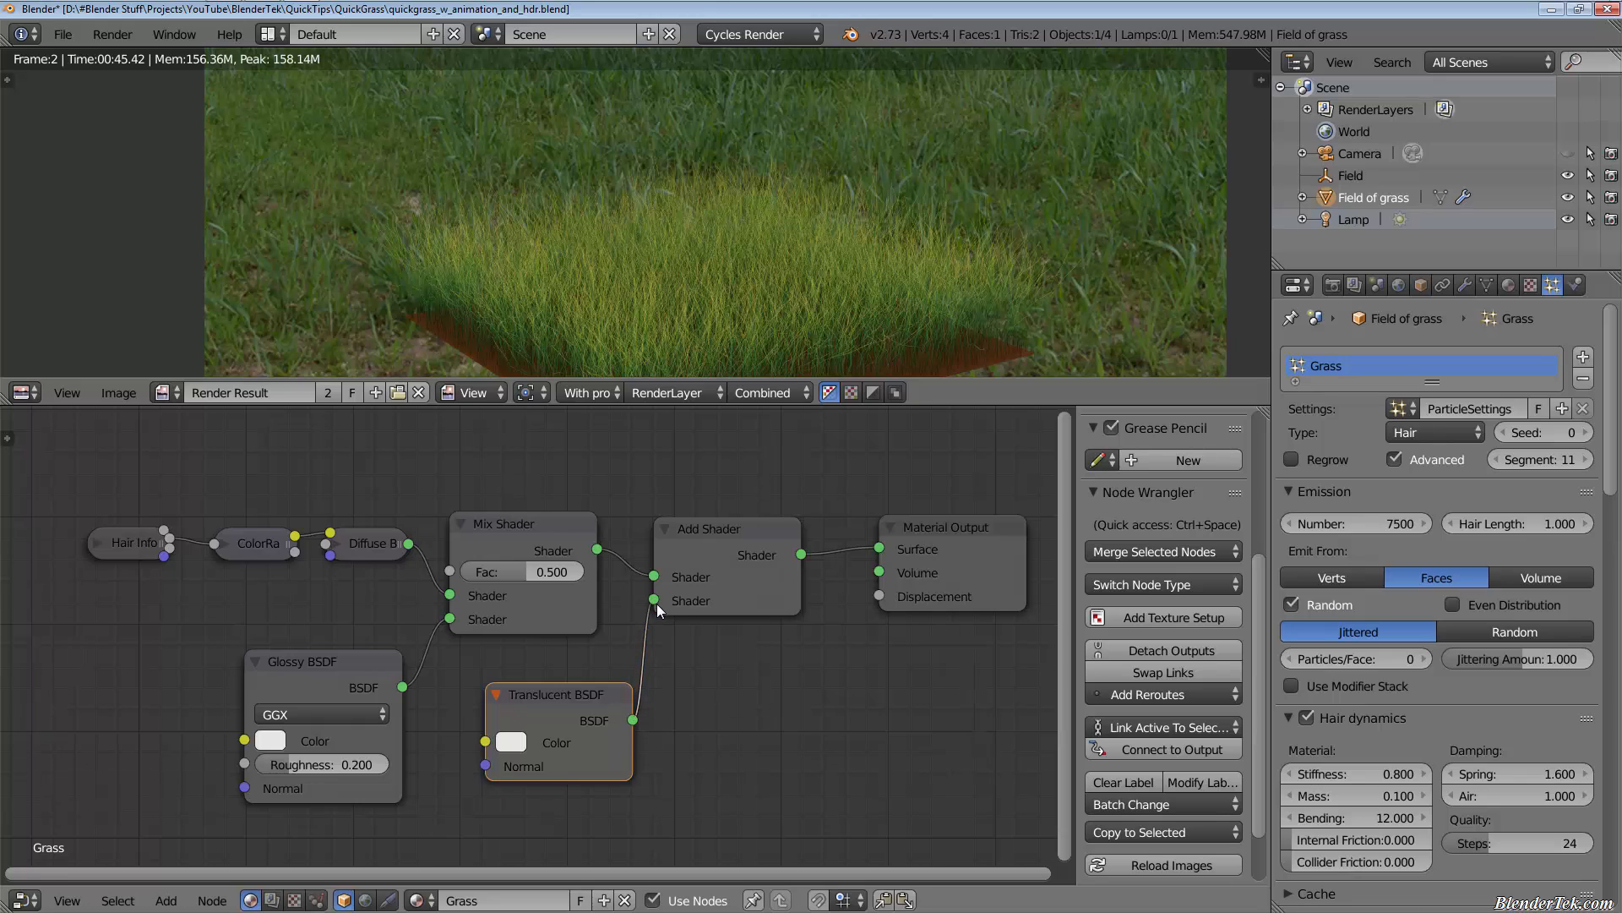
mouse_move(717, 585)
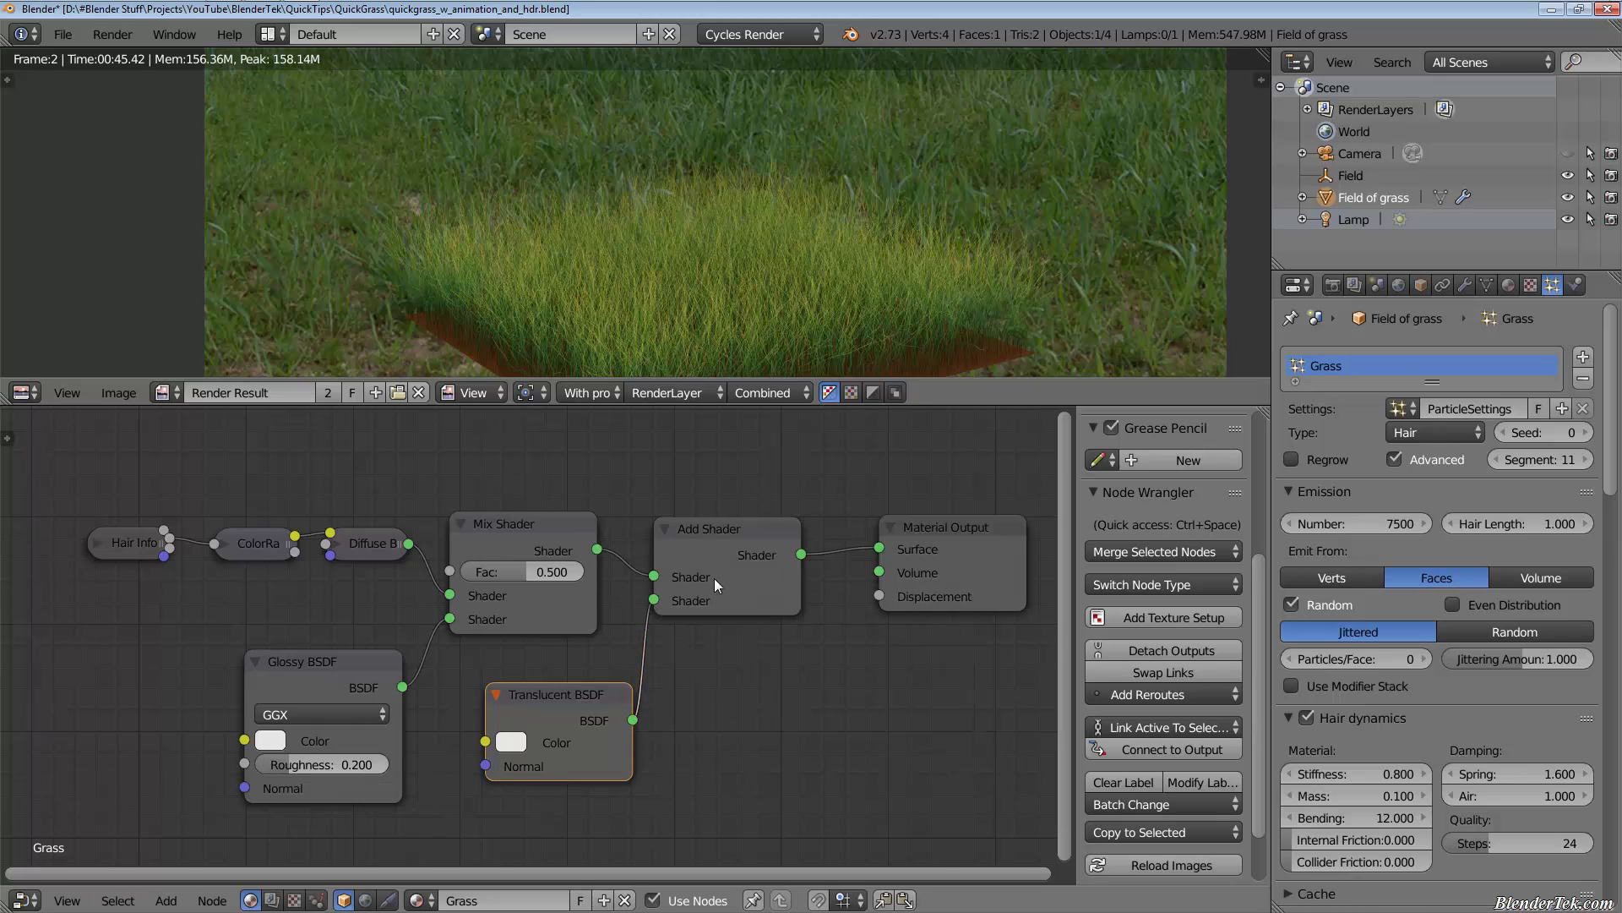
mouse_move(702, 765)
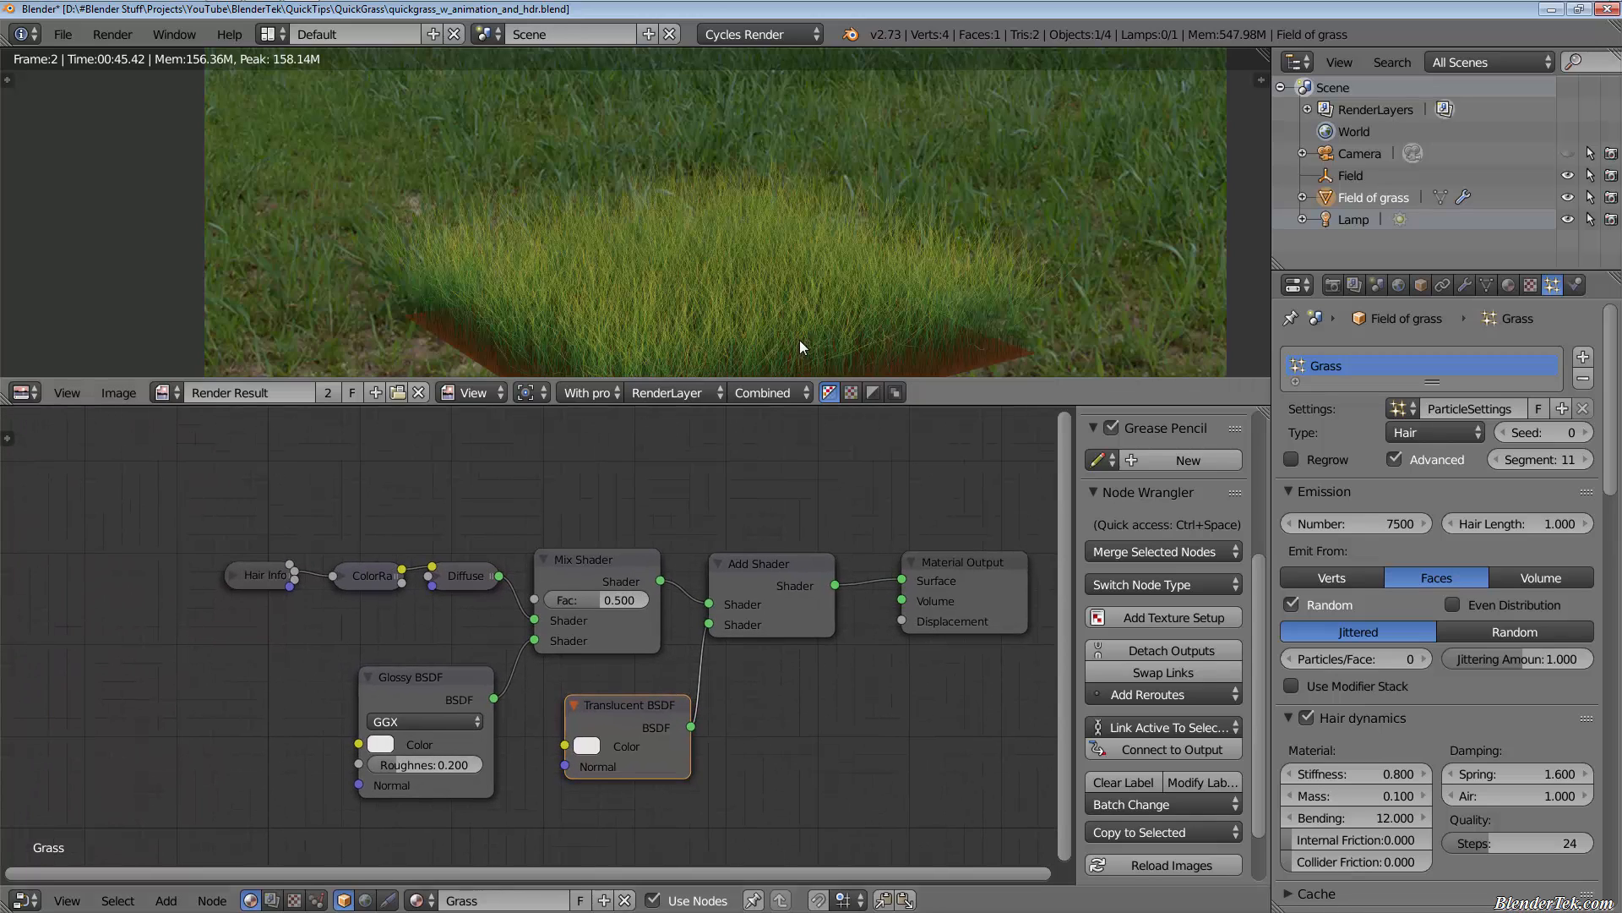
Set Sampling Render and Preview samples to 10 and launch a quick test render of the grass.
scroll("down", 3)
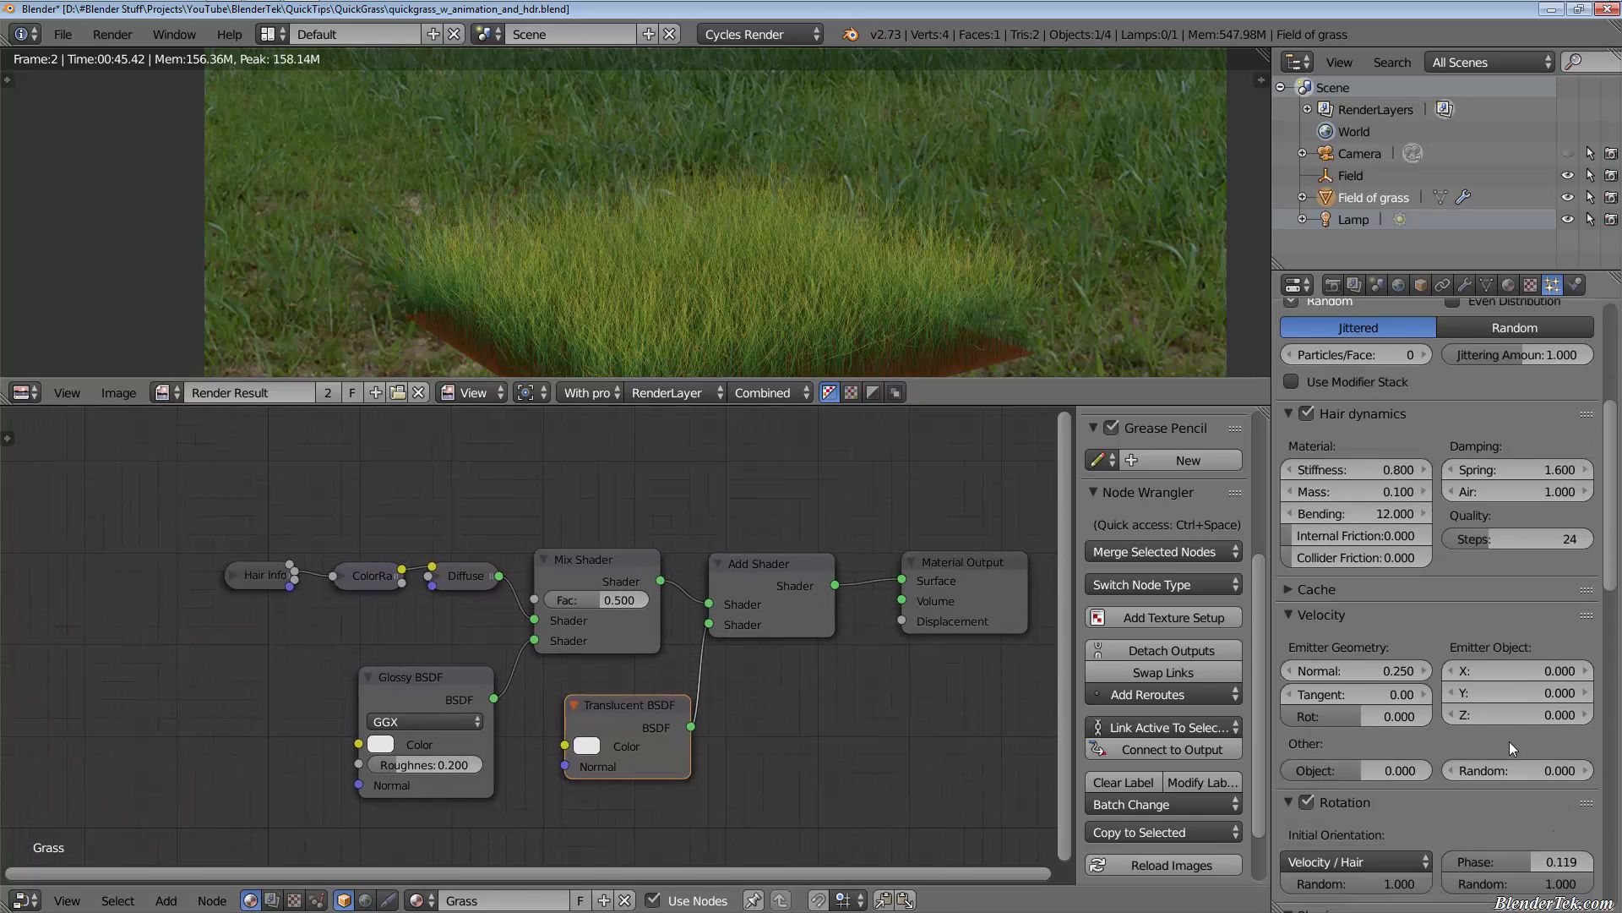
scroll("down", 3)
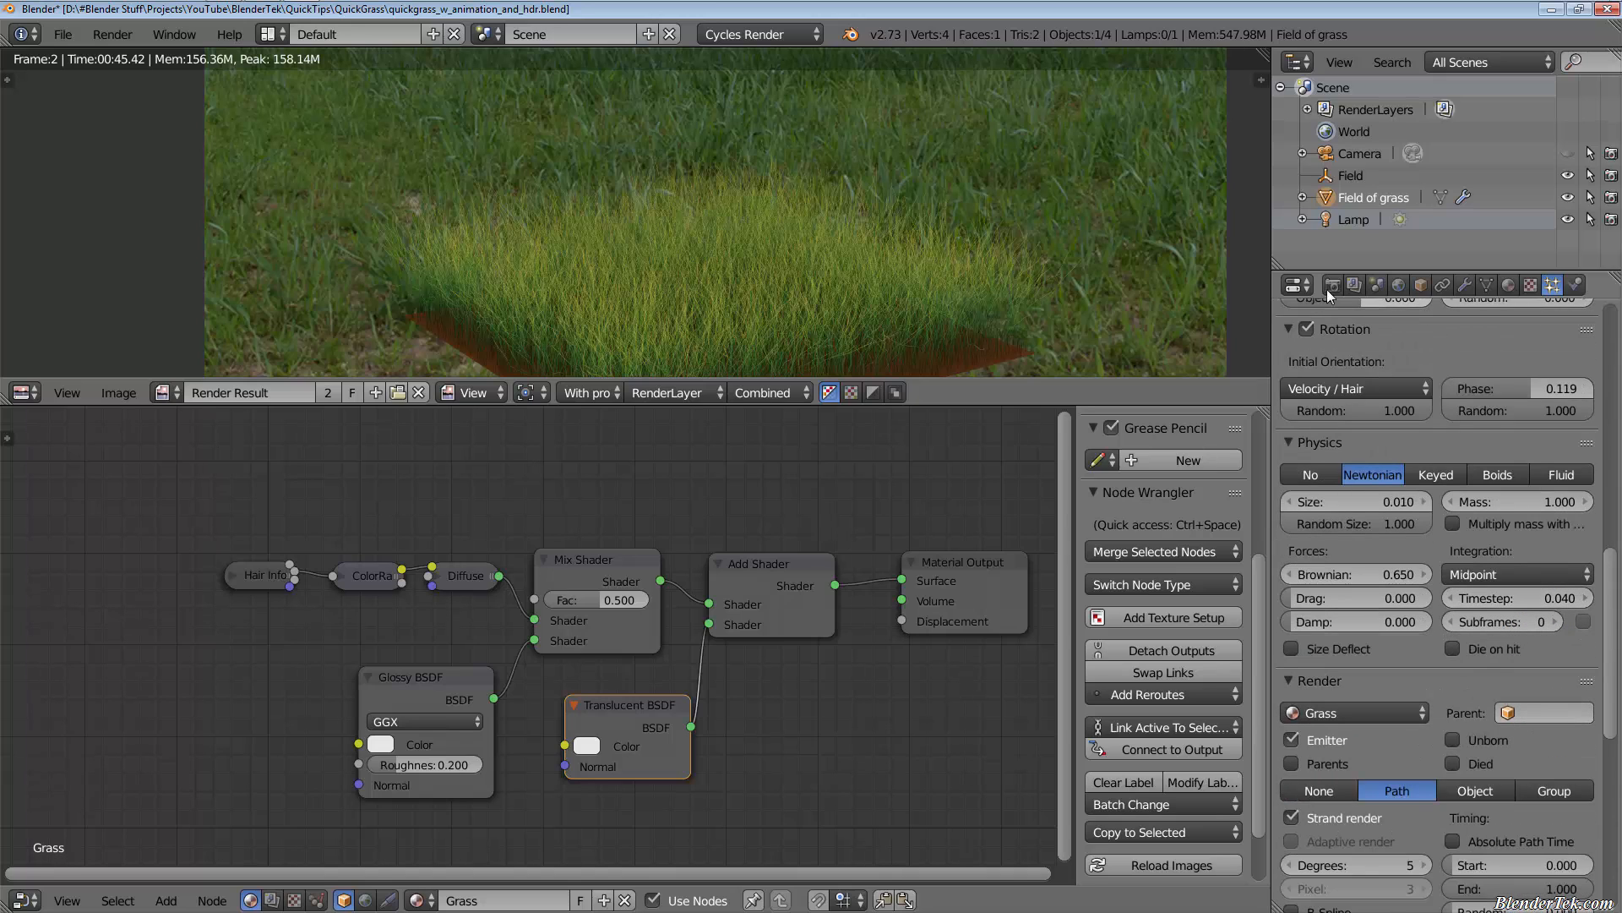
left_click(1334, 284)
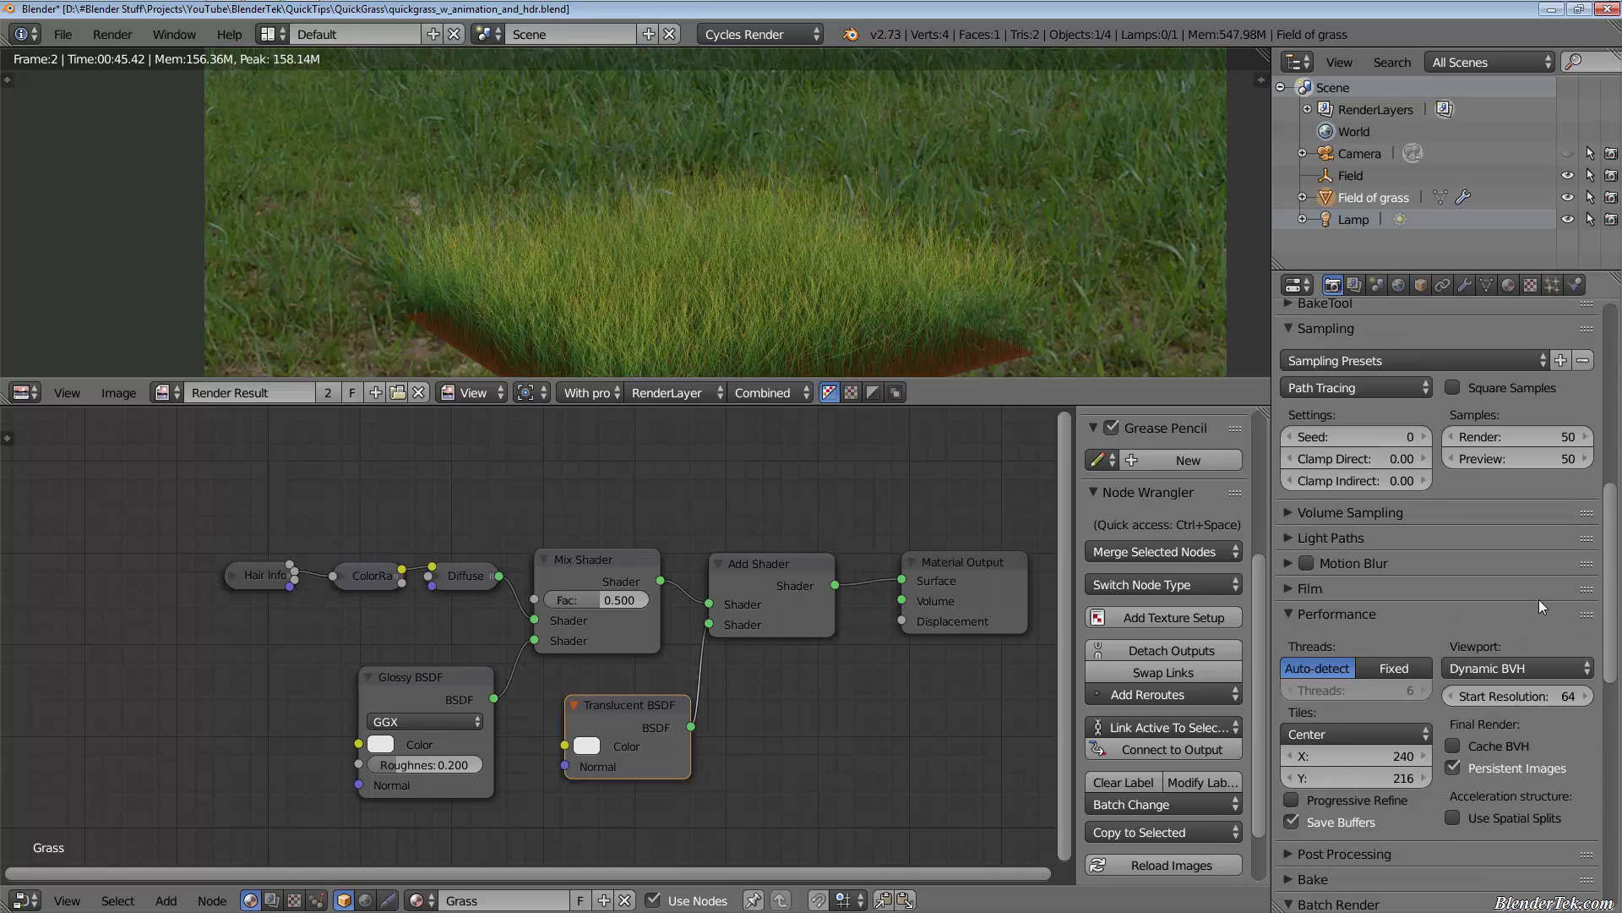
left_click(1518, 470)
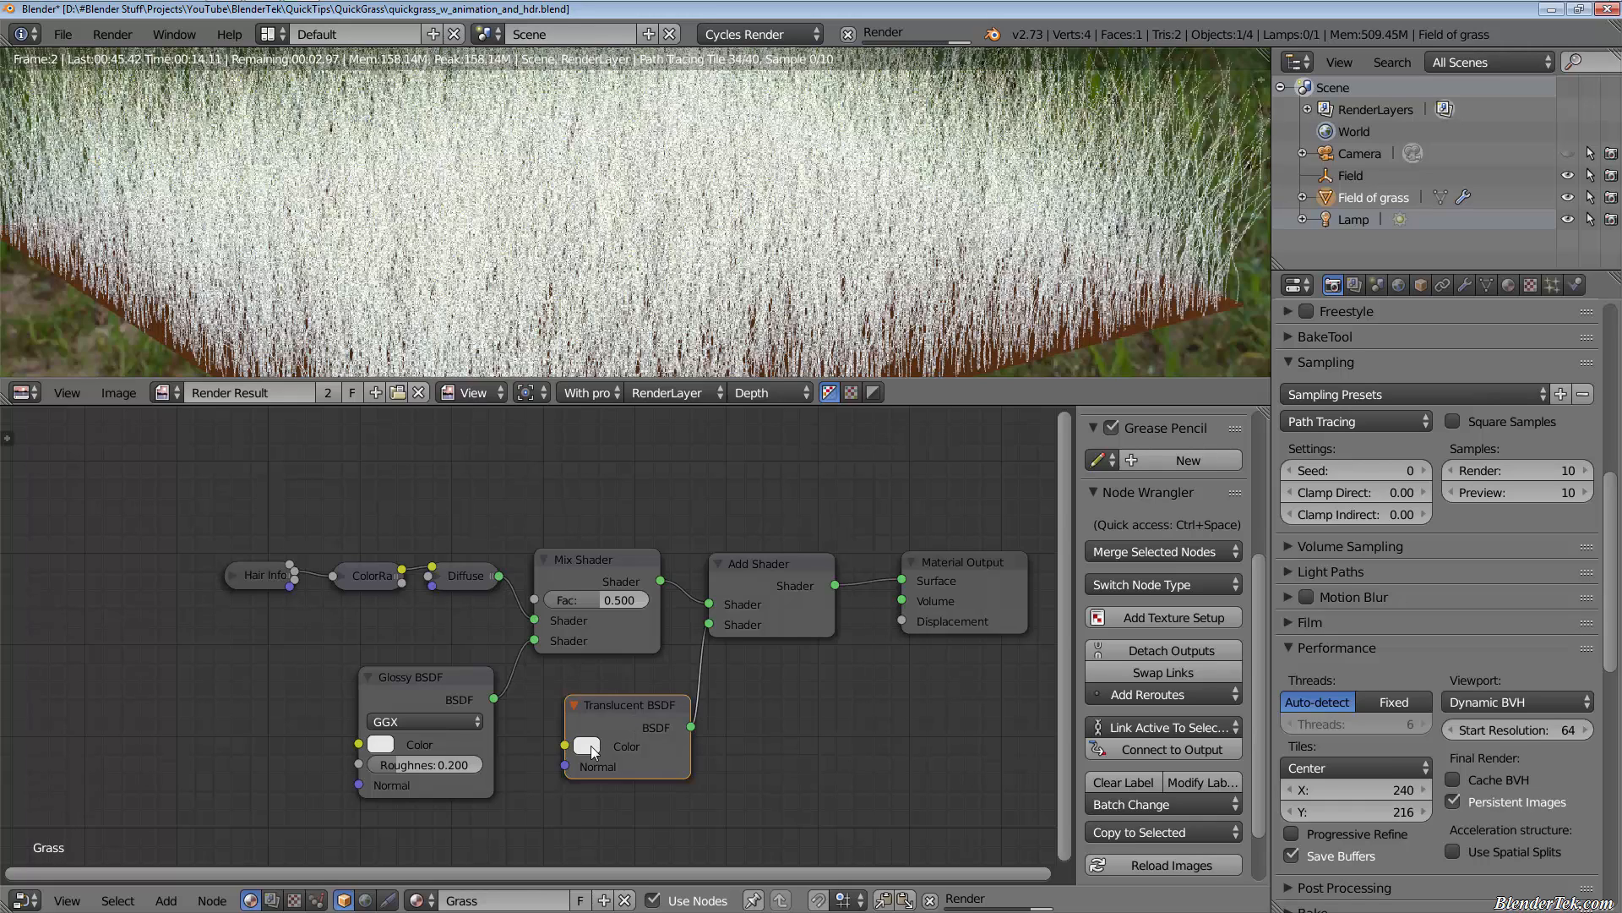
Feed the ColorRamp Color output into the Translucent BSDF Color input and re-render the 10-sample preview.
left_click(586, 745)
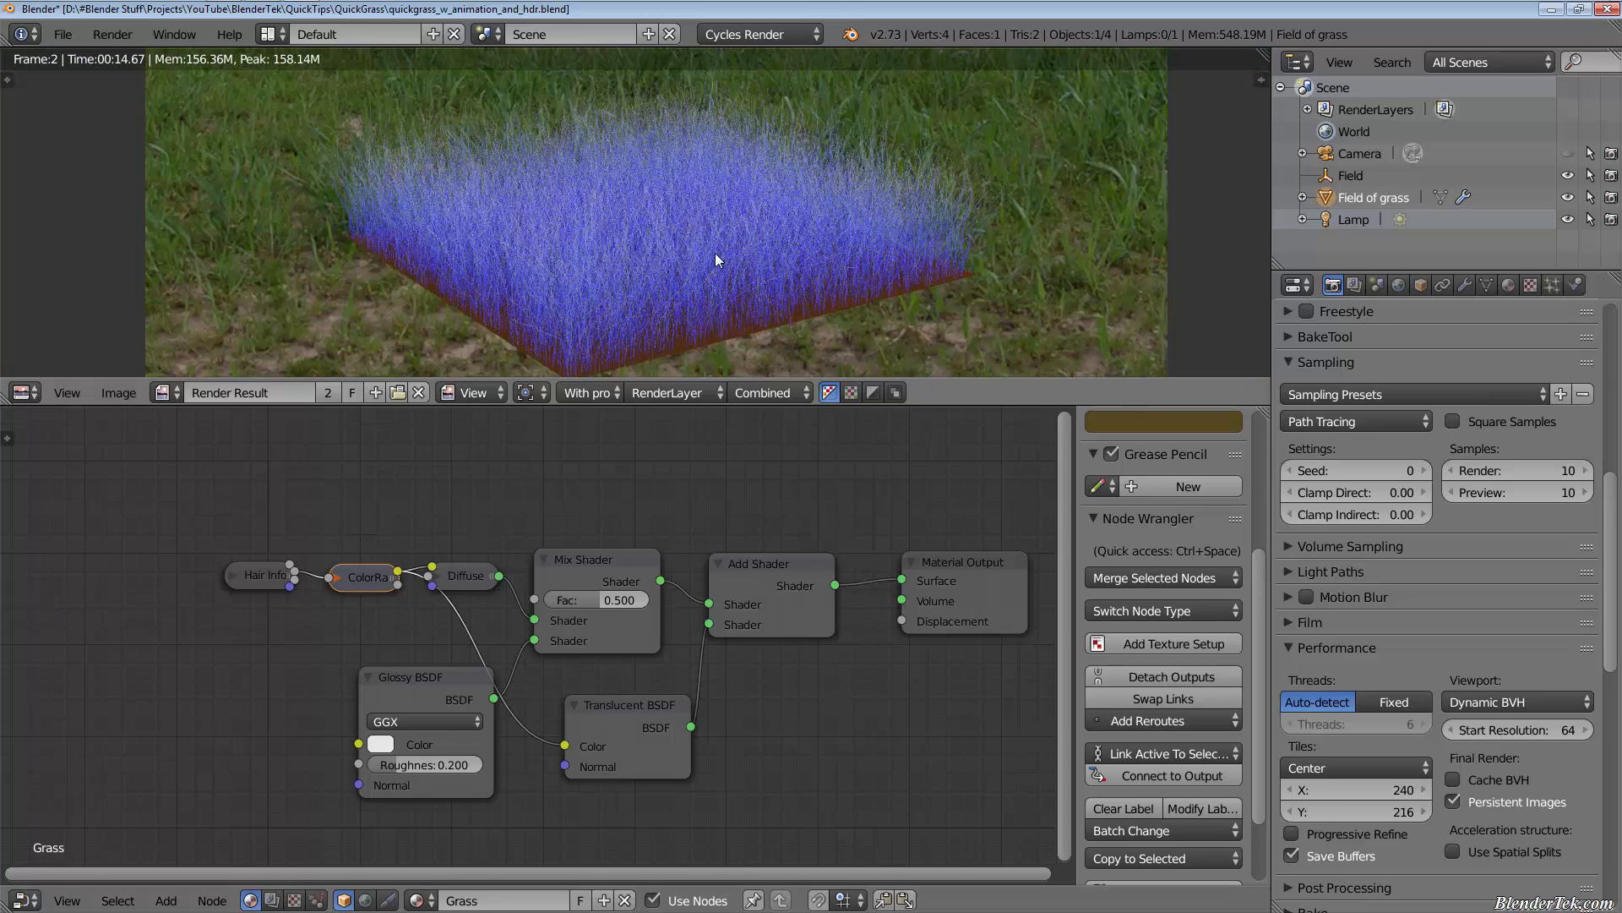
mouse_move(703, 213)
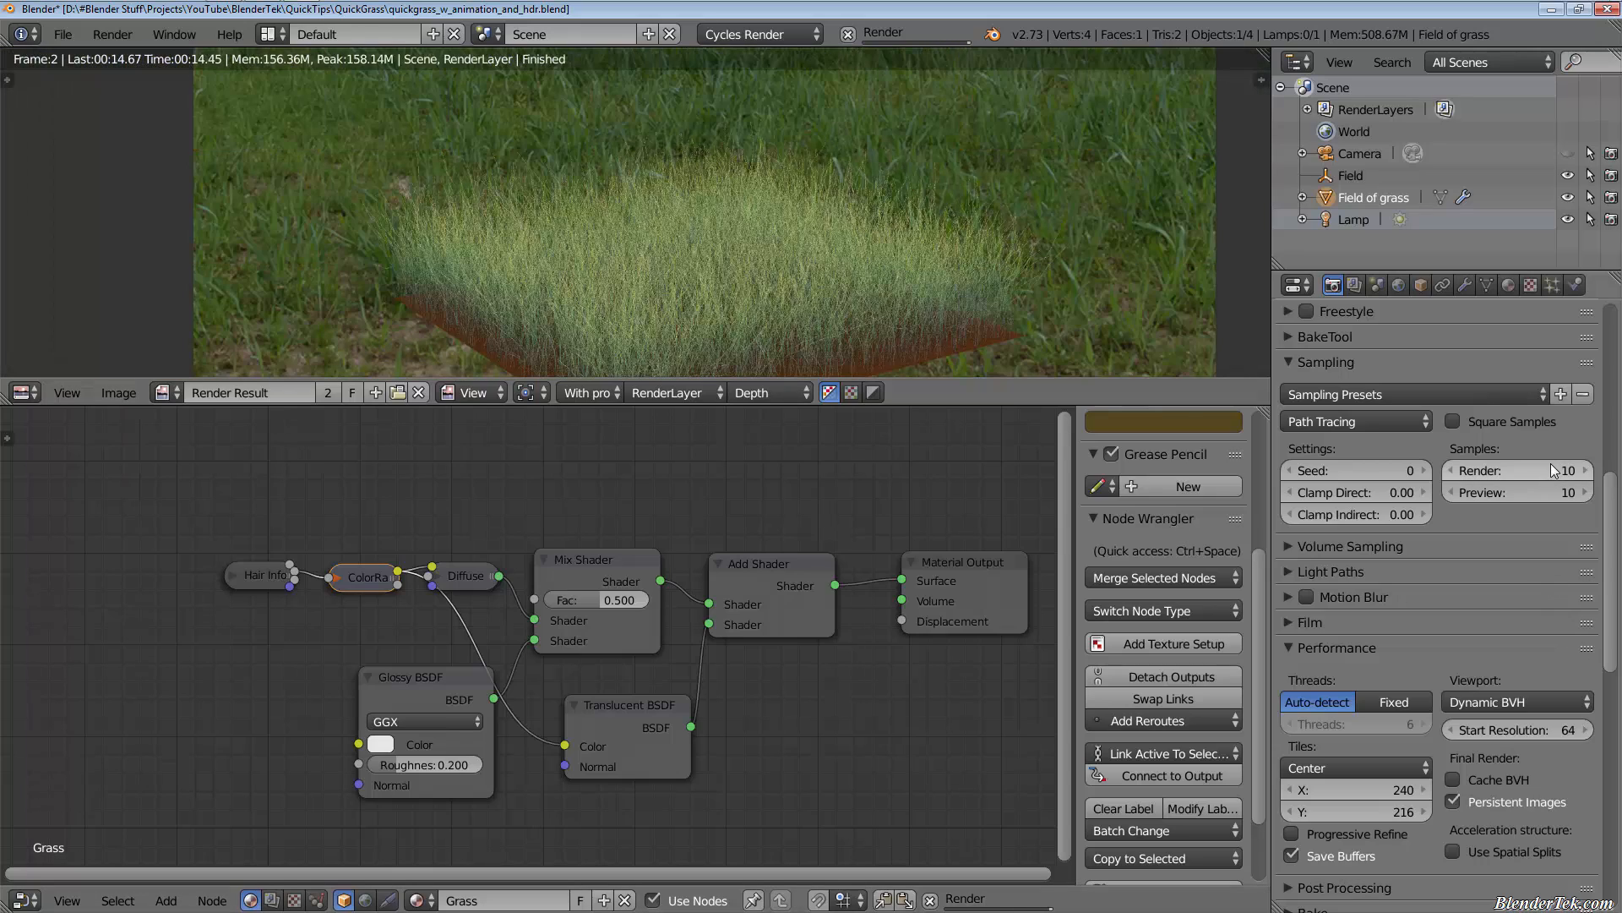
Set Render and Preview samples both to 100 and return to the camera view of the grass field.
left_click(1516, 469)
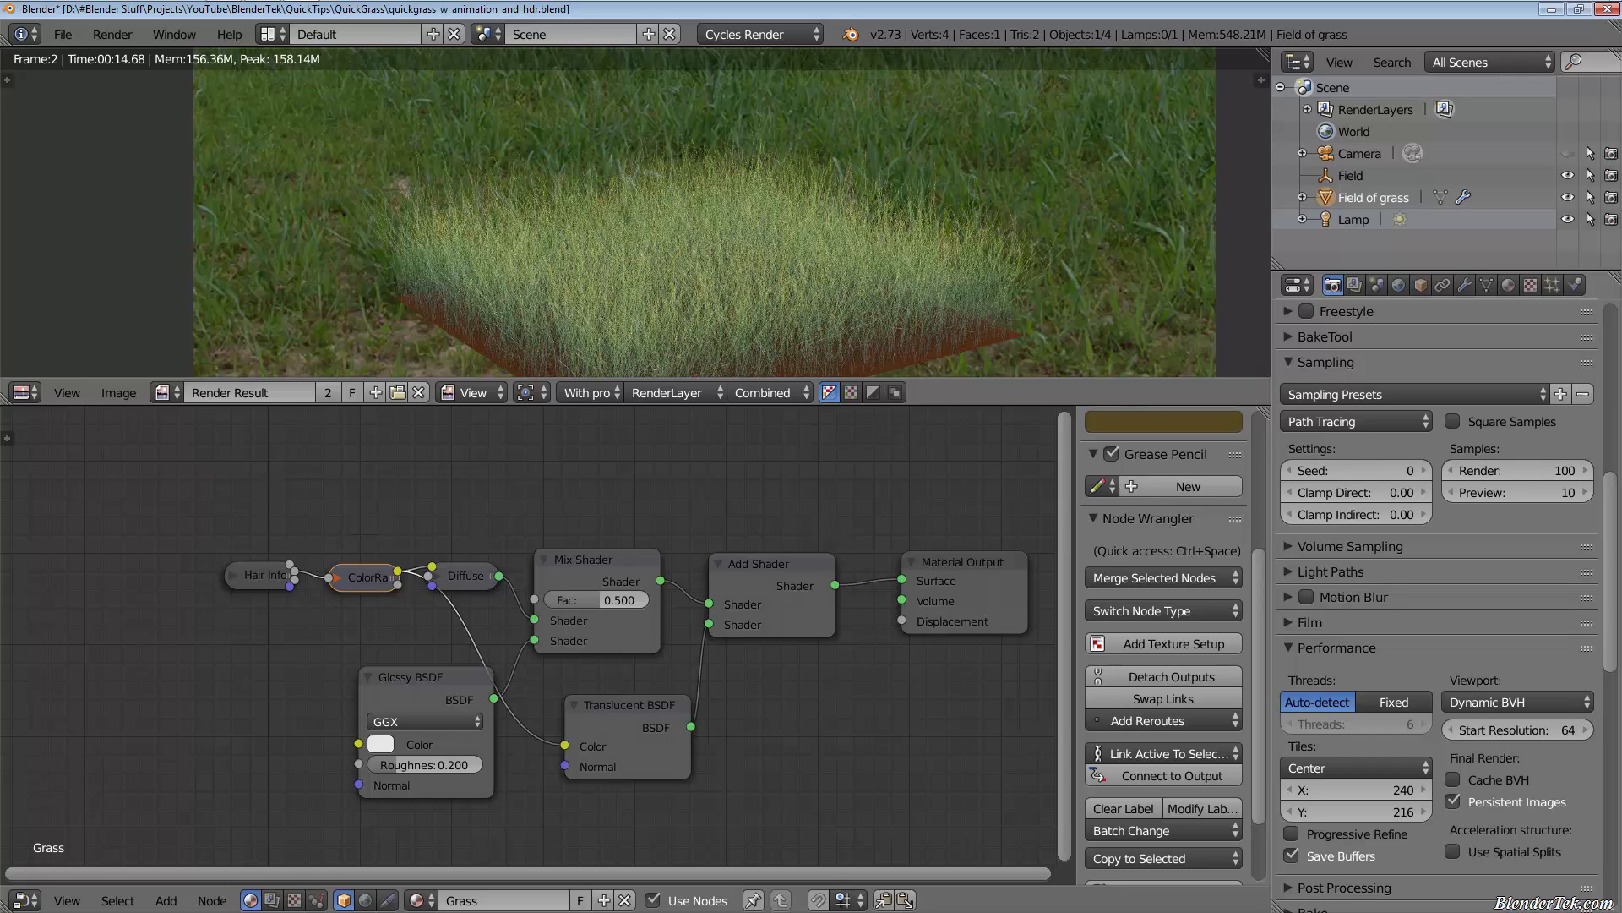
left_click(1516, 470)
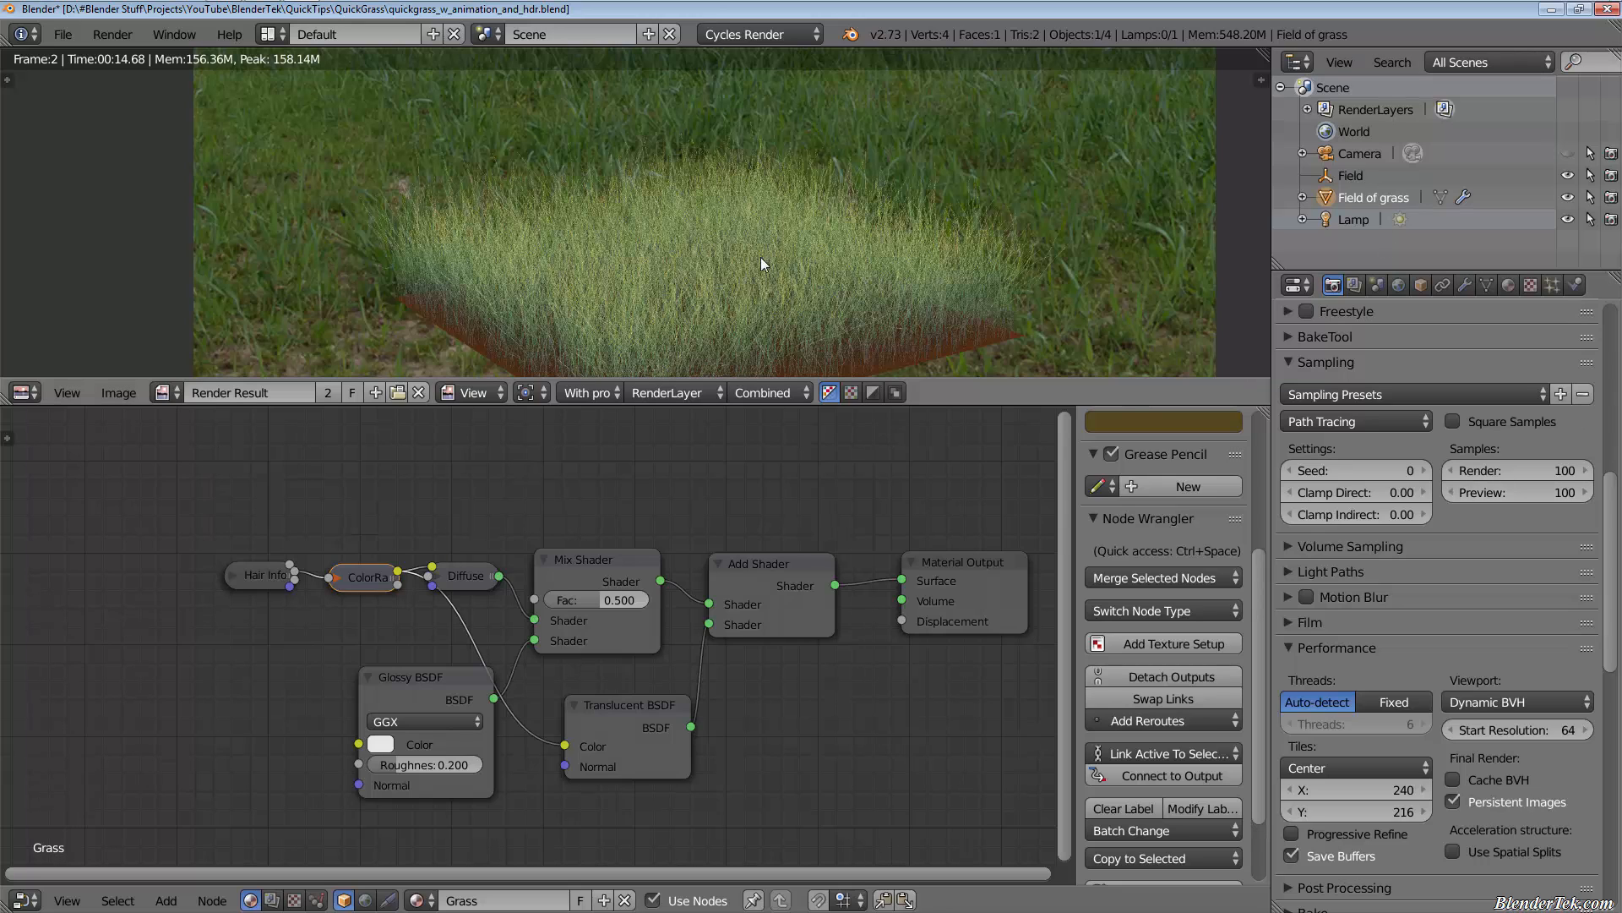
mouse_move(644, 238)
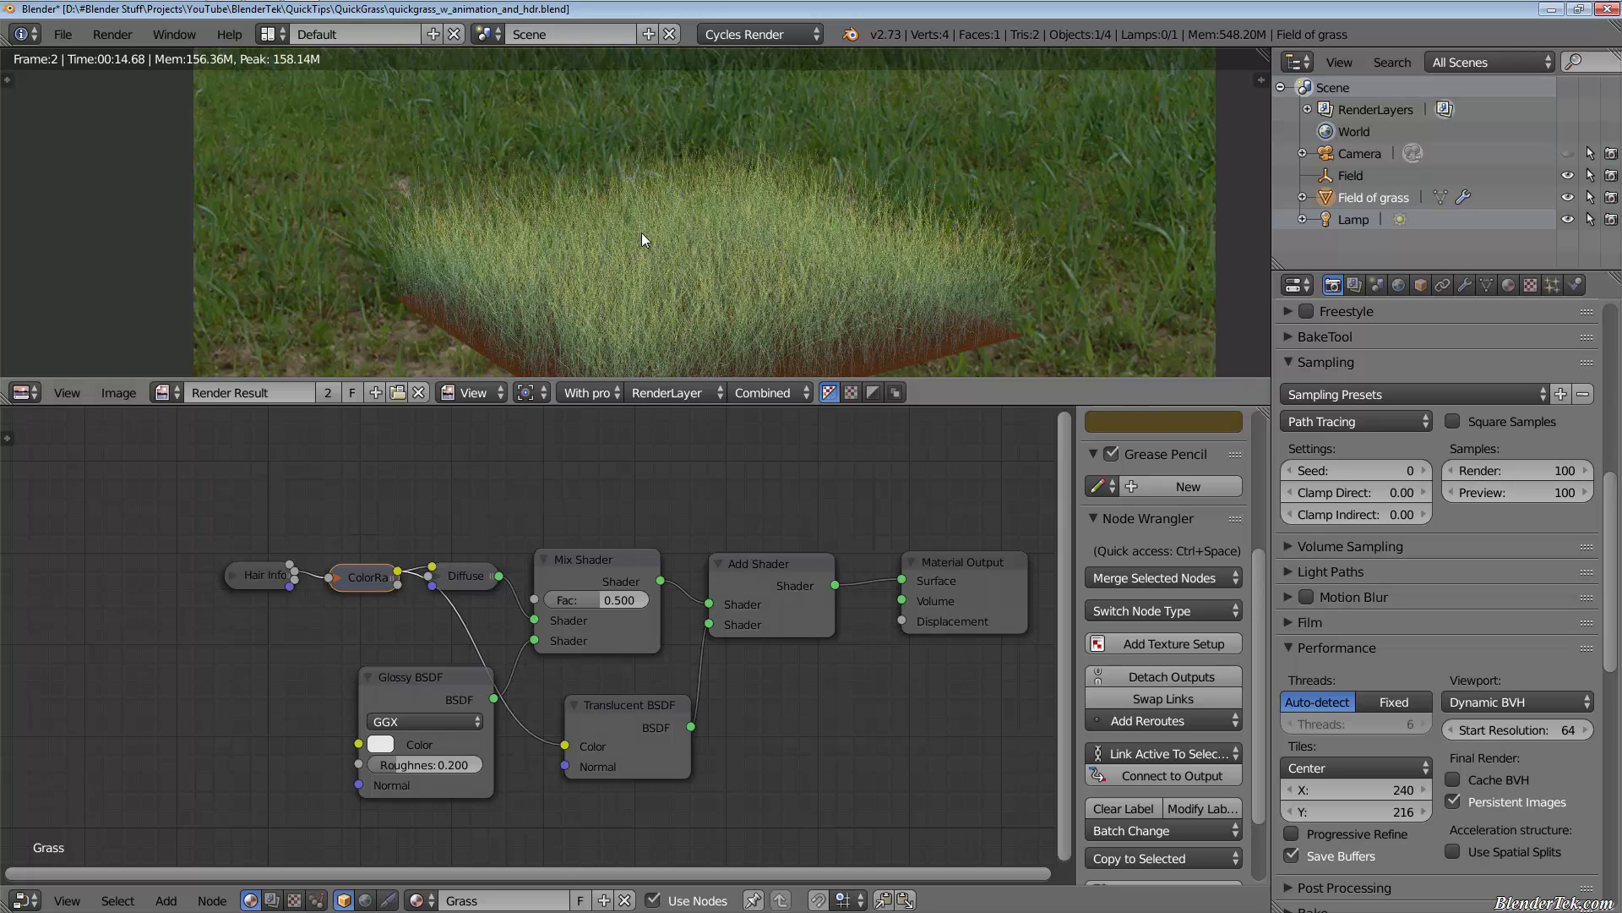
key("shift+f")
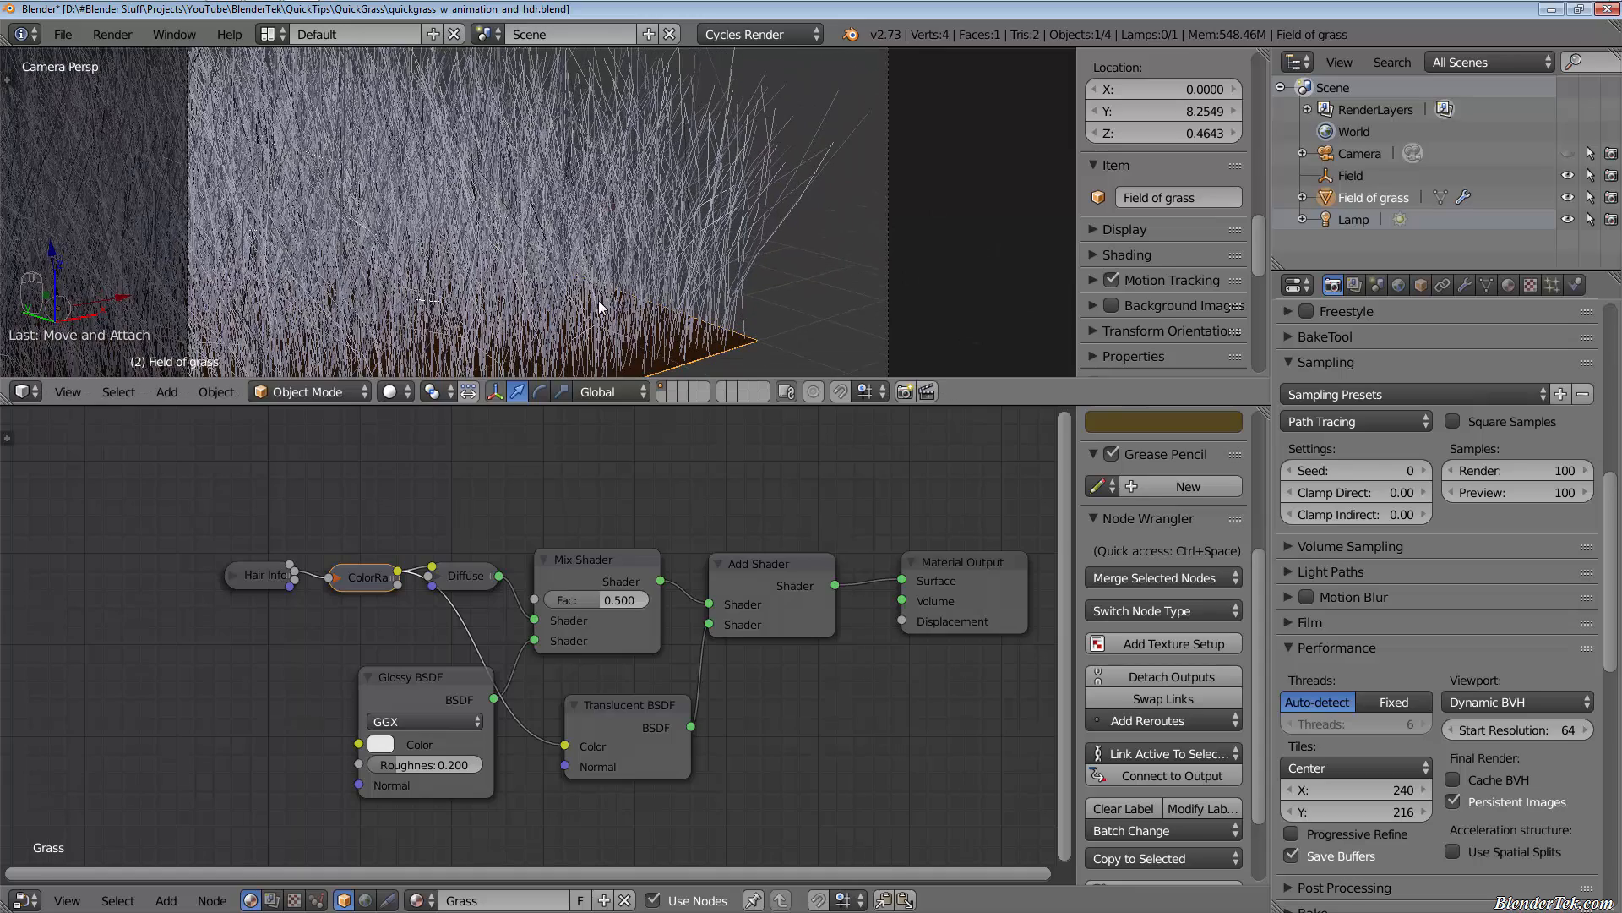
Render the final 100-sample grass close-up with F12 and show the result full screen.
key("F12")
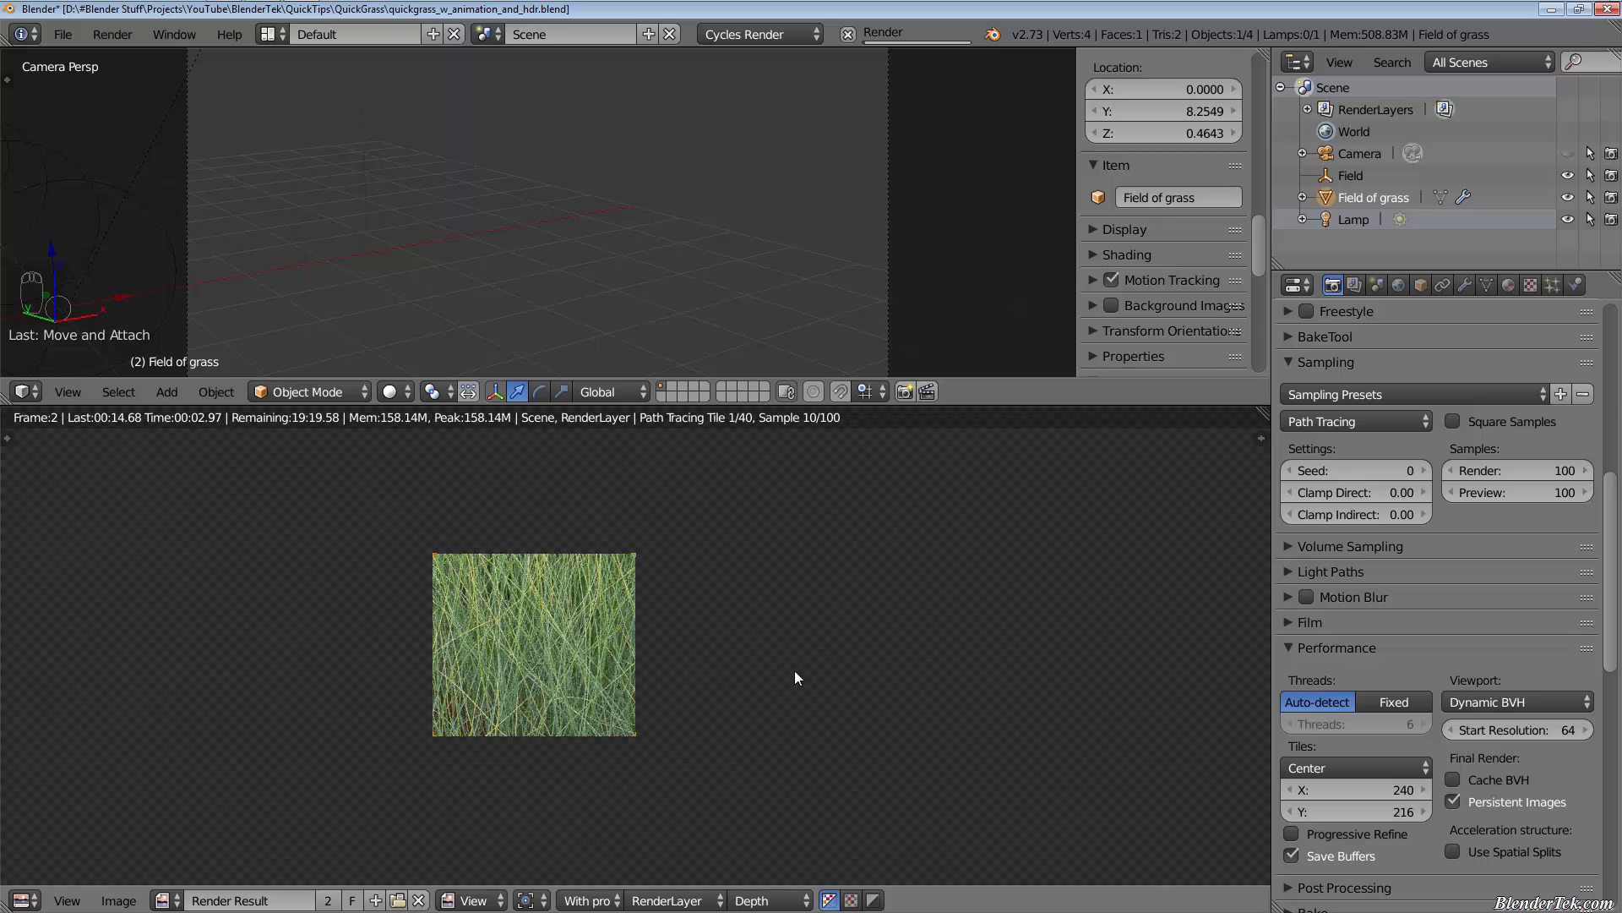
key("alt+F11")
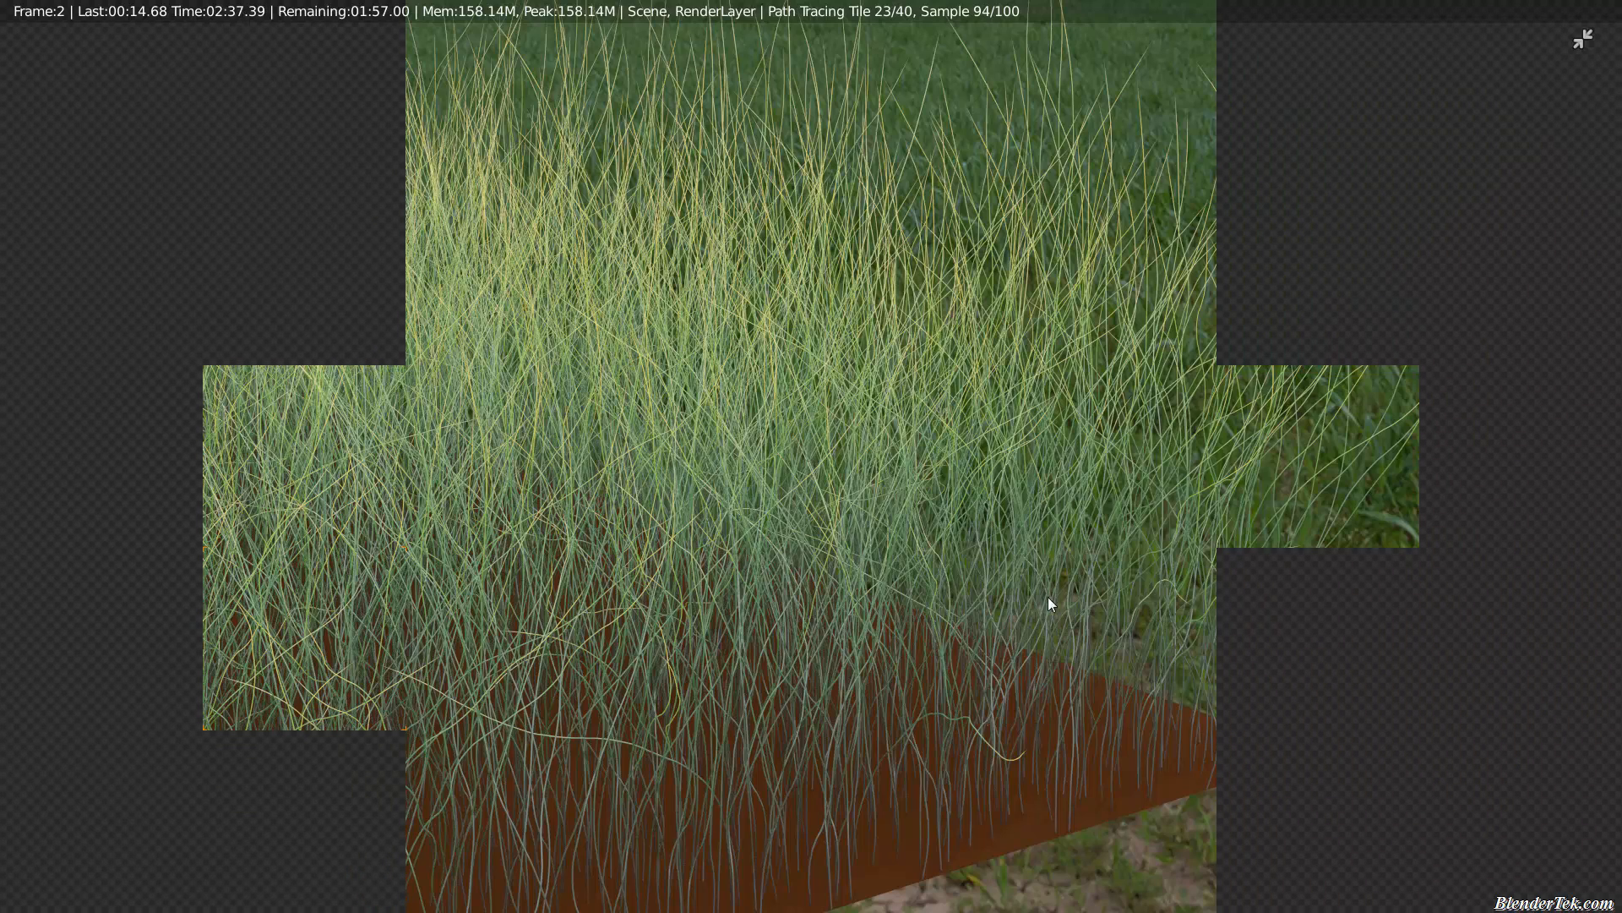
mouse_move(846, 600)
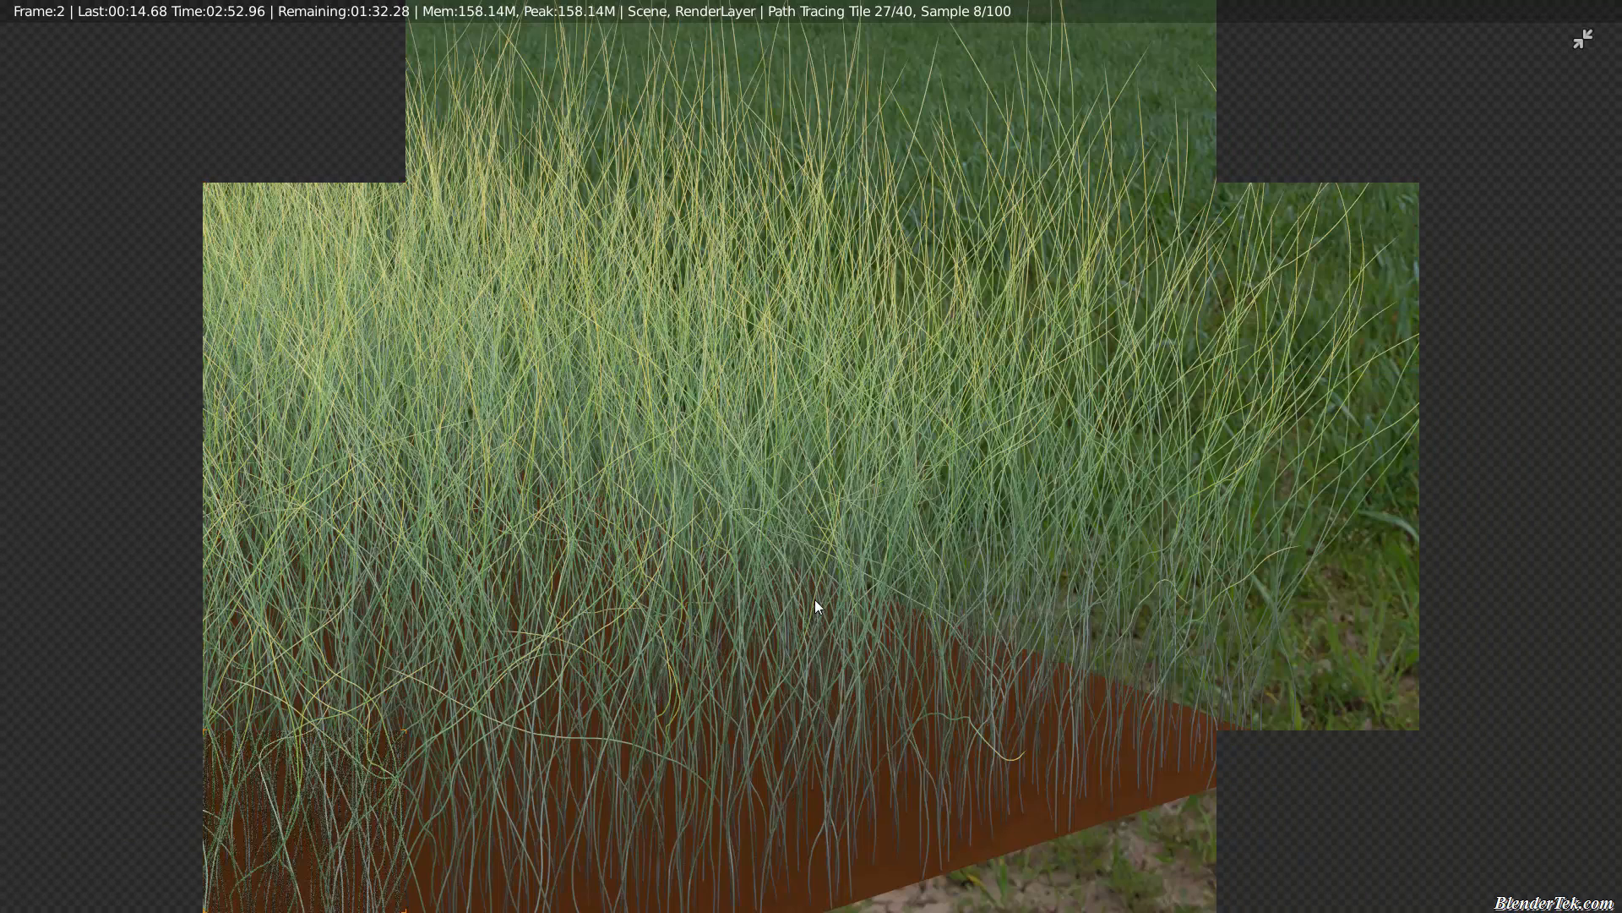
mouse_move(943, 569)
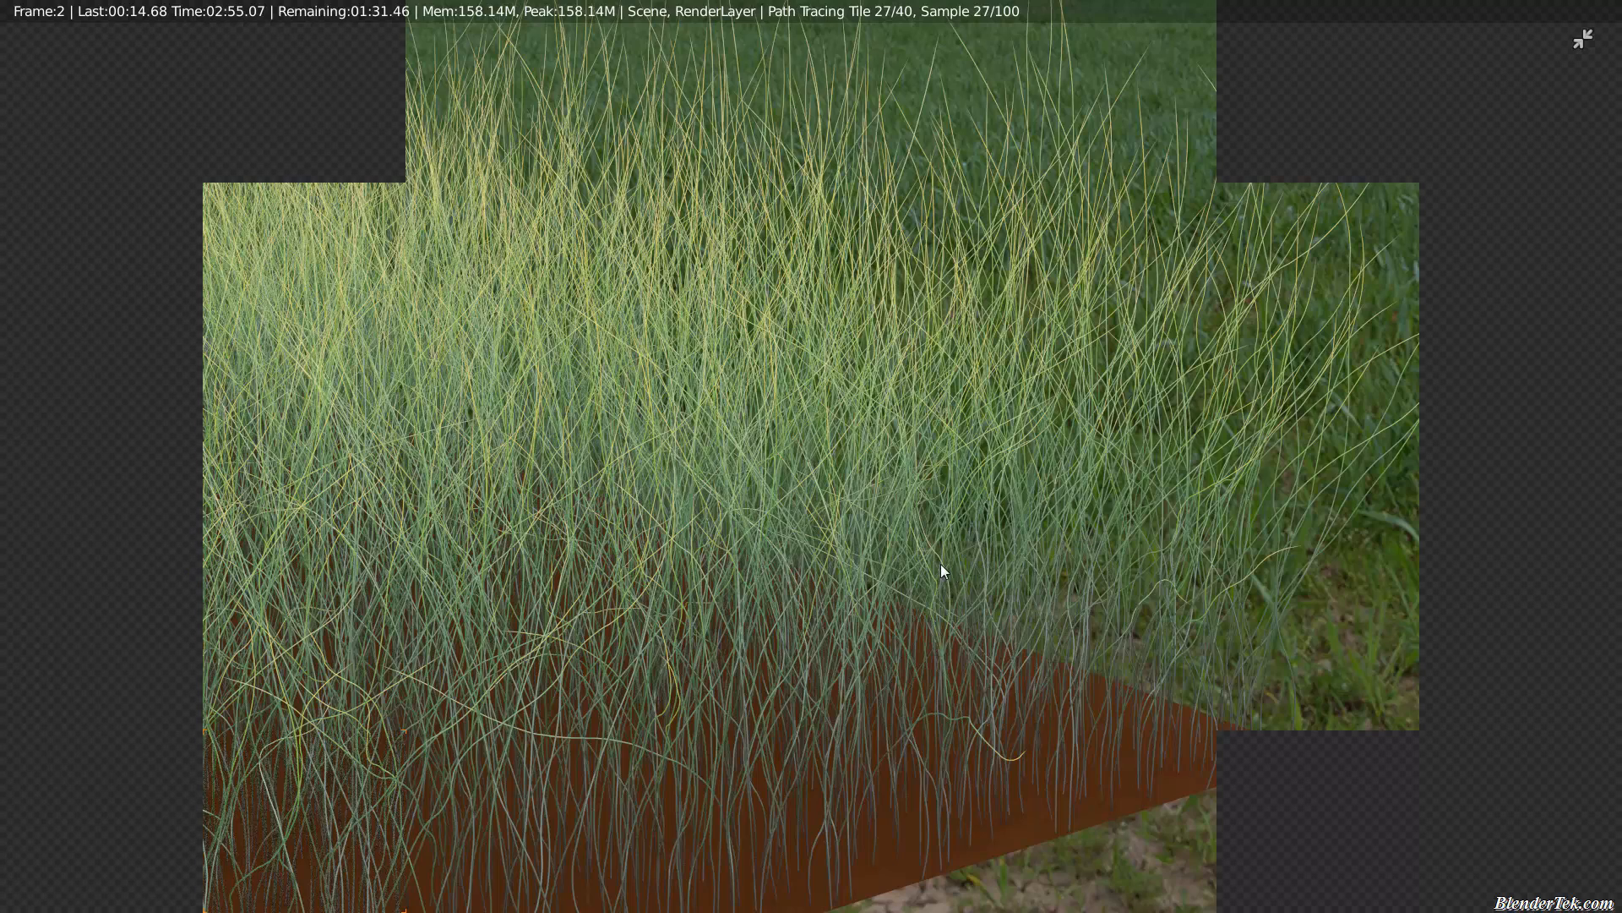
mouse_move(1547, 124)
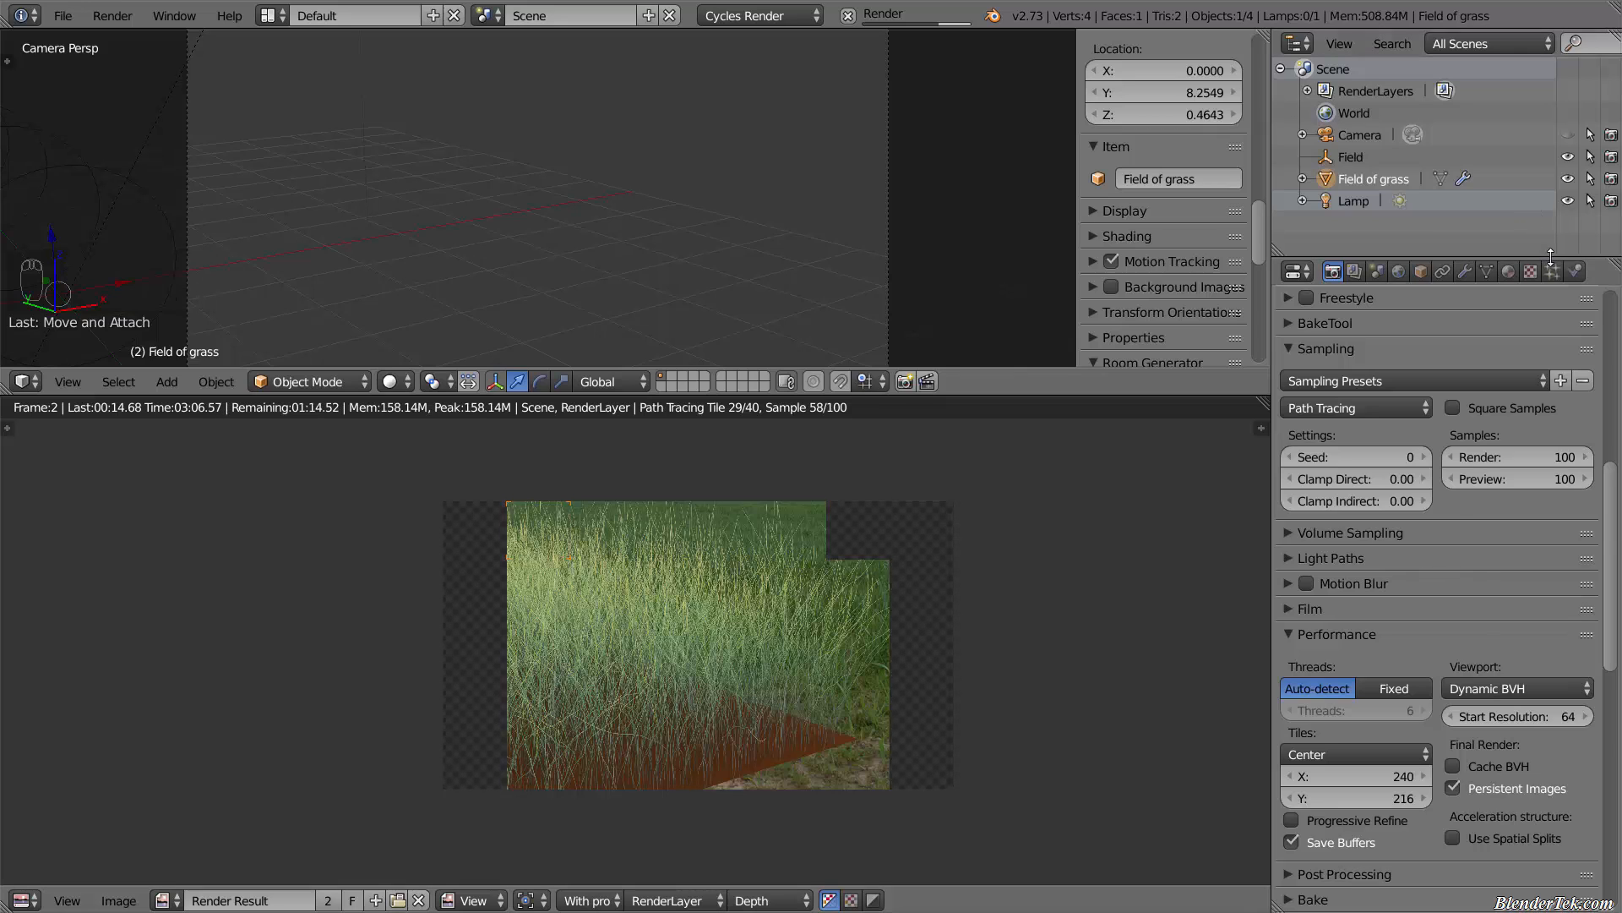
Show the grass particle system settings (7500 hairs) in Properties while the render continues.
left_click(1551, 270)
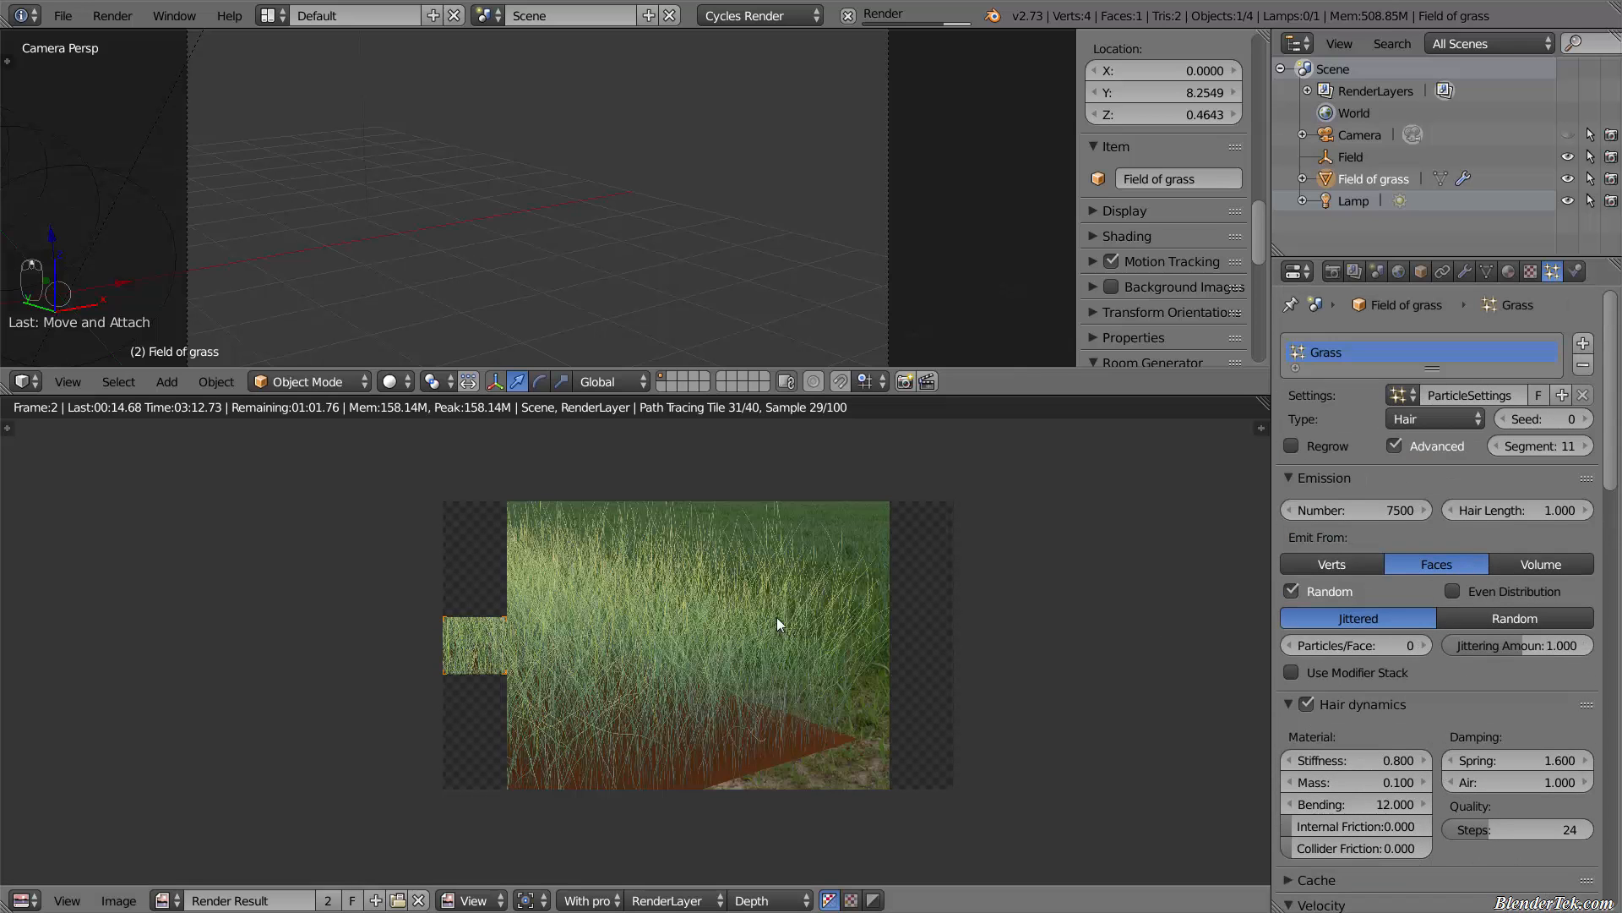
mouse_move(785, 621)
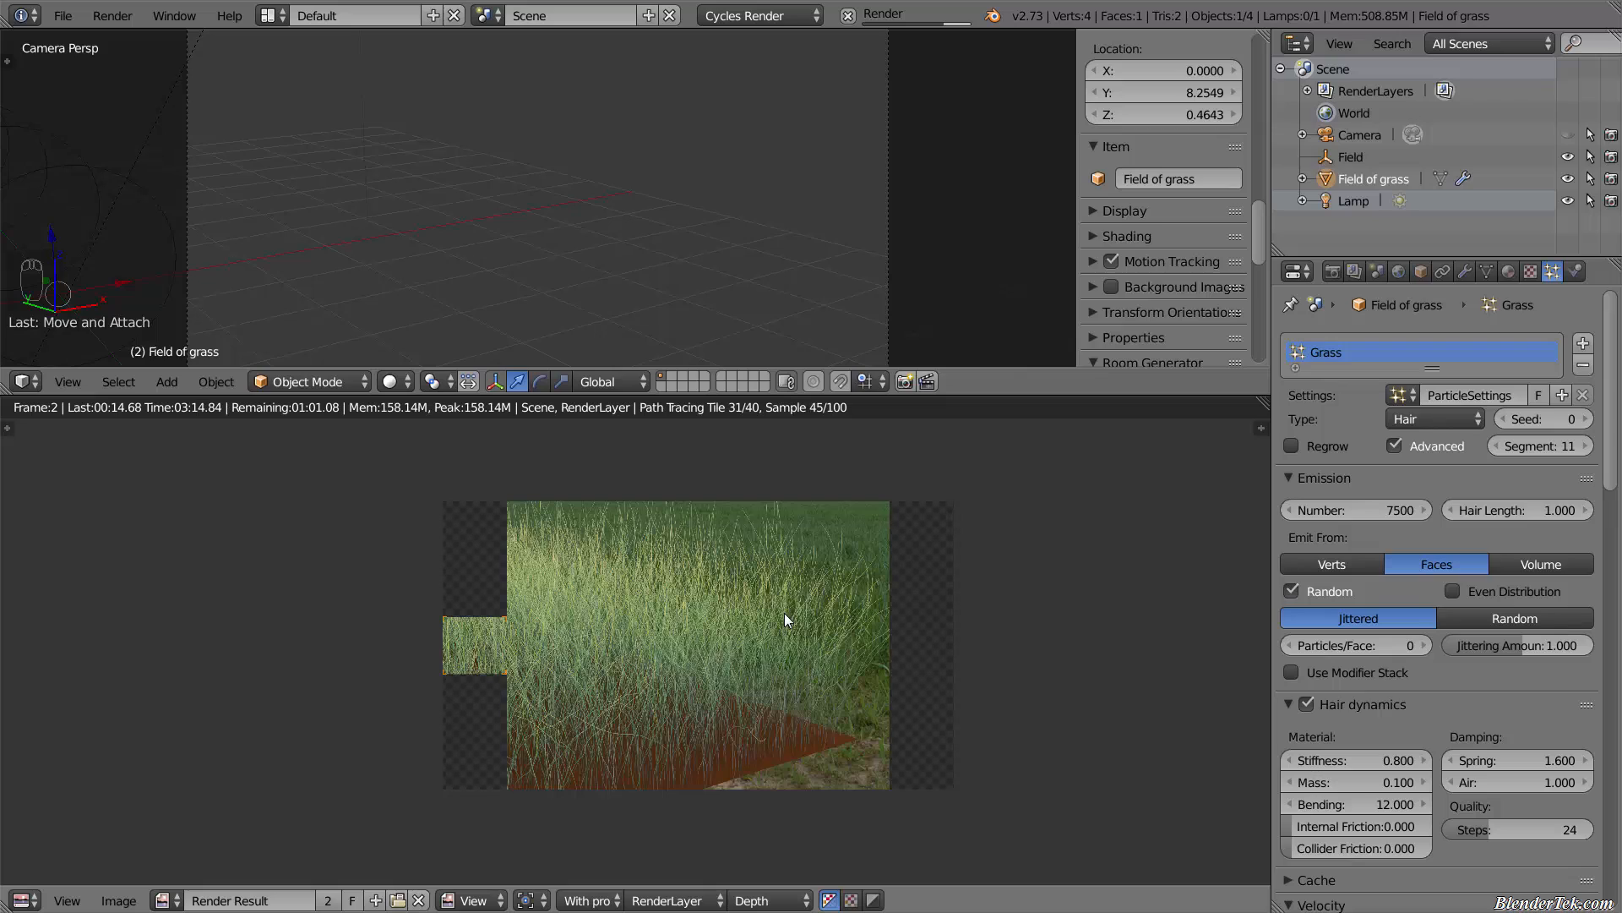